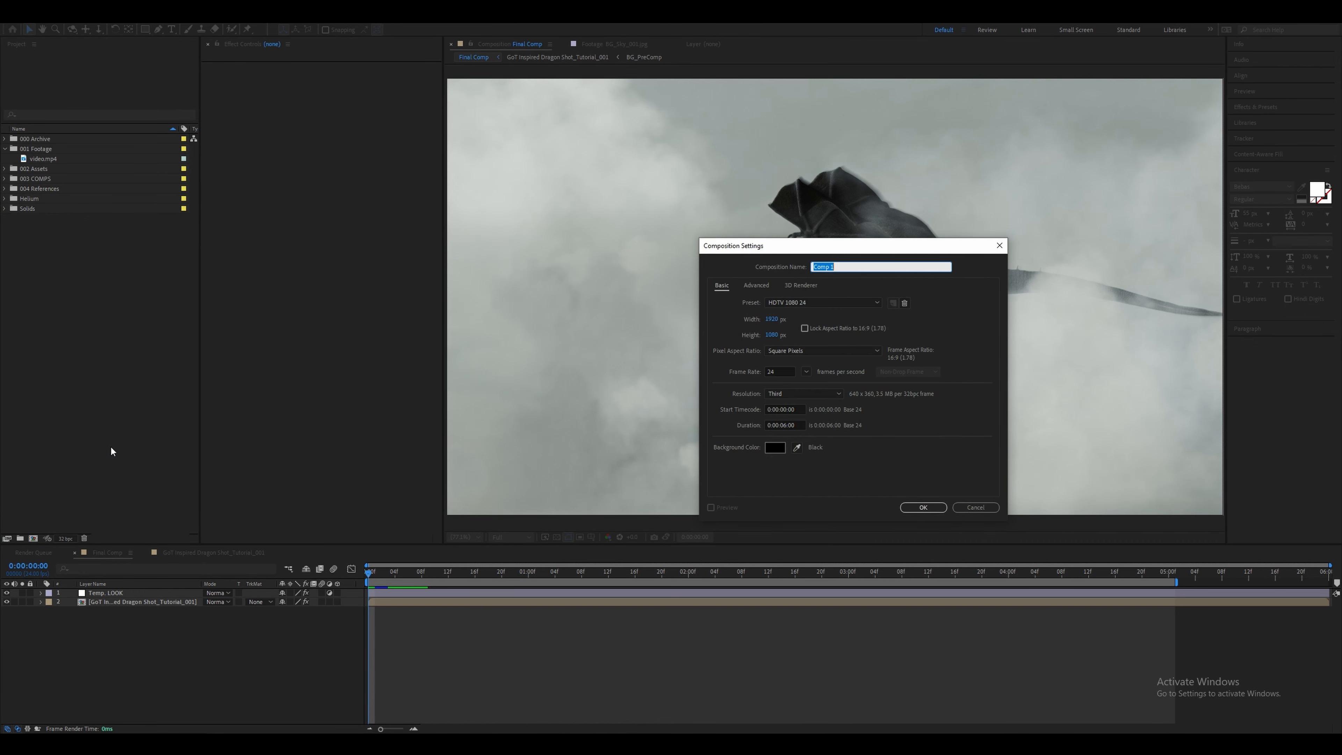
Name the comp 'Dragon - E' and set the project working space to ACEScg.
{"action": "type", "text": "Dragon - E"}
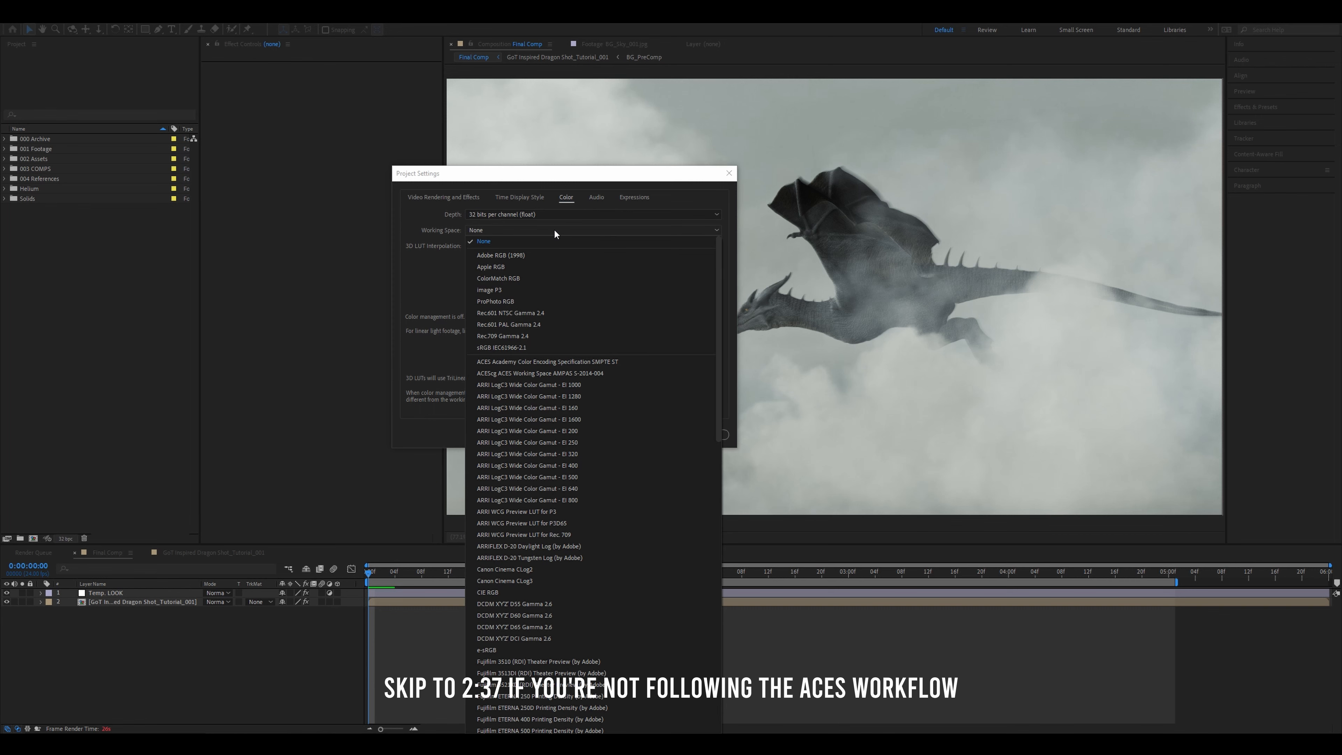
{"action": "mouse_move", "coordinate": [591, 374]}
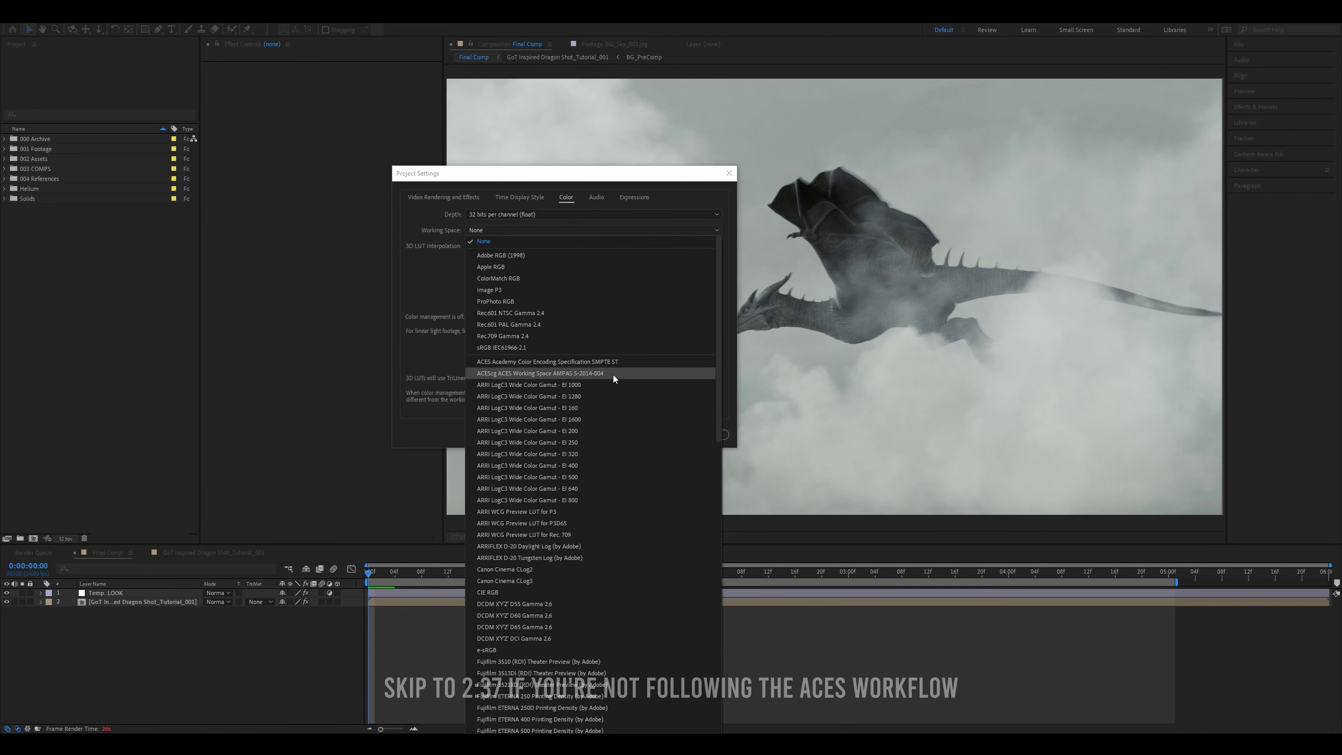
{"action": "left_click", "coordinate": [539, 374]}
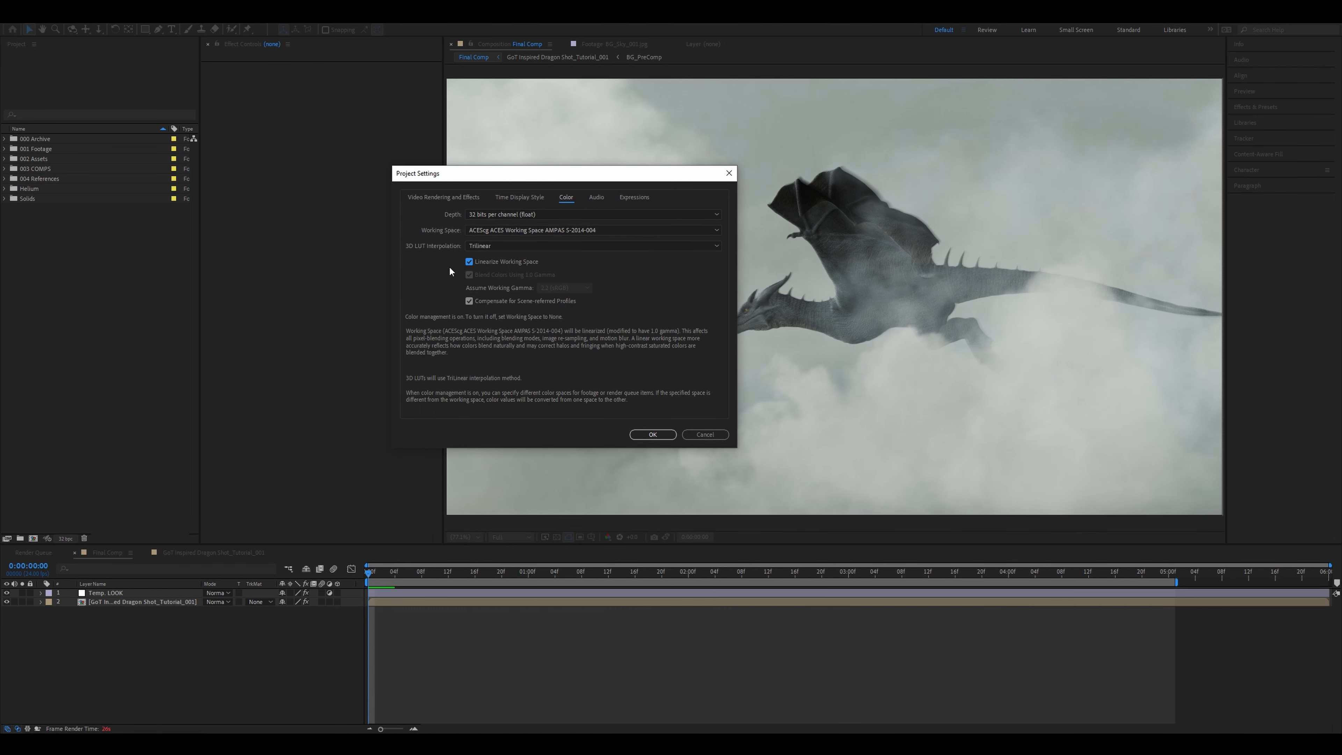
{"action": "left_click", "coordinate": [653, 434]}
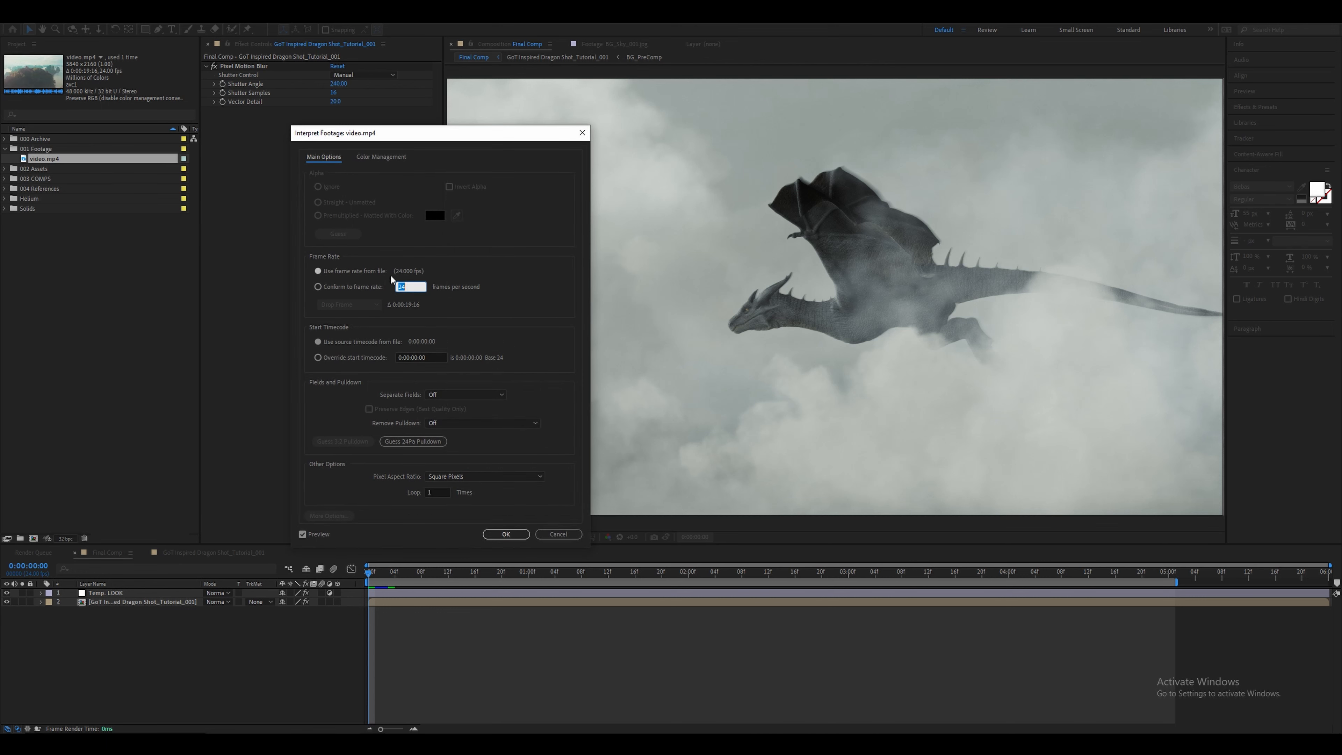
Enable Preserve RGB in video.mp4's Interpret Footage colour management.
{"action": "left_click", "coordinate": [381, 157]}
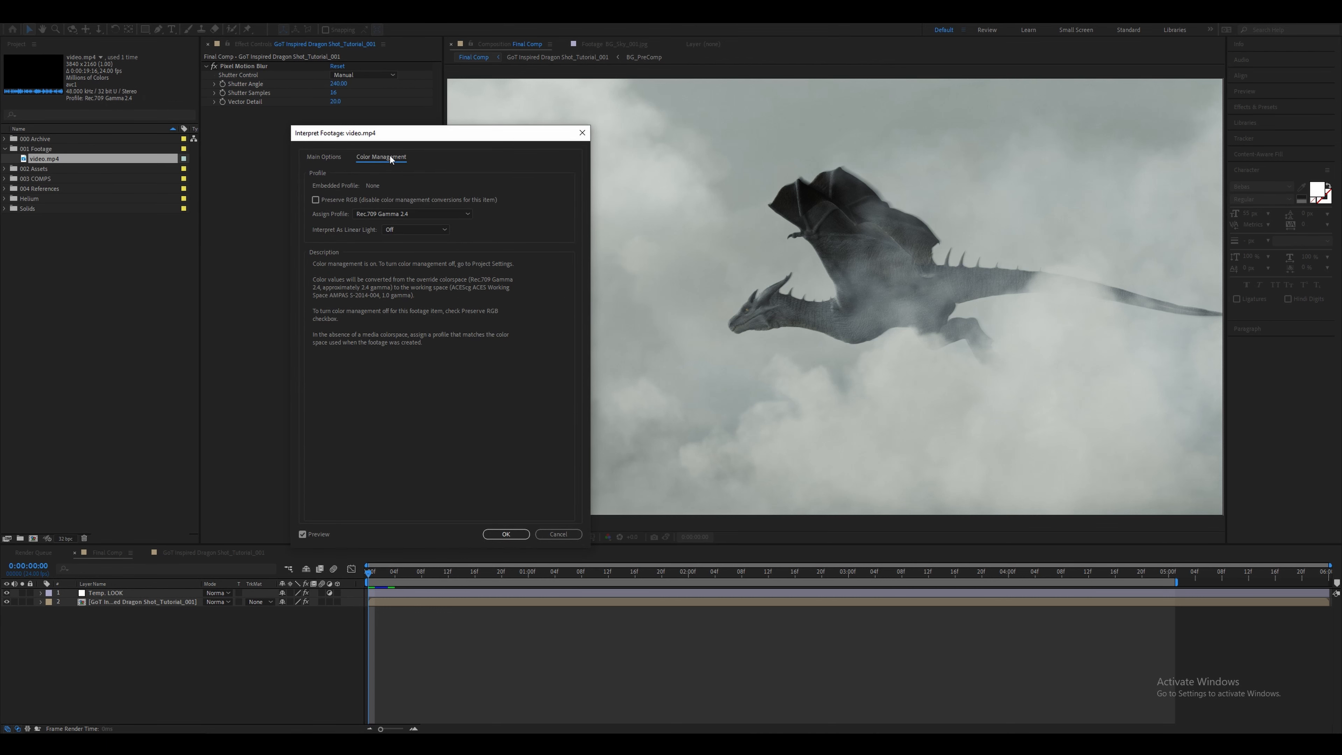
{"action": "left_click", "coordinate": [316, 199]}
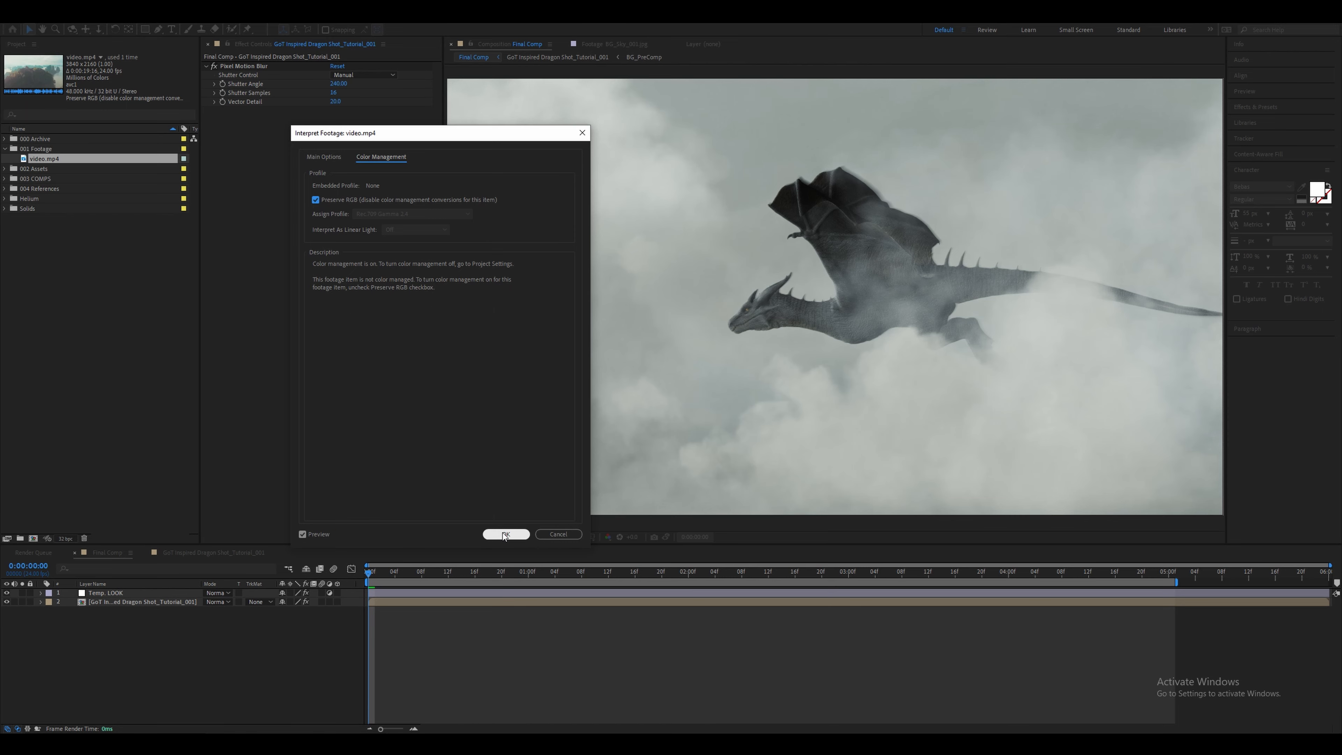
{"action": "left_click", "coordinate": [505, 534]}
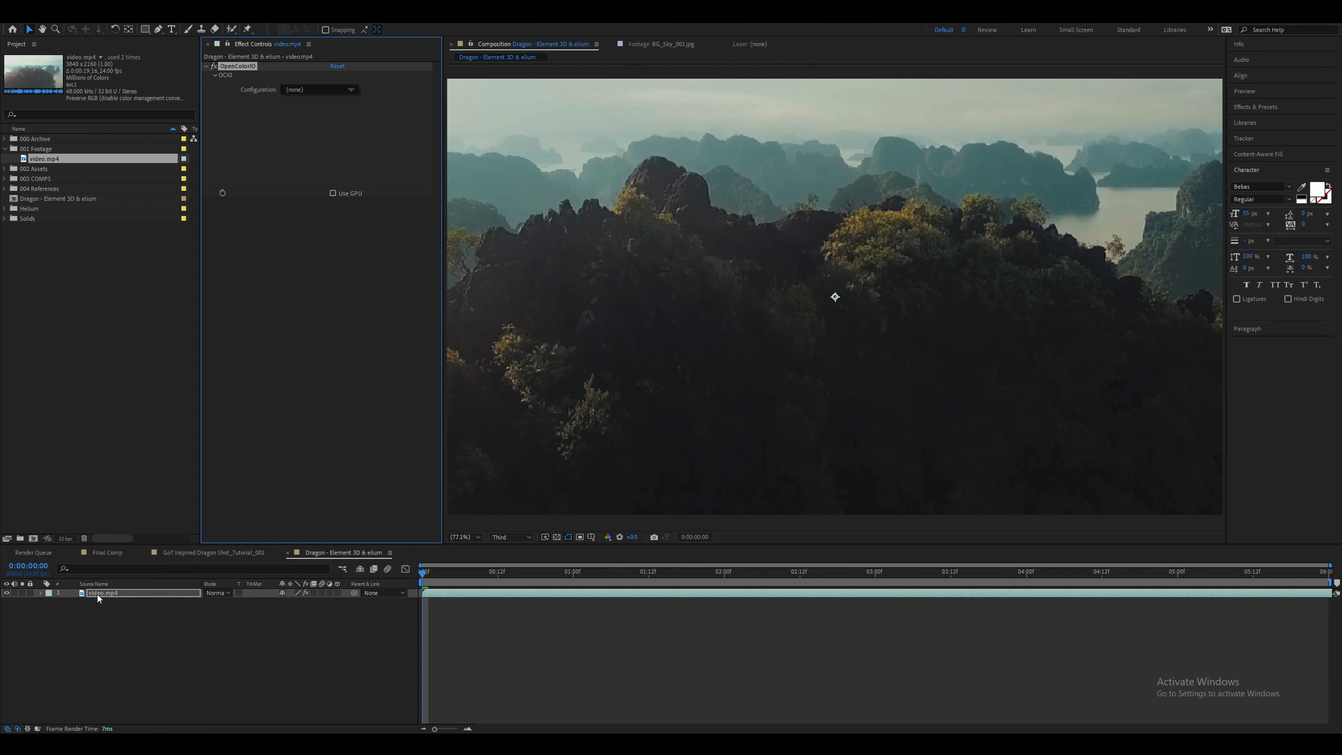
Set OpenColorIO to the aces_1.0.3 config with Utility - sRGB - Texture input.
{"action": "left_click", "coordinate": [320, 89]}
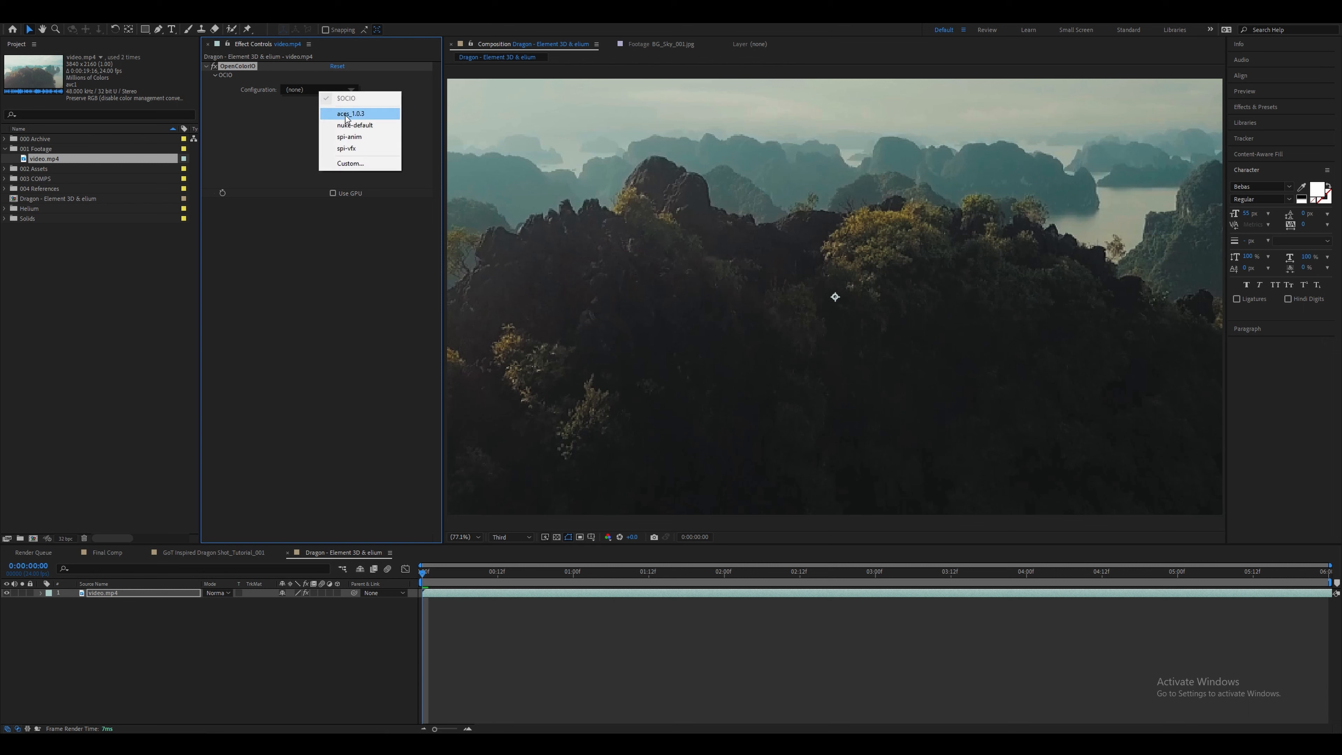
{"action": "left_click", "coordinate": [348, 114]}
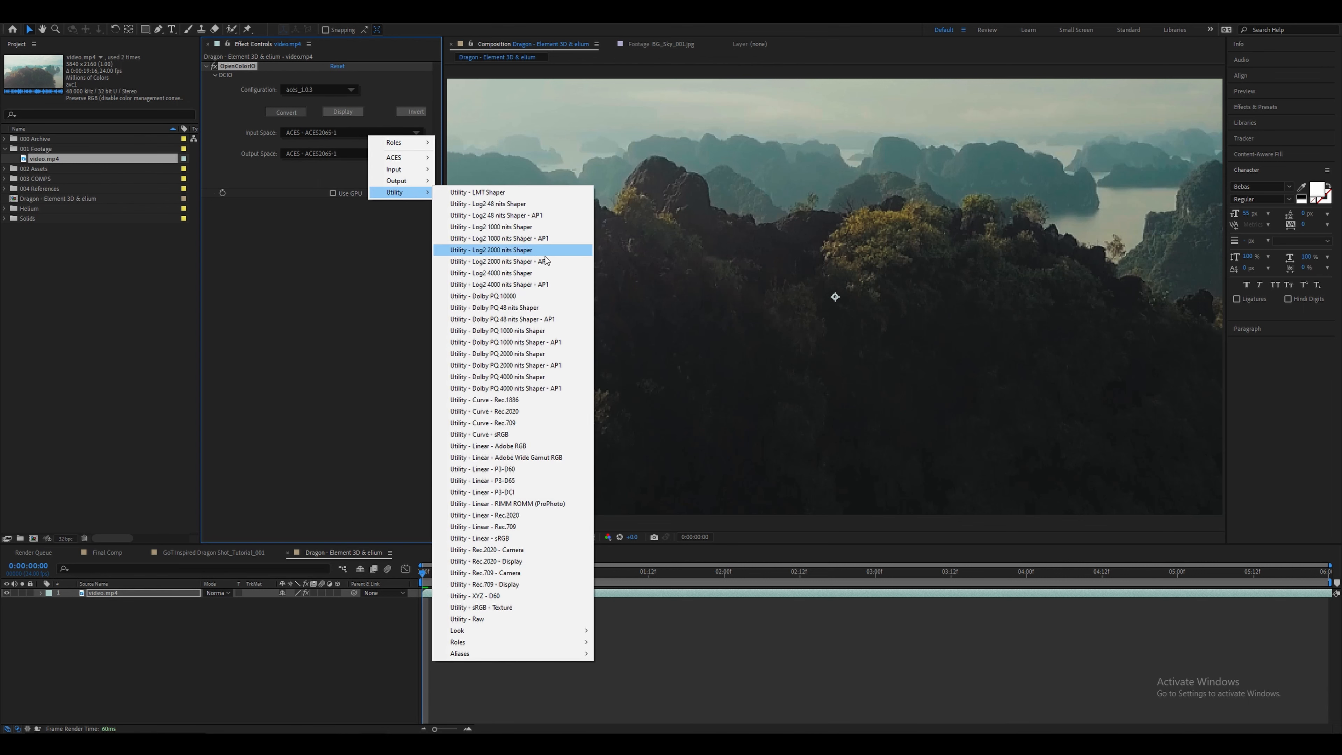
{"action": "left_click", "coordinate": [480, 607]}
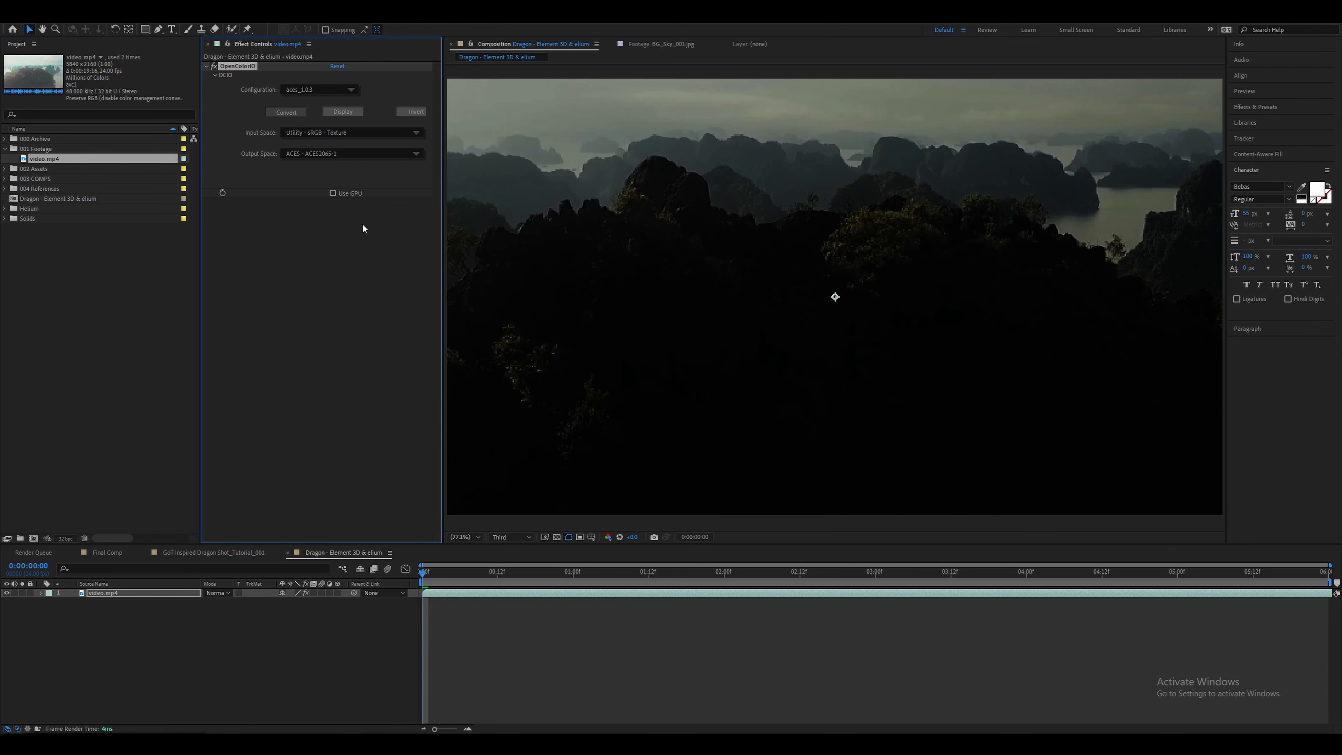
{"action": "mouse_move", "coordinate": [340, 161]}
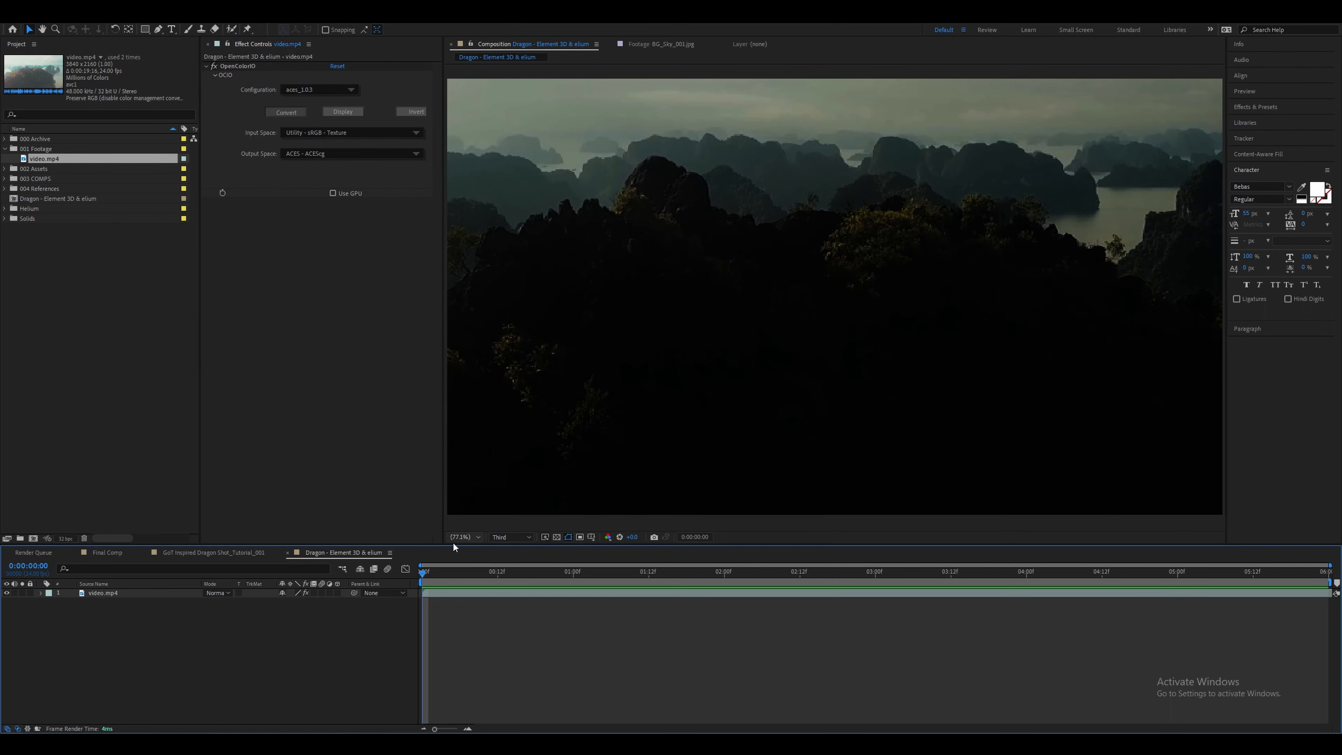
Add an adjustment layer converting ACEScg to Rec.709, then a Canon Log Rec.2020 Daylight variant.
{"action": "right_click", "coordinate": [102, 592]}
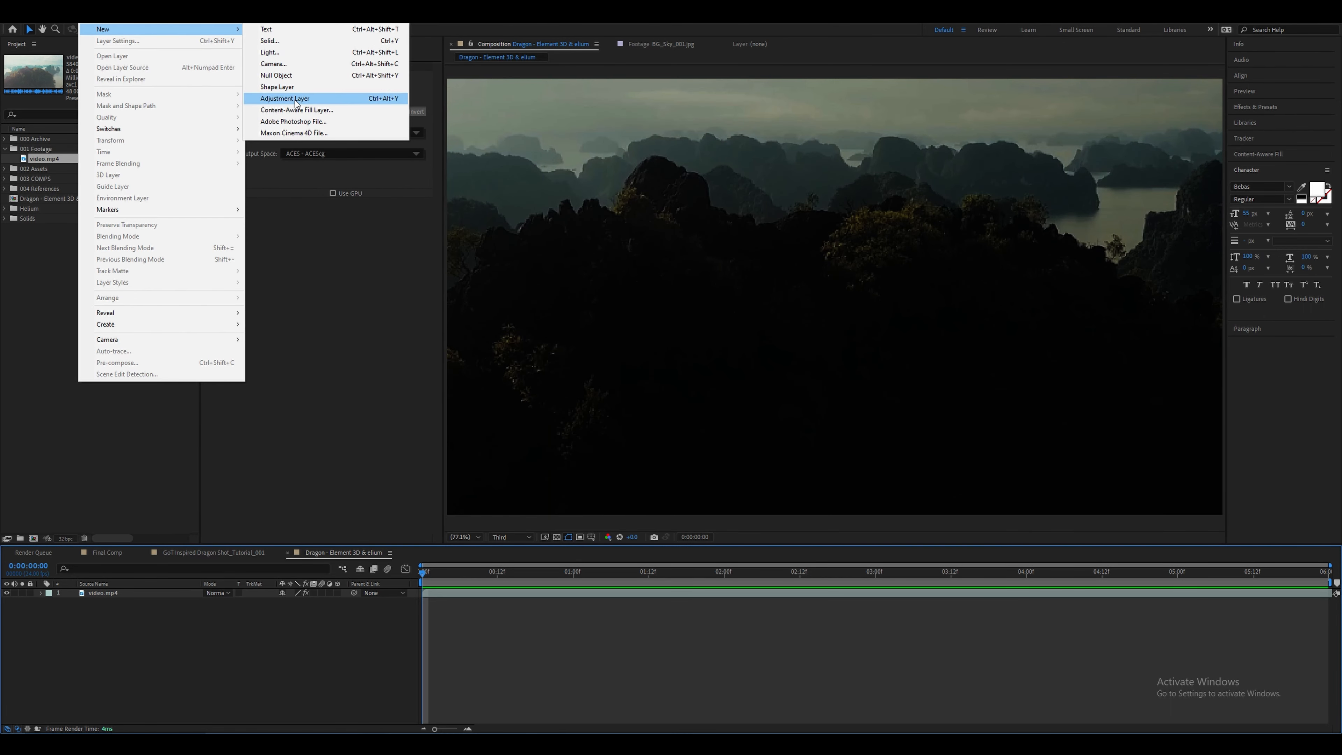
{"action": "left_click", "coordinate": [284, 98]}
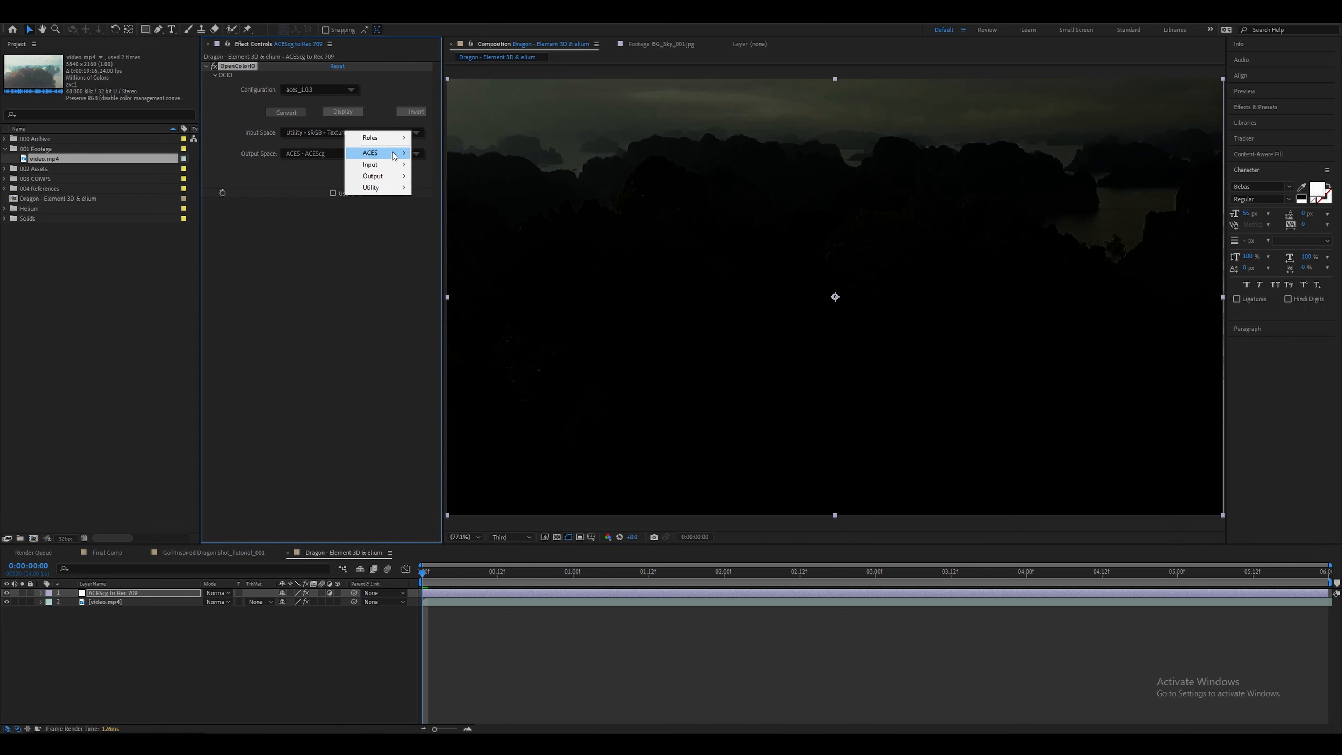
{"action": "left_click", "coordinate": [371, 152]}
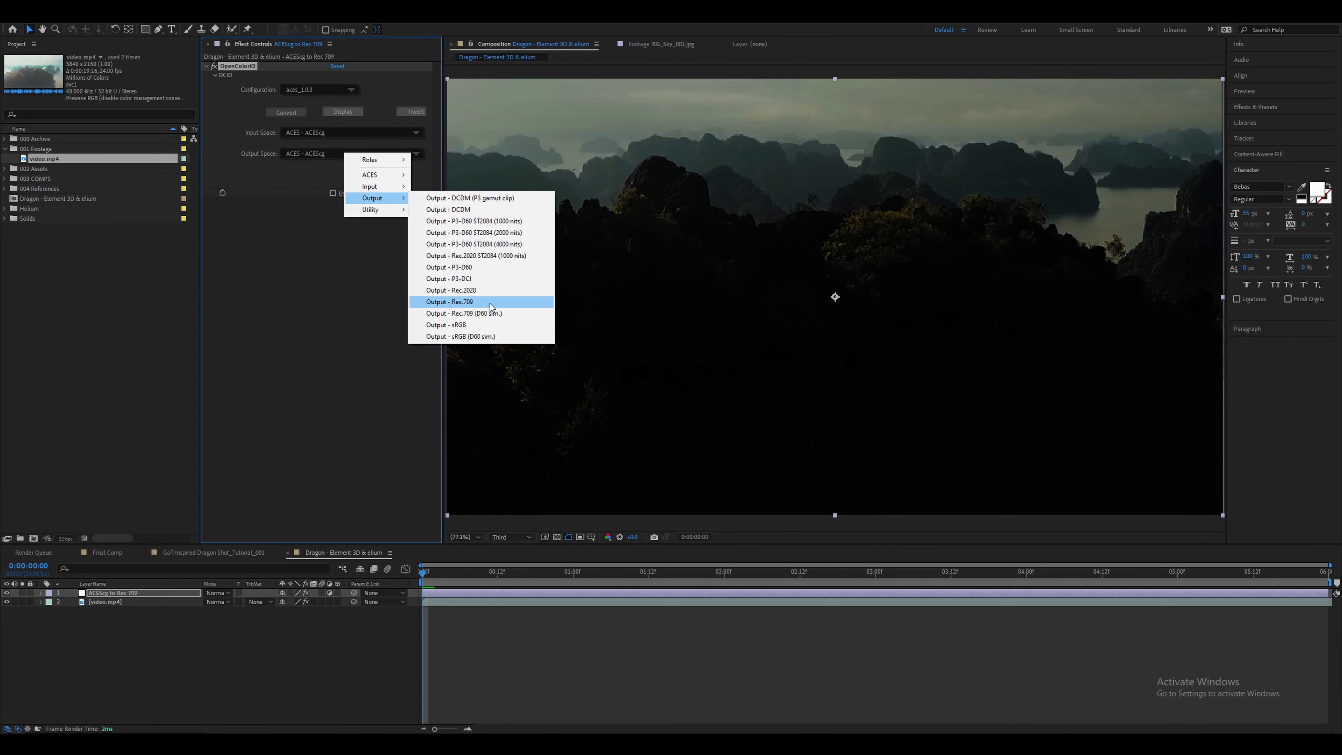
{"action": "left_click", "coordinate": [449, 301]}
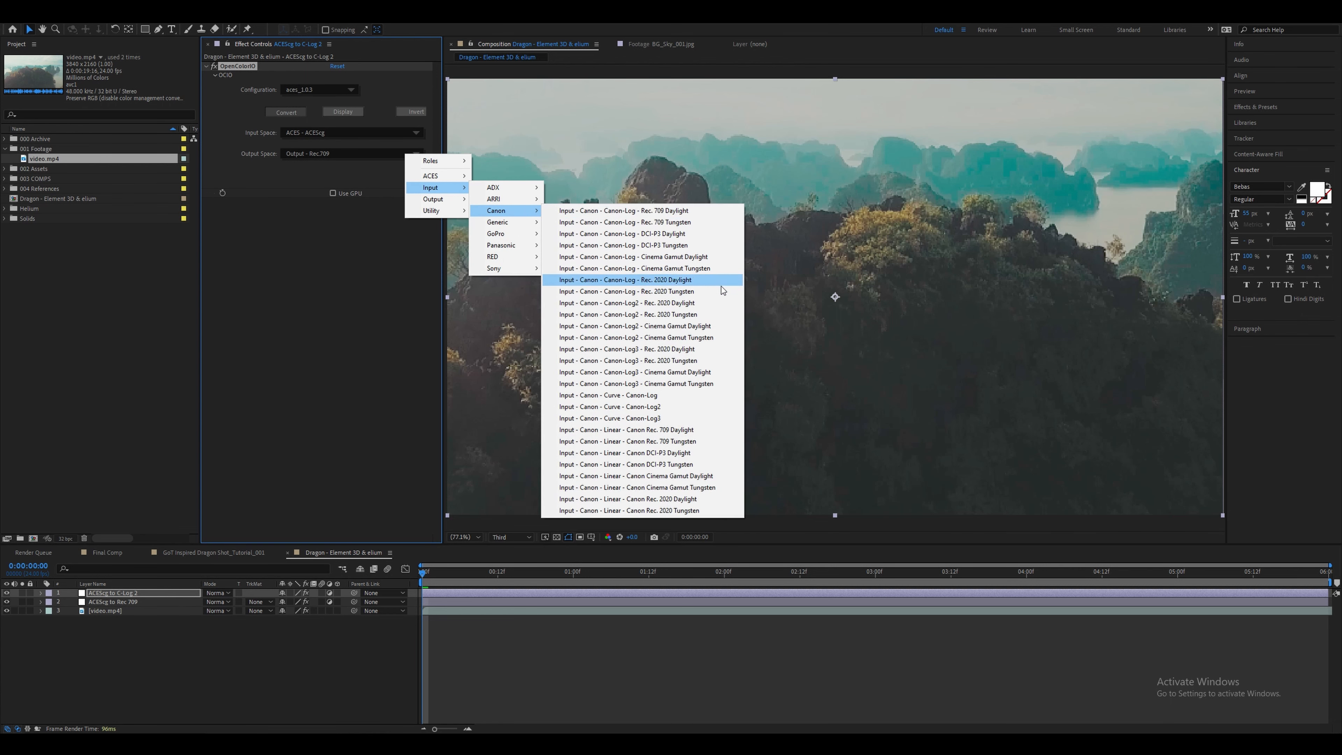
{"action": "left_click", "coordinate": [611, 407]}
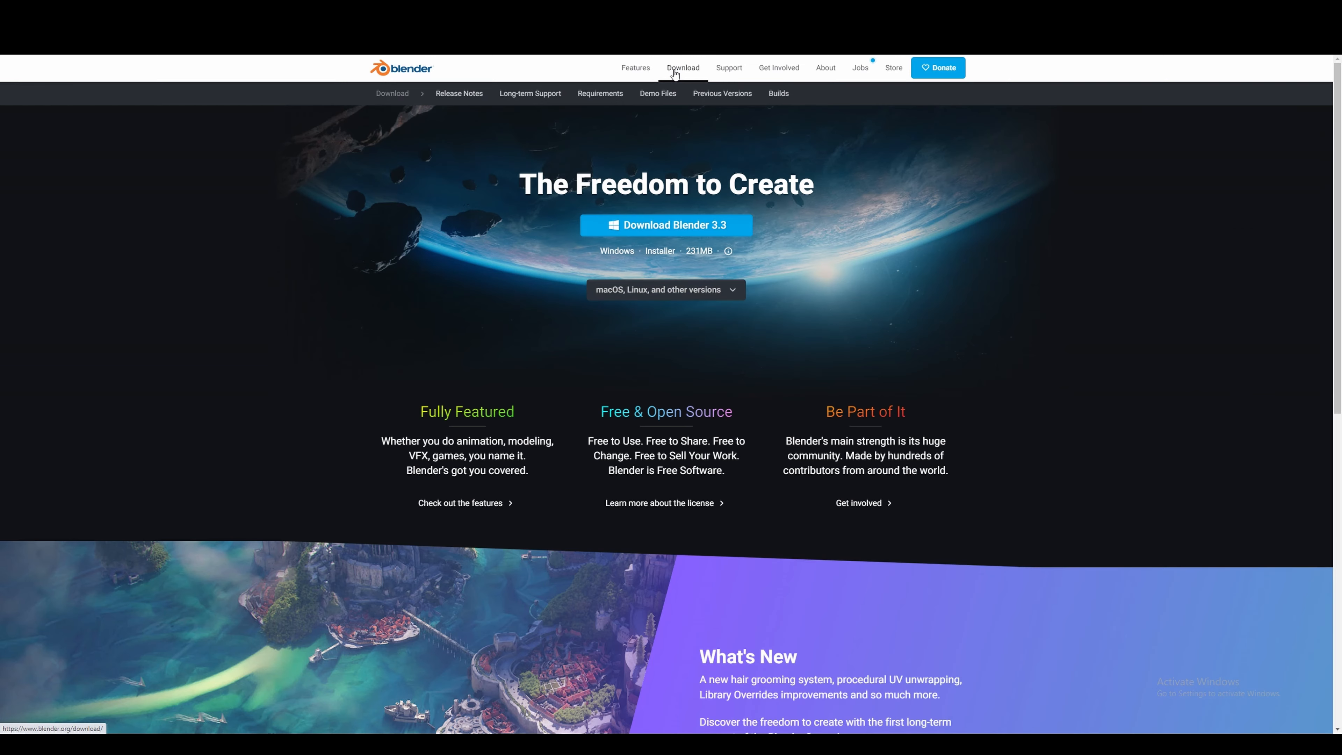
{"action": "mouse_move", "coordinate": [1006, 361]}
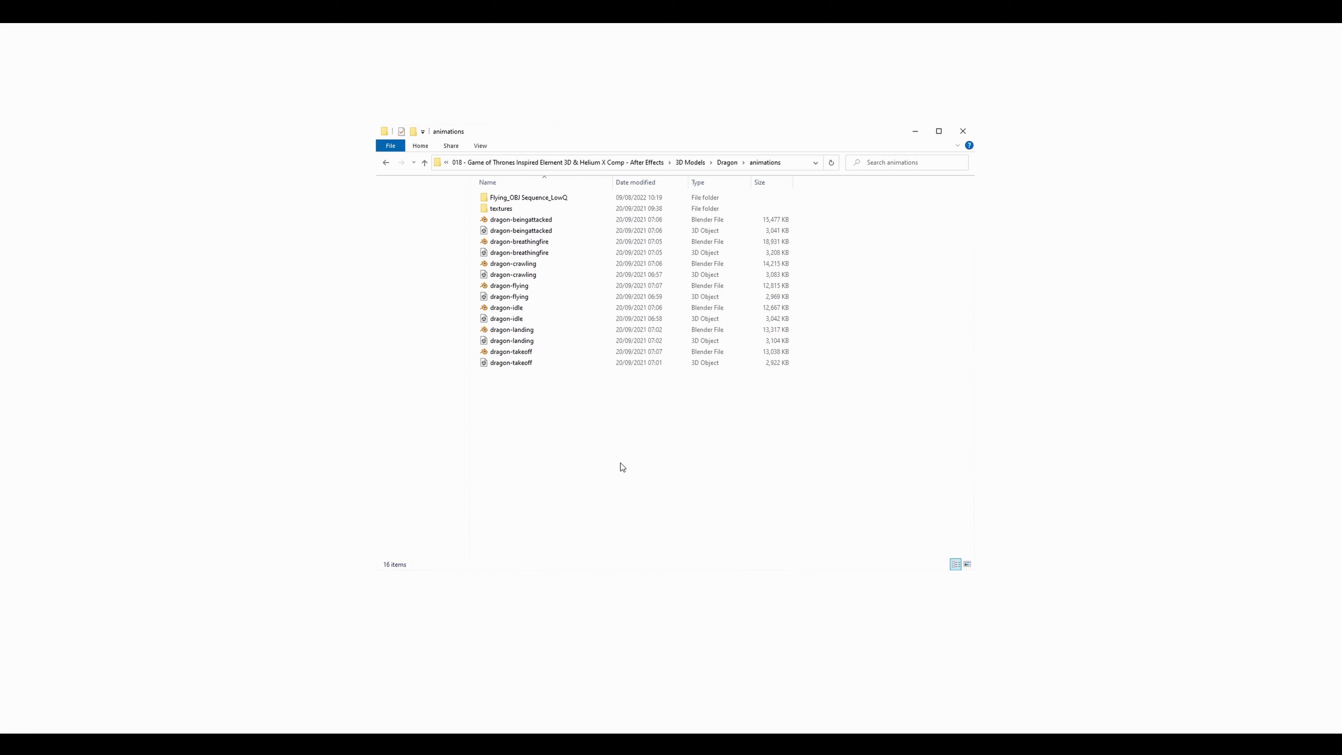
Open the dragon-flying Blender file from the dragon animations folder.
{"action": "left_click", "coordinate": [508, 286]}
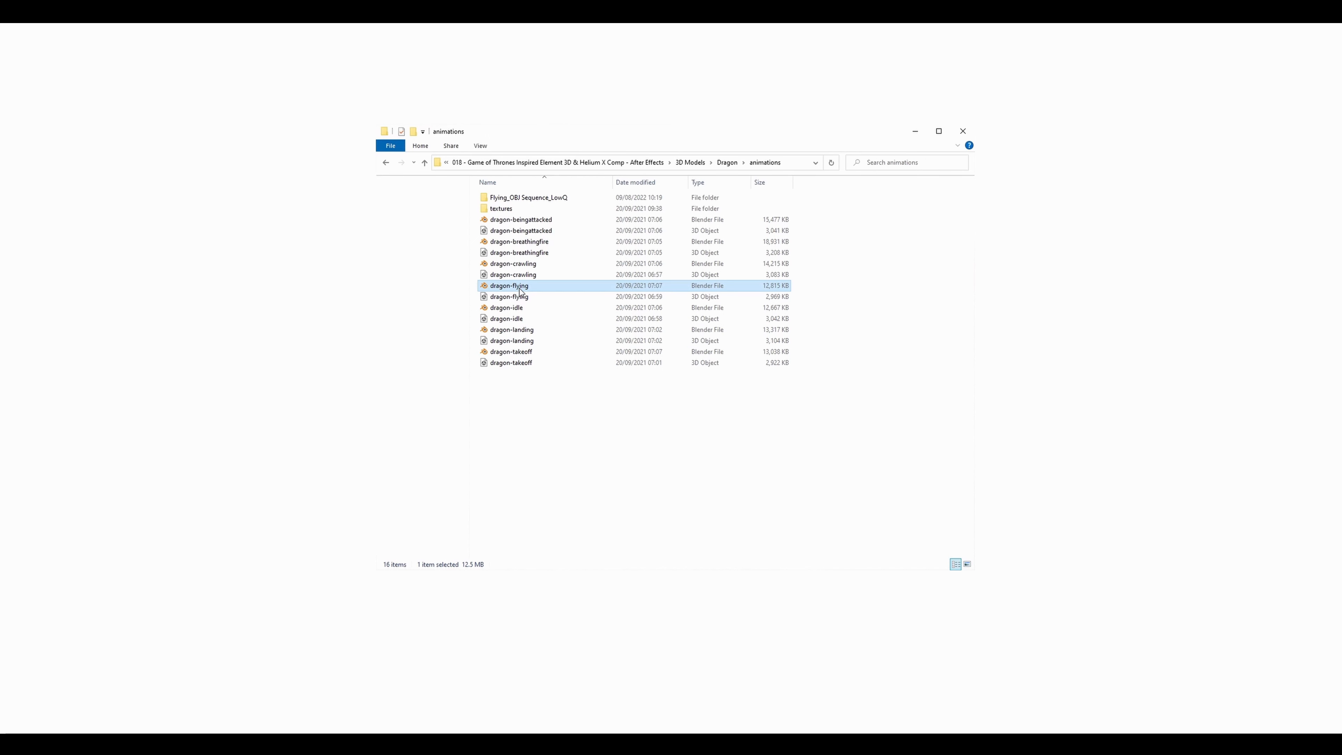
{"action": "double_click", "coordinate": [509, 286]}
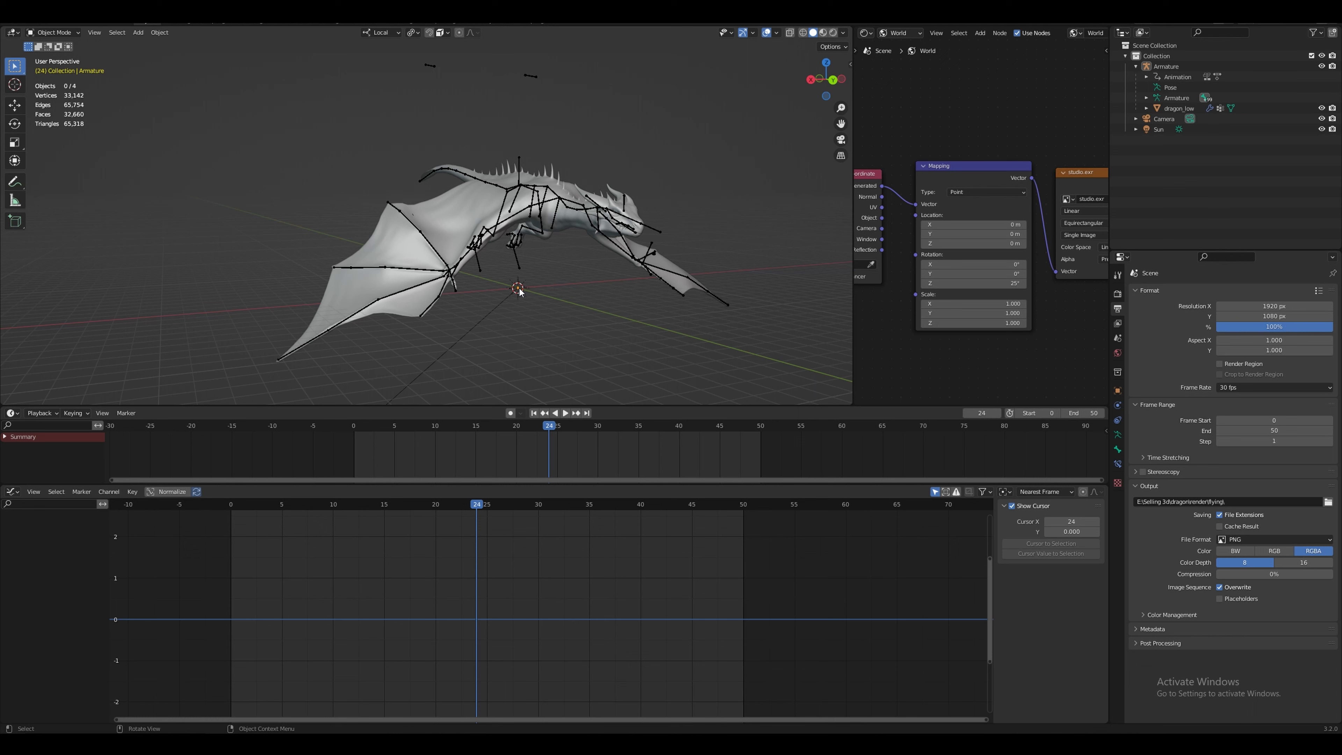
{"action": "left_click", "coordinate": [12, 31]}
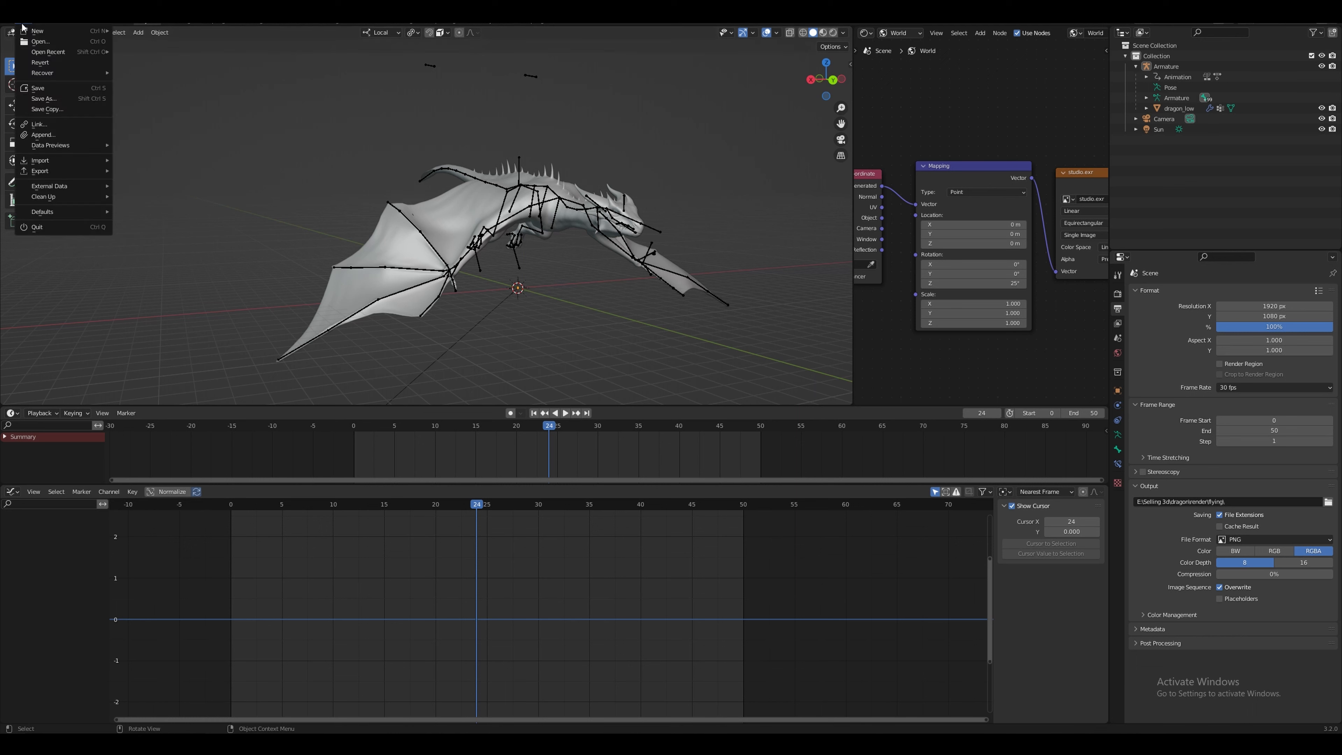
{"action": "left_click", "coordinate": [39, 170]}
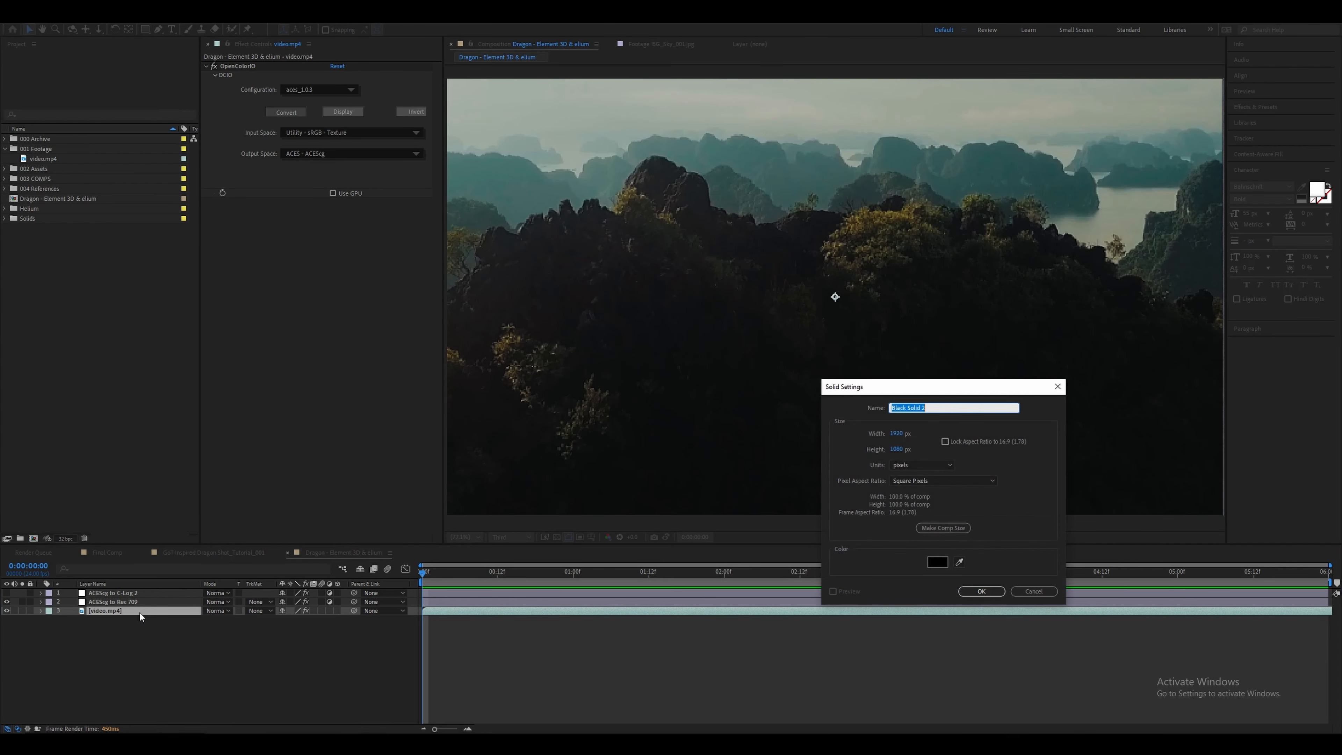
Create a black solid with the Element effect and enter its Scene Setup.
{"action": "left_click", "coordinate": [981, 591]}
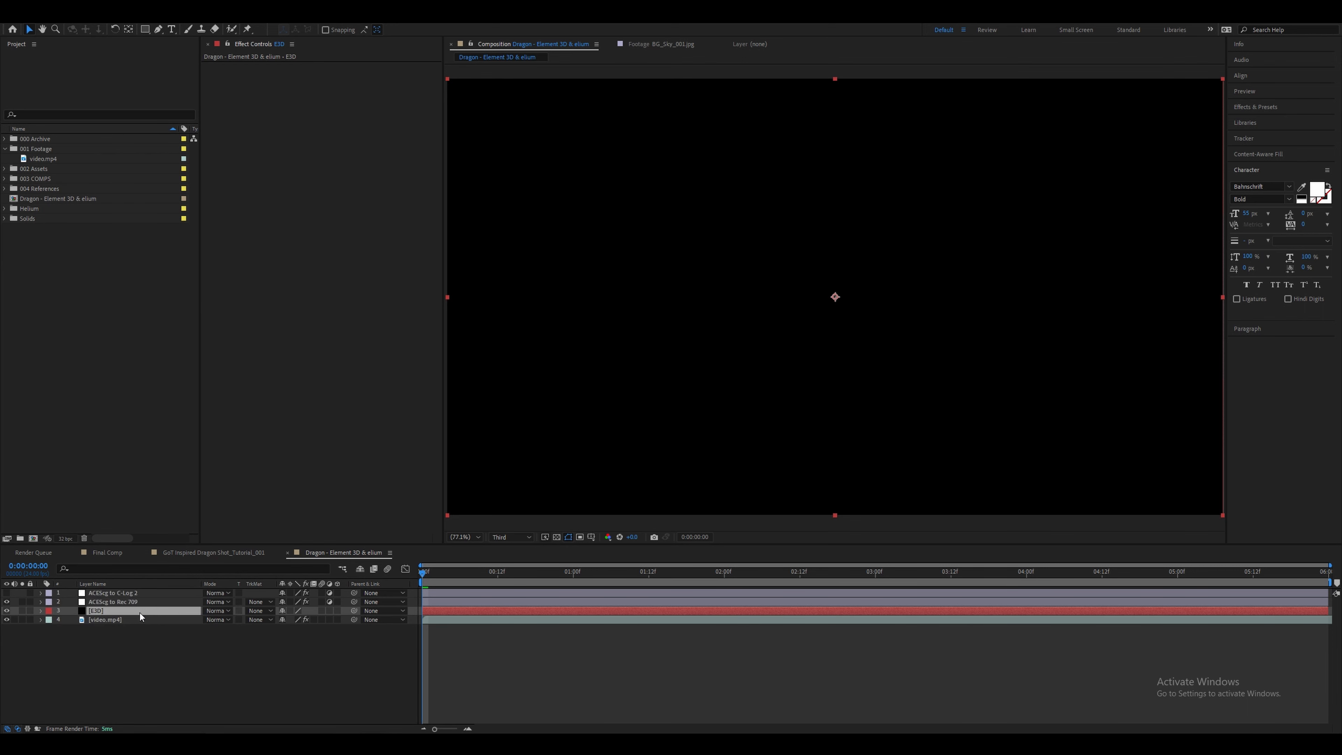
{"action": "left_click", "coordinate": [96, 610]}
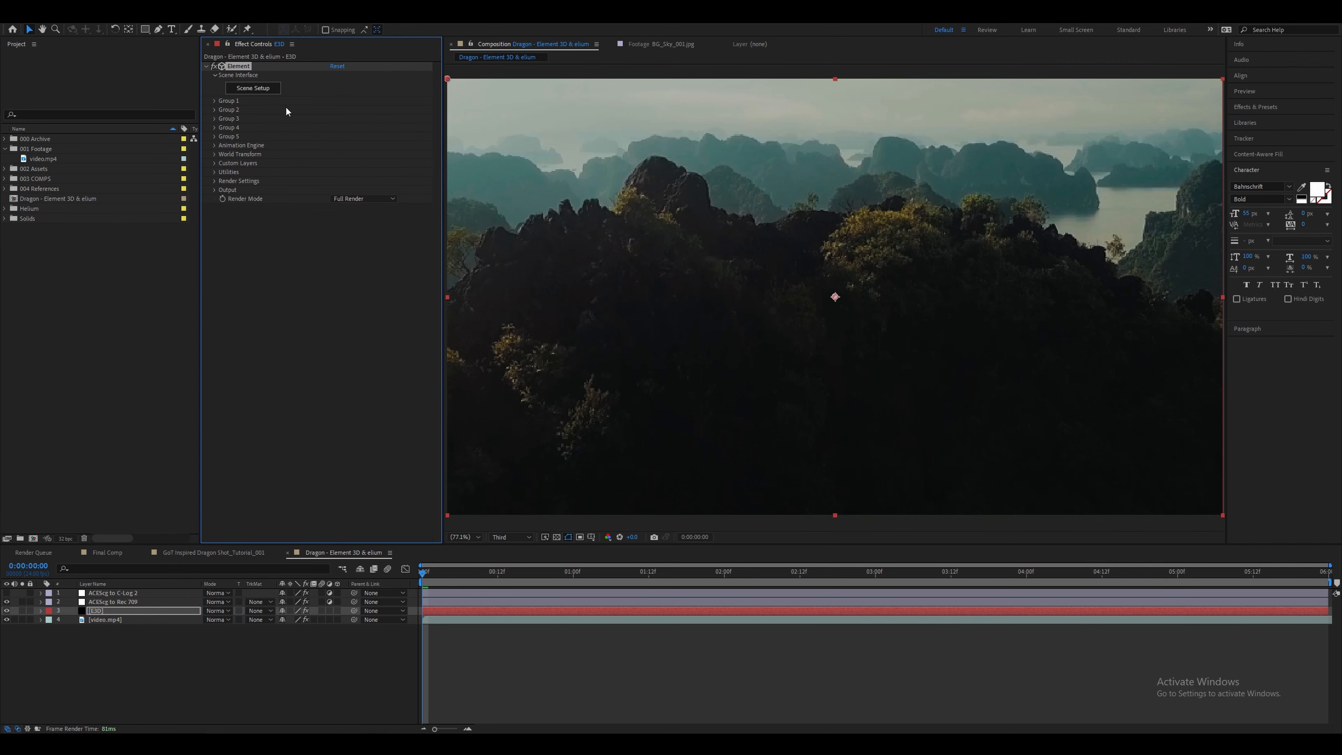
{"action": "left_click", "coordinate": [253, 88]}
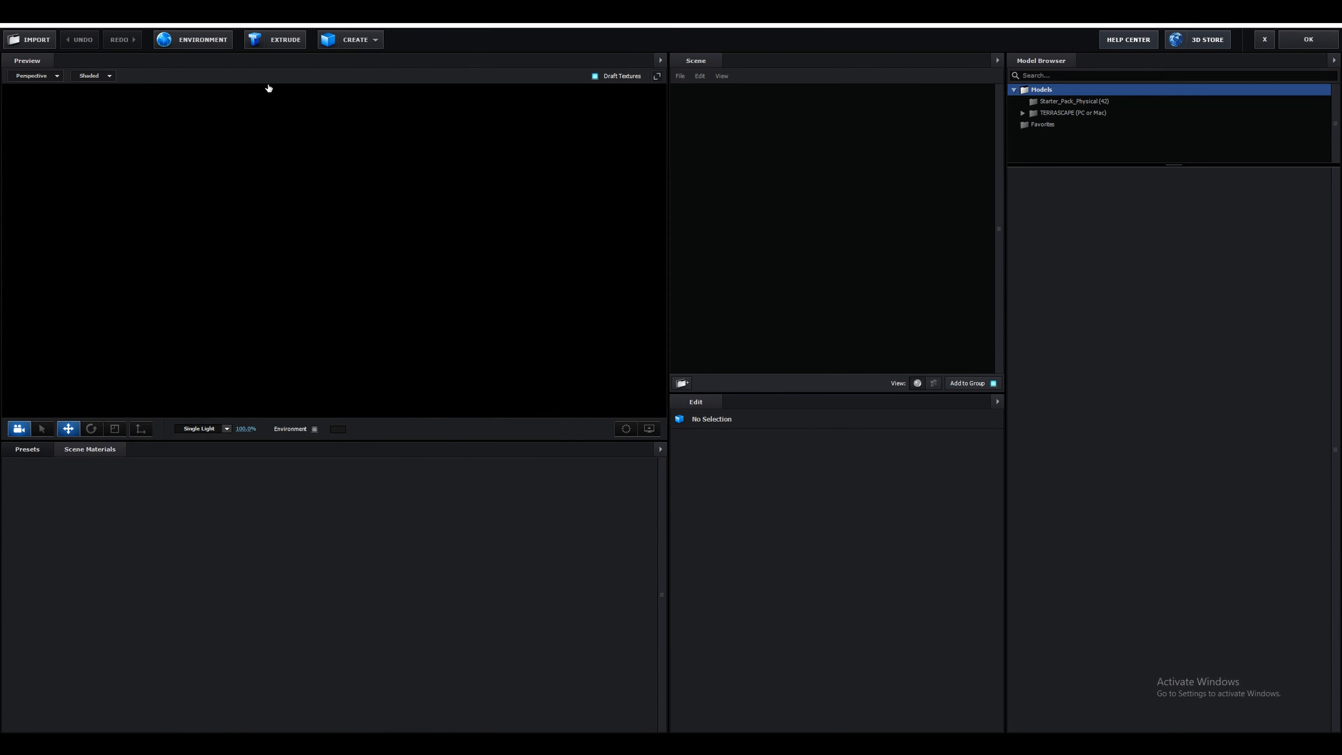
Import the dragon flying OBJ sequence from the Dragon models folder with materials loaded.
{"action": "left_click", "coordinate": [29, 39]}
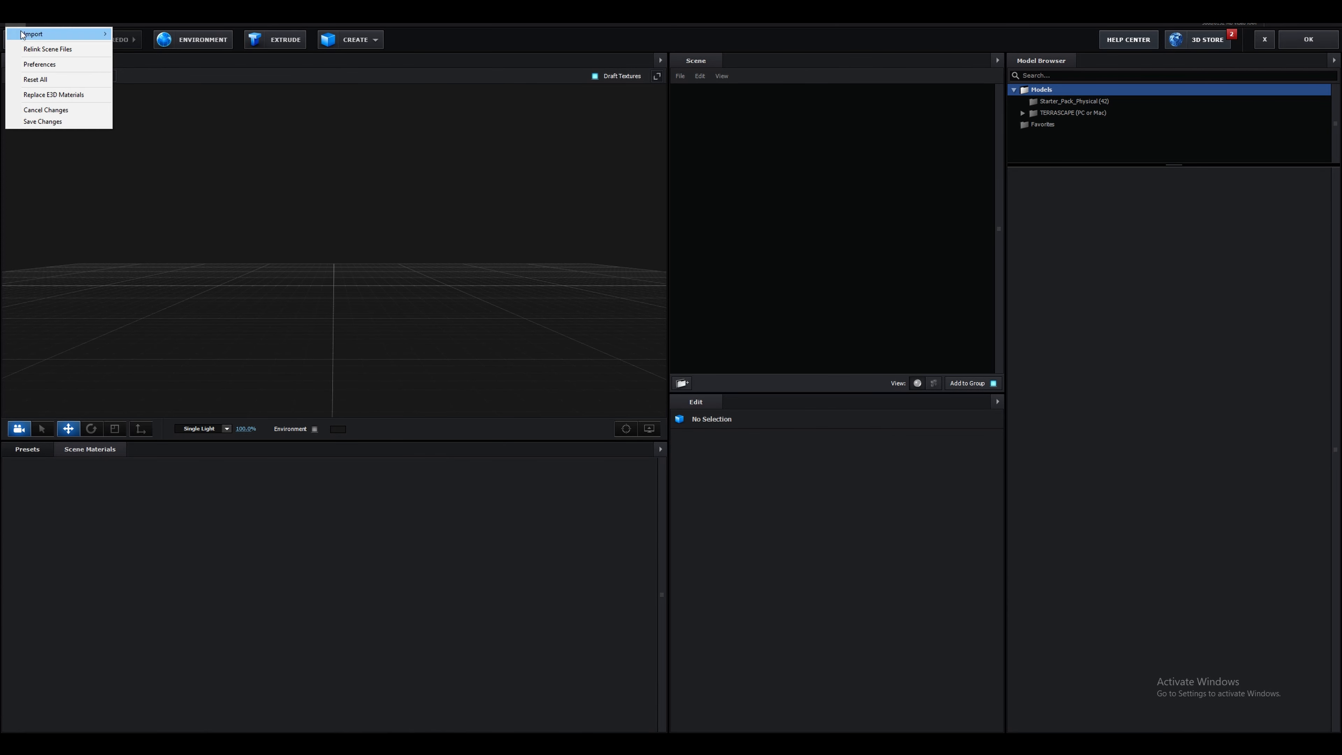
{"action": "left_click", "coordinate": [32, 34]}
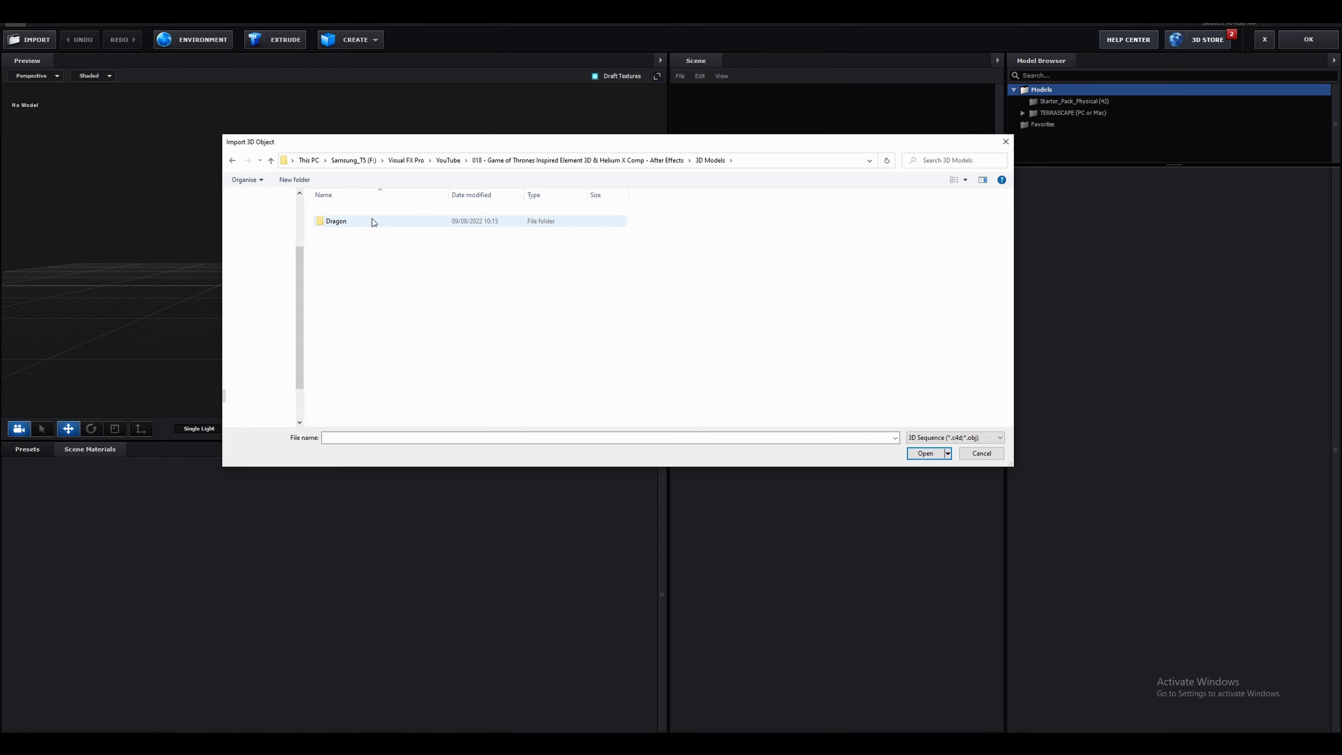
{"action": "double_click", "coordinate": [336, 221]}
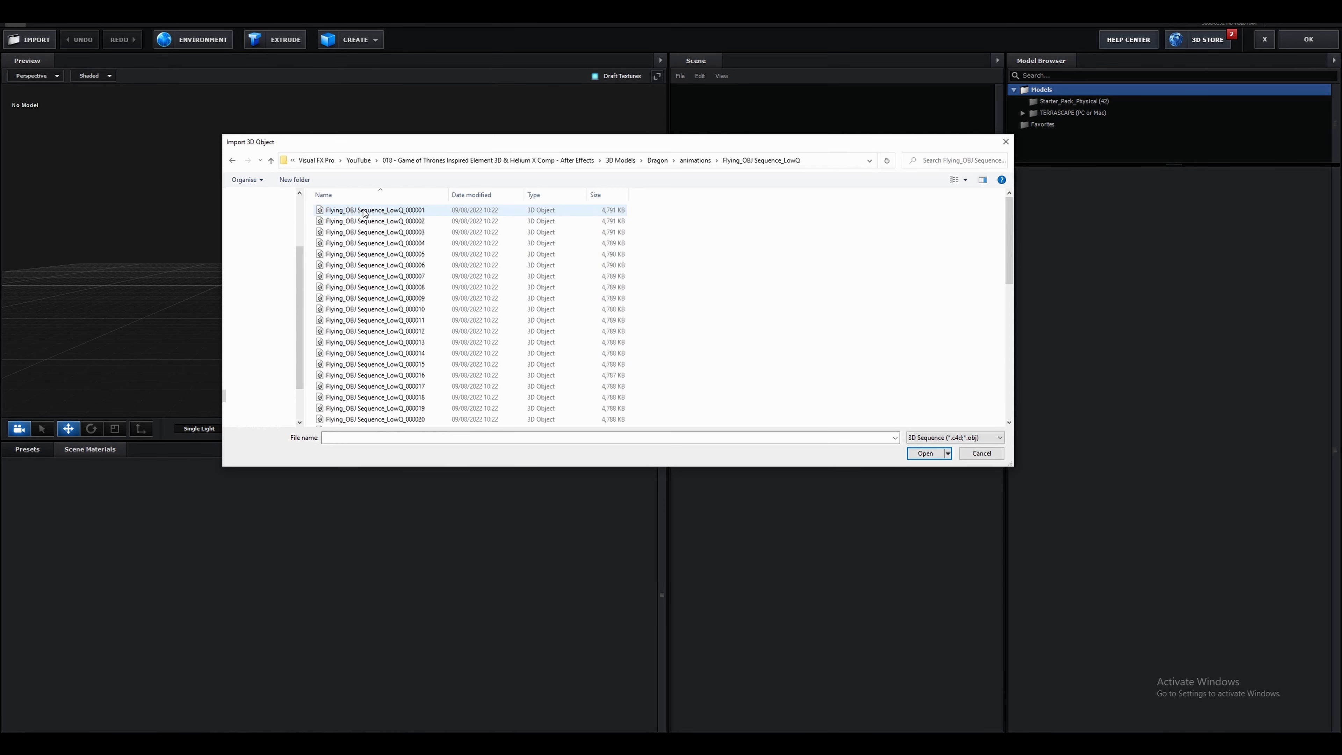
{"action": "left_click", "coordinate": [925, 454]}
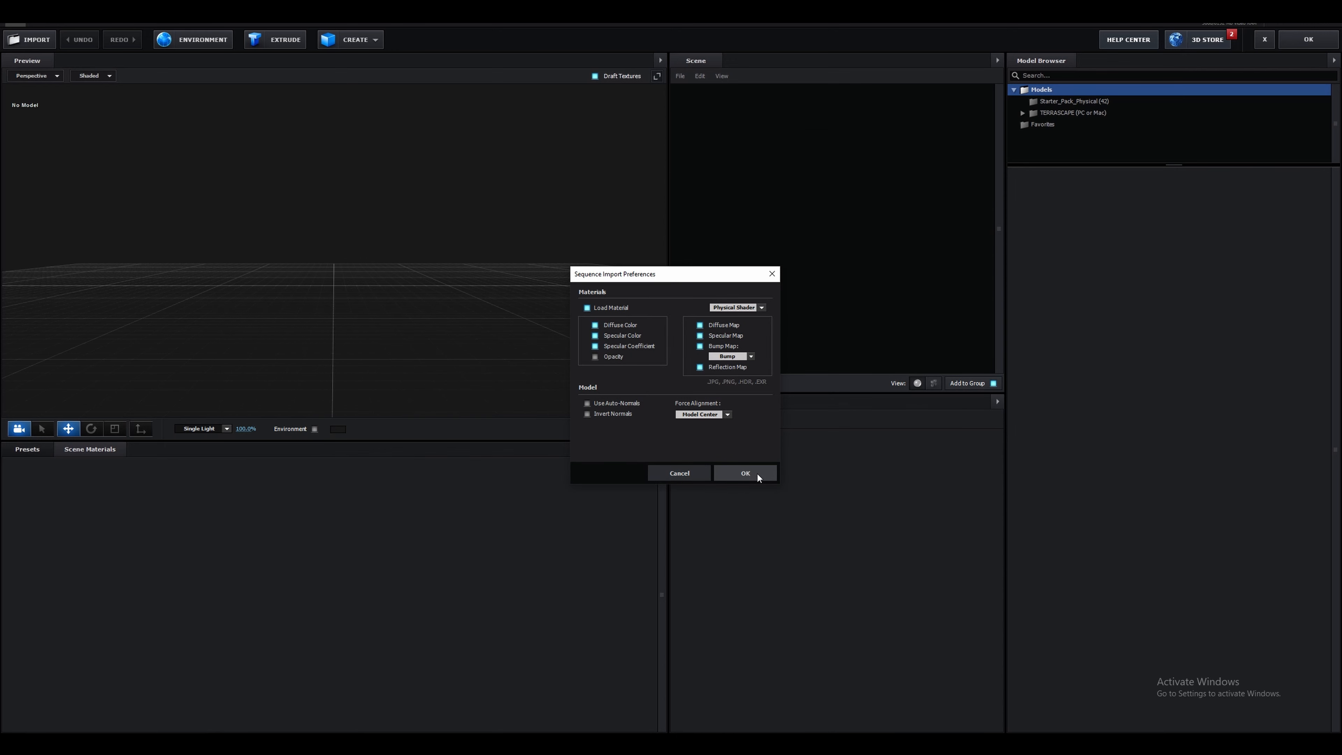
{"action": "left_click", "coordinate": [745, 472]}
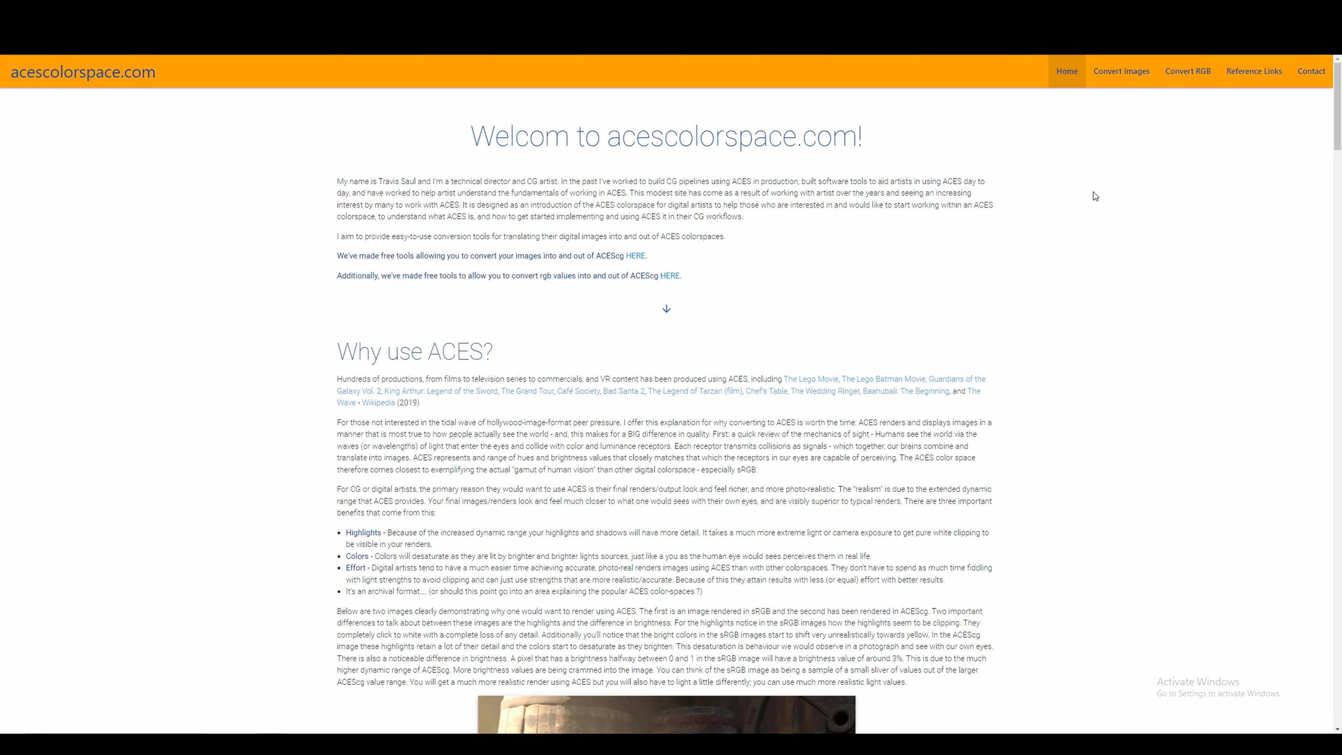
{"action": "mouse_move", "coordinate": [1121, 72]}
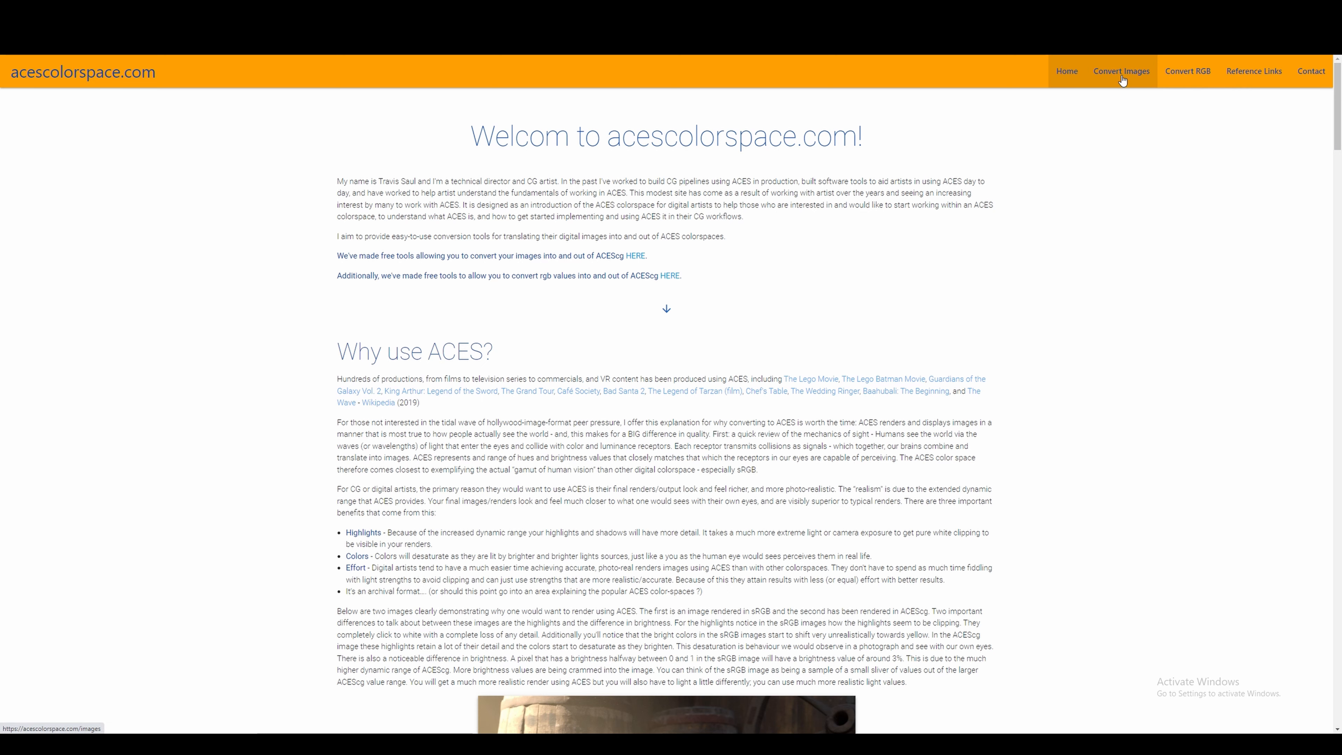
Configure Convert Images with sRGB Texture input, ACES - ACEScg output and a file format.
{"action": "left_click", "coordinate": [1121, 72]}
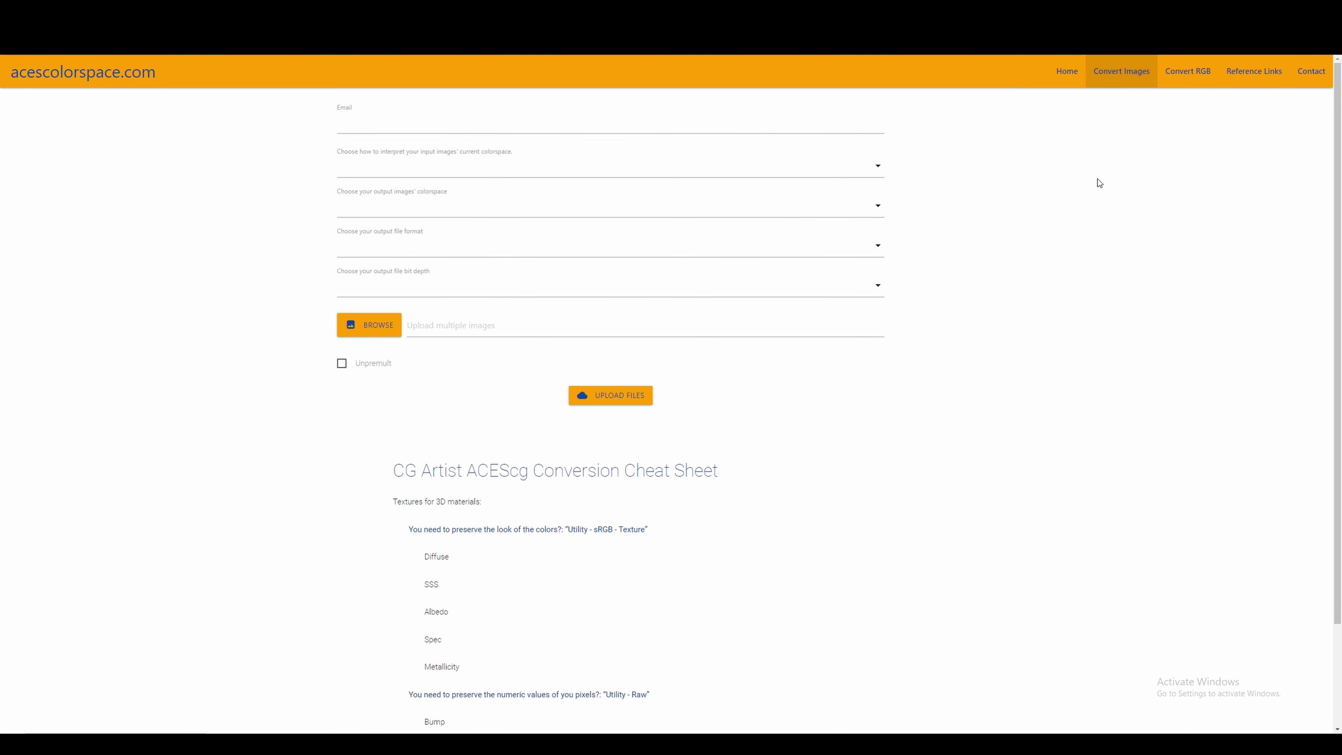
{"action": "left_click", "coordinate": [369, 324]}
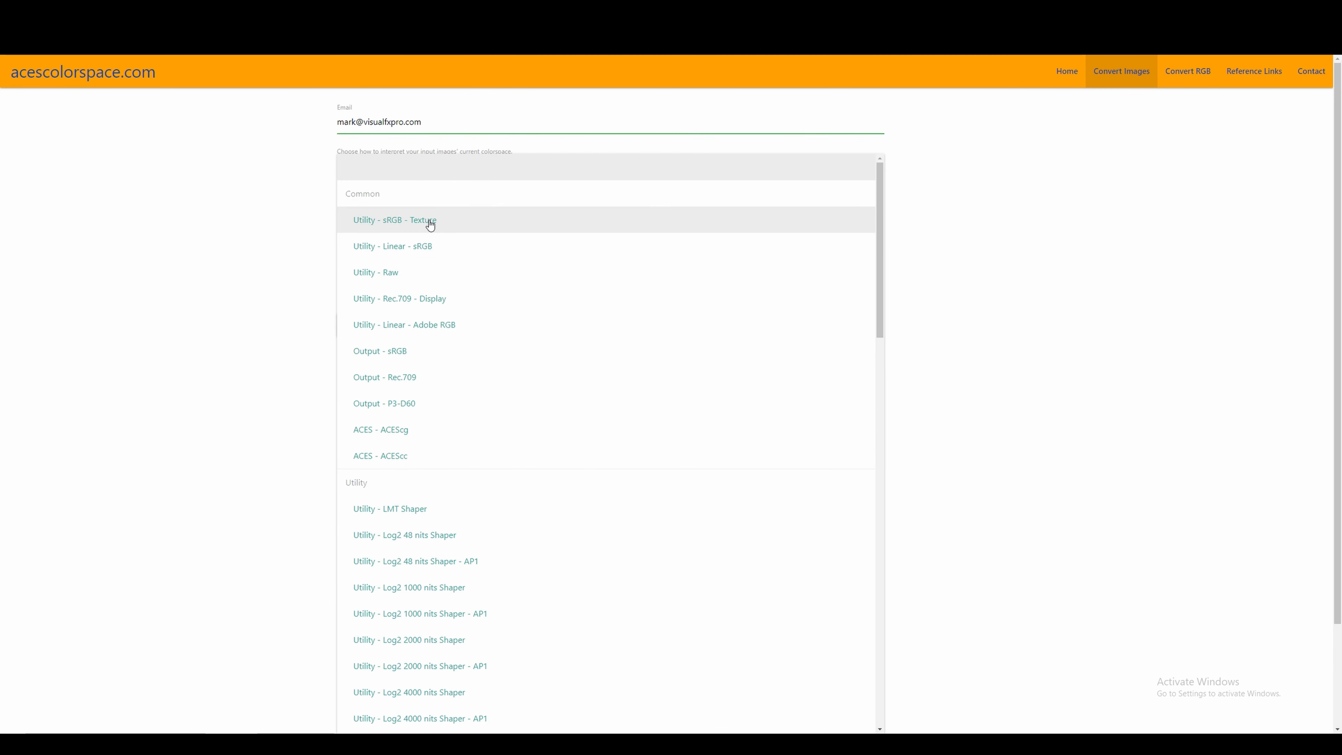
{"action": "left_click", "coordinate": [393, 220]}
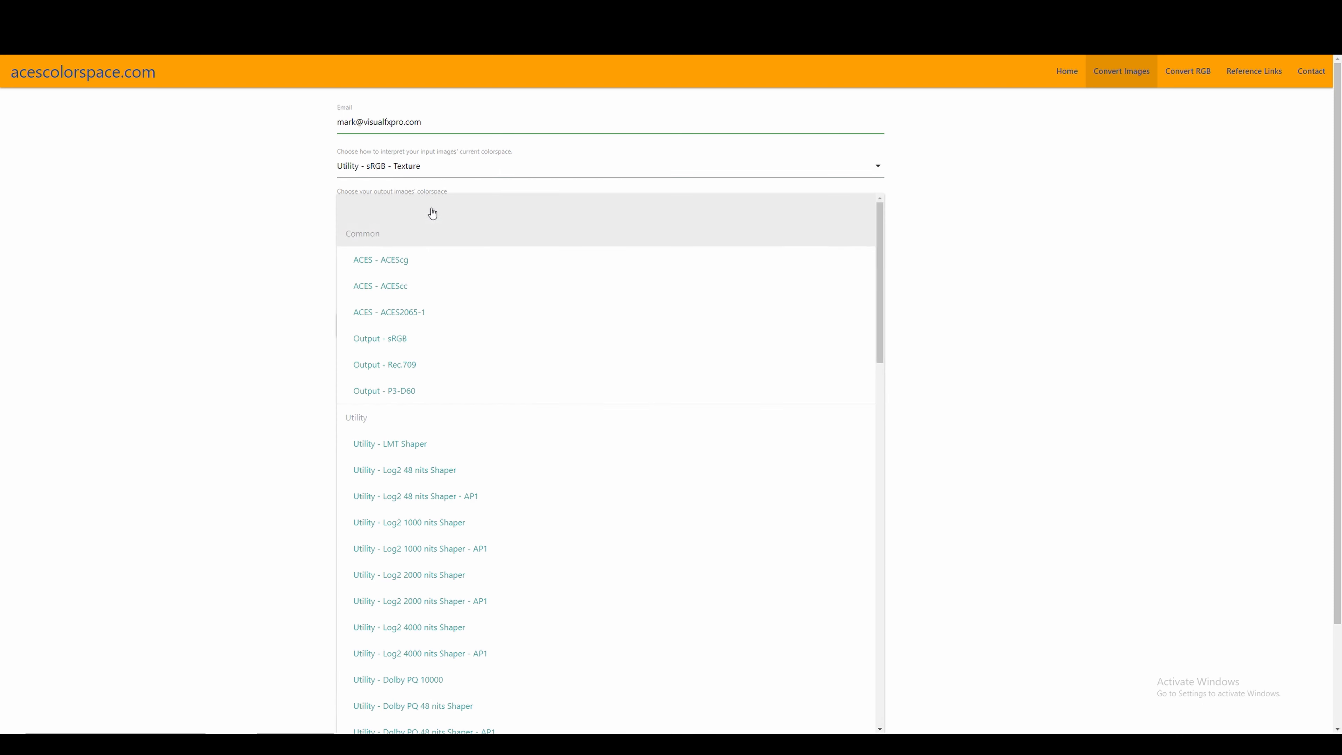
{"action": "left_click", "coordinate": [381, 260]}
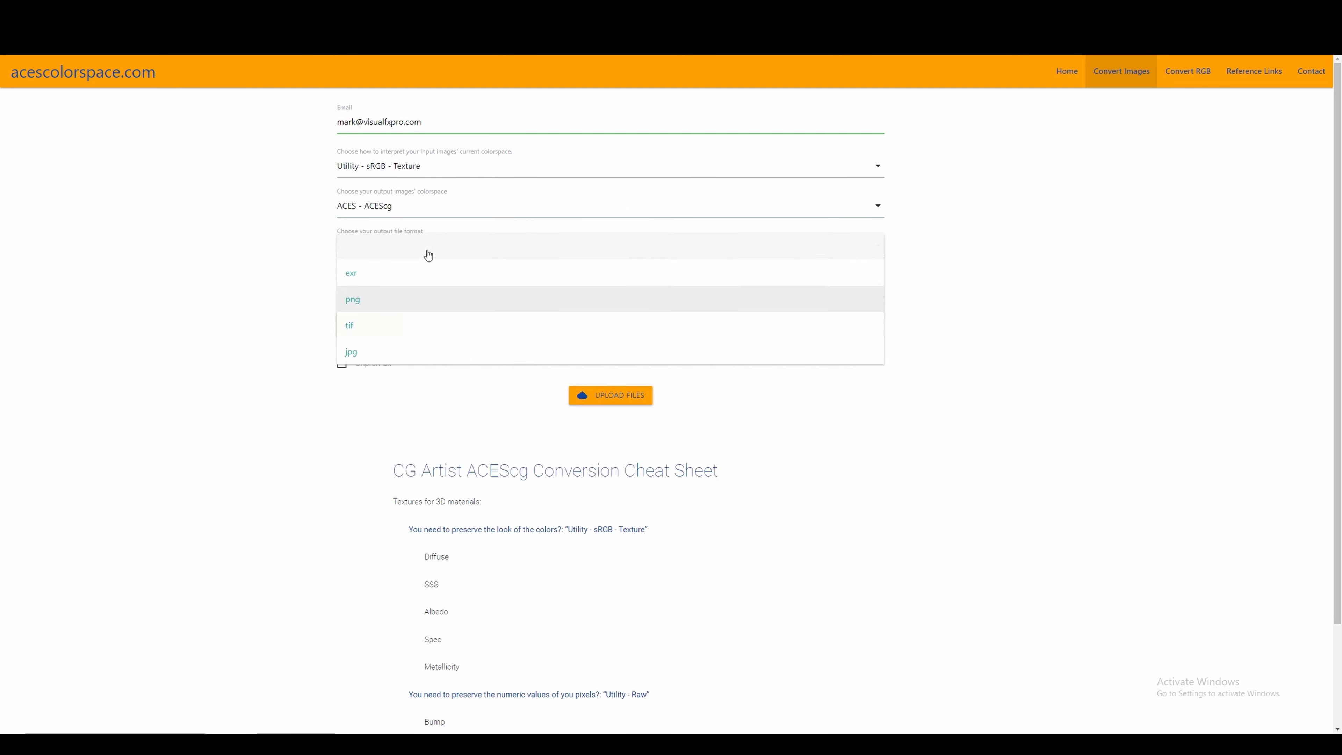
{"action": "left_click", "coordinate": [351, 274]}
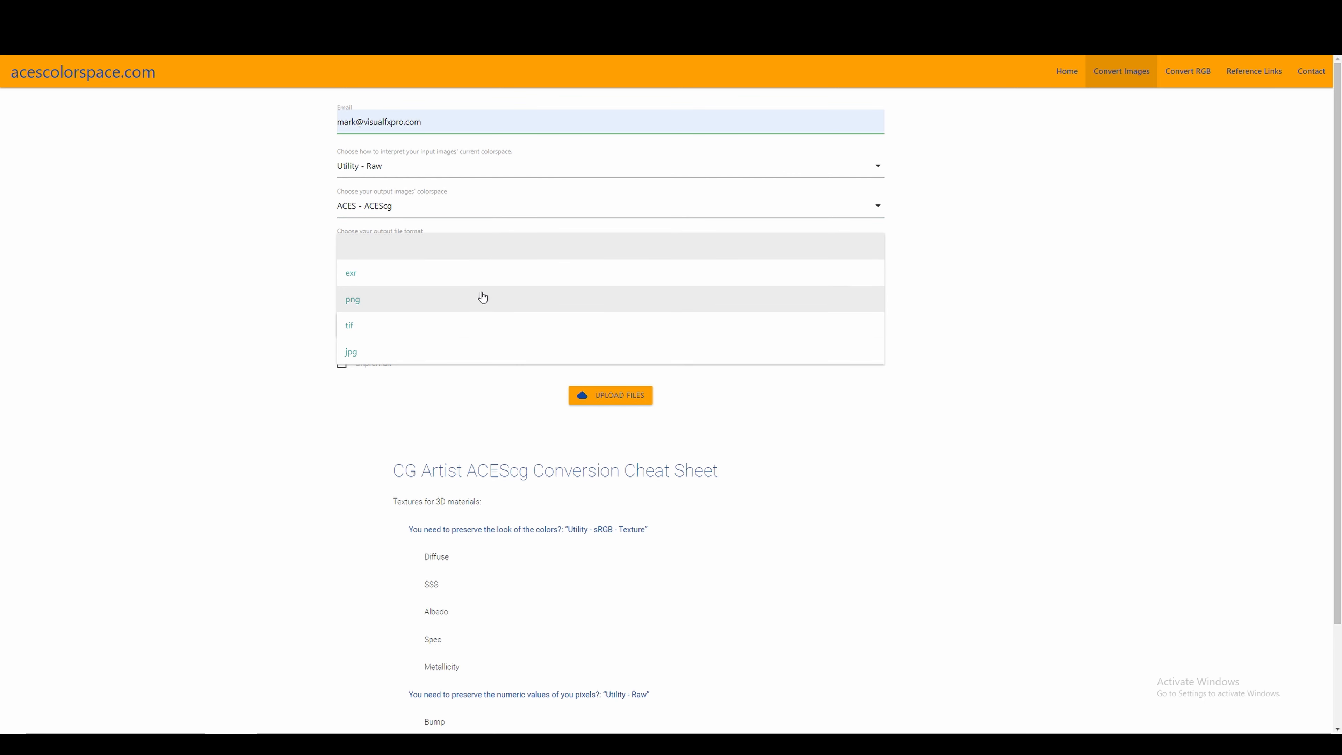
{"action": "left_click", "coordinate": [351, 298]}
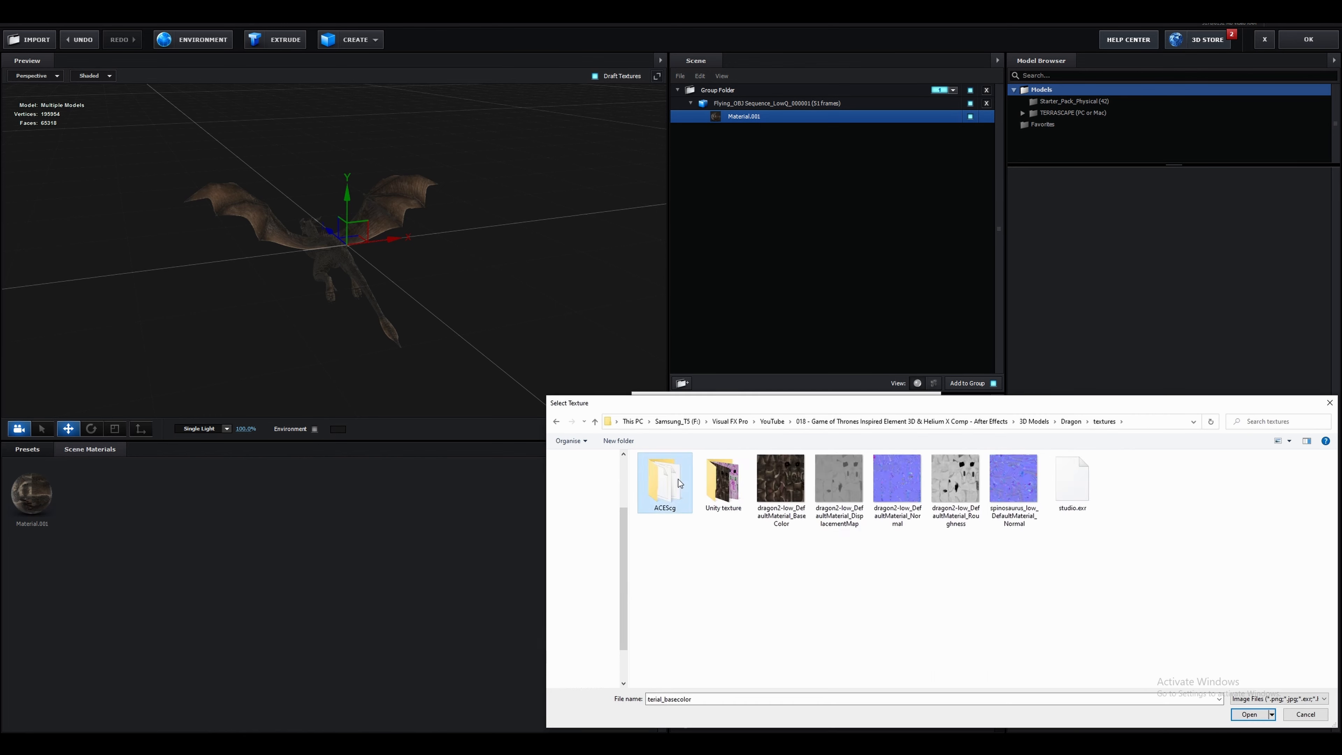
Load ACEScg base colour and normal textures, set bump strength, and normalise model size.
{"action": "double_click", "coordinate": [664, 480]}
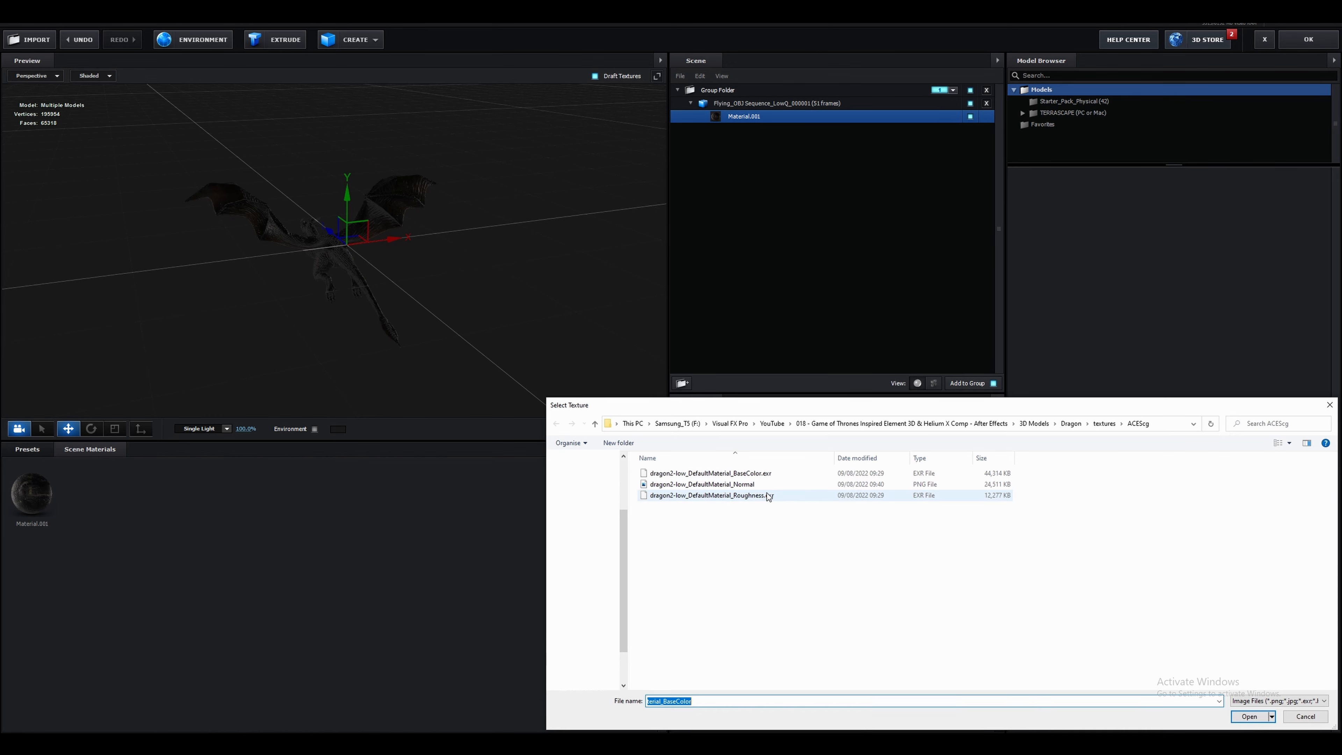
{"action": "left_click", "coordinate": [1248, 717]}
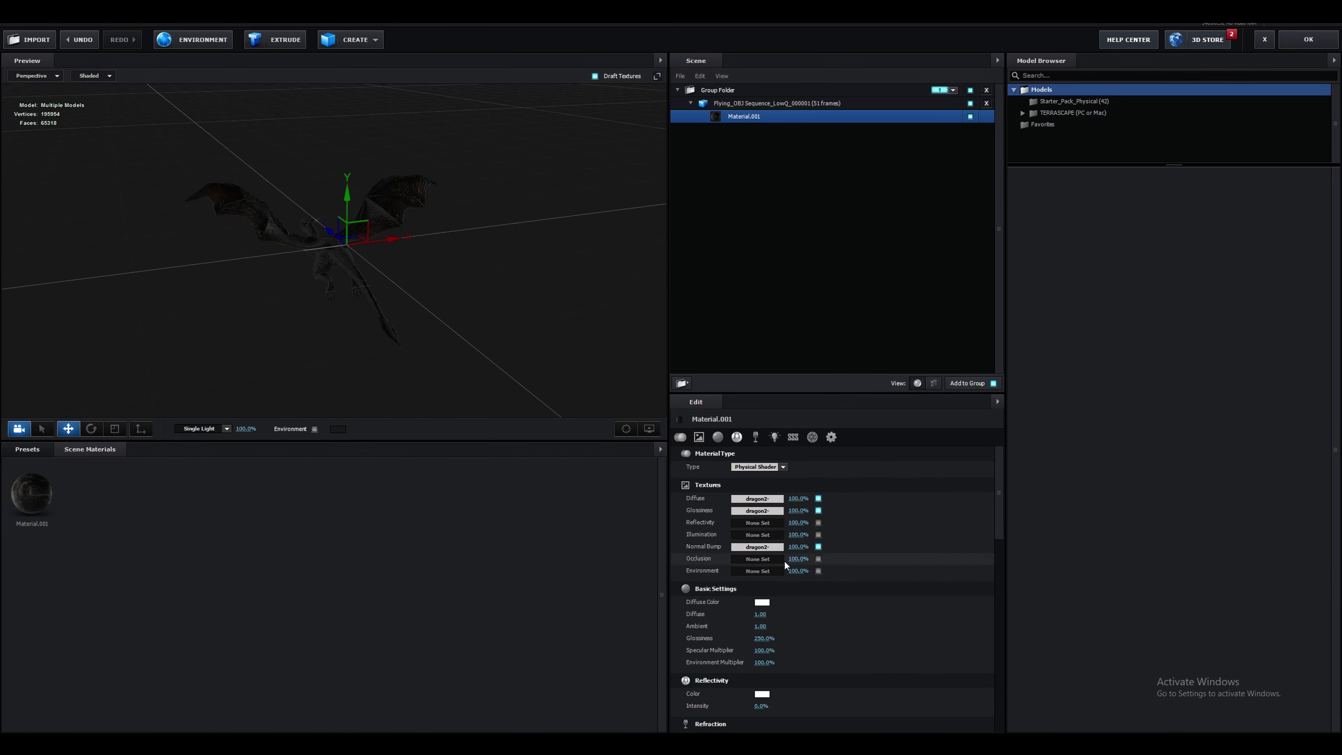
{"action": "left_click", "coordinate": [756, 546]}
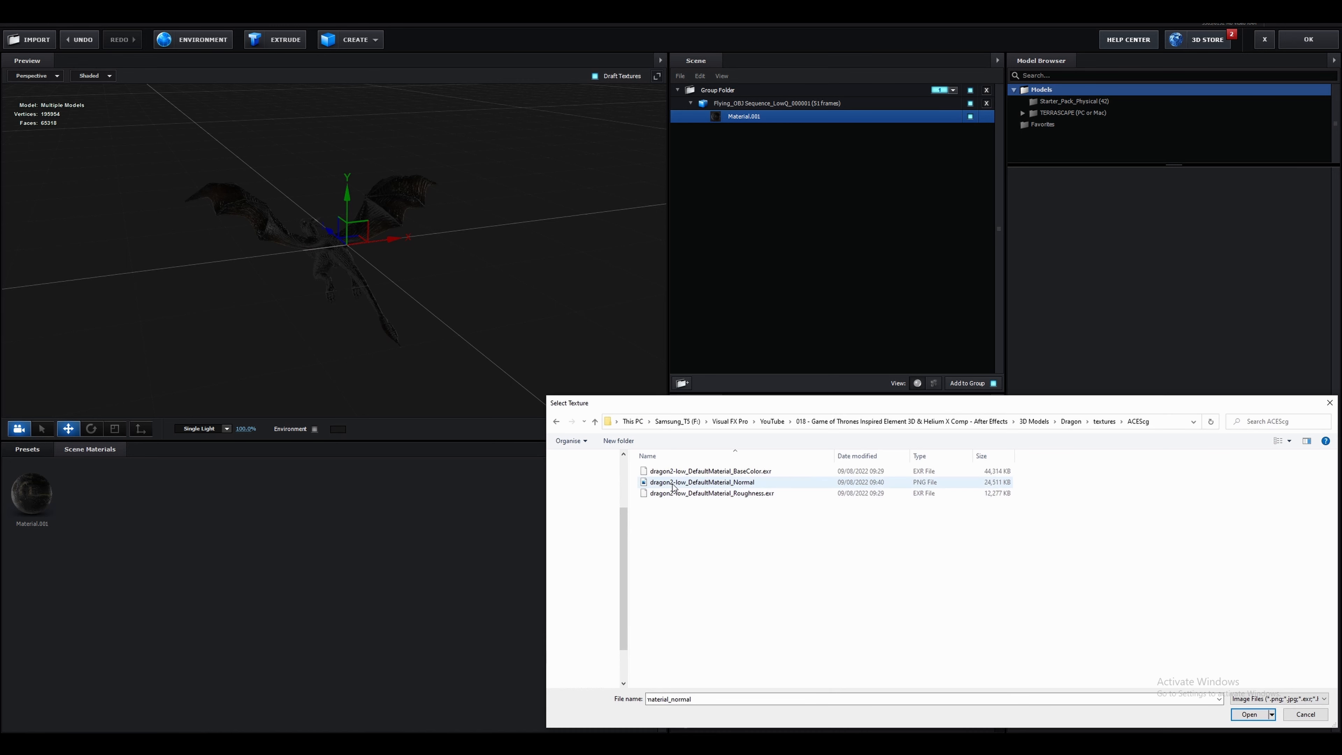
{"action": "left_click", "coordinate": [1250, 714]}
{"action": "type", "text": "175"}
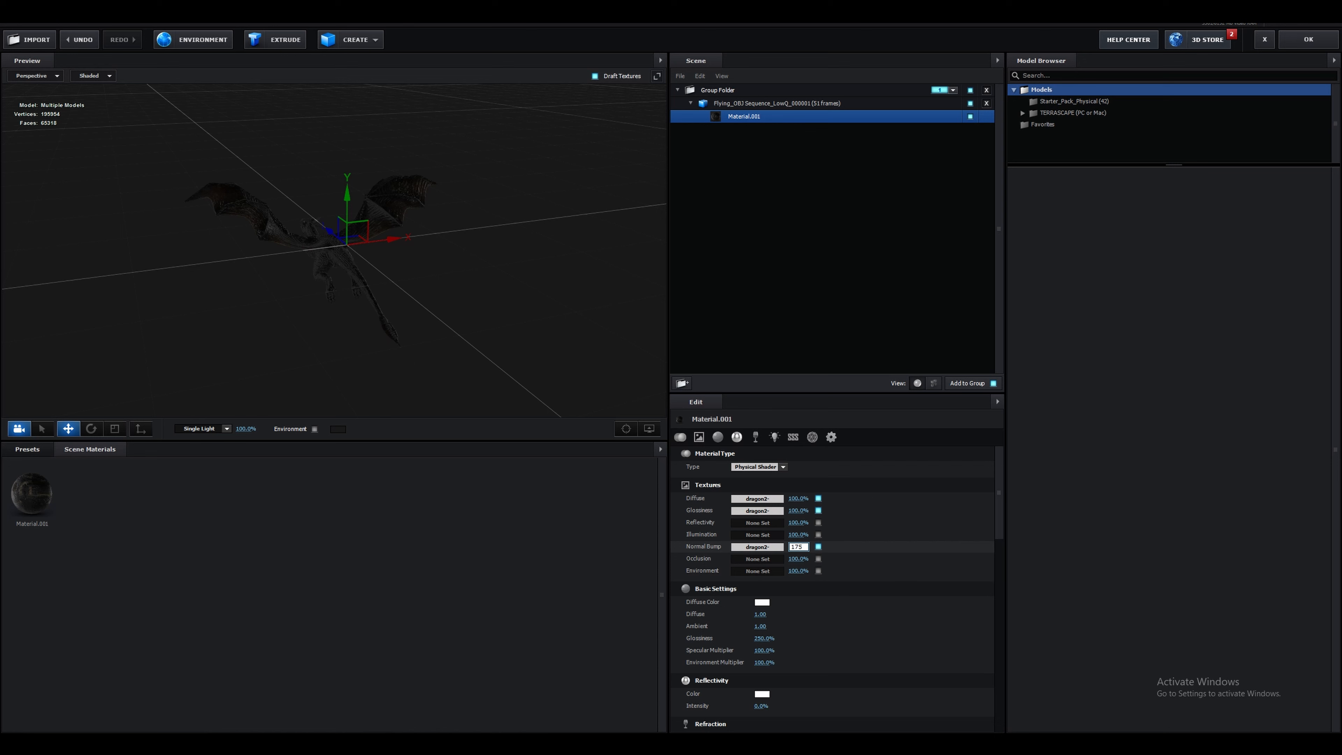
{"action": "left_click", "coordinate": [775, 103]}
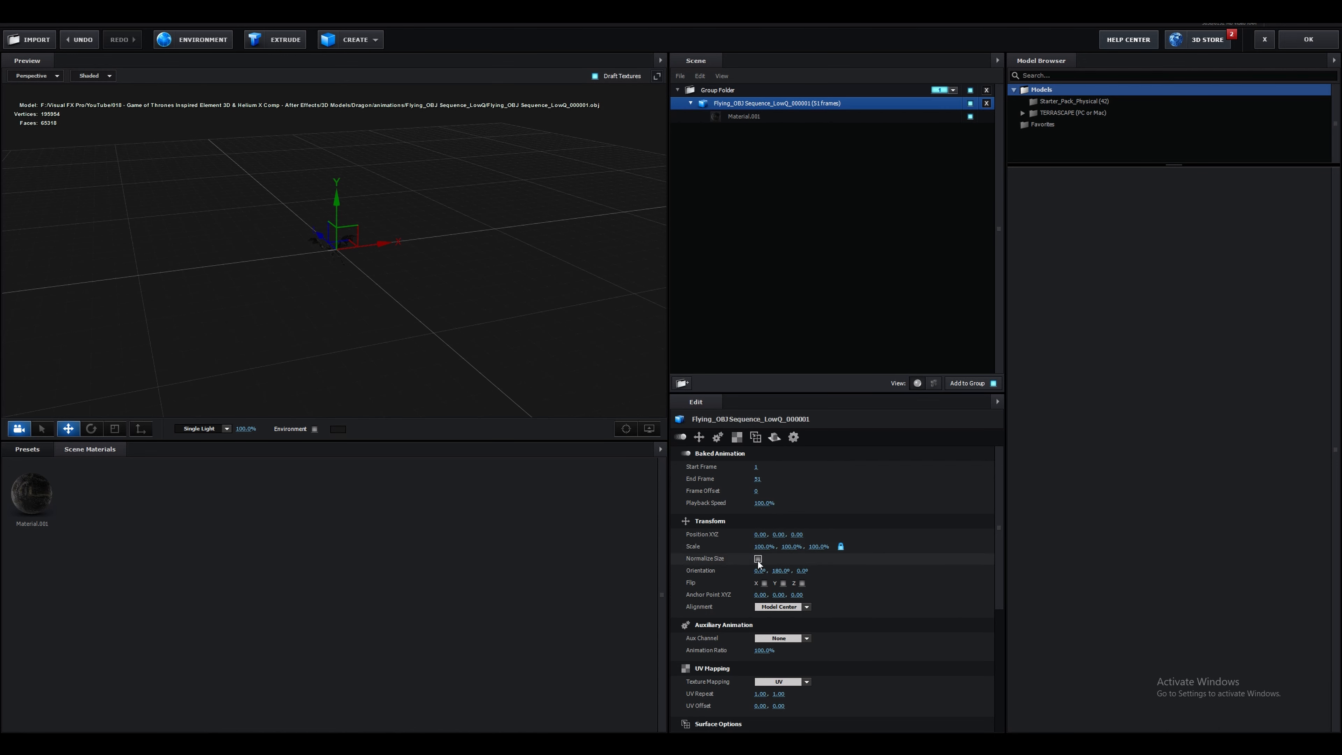
{"action": "left_click", "coordinate": [756, 558]}
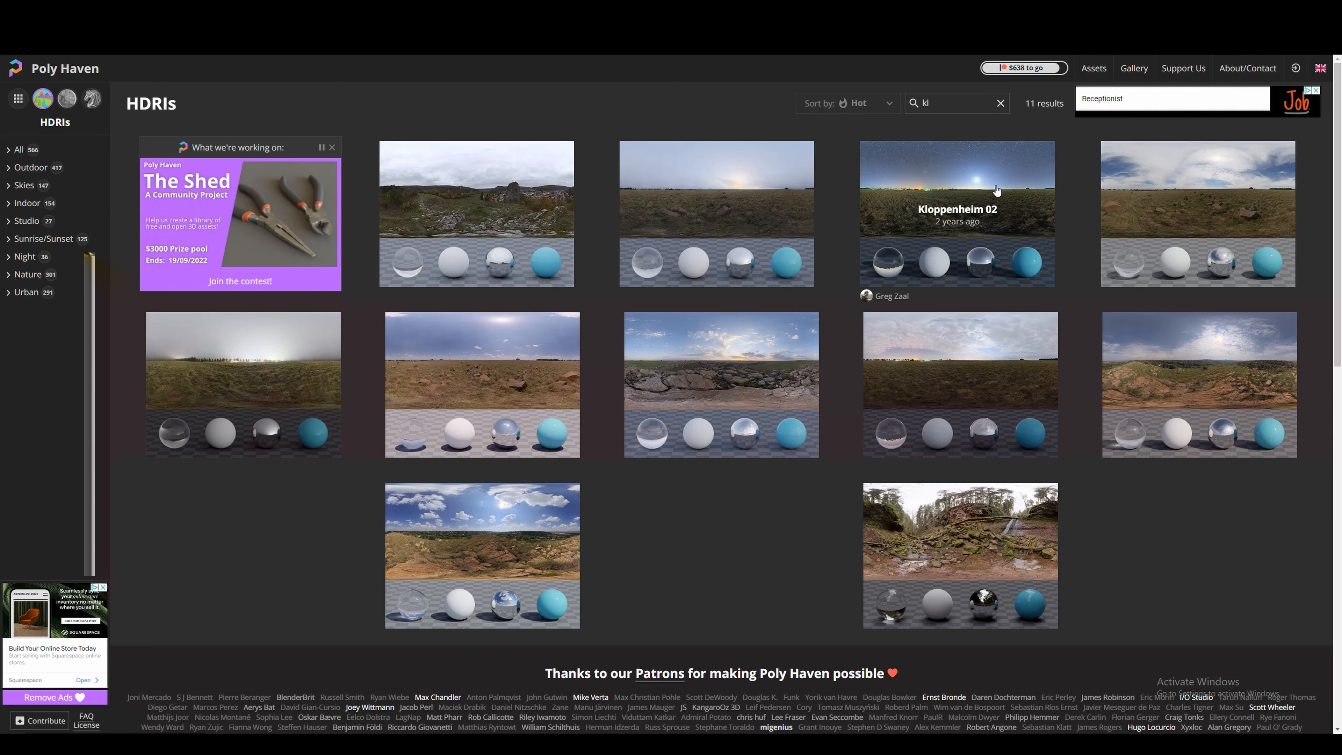
Choose HDR as the download format for the Kloppenheim 02 HDRI.
{"action": "left_click", "coordinate": [956, 177]}
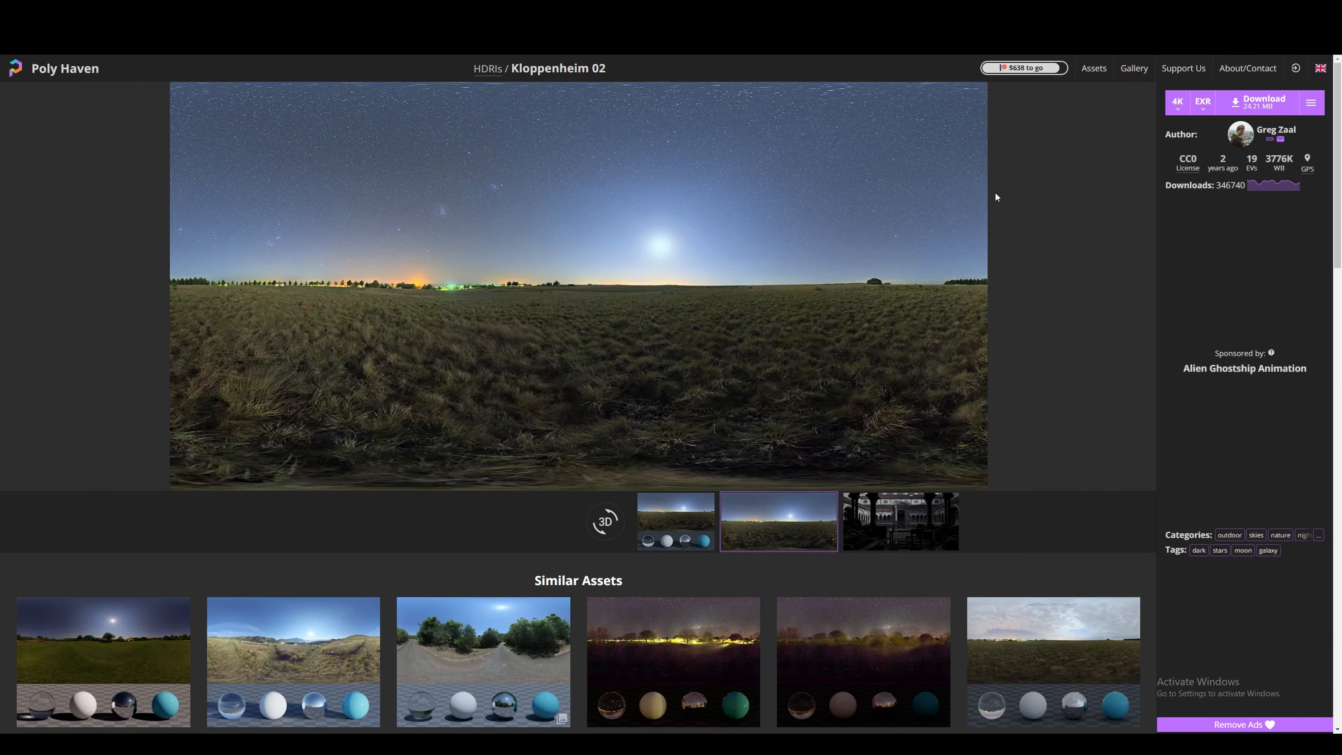
{"action": "left_click", "coordinate": [1203, 103]}
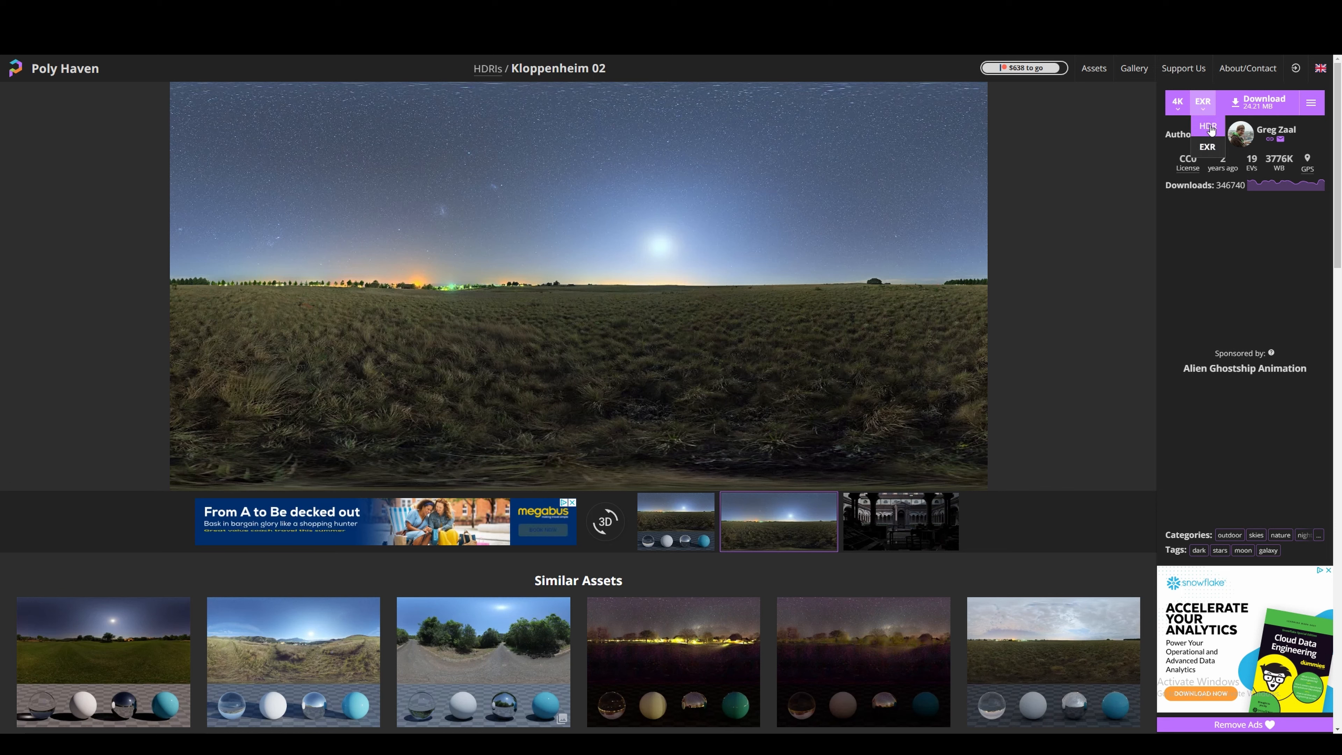
{"action": "left_click", "coordinate": [1208, 126]}
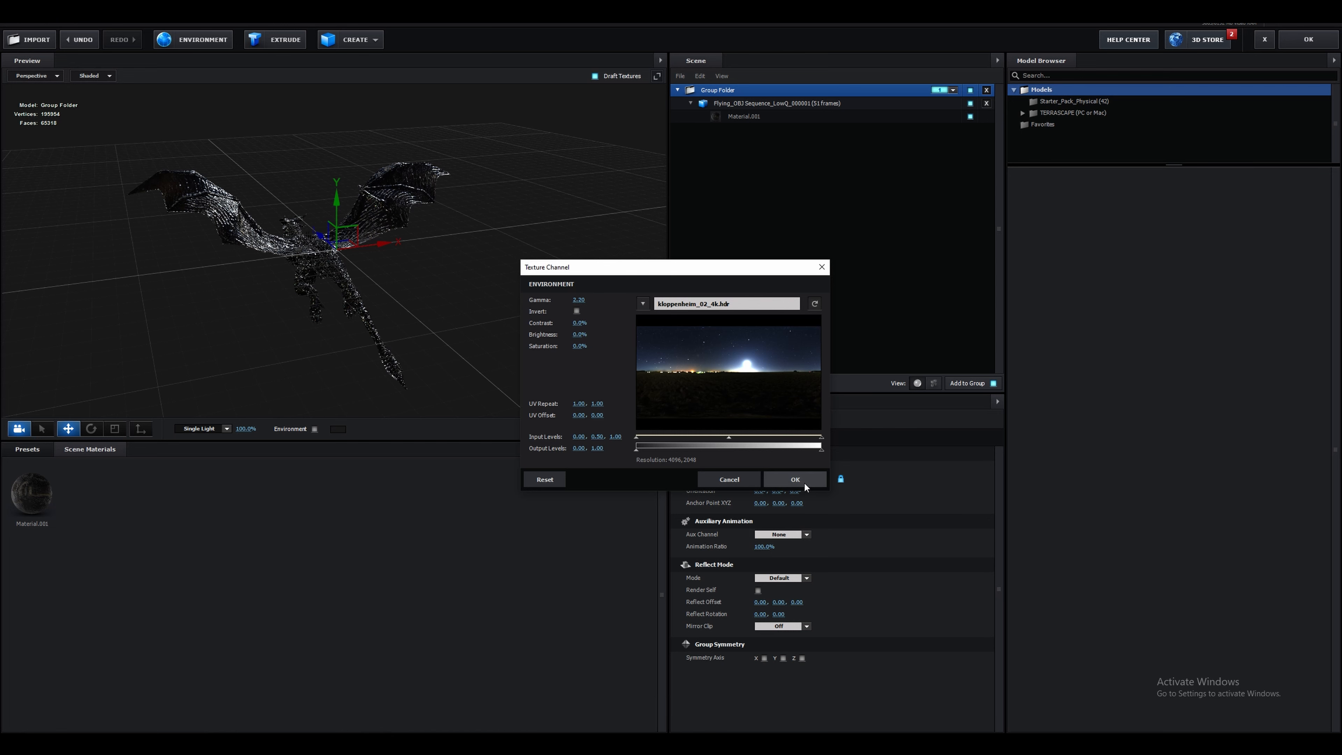
Confirm the kloppenheim_02_4k HDR environment and close Element's Scene Setup.
{"action": "left_click", "coordinate": [793, 478]}
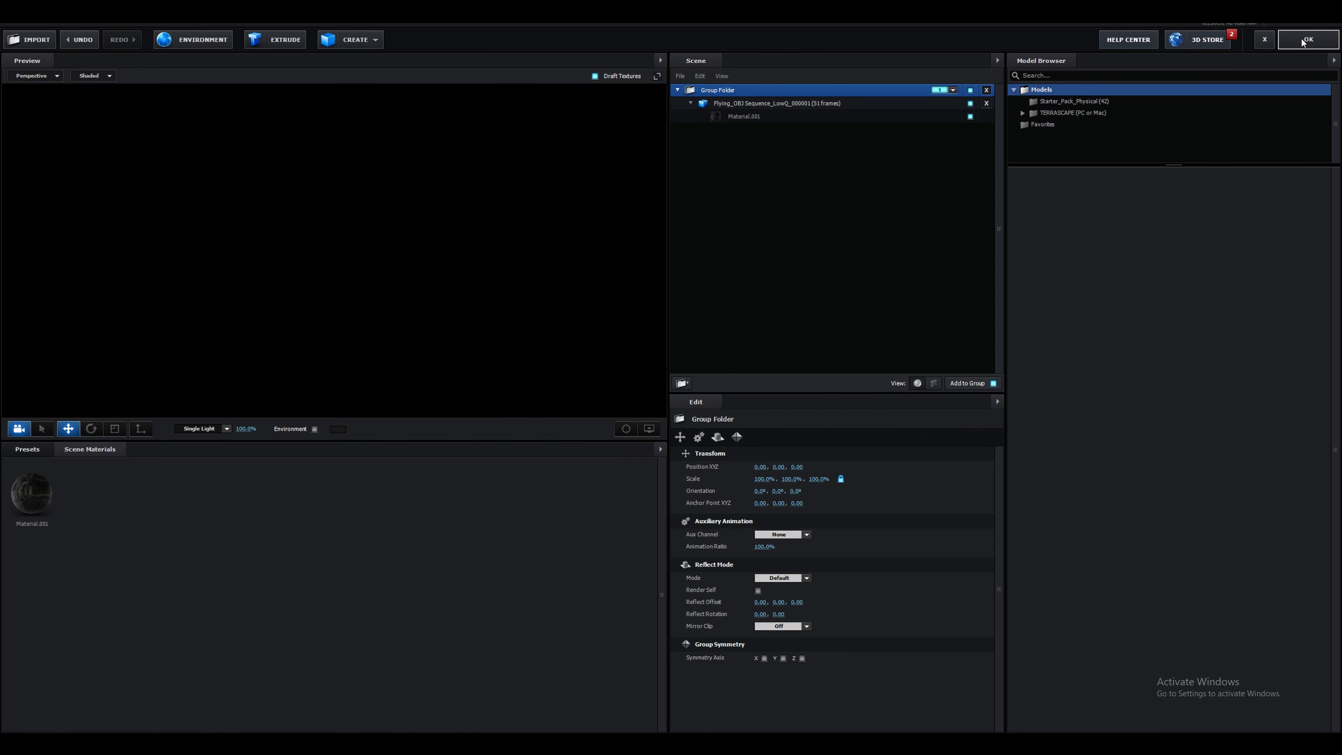
{"action": "left_click", "coordinate": [1308, 39]}
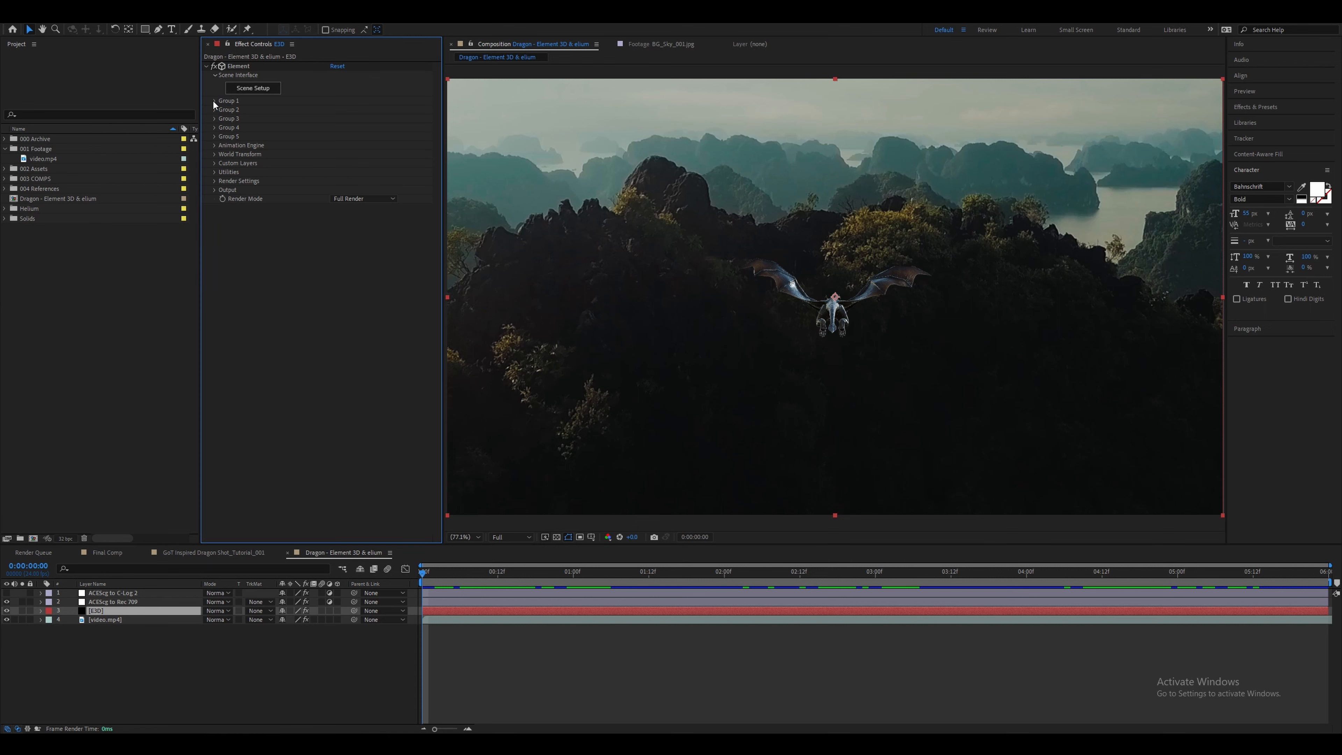
Create a Group 1 null for the dragon and rename it 'Dragon ctrl'.
{"action": "left_click", "coordinate": [215, 100]}
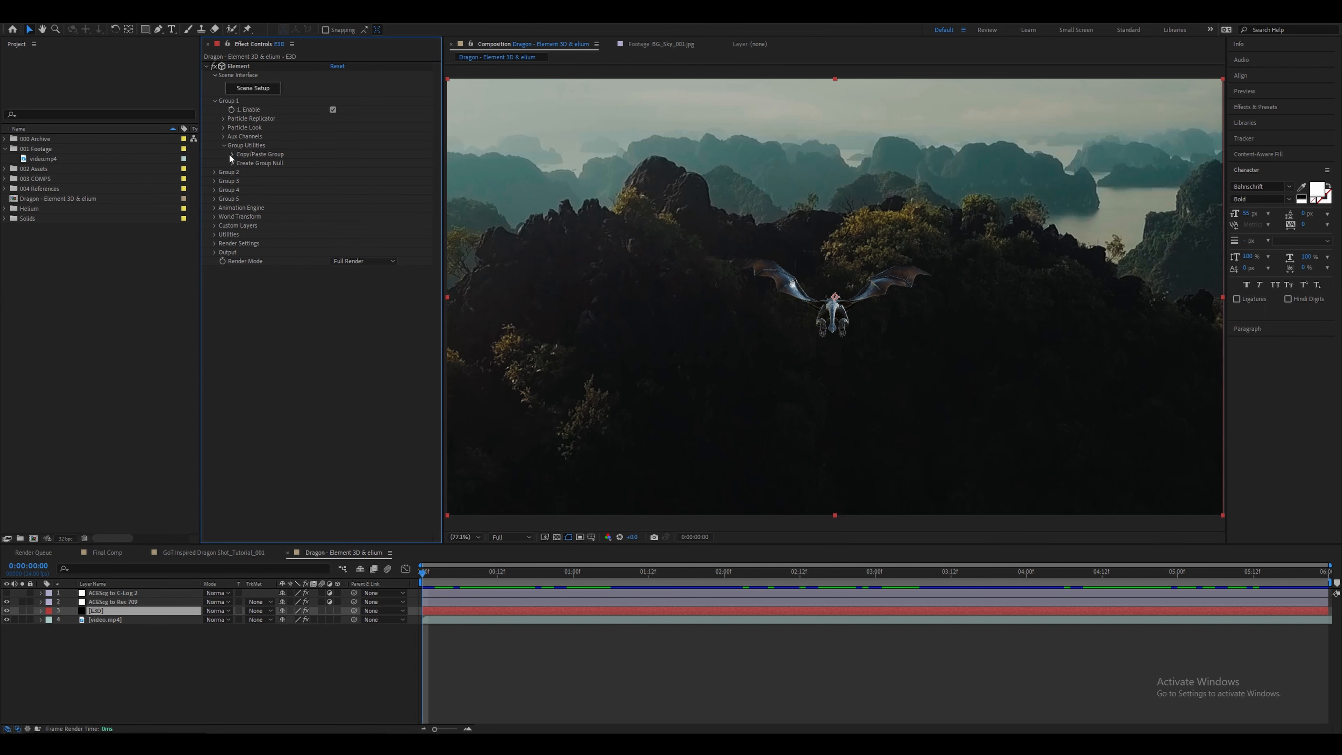
{"action": "left_click", "coordinate": [260, 163]}
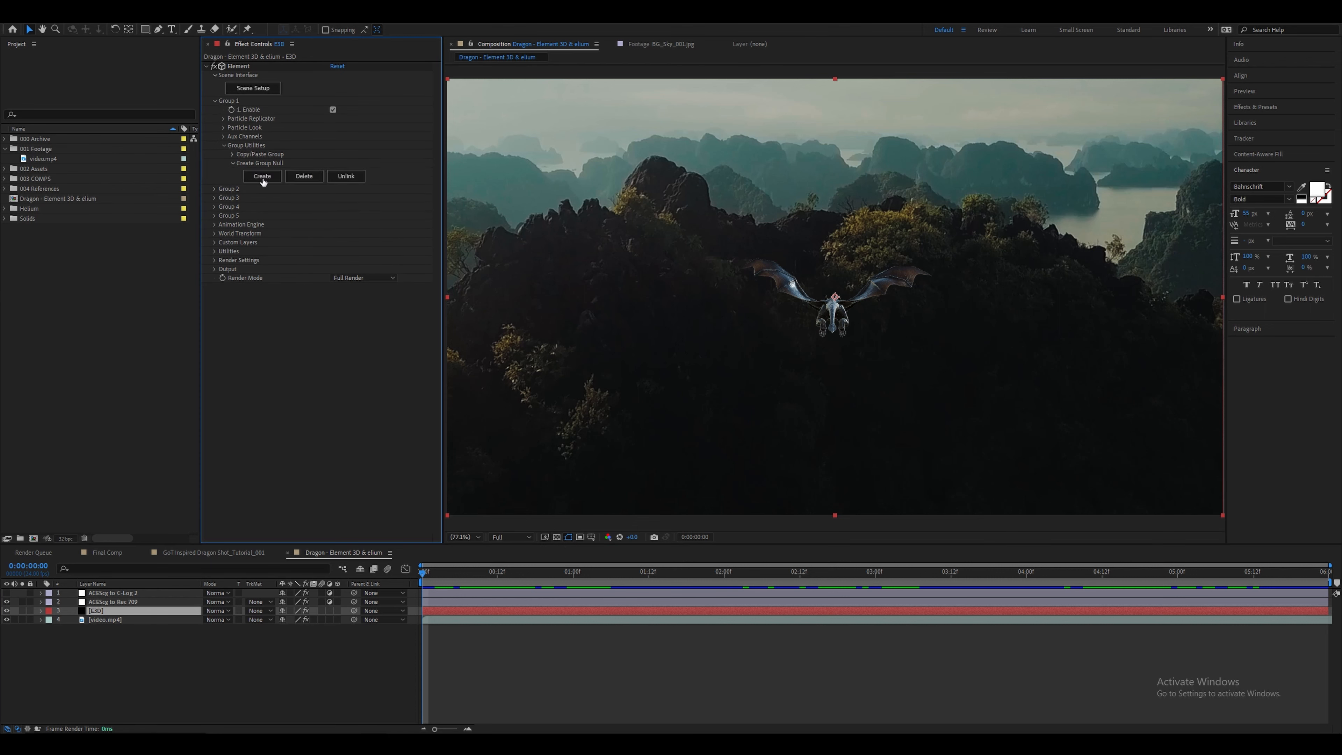
{"action": "left_click", "coordinate": [262, 175]}
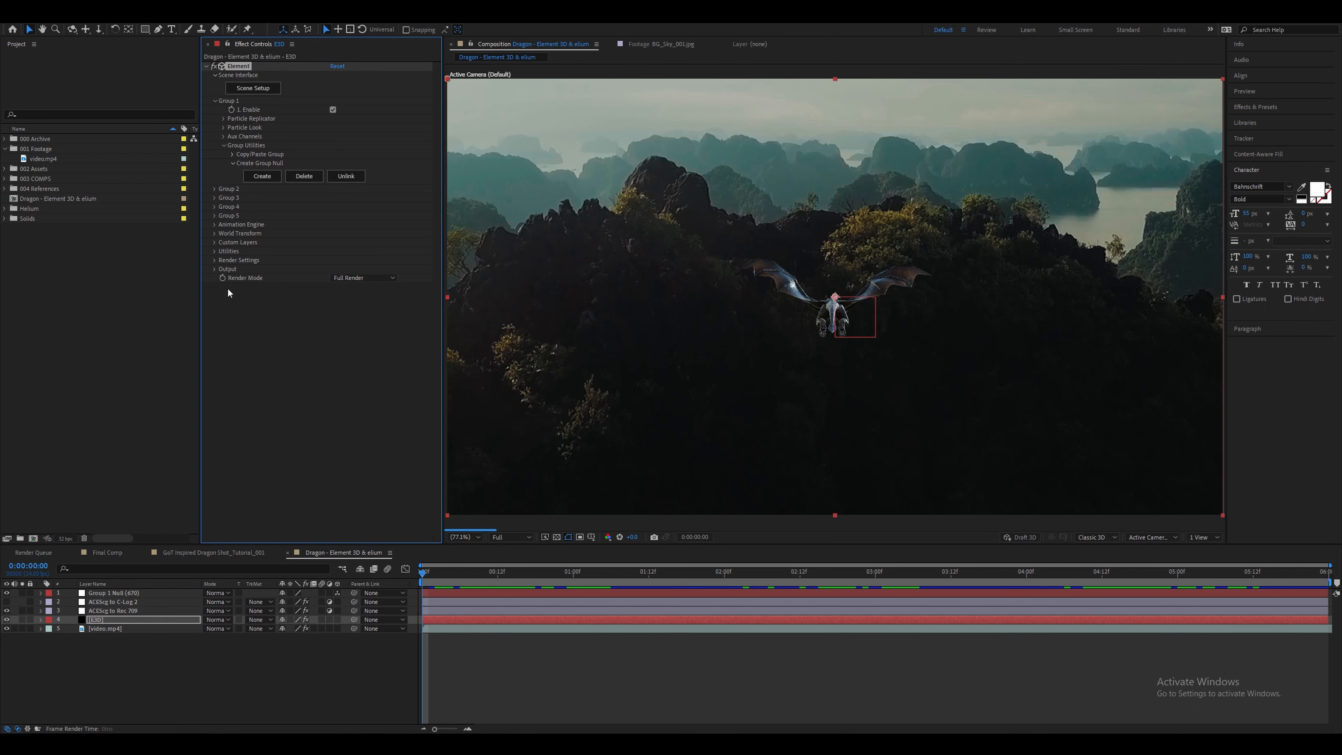
{"action": "left_click", "coordinate": [112, 592]}
{"action": "type", "text": "Dragon ctl"}
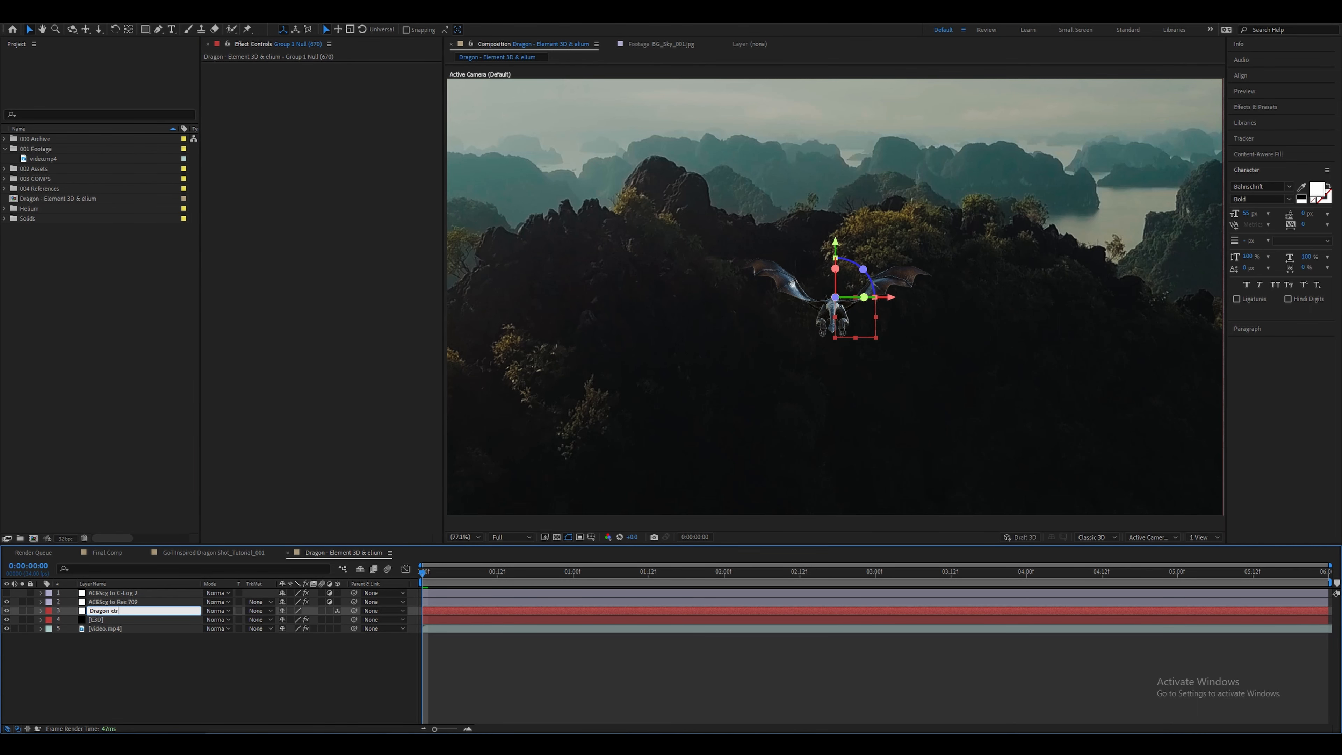
Label the Dragon ctrl null and Element layer Dark Green.
{"action": "left_click", "coordinate": [95, 619]}
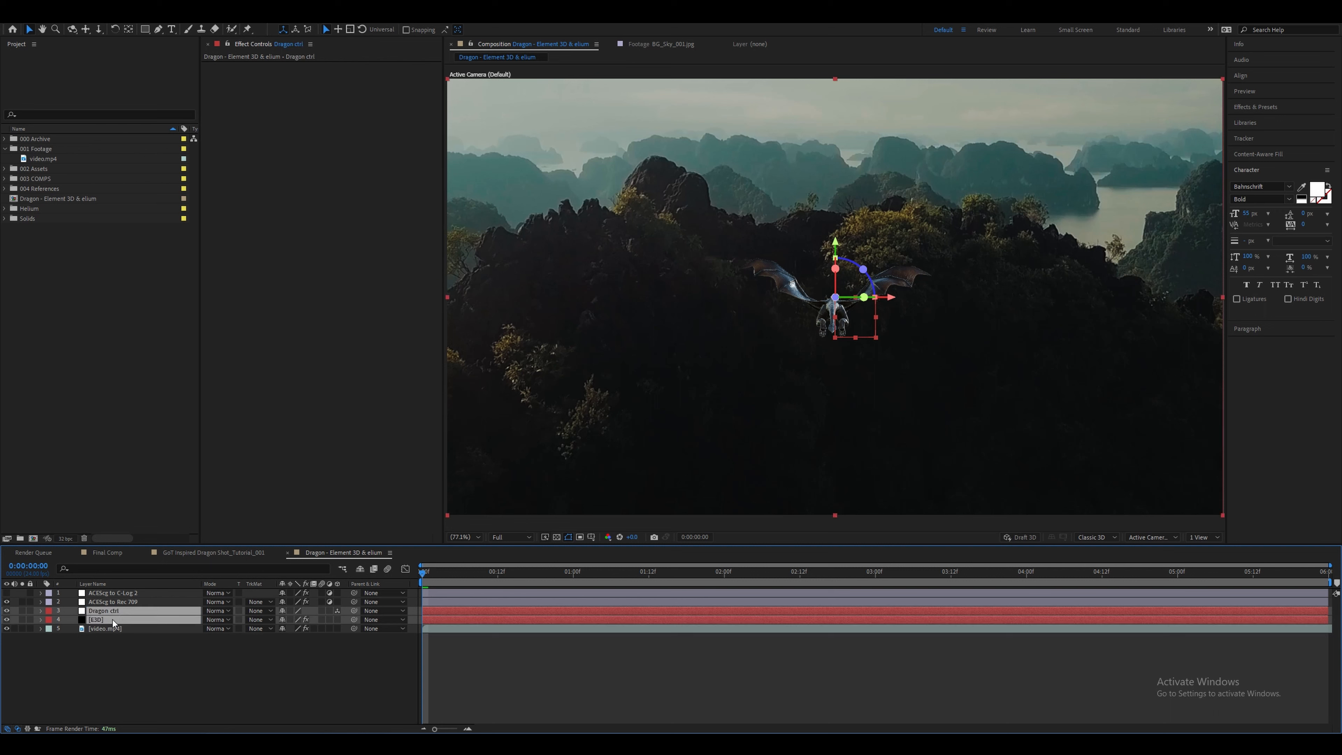
{"action": "left_click", "coordinate": [74, 620]}
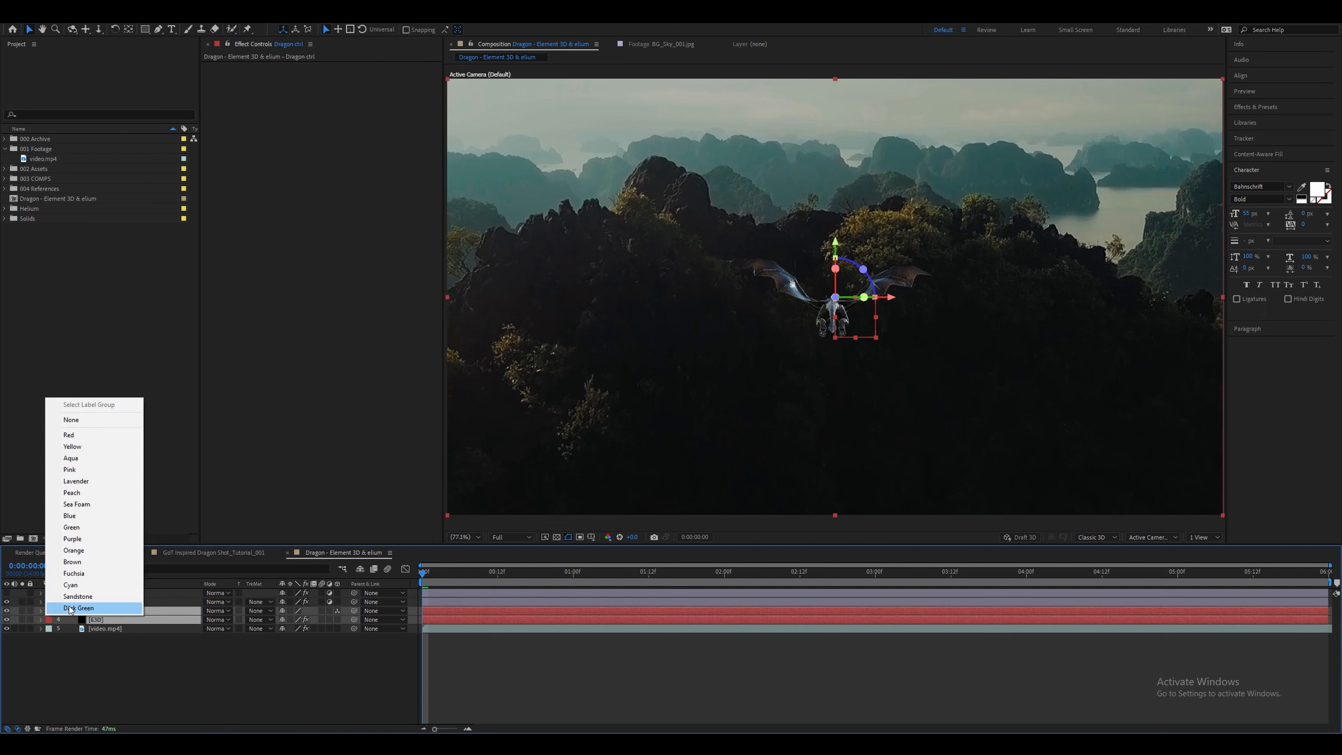
{"action": "left_click", "coordinate": [79, 607]}
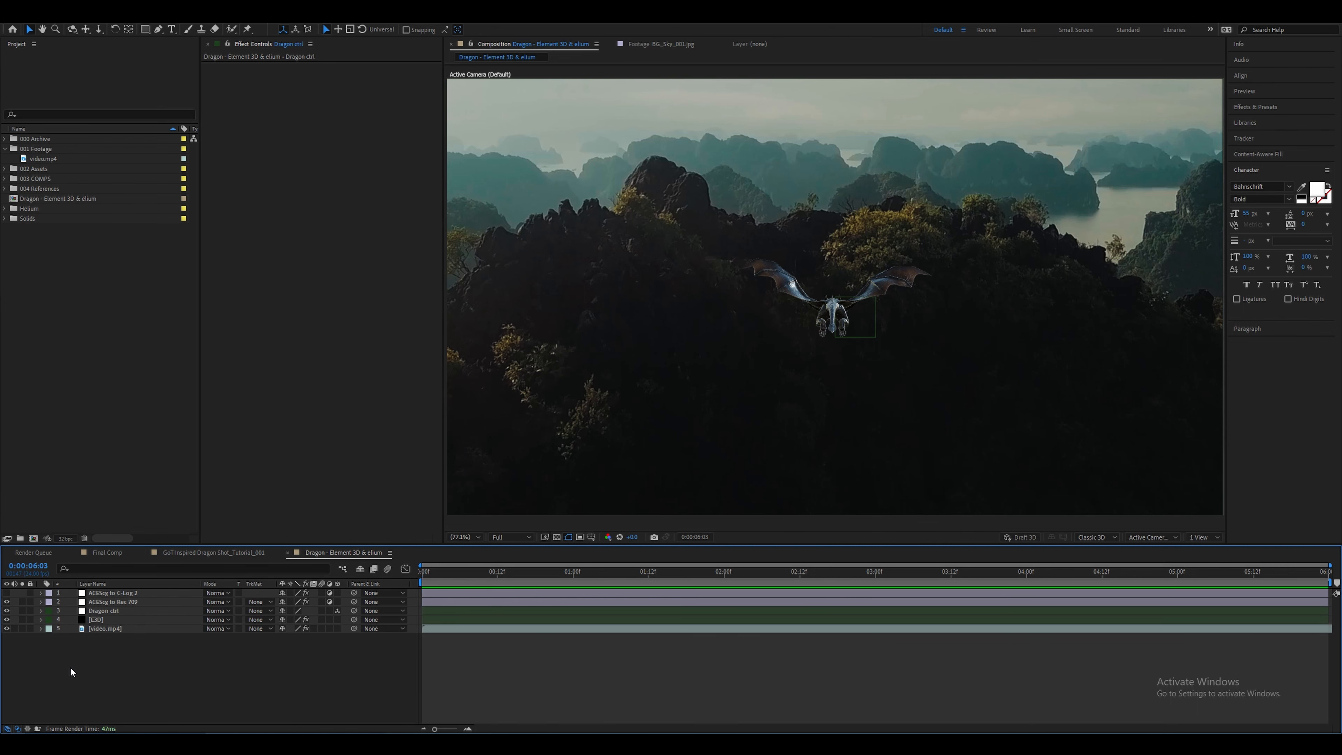
Create a two-node Camera 1 with a 500 mm focal length.
{"action": "right_click", "coordinate": [104, 629]}
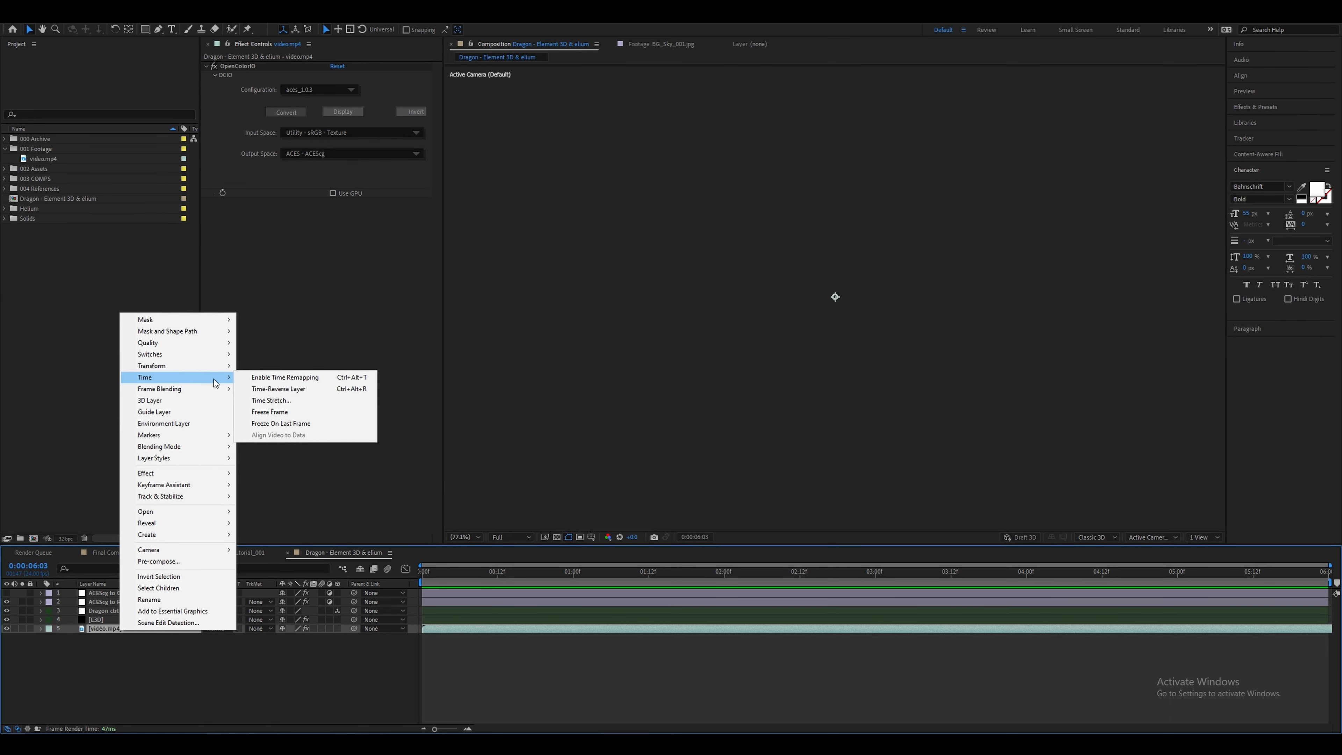
{"action": "left_click", "coordinate": [284, 378]}
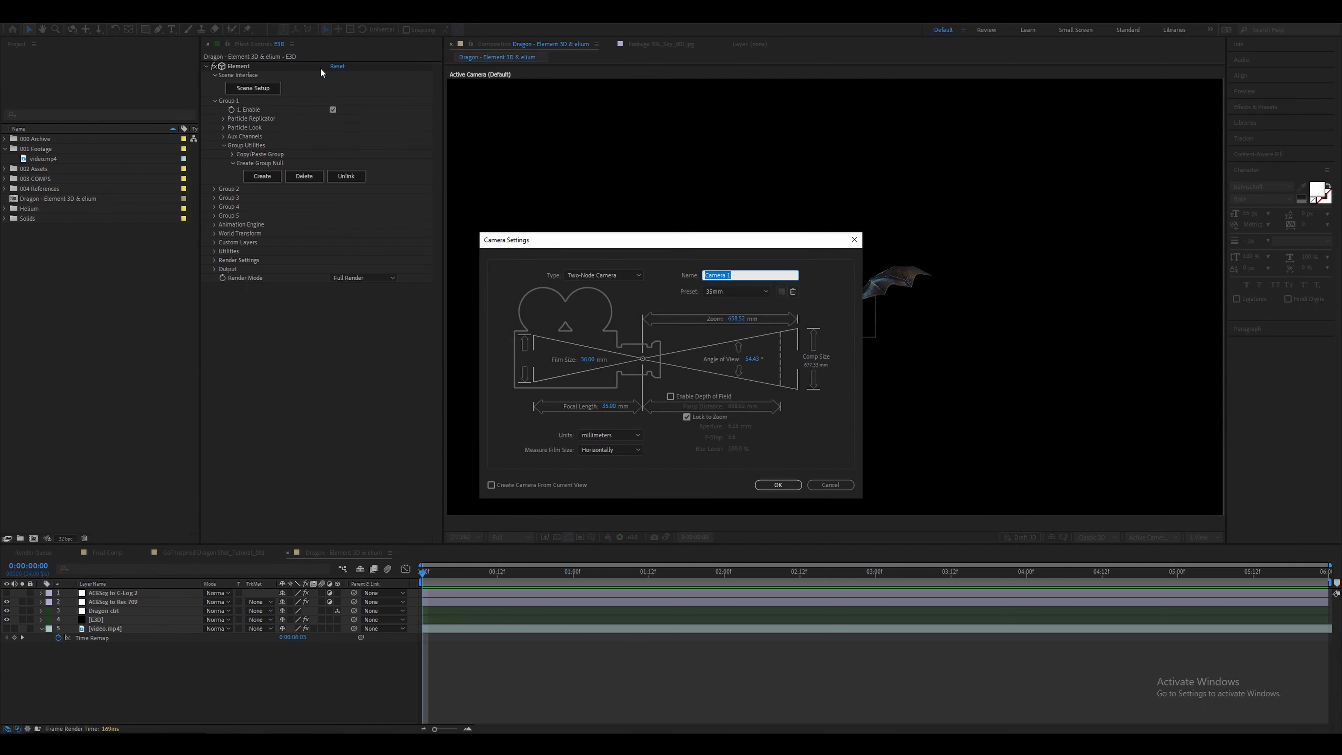
{"action": "mouse_move", "coordinate": [510, 271]}
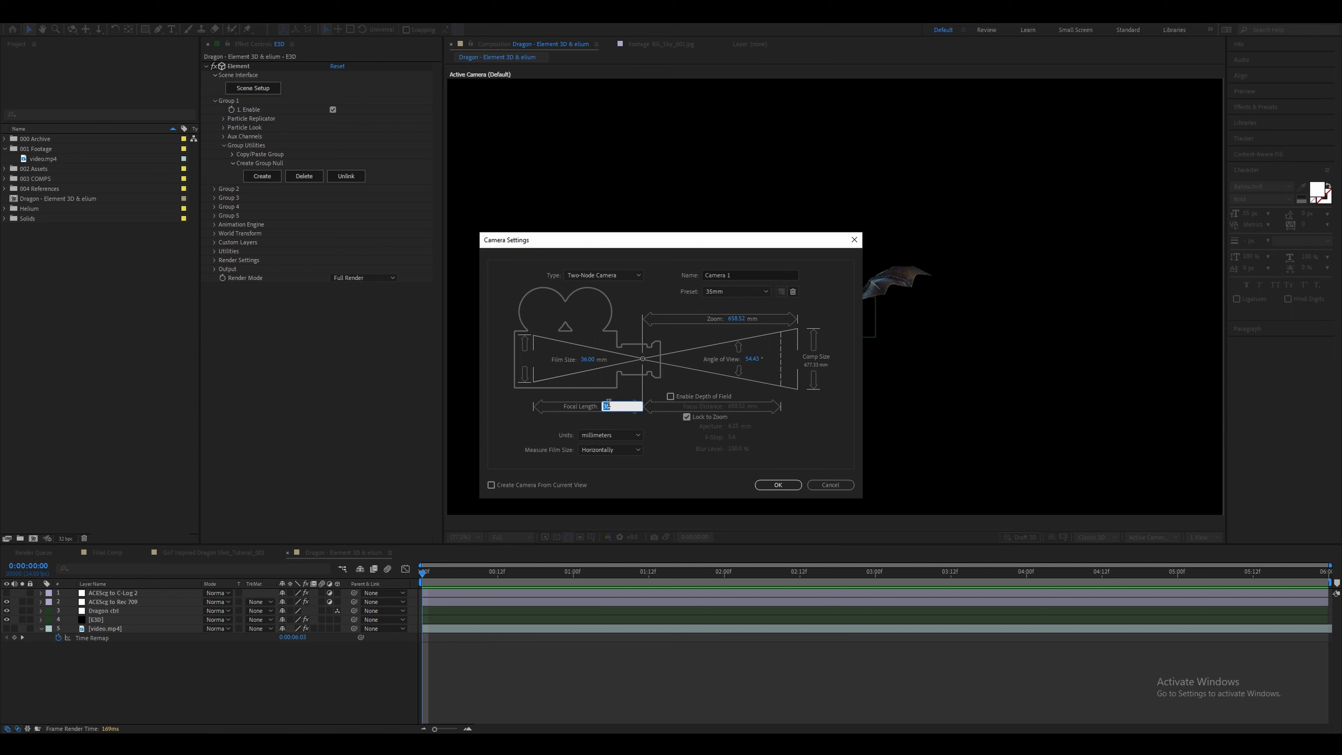
{"action": "type", "text": "500"}
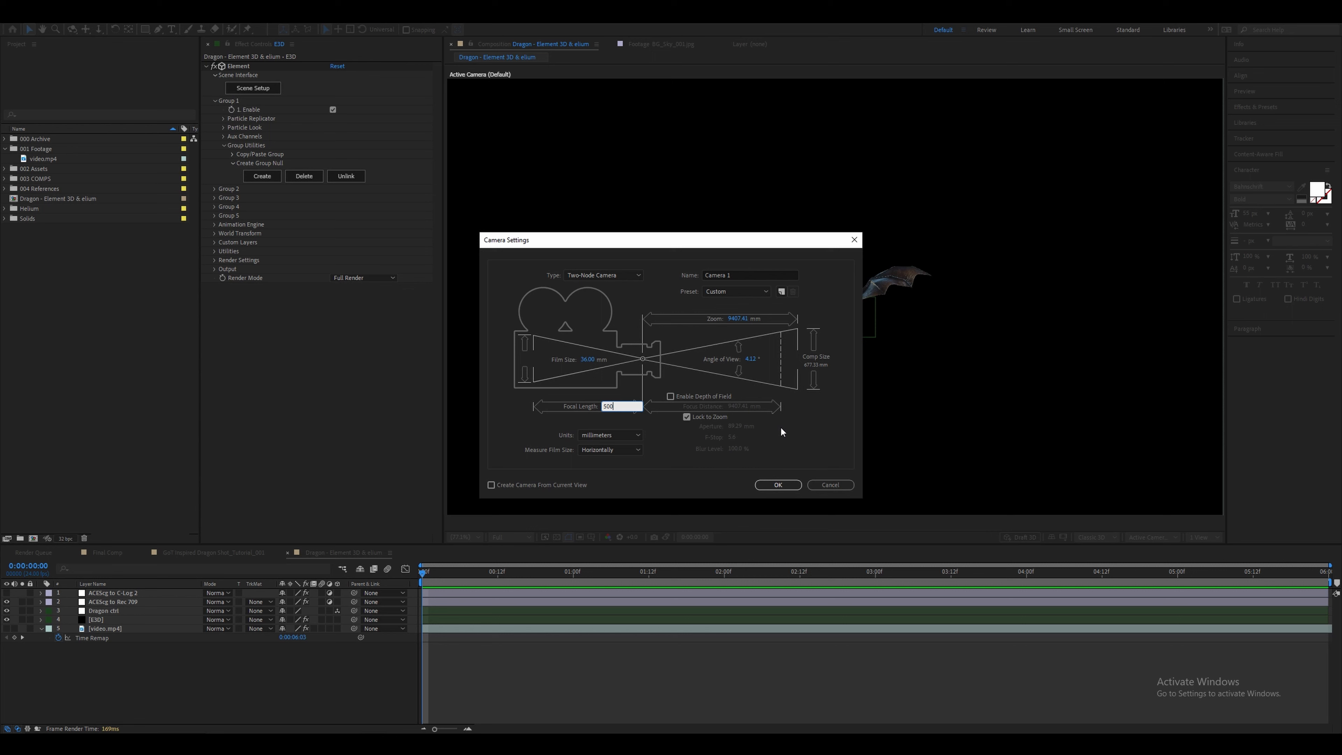
{"action": "left_click", "coordinate": [603, 274]}
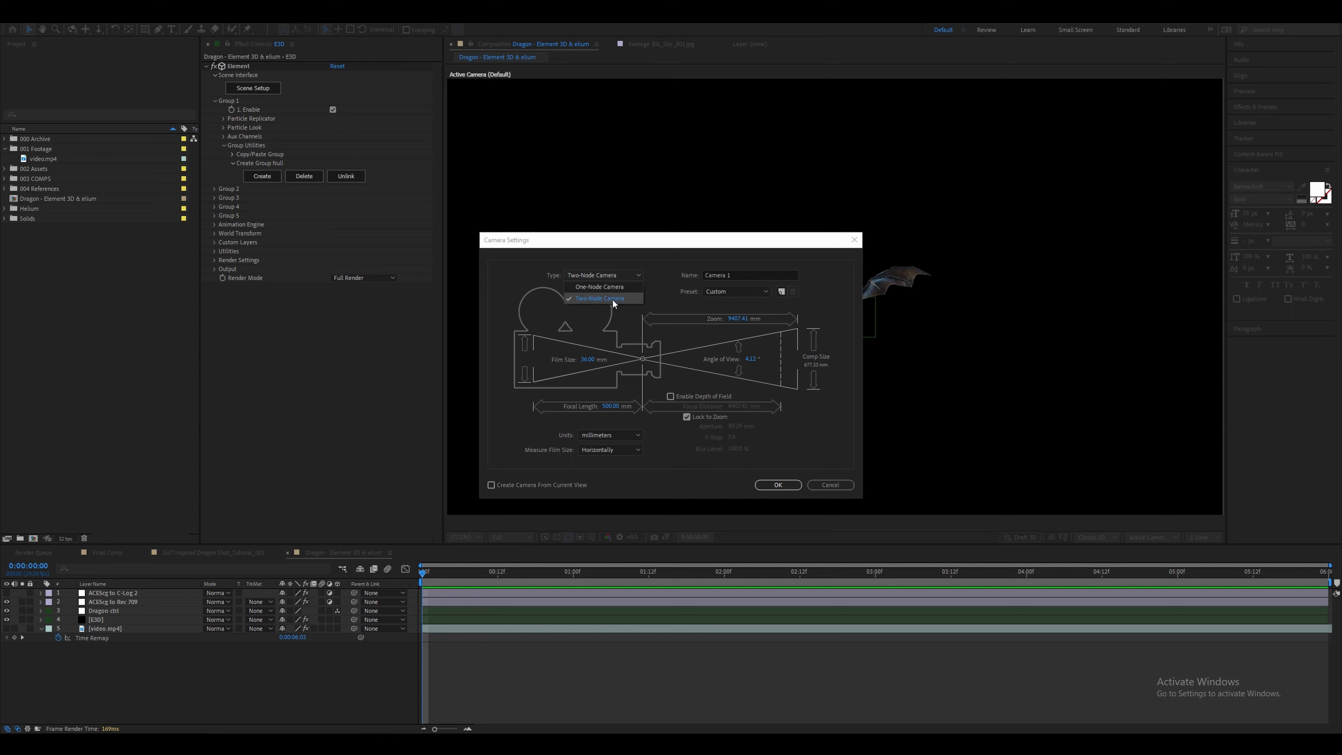
{"action": "left_click", "coordinate": [603, 298]}
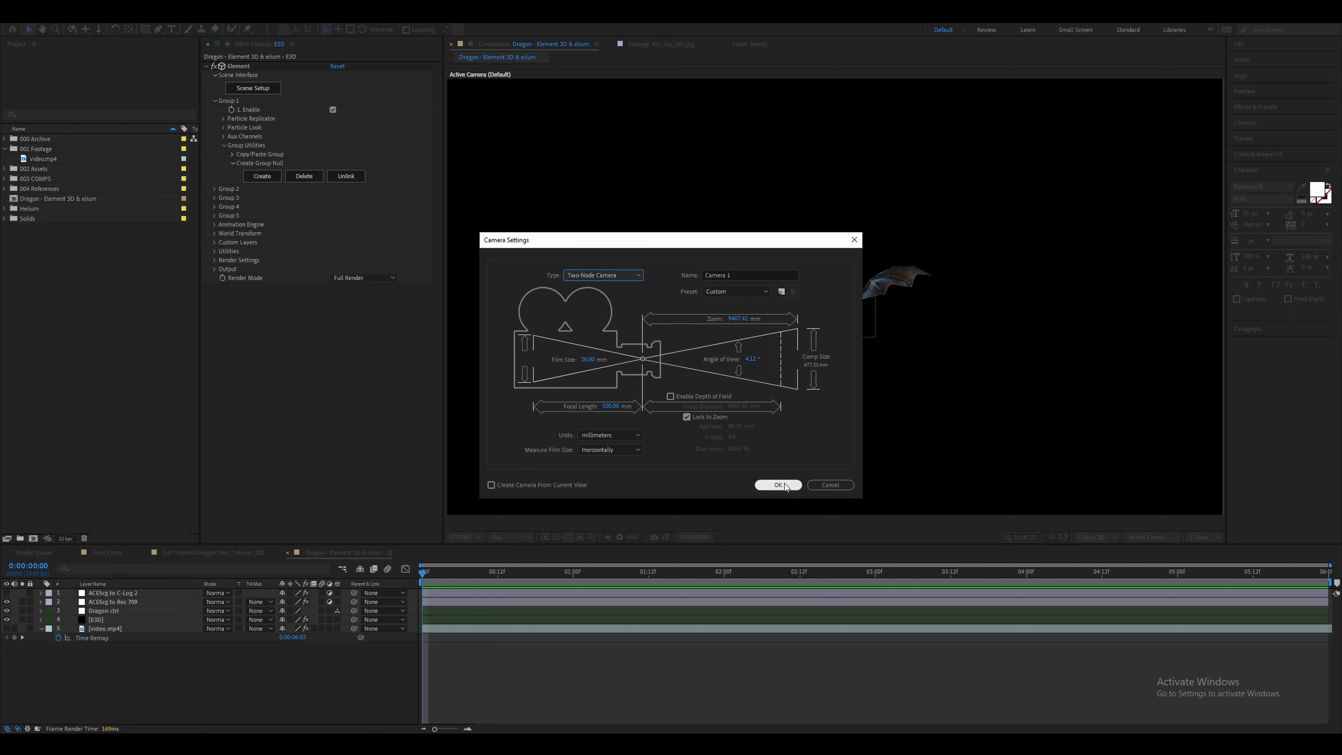
{"action": "left_click", "coordinate": [778, 484]}
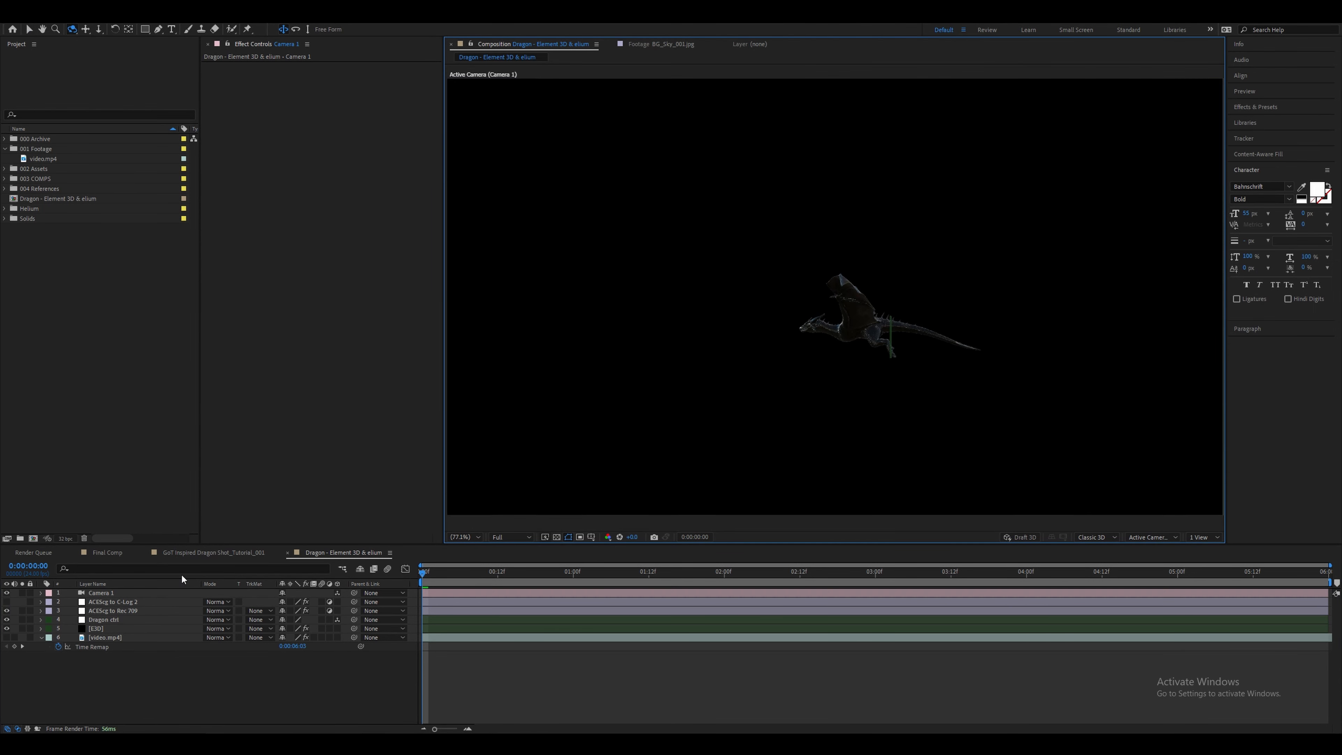
Select Camera 1 and expose its Position beside the Dragon ctrl's.
{"action": "left_click", "coordinate": [100, 594]}
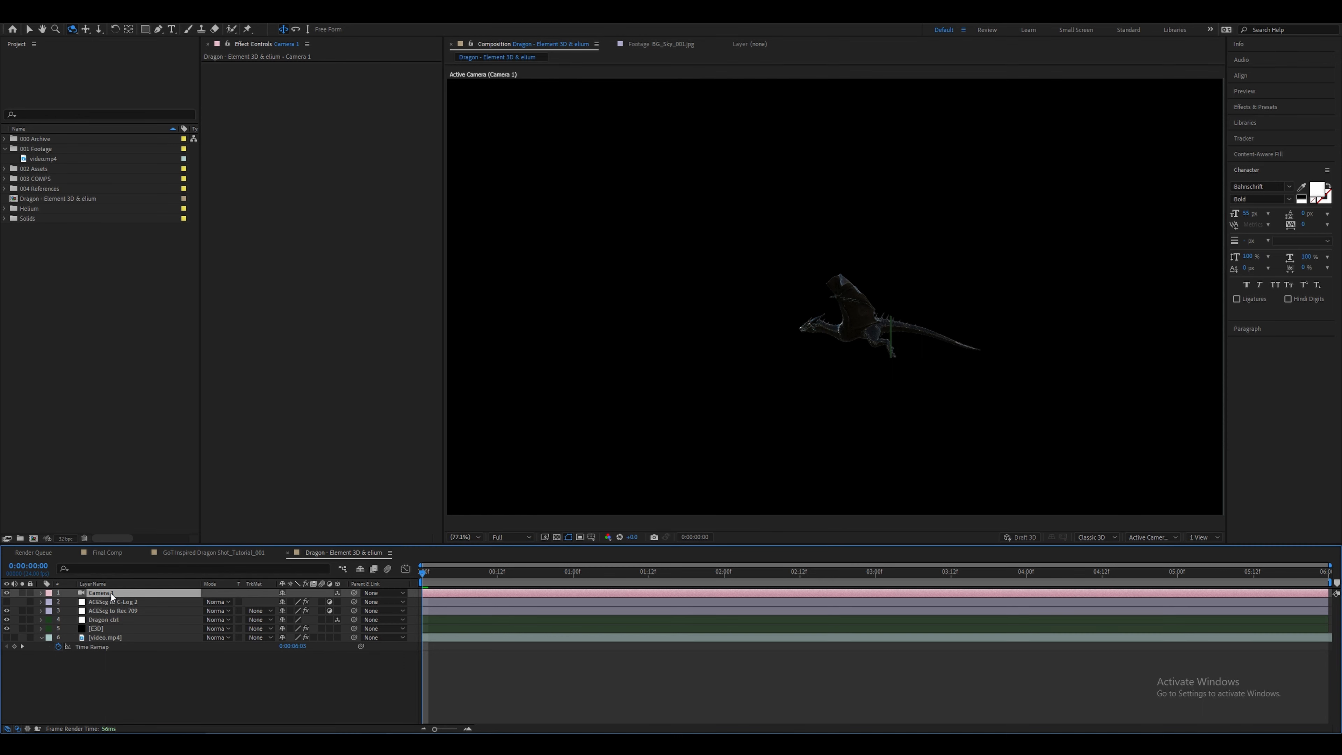
{"action": "left_click", "coordinate": [39, 594]}
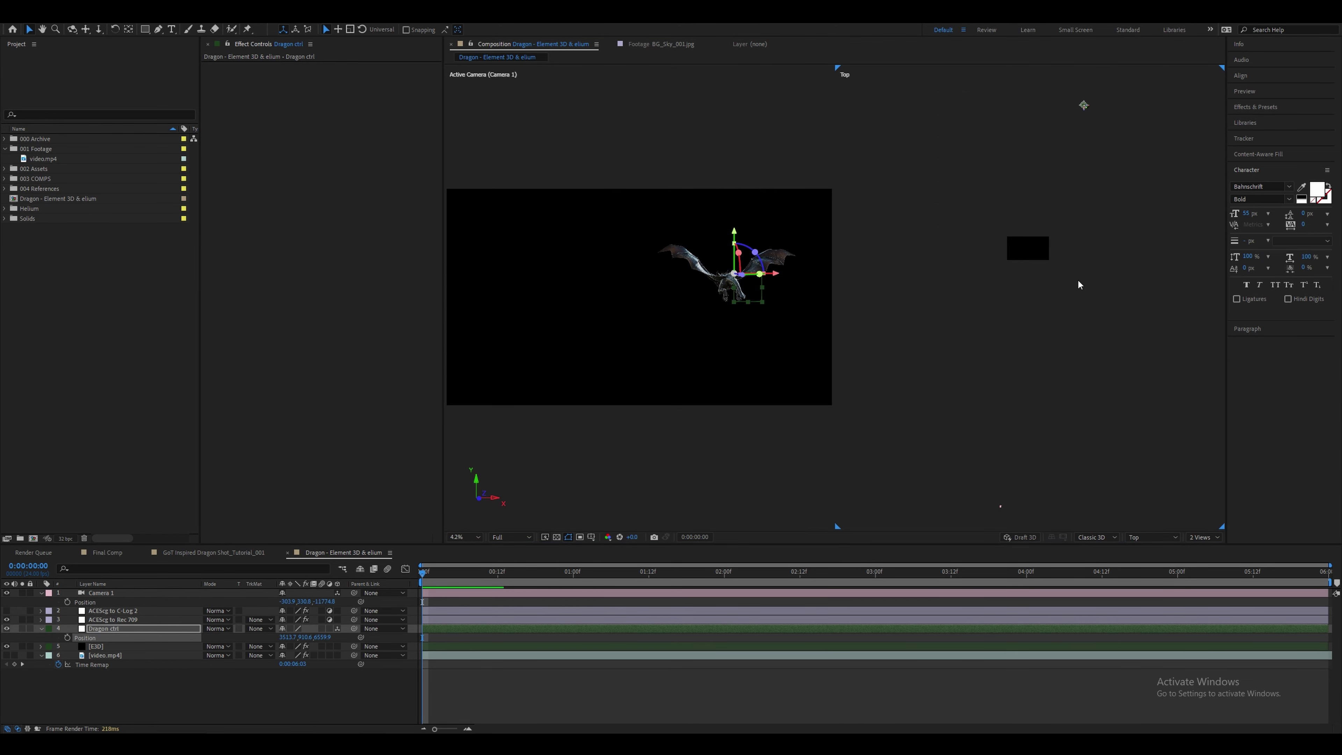
In a single Top view, keyframe Dragon ctrl's Position at start and end of the shot.
{"action": "left_click", "coordinate": [101, 593]}
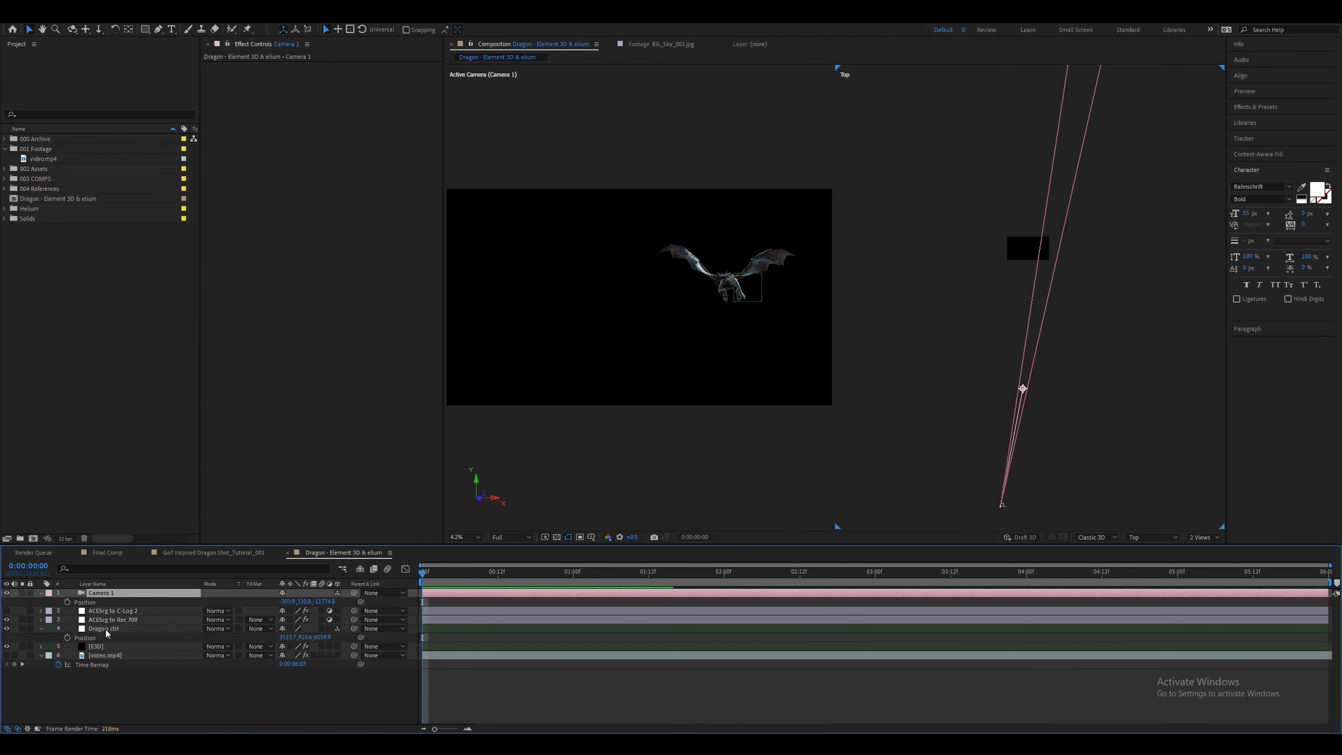
{"action": "left_click", "coordinate": [102, 628]}
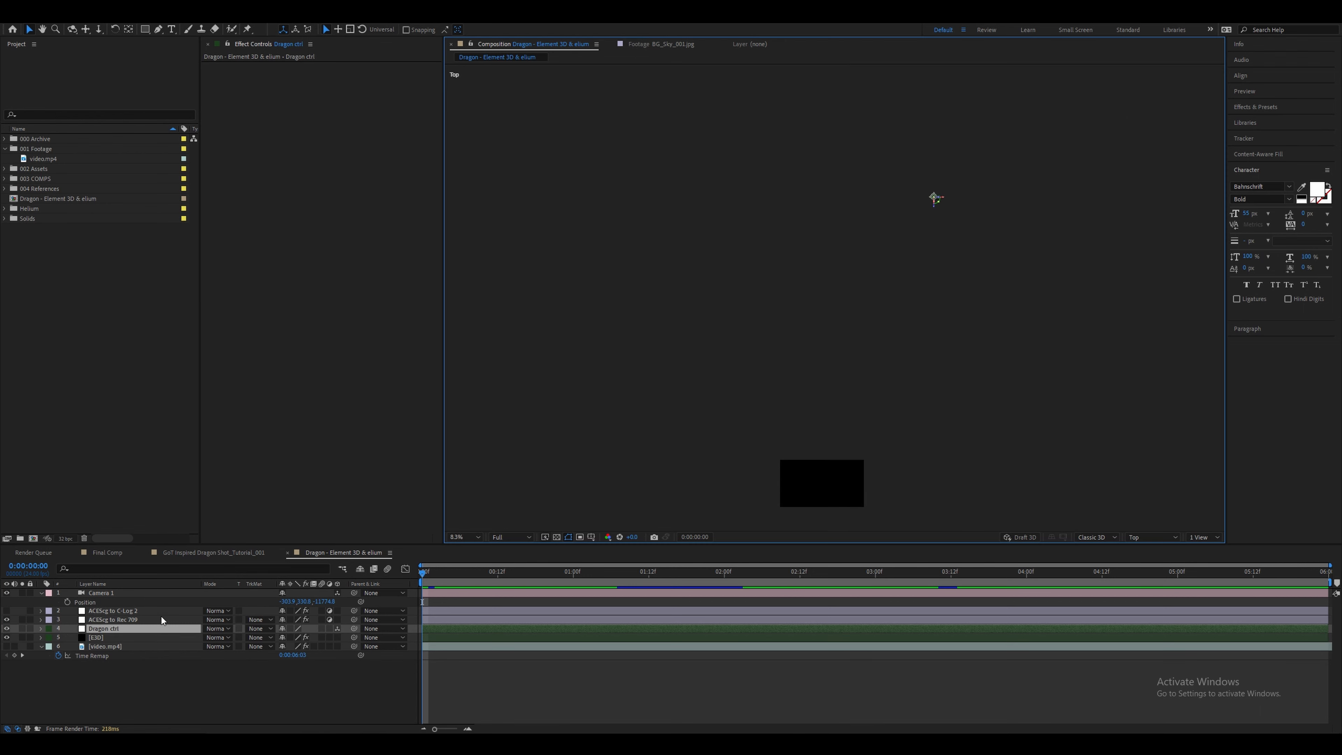
{"action": "left_click", "coordinate": [39, 637]}
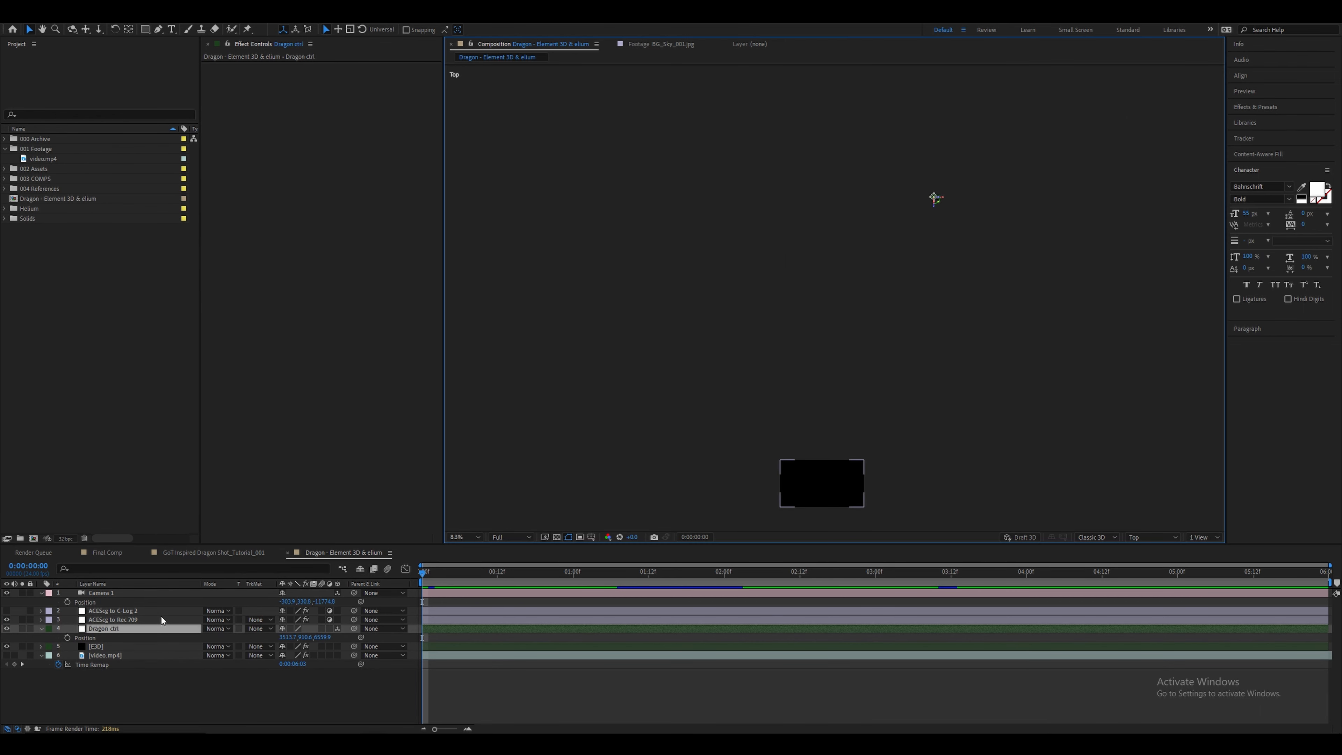
{"action": "left_click", "coordinate": [39, 628]}
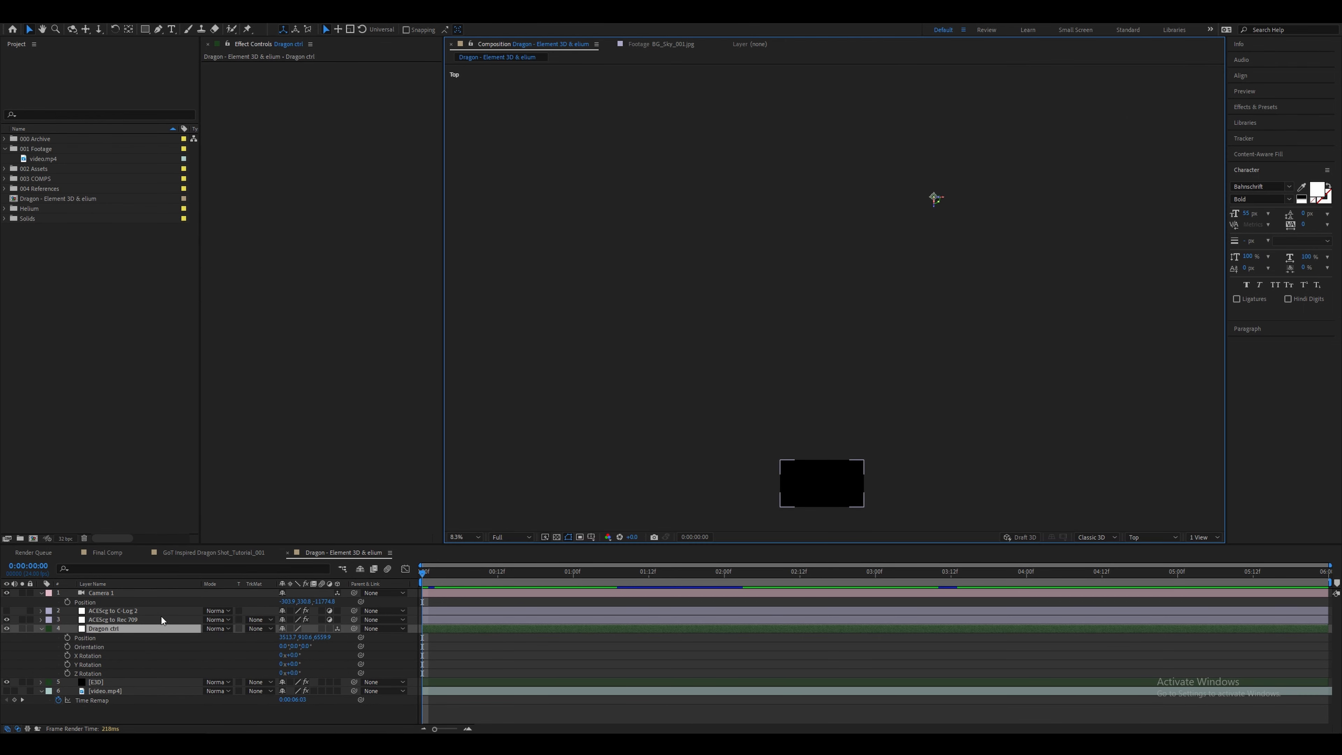
{"action": "mouse_move", "coordinate": [88, 636]}
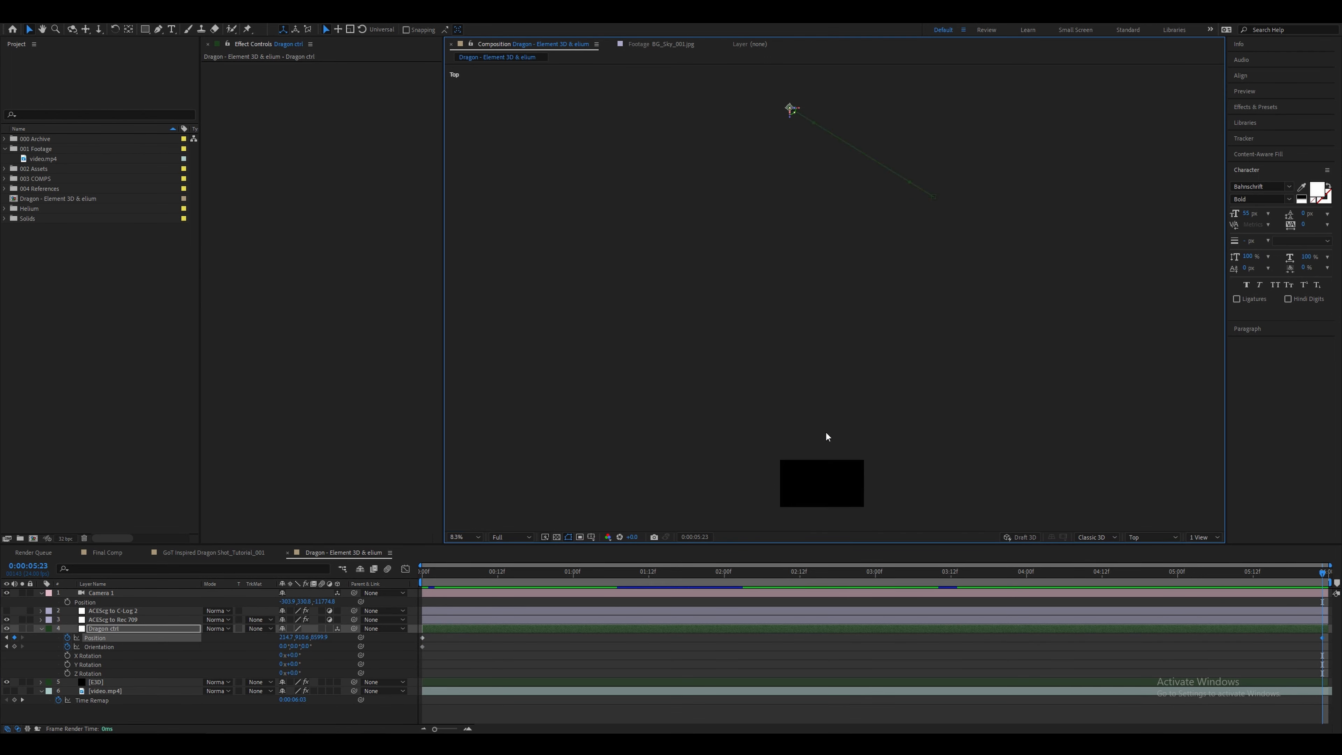
{"action": "right_click", "coordinate": [421, 638]}
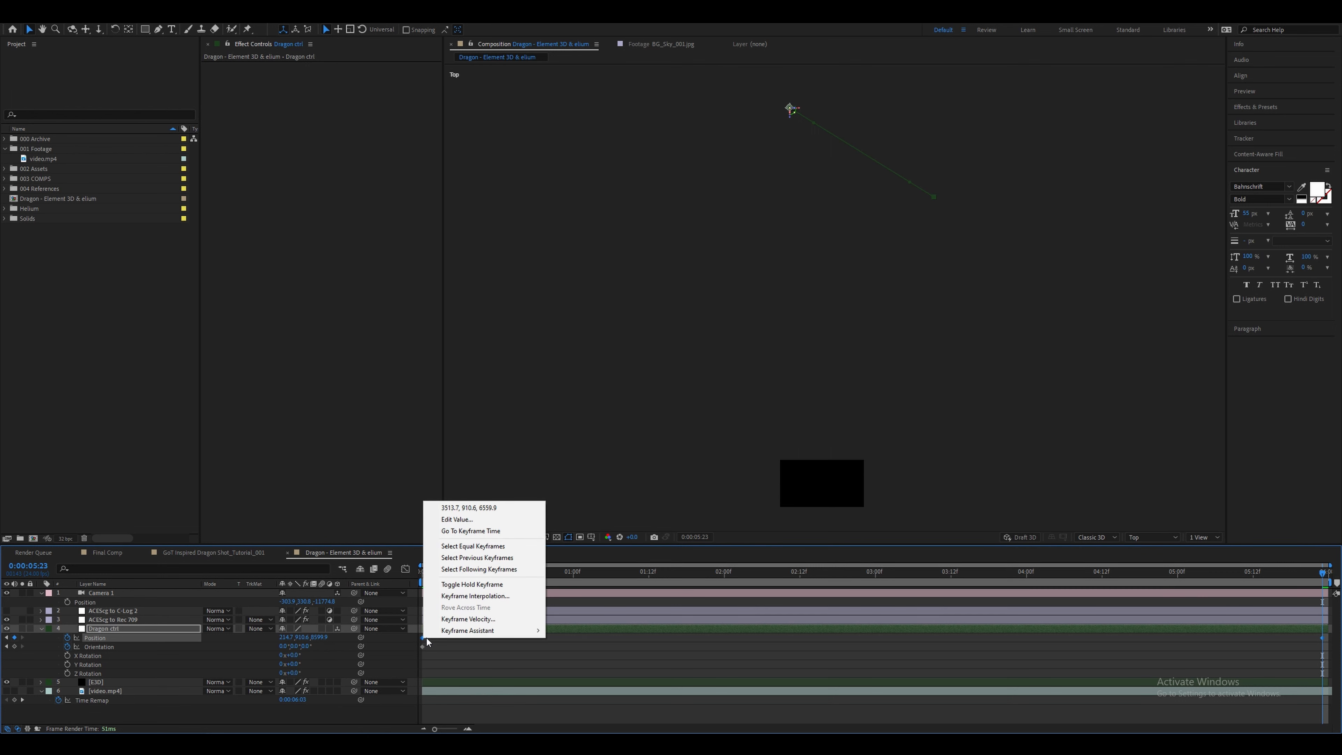
Set the flight-path keyframes to Continuous Bezier and adjust the dragon's orientation in camera view.
{"action": "left_click", "coordinate": [476, 596]}
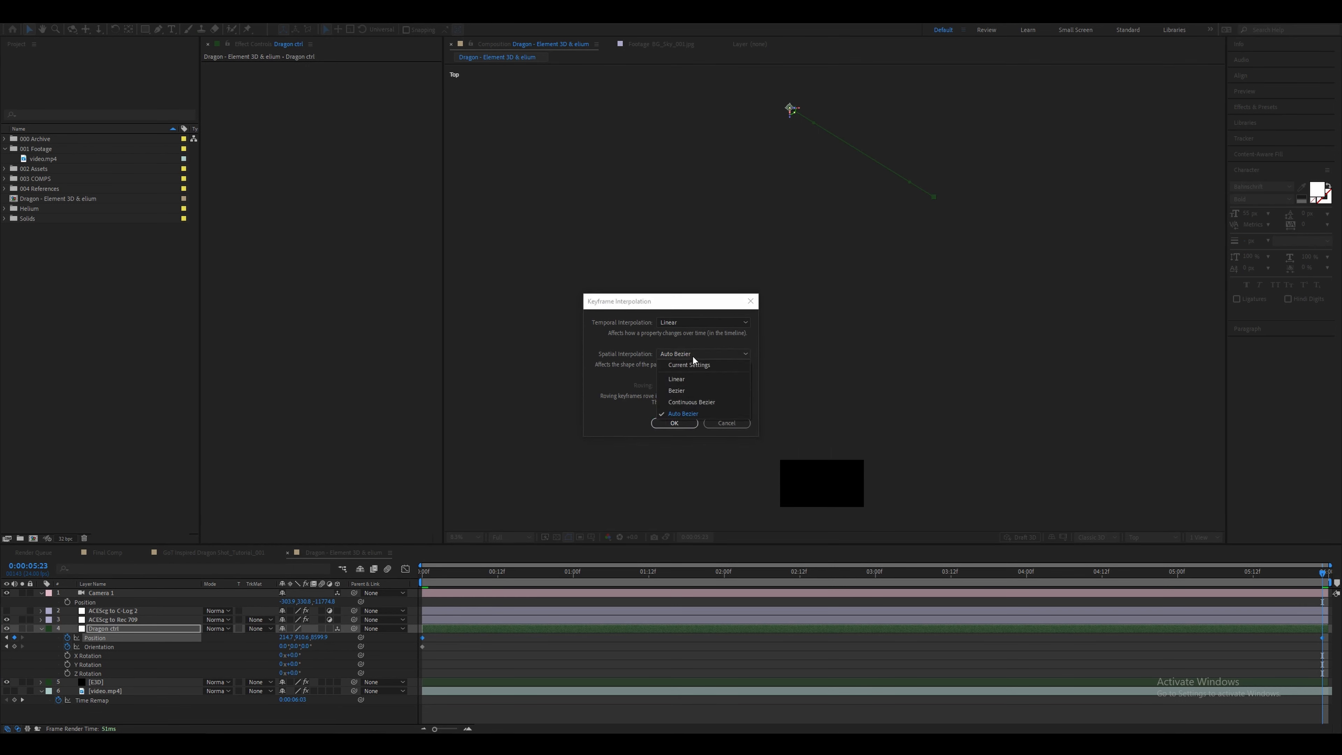
{"action": "left_click", "coordinate": [692, 403]}
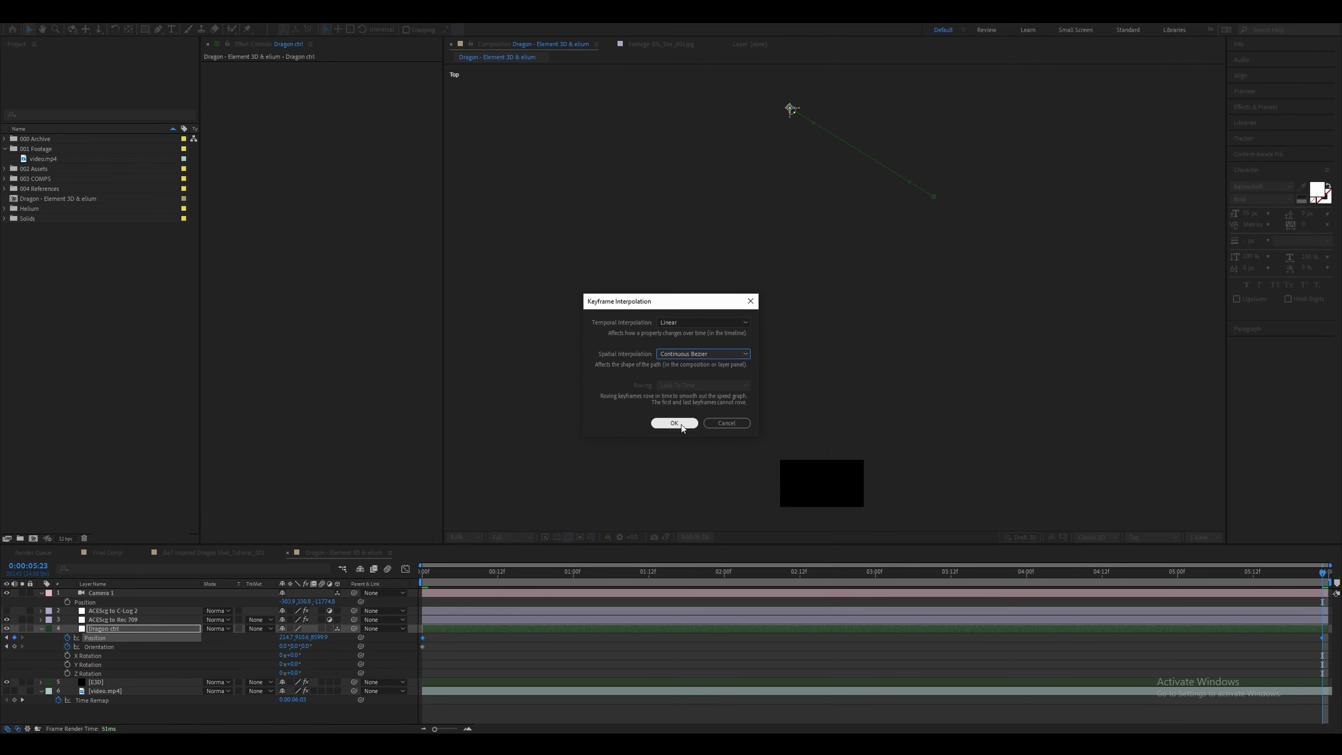
{"action": "left_click", "coordinate": [674, 423]}
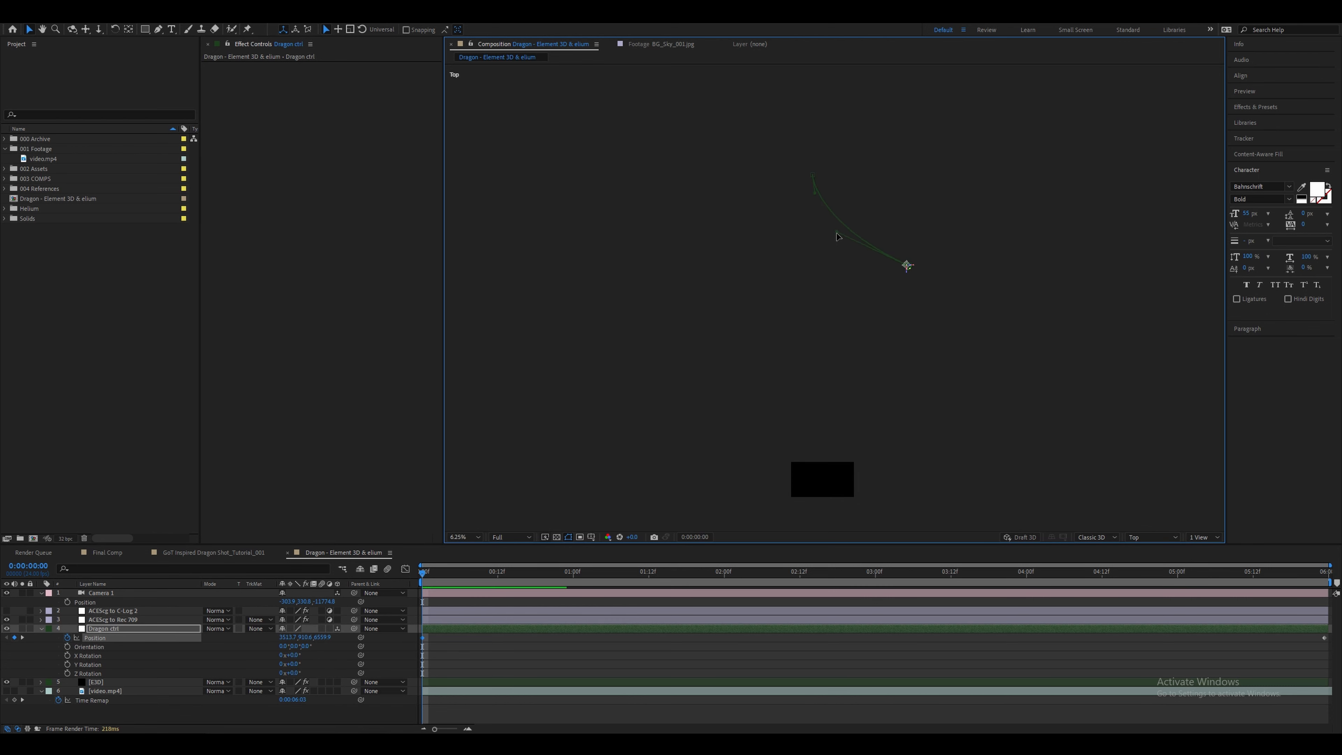
{"action": "left_click", "coordinate": [1151, 537]}
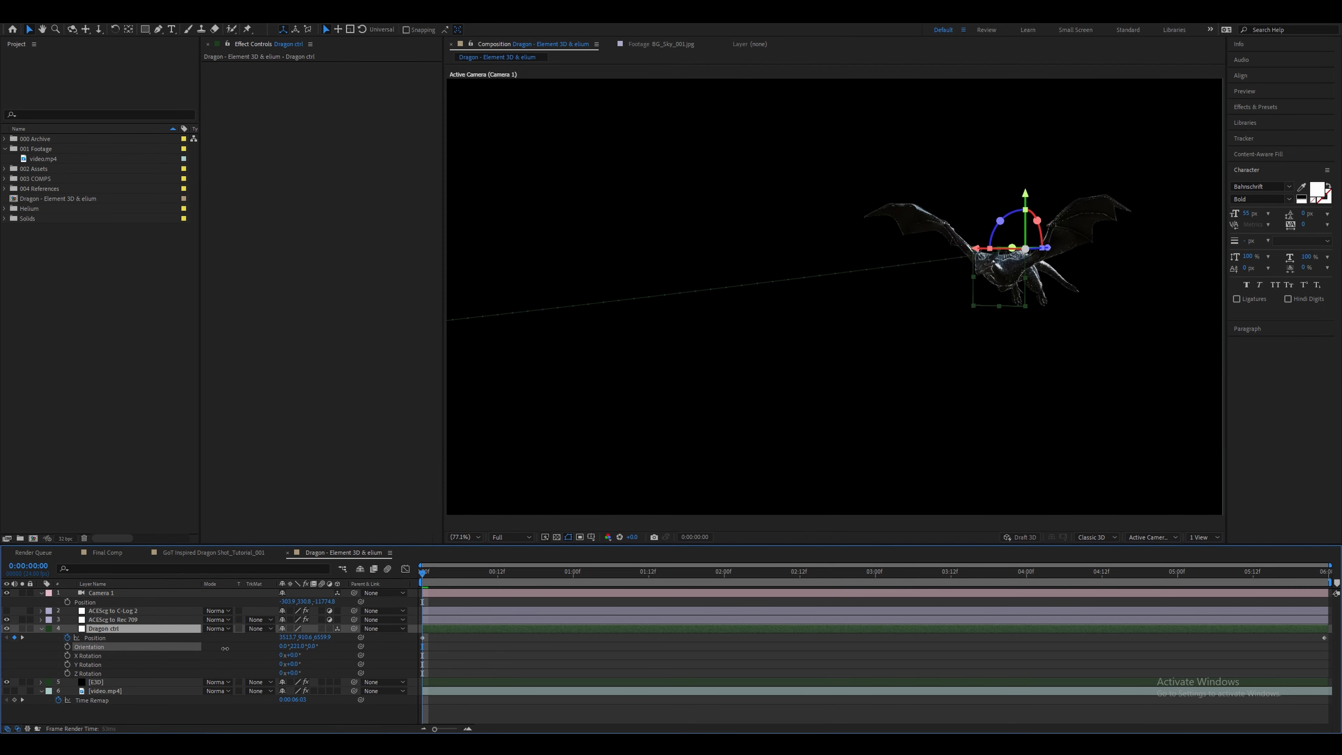
{"action": "left_click", "coordinate": [1152, 537]}
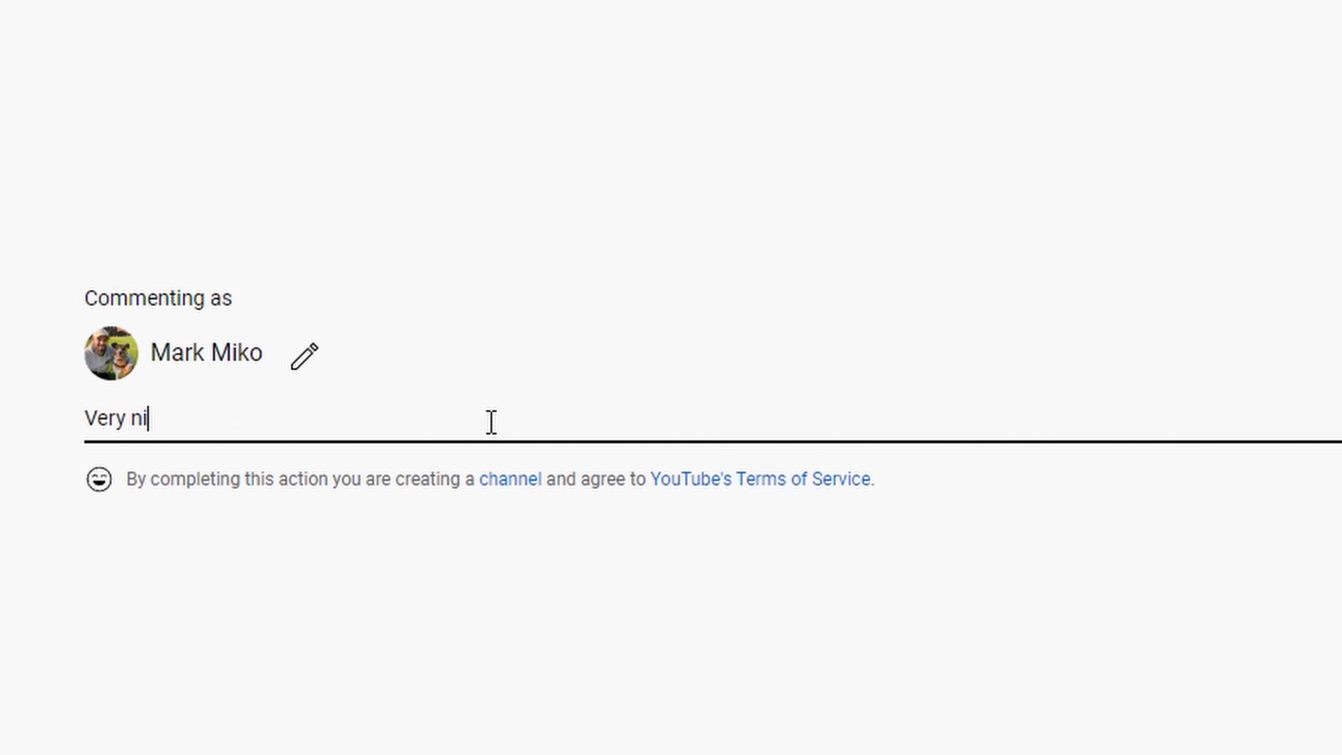
Write a YouTube comment saying 'Very good. I lik…'.
{"action": "type", "text": "ce. Very good. I lik"}
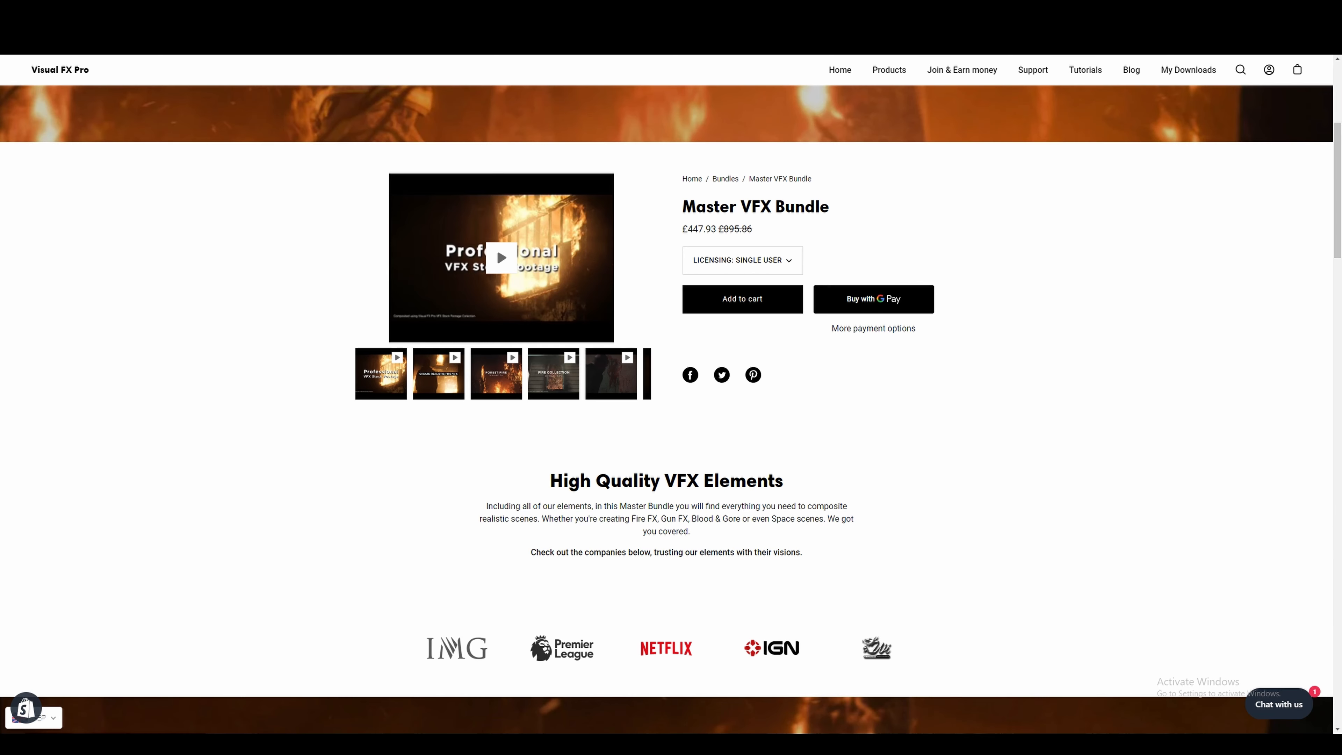
Scroll through the Master VFX Bundle product page on Visual FX Pro.
{"action": "scroll", "scroll_direction": "down", "scroll_amount": 3}
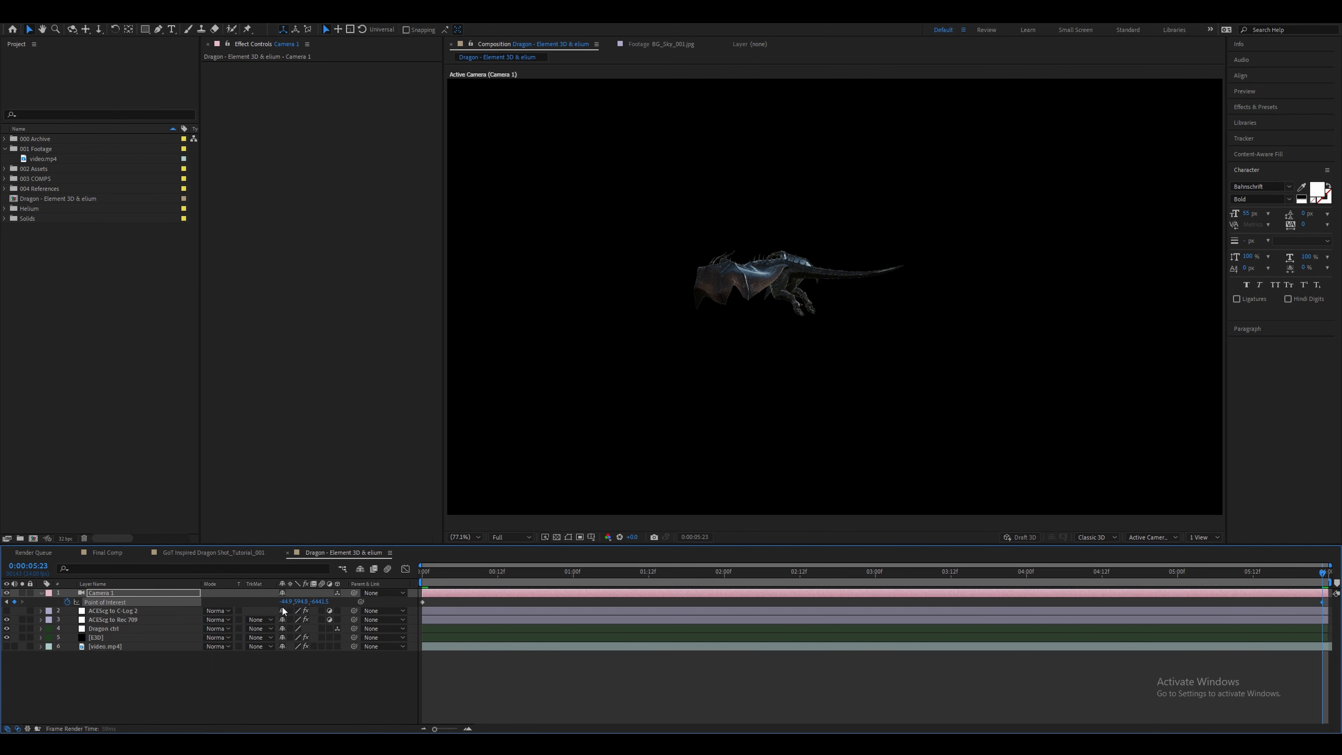
Keyframe Camera 1's Point of Interest from the start to the end of the shot.
{"action": "left_click", "coordinate": [1171, 571]}
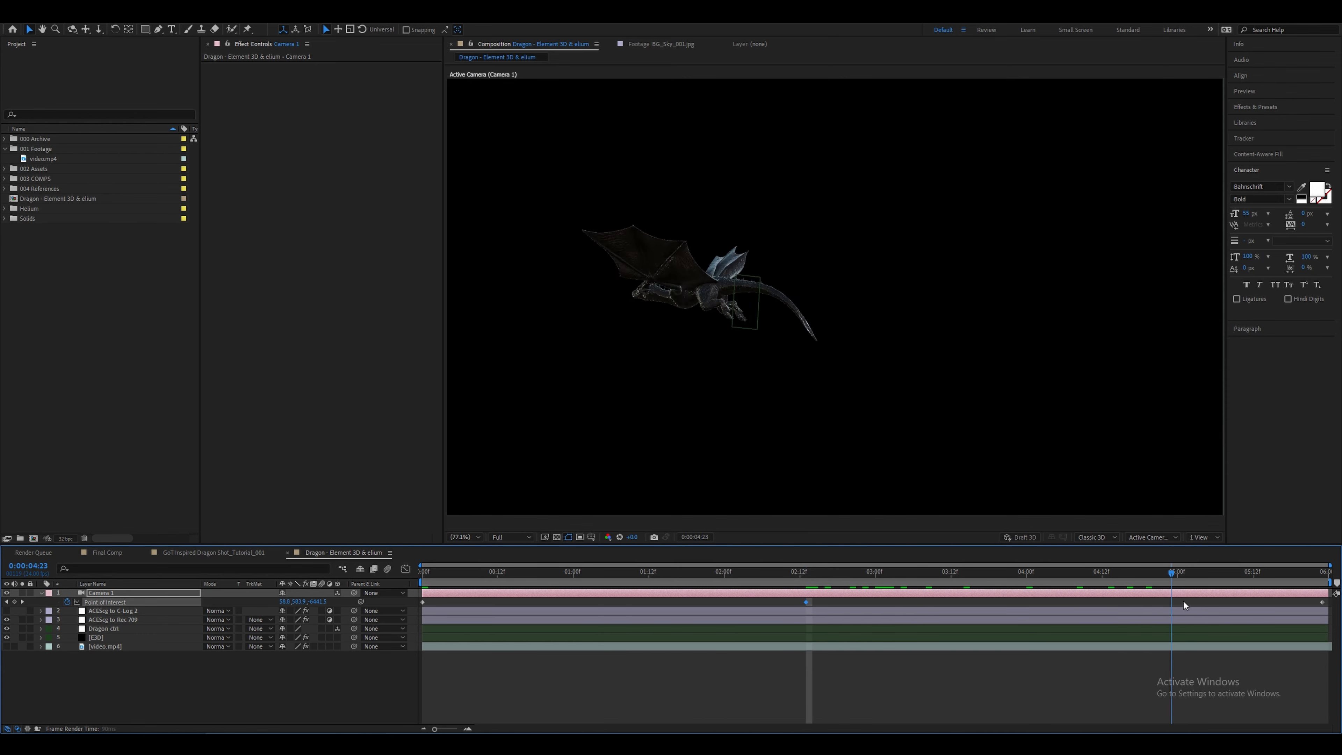
{"action": "left_click", "coordinate": [420, 572]}
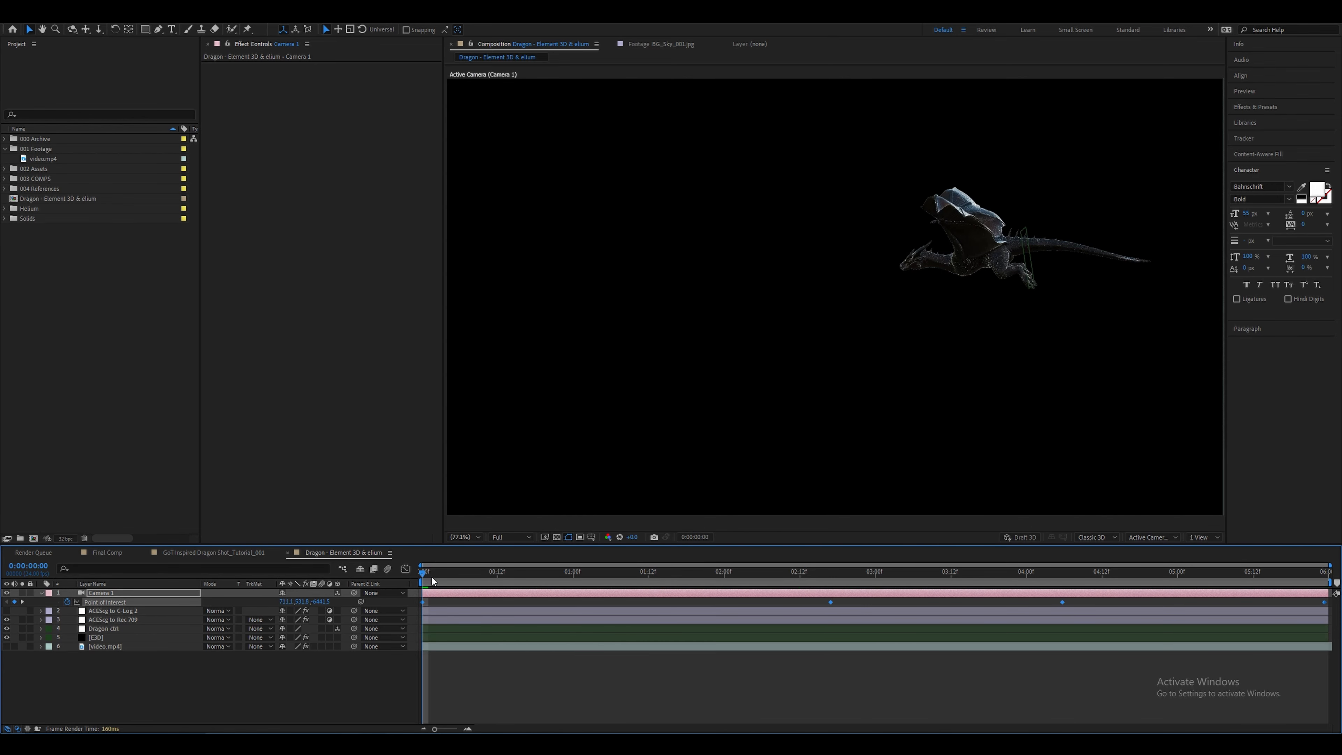
{"action": "left_click", "coordinate": [900, 572]}
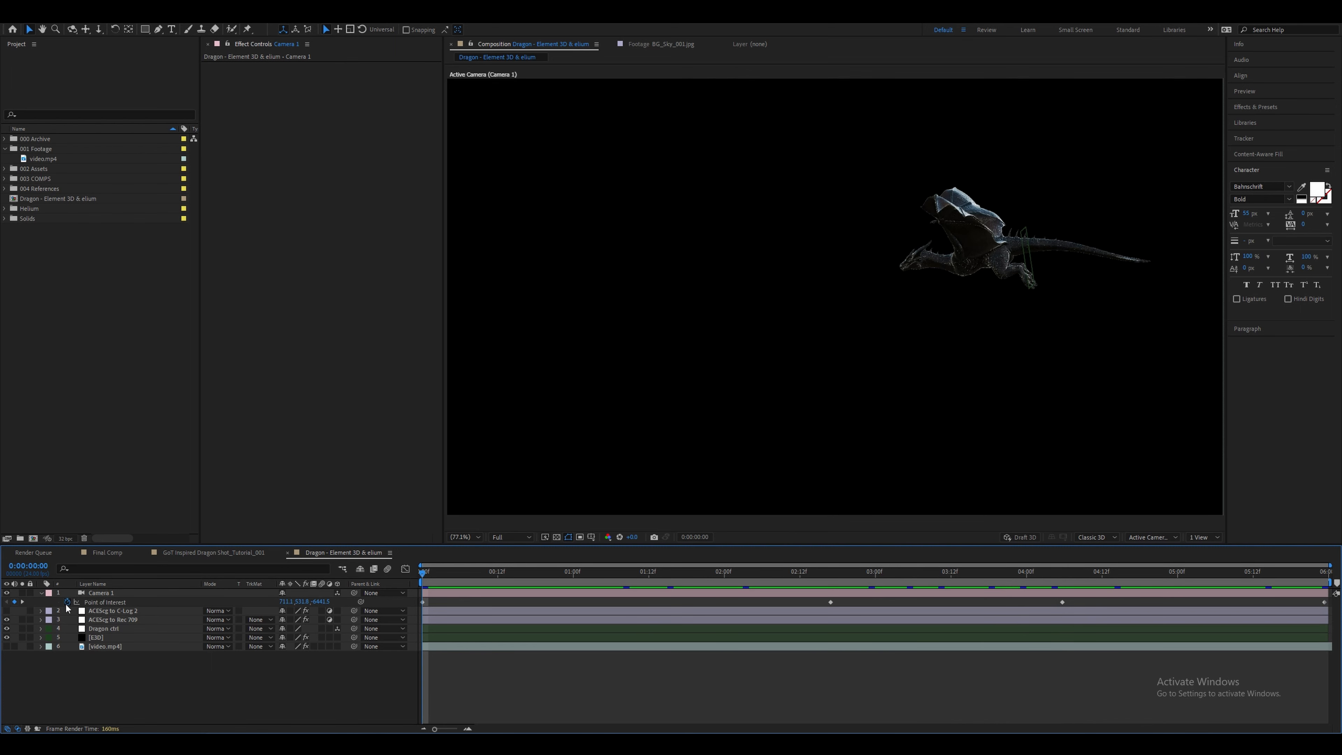
Add a wiggle(.6,6) expression to Camera 1's Point of Interest for handheld shake.
{"action": "left_click", "coordinate": [59, 602]}
{"action": "type", "text": "wiggle("}
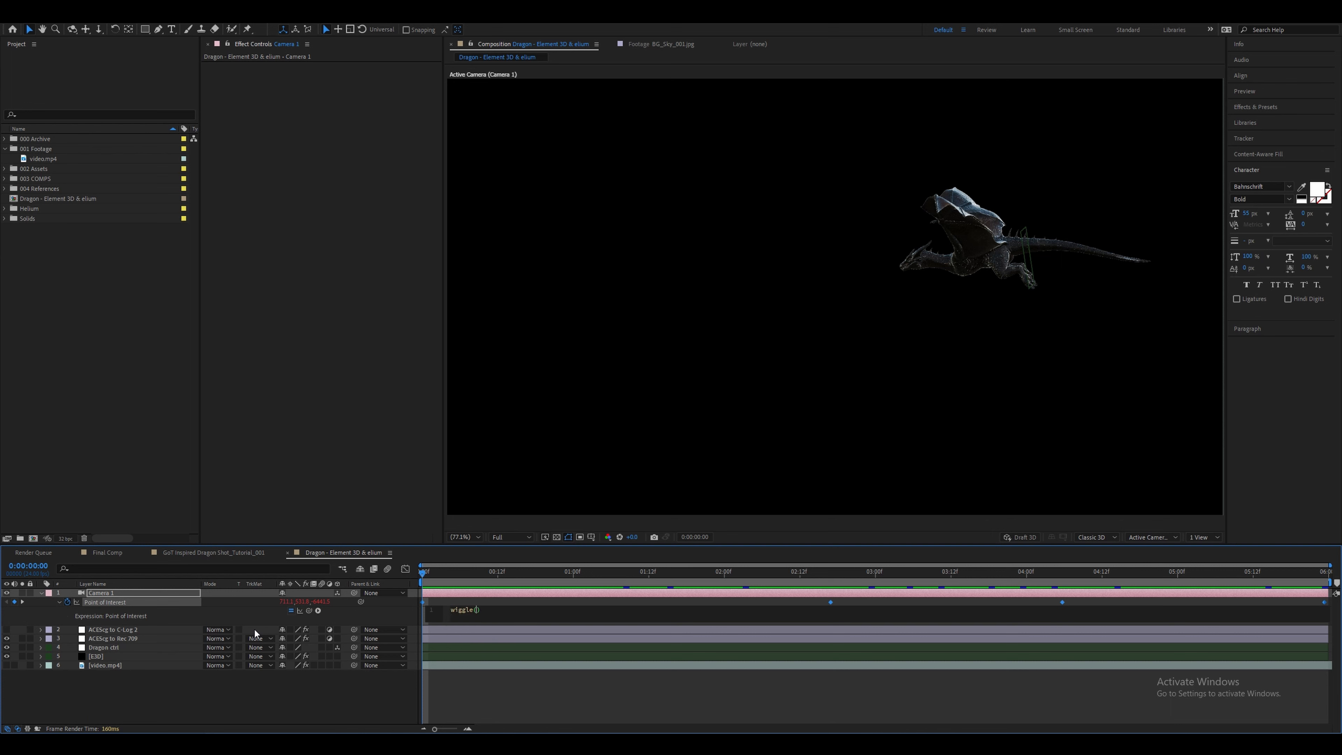
{"action": "type", "text": ".6,"}
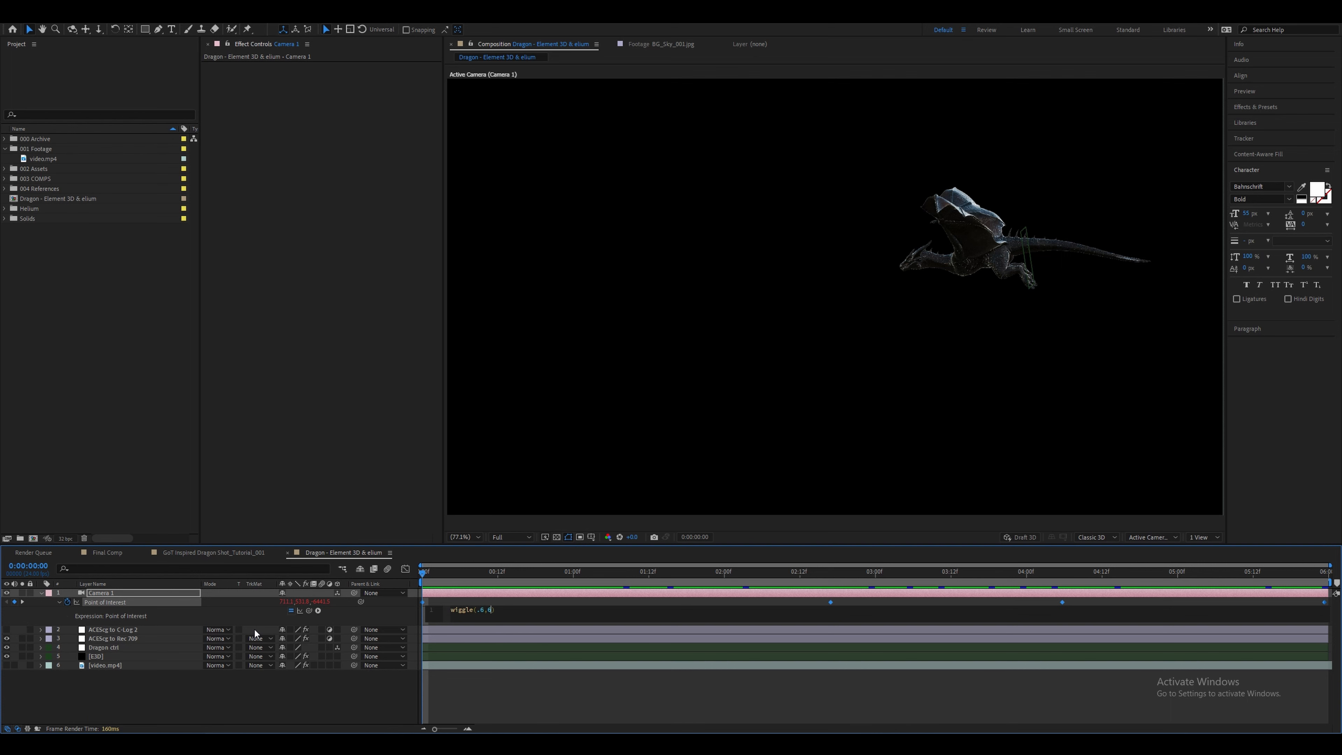
{"action": "type", "text": "6"}
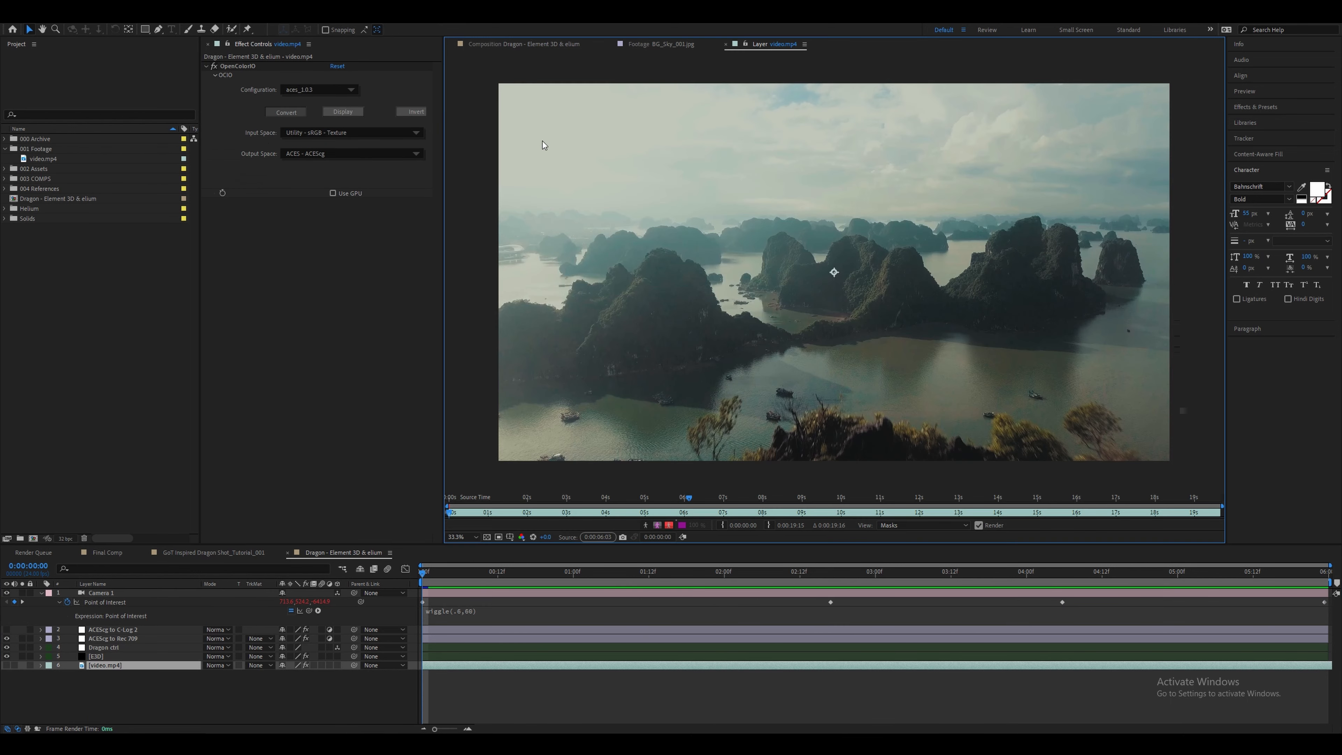
{"action": "mouse_move", "coordinate": [1067, 122]}
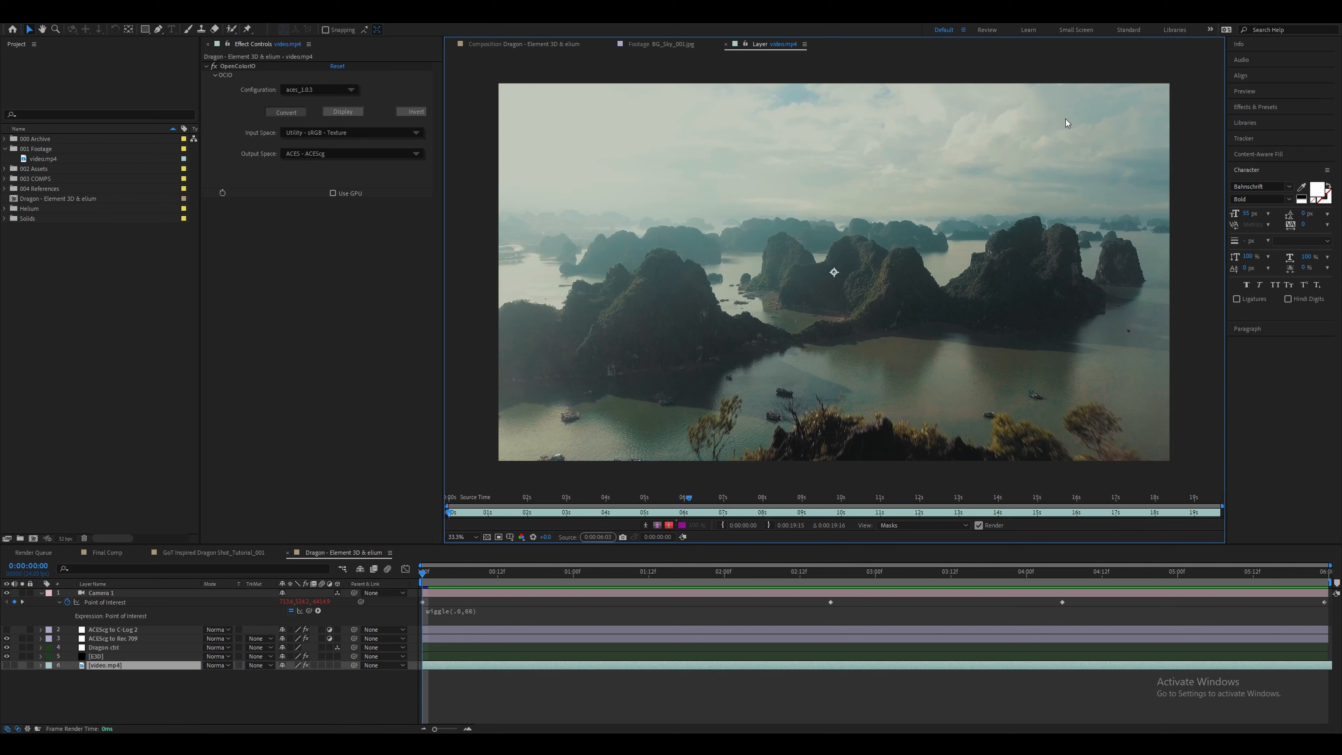
{"action": "mouse_move", "coordinate": [1105, 137]}
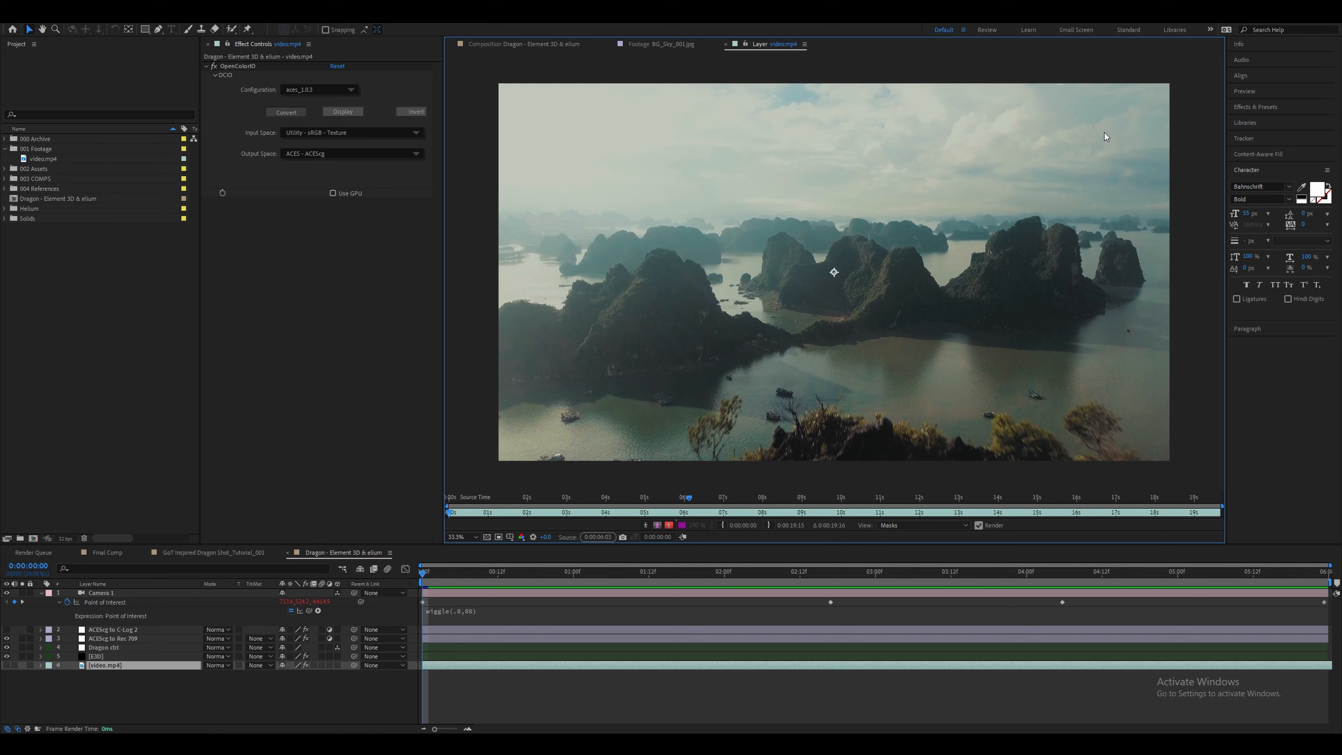
Return from the video.mp4 layer viewer to the Dragon composition view.
{"action": "left_click", "coordinate": [514, 43]}
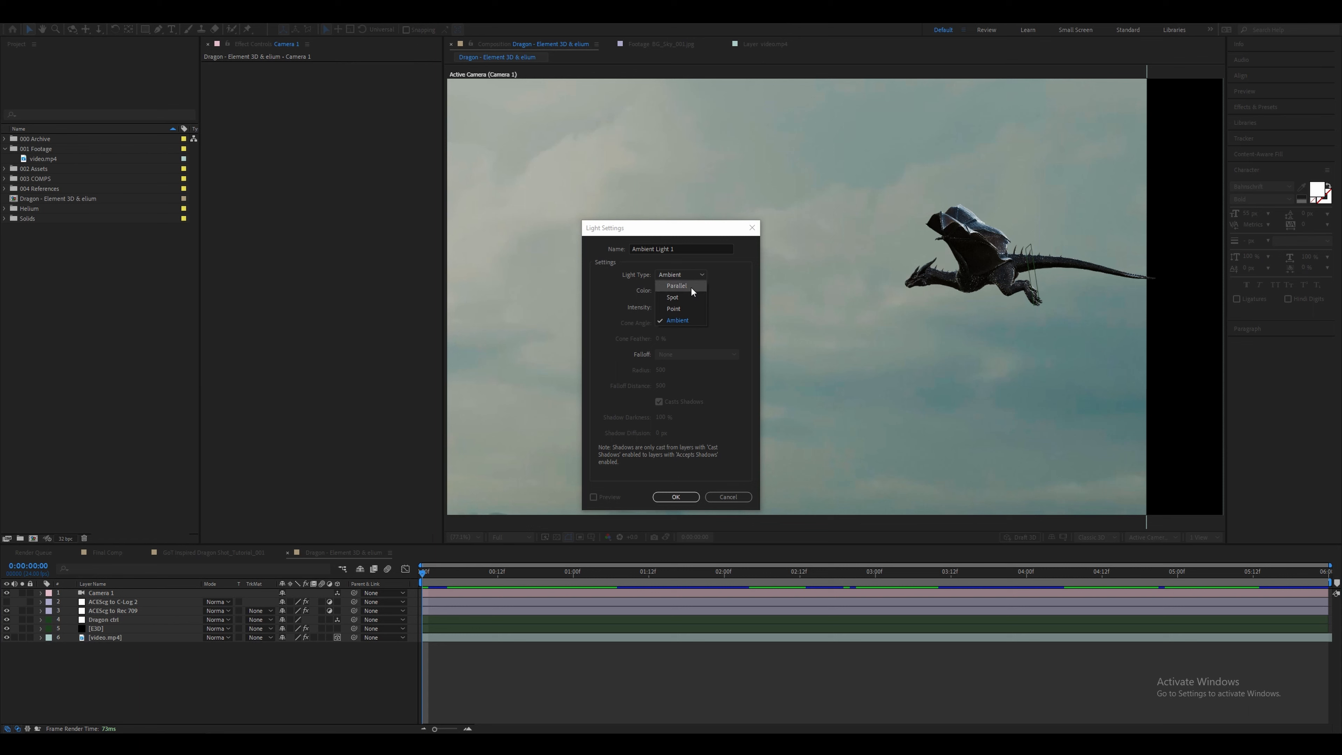
Create a Parallel light with Casts Shadows enabled and check it from the Top view.
{"action": "left_click", "coordinate": [675, 285]}
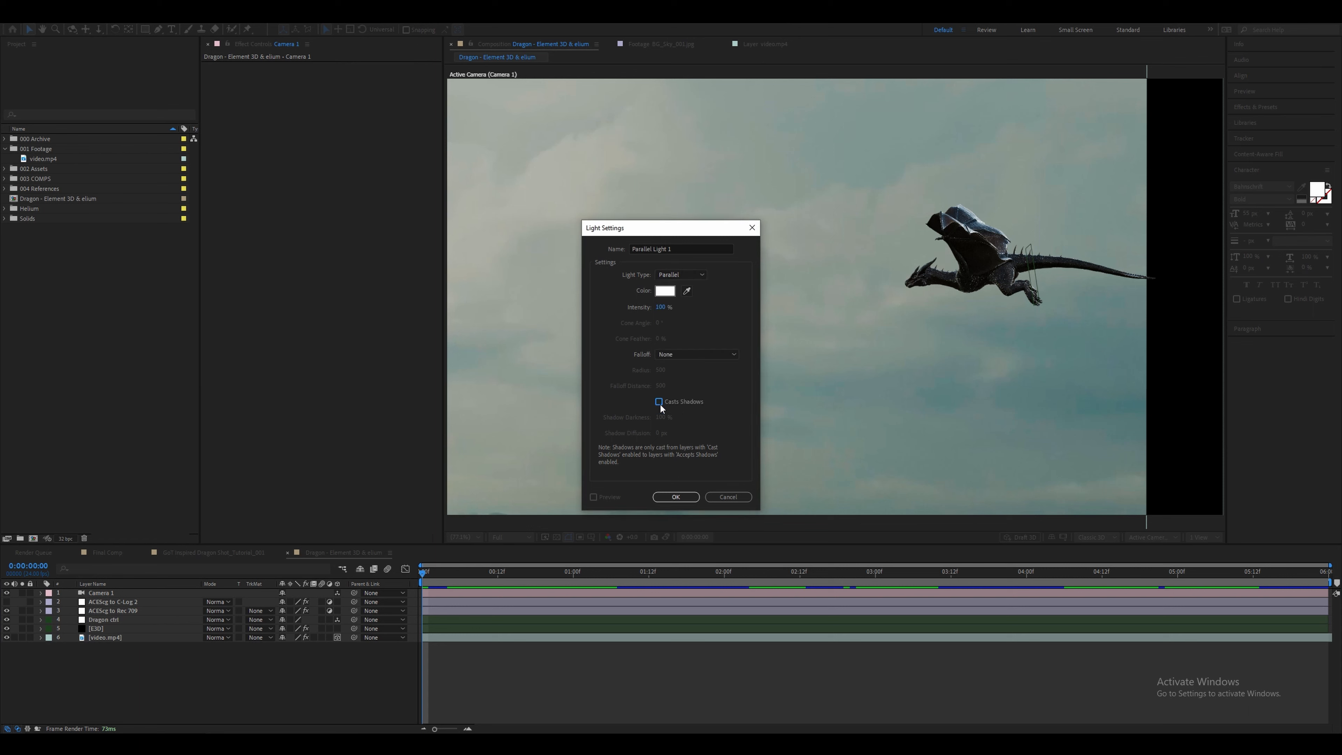
{"action": "left_click", "coordinate": [660, 401]}
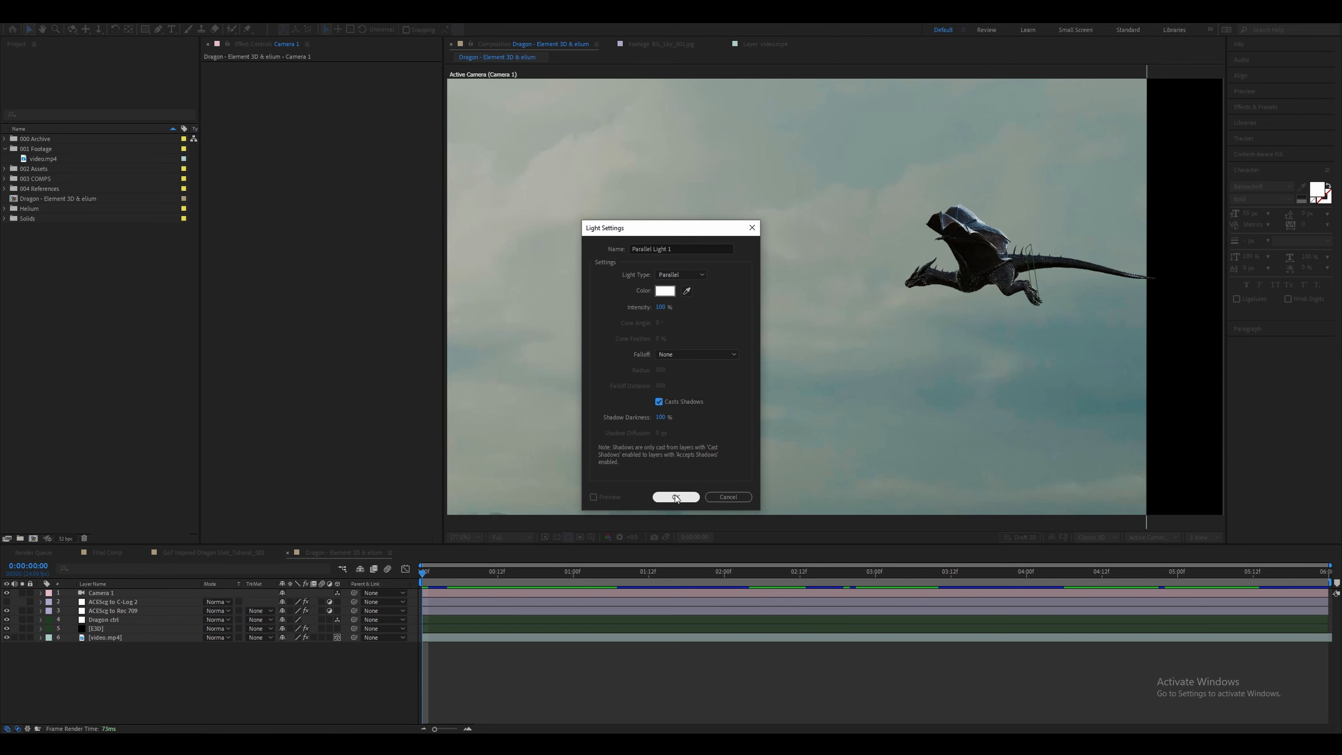
{"action": "left_click", "coordinate": [676, 497]}
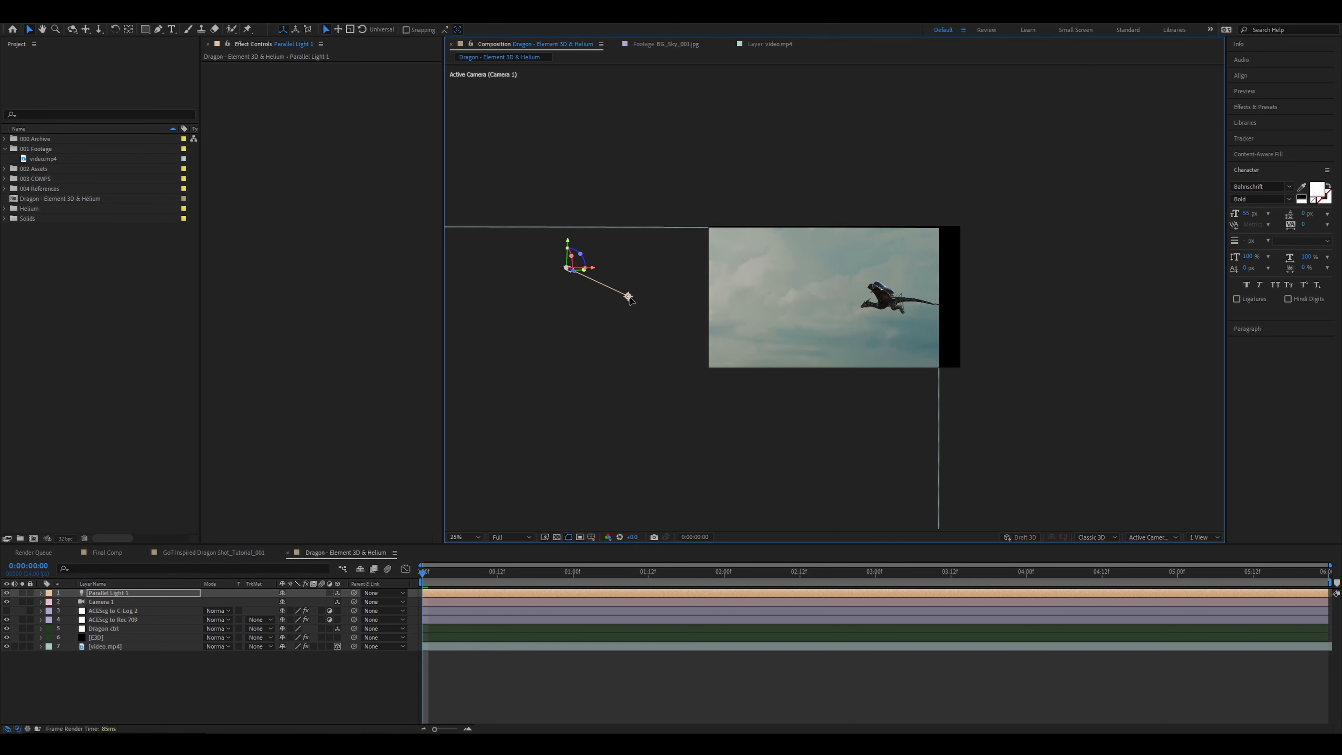
{"action": "left_click", "coordinate": [1152, 537]}
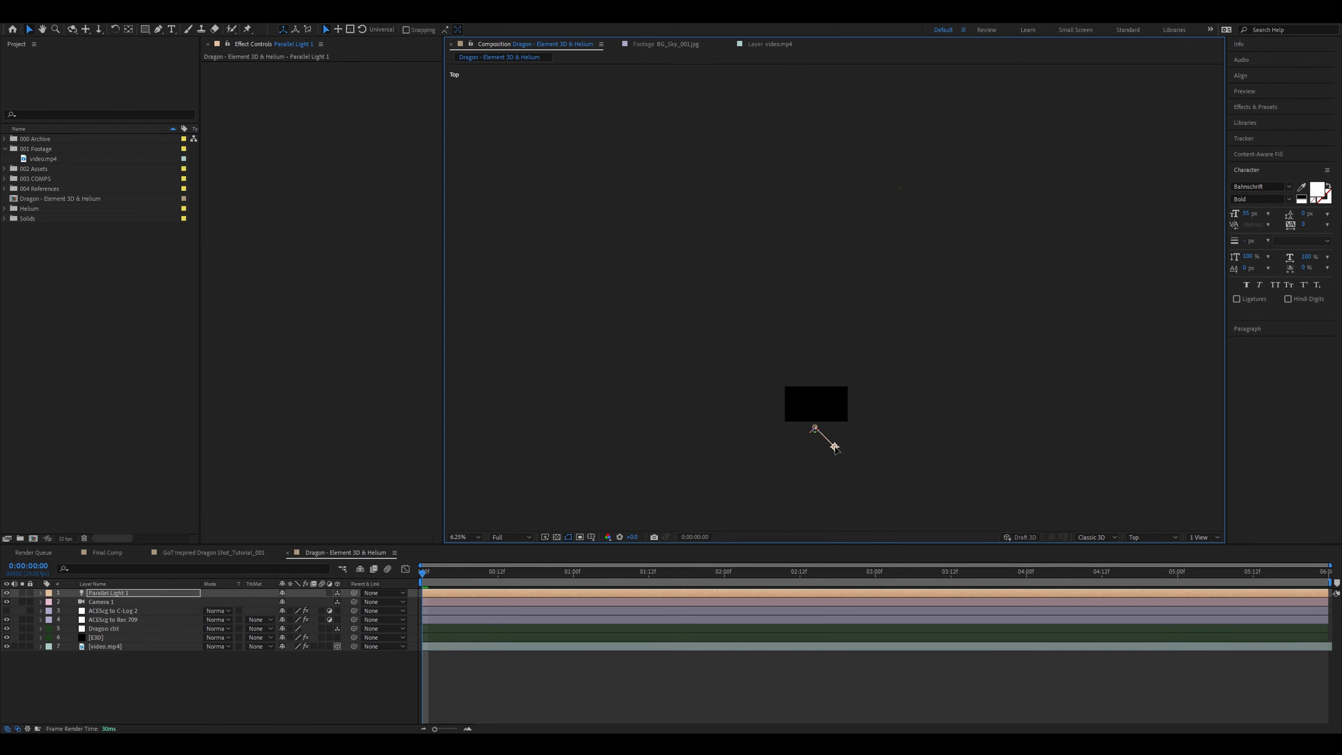
{"action": "left_click", "coordinate": [1152, 537]}
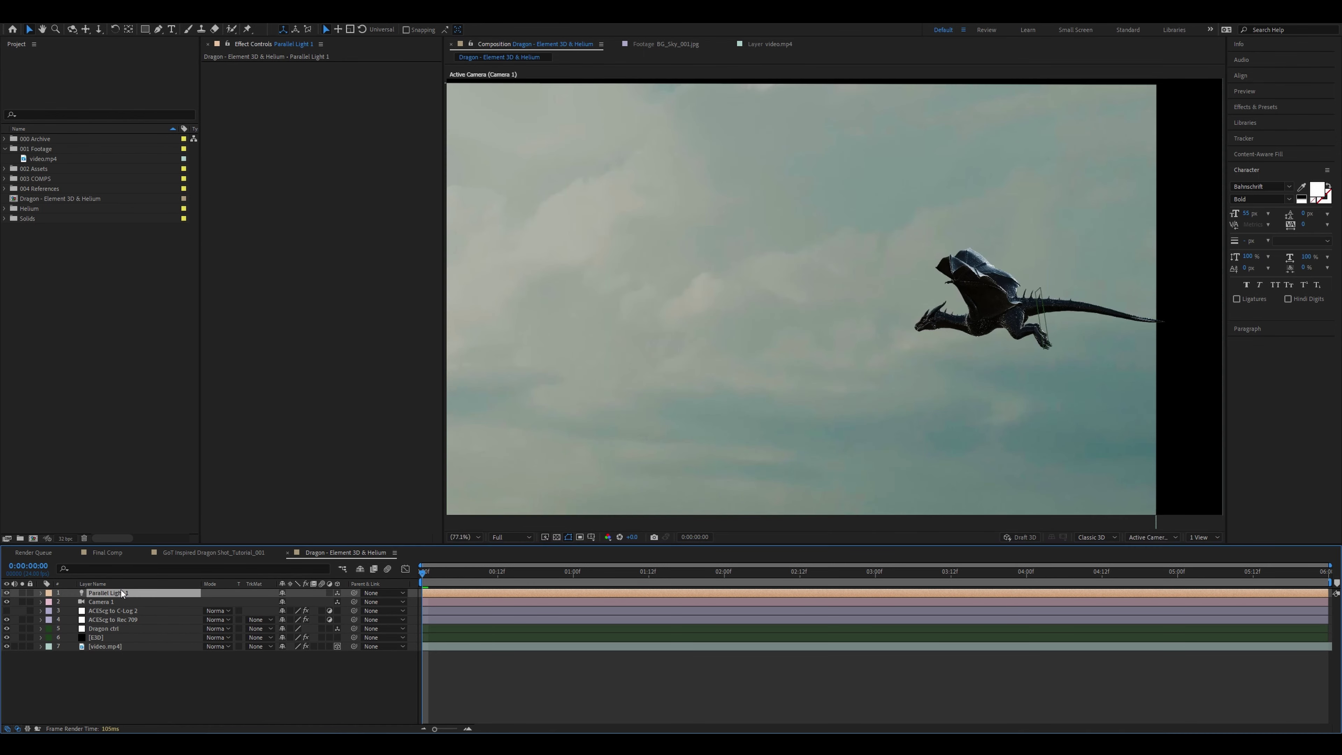
Set the video.mp4 sky layer's Accepts Lights material option to Off.
{"action": "left_click", "coordinate": [41, 592]}
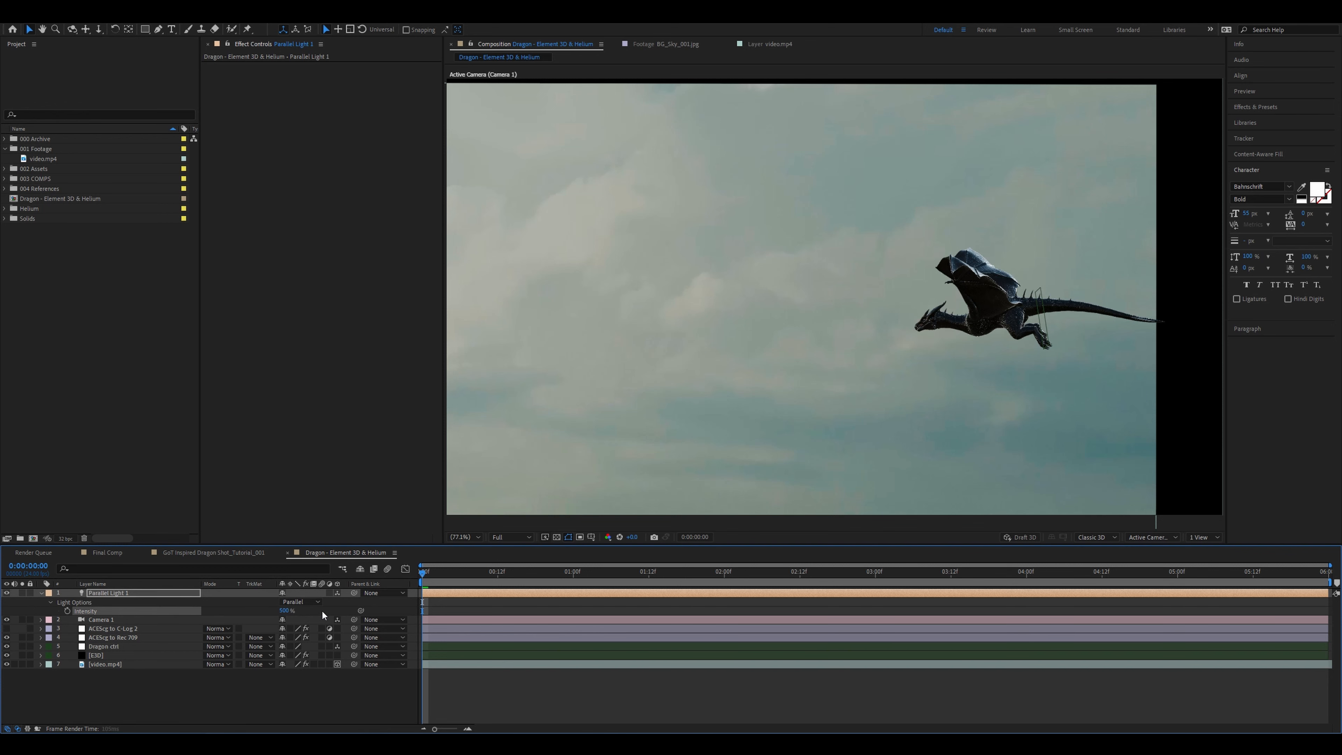
{"action": "left_click", "coordinate": [104, 663]}
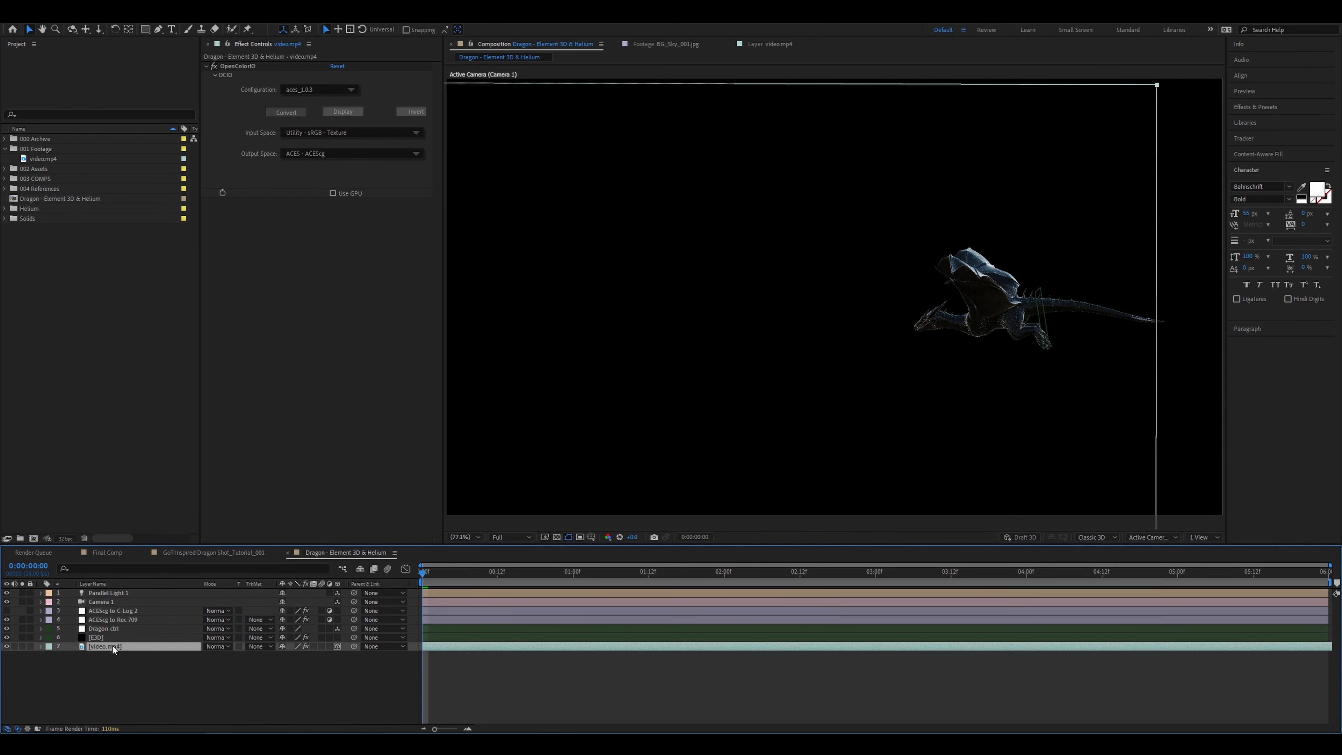
{"action": "left_click", "coordinate": [40, 646]}
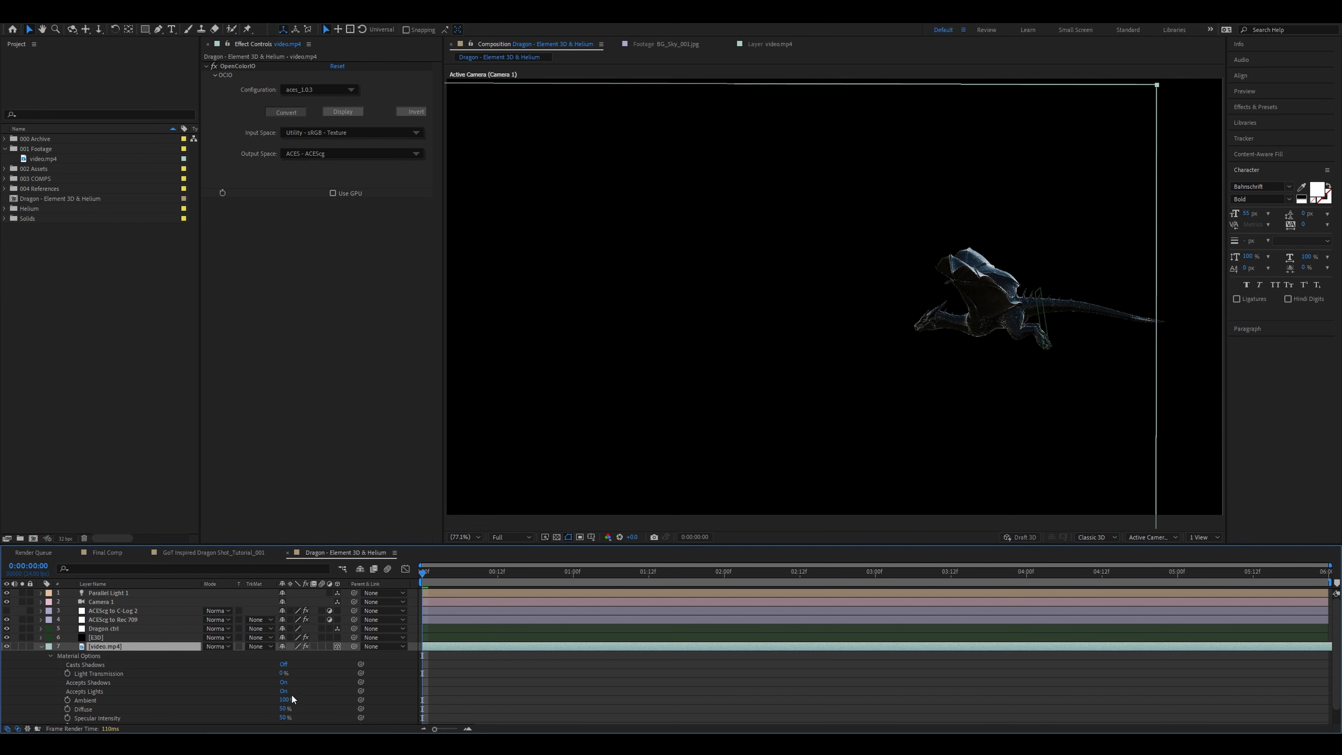
{"action": "left_click", "coordinate": [283, 691]}
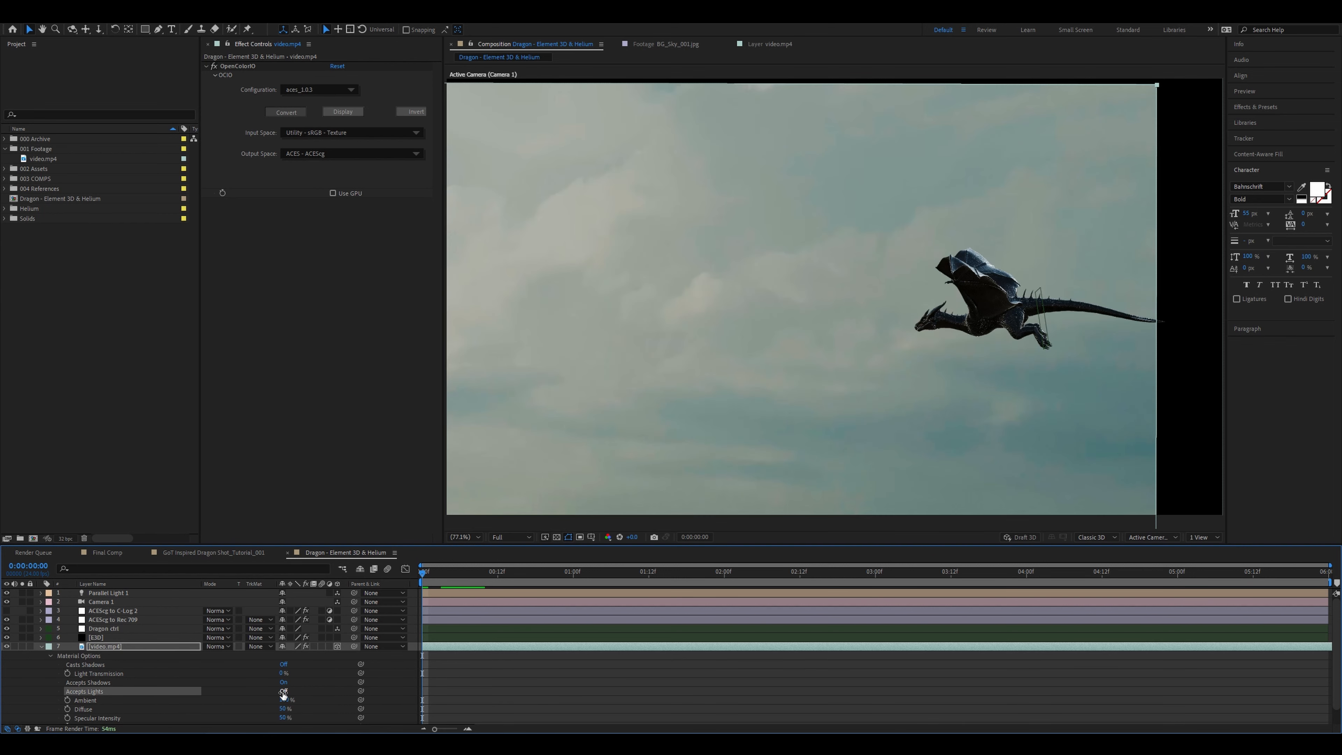
{"action": "left_click", "coordinate": [103, 29]}
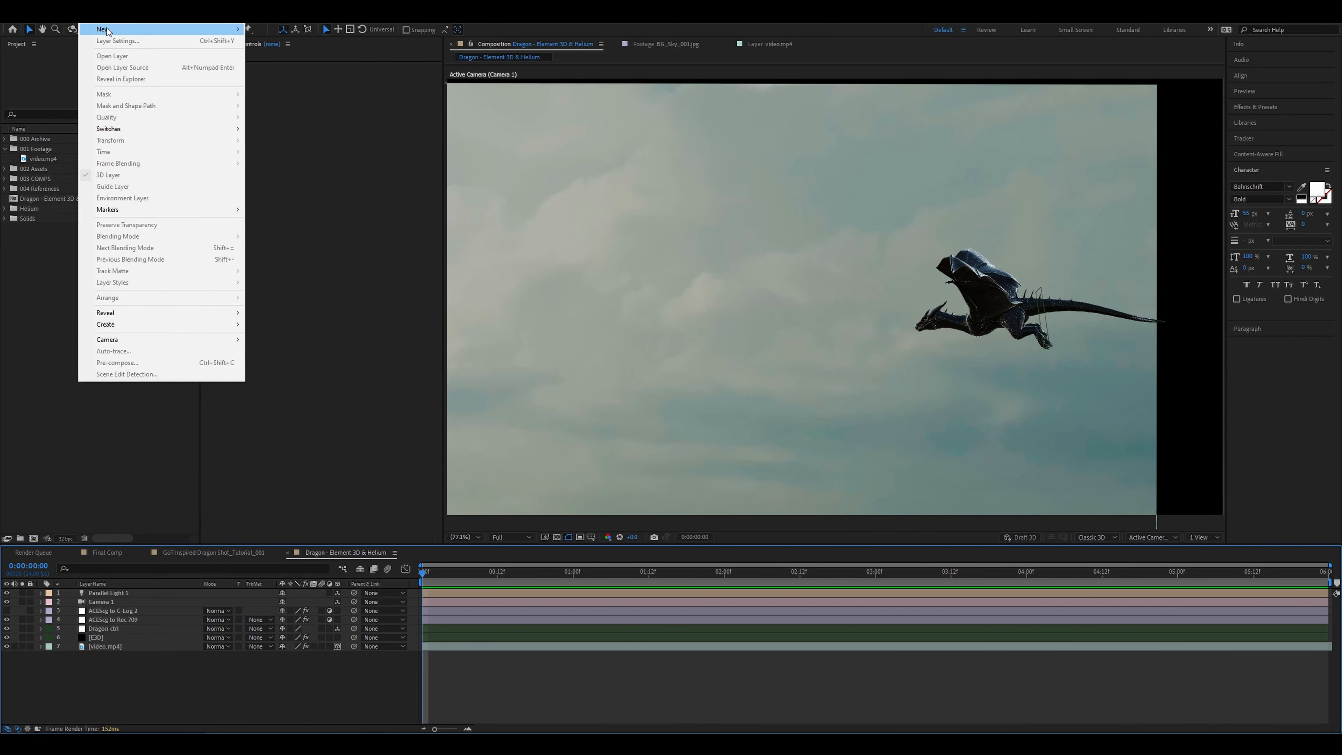
Create two Point lights and position them around the dragon in the Top view.
{"action": "left_click", "coordinate": [104, 28]}
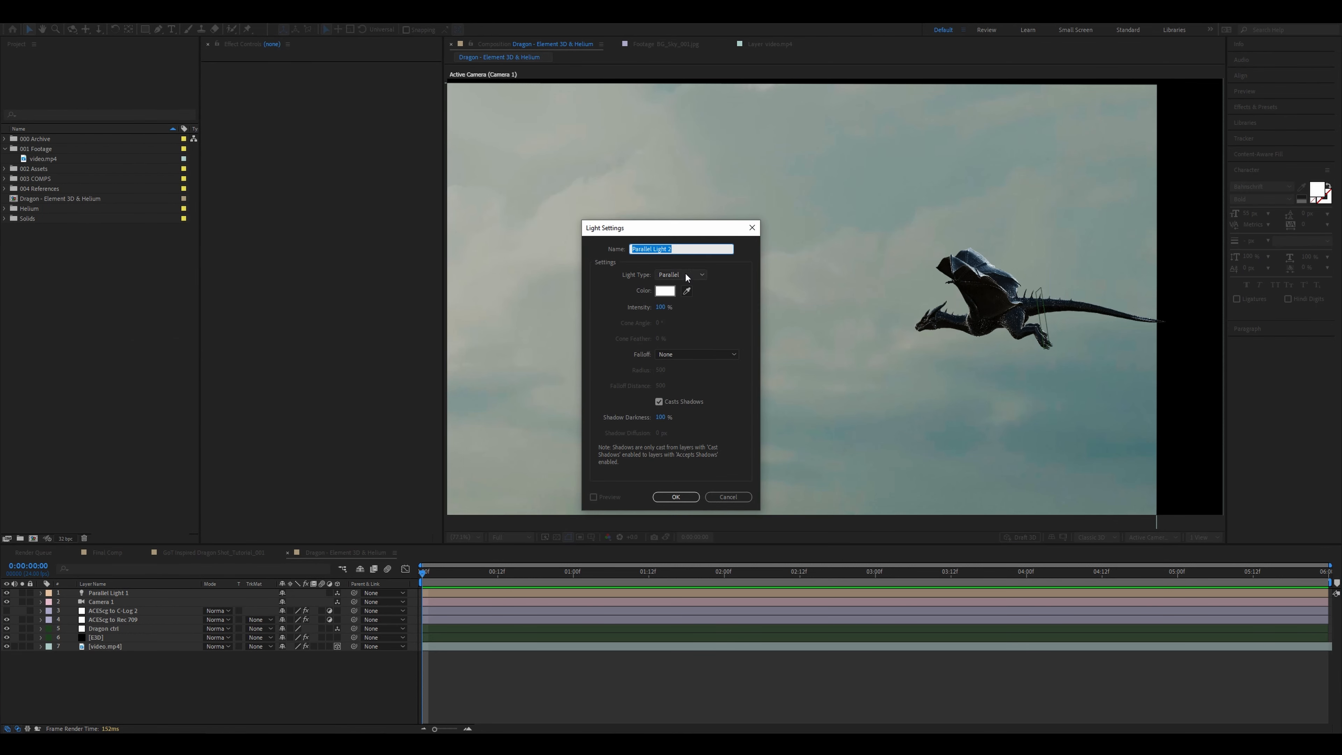
{"action": "left_click", "coordinate": [681, 274]}
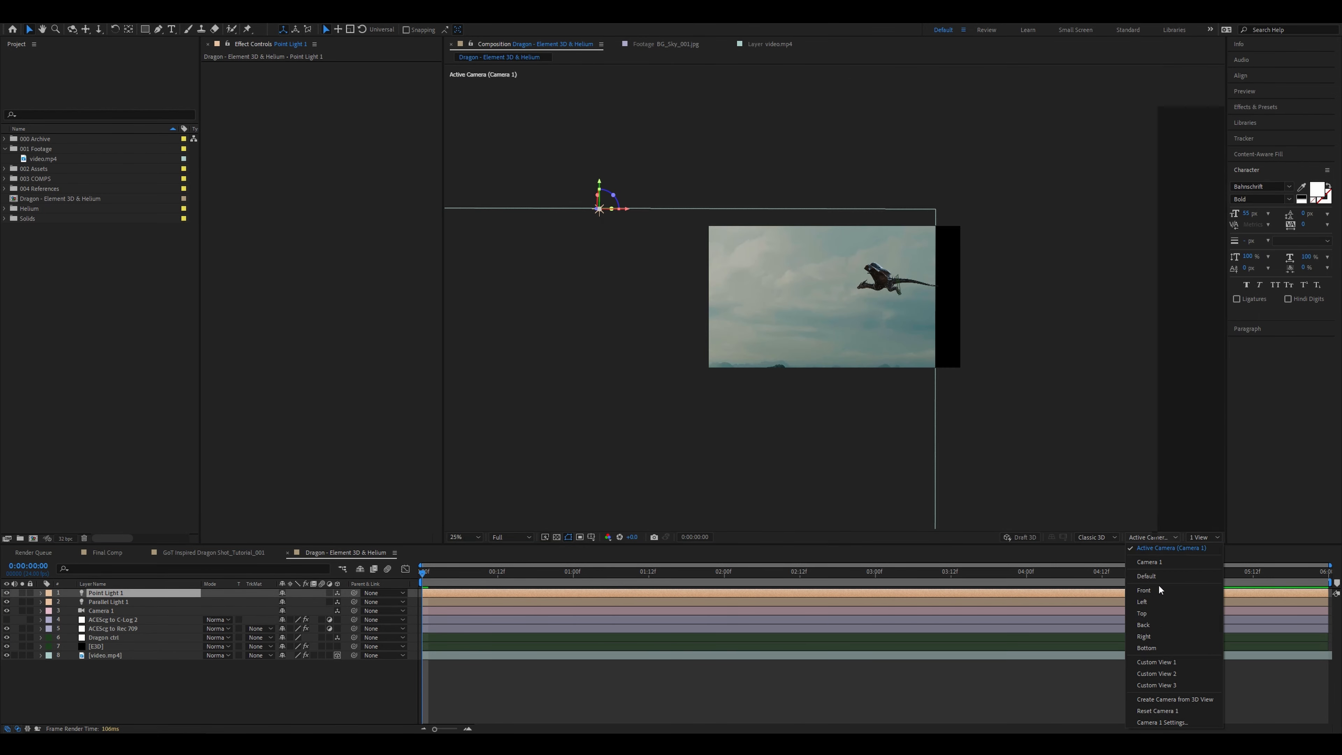
{"action": "left_click", "coordinate": [1142, 613]}
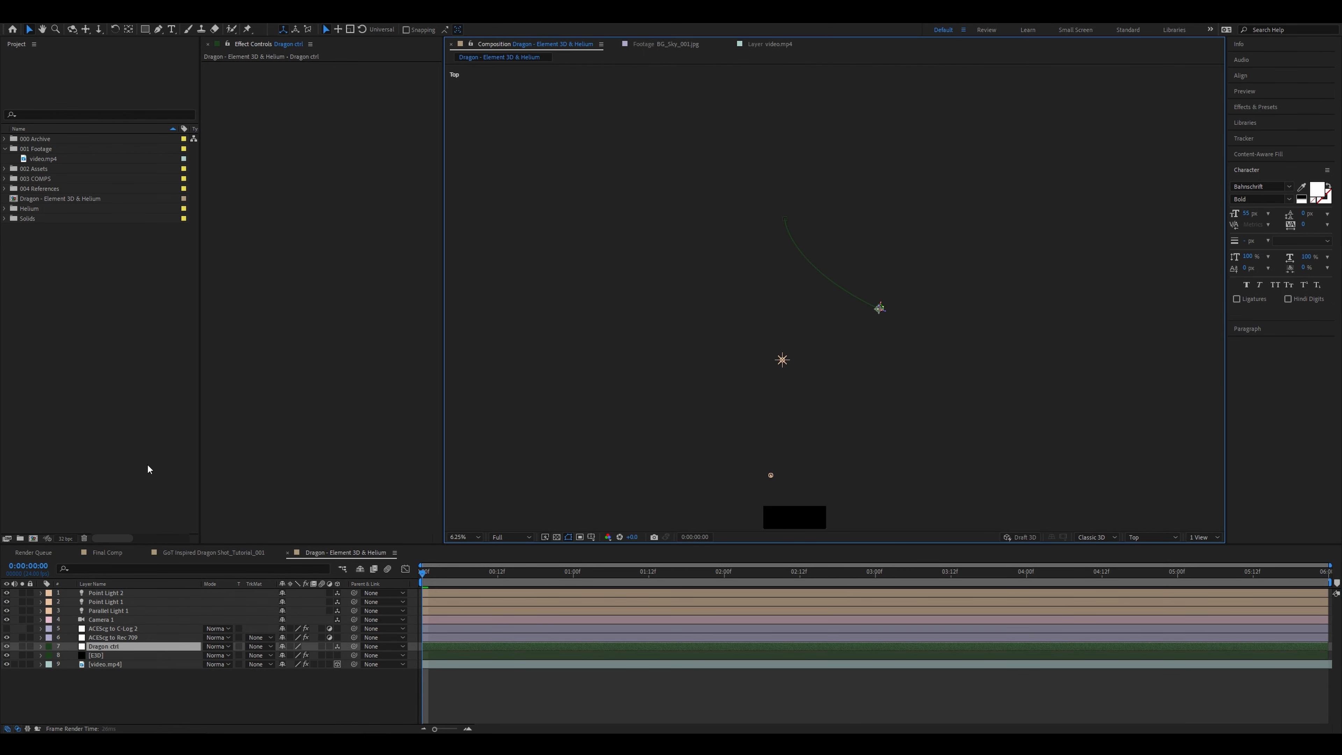
{"action": "left_click", "coordinate": [106, 592]}
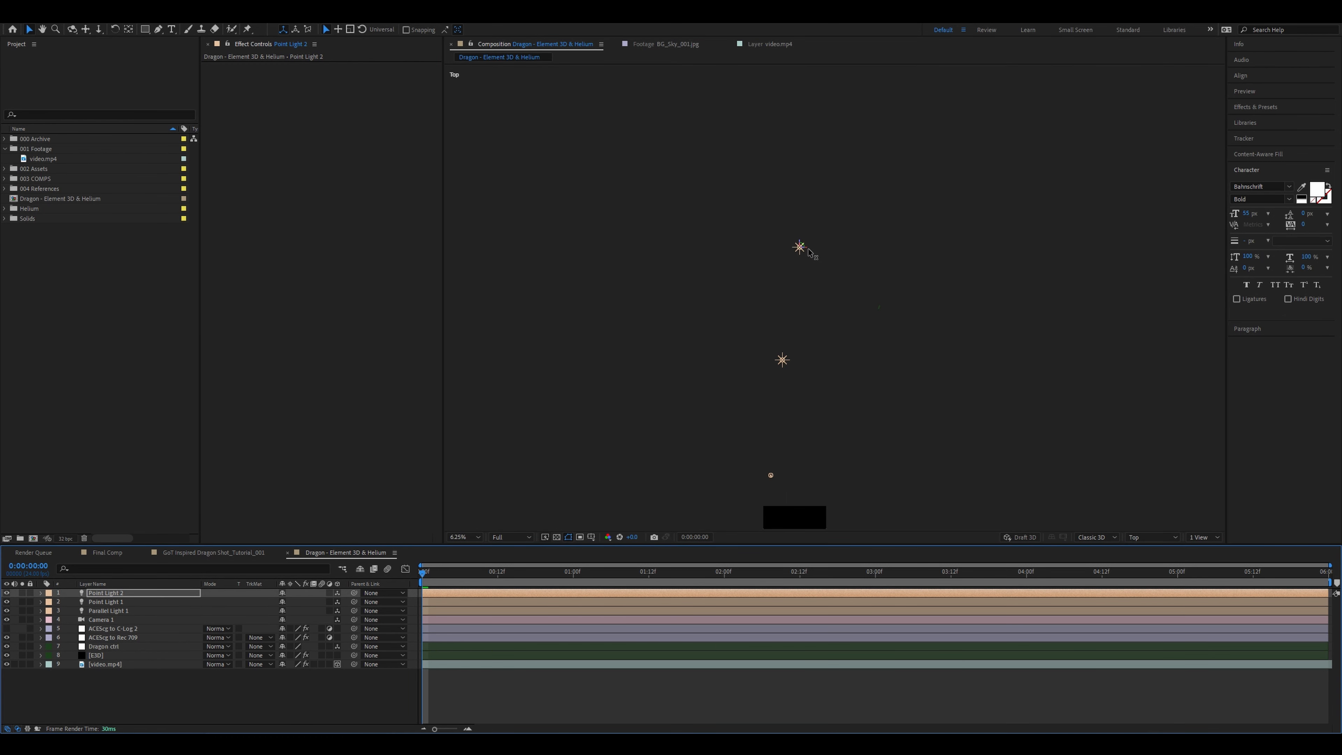
{"action": "left_click", "coordinate": [96, 655]}
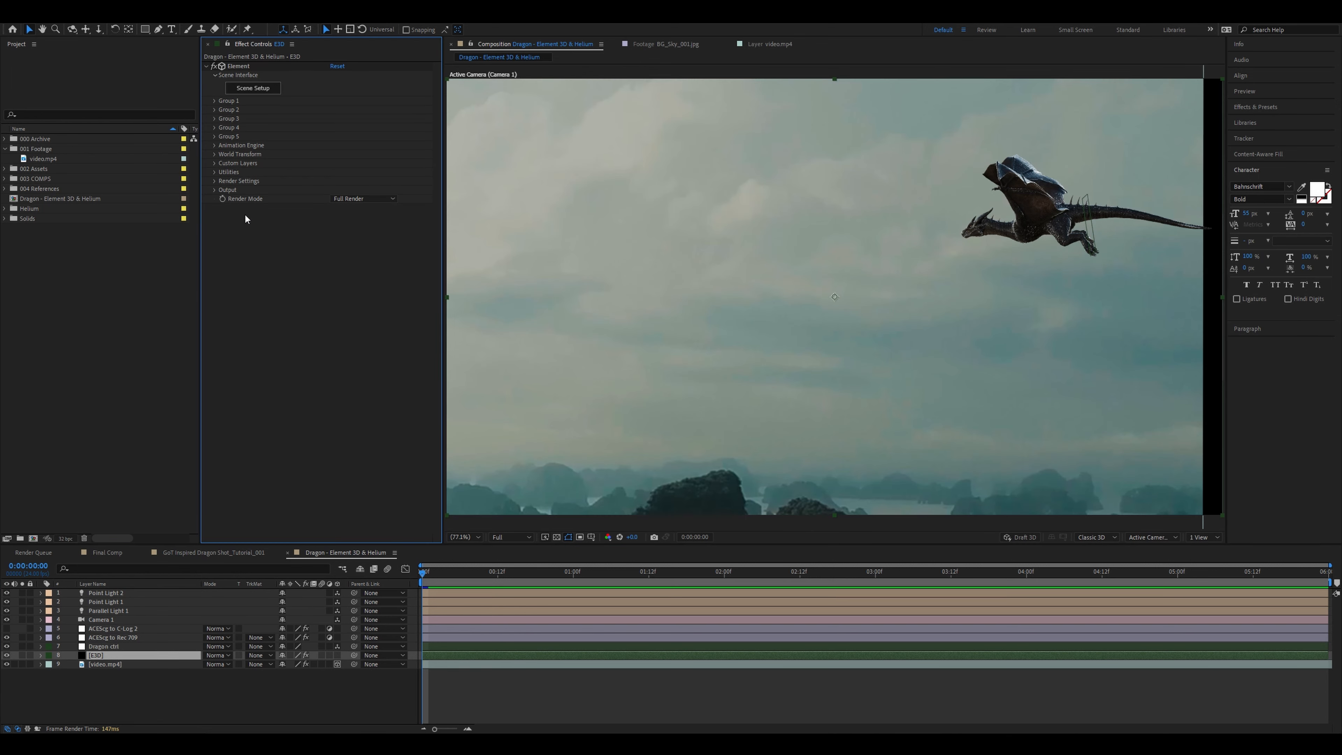
Rotate the Element Physical Environment and hide it from showing behind the dragon.
{"action": "left_click", "coordinate": [214, 100]}
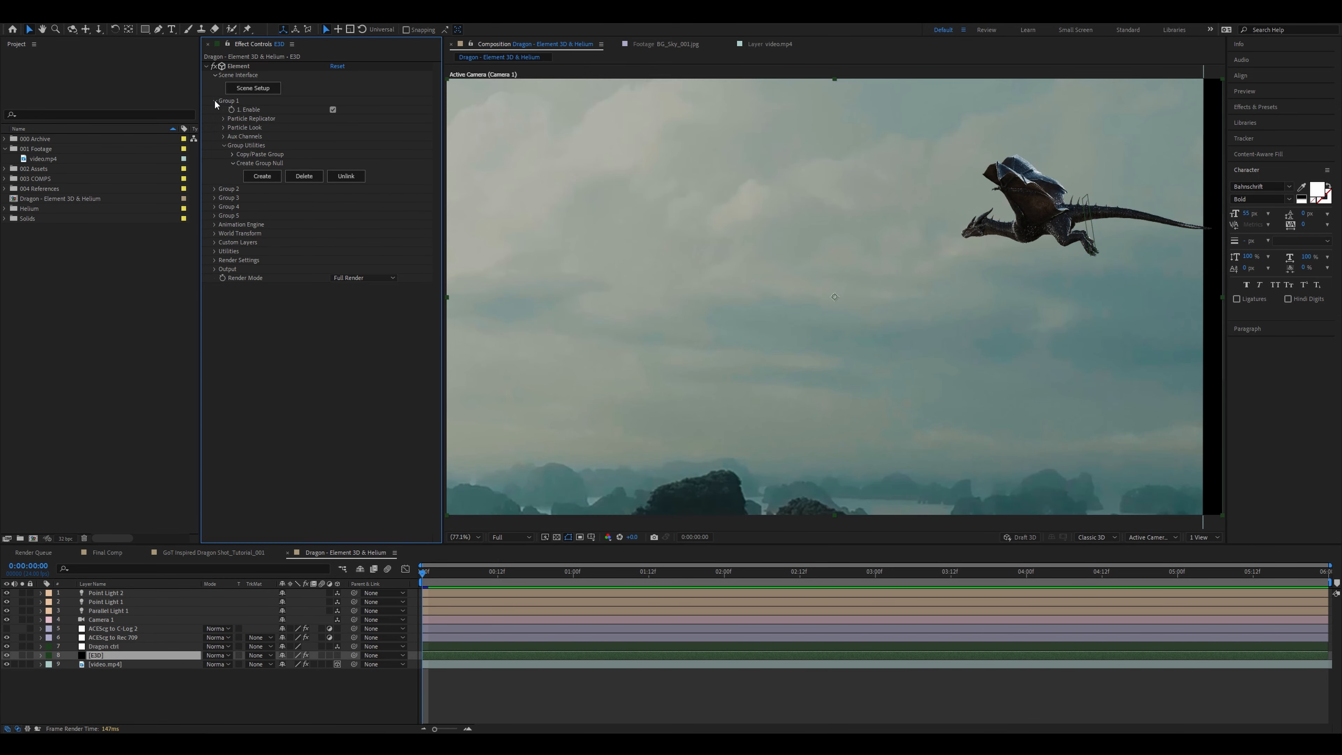
{"action": "left_click", "coordinate": [225, 128]}
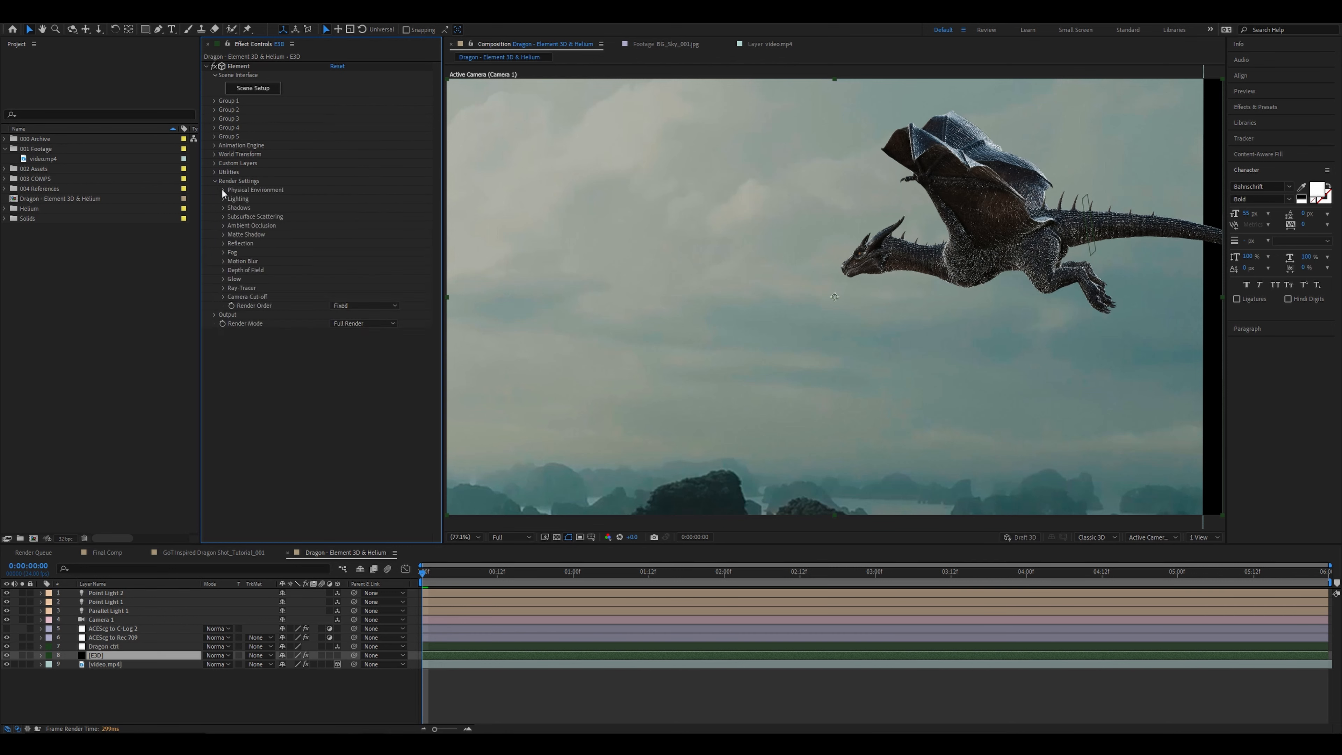
{"action": "left_click", "coordinate": [222, 189]}
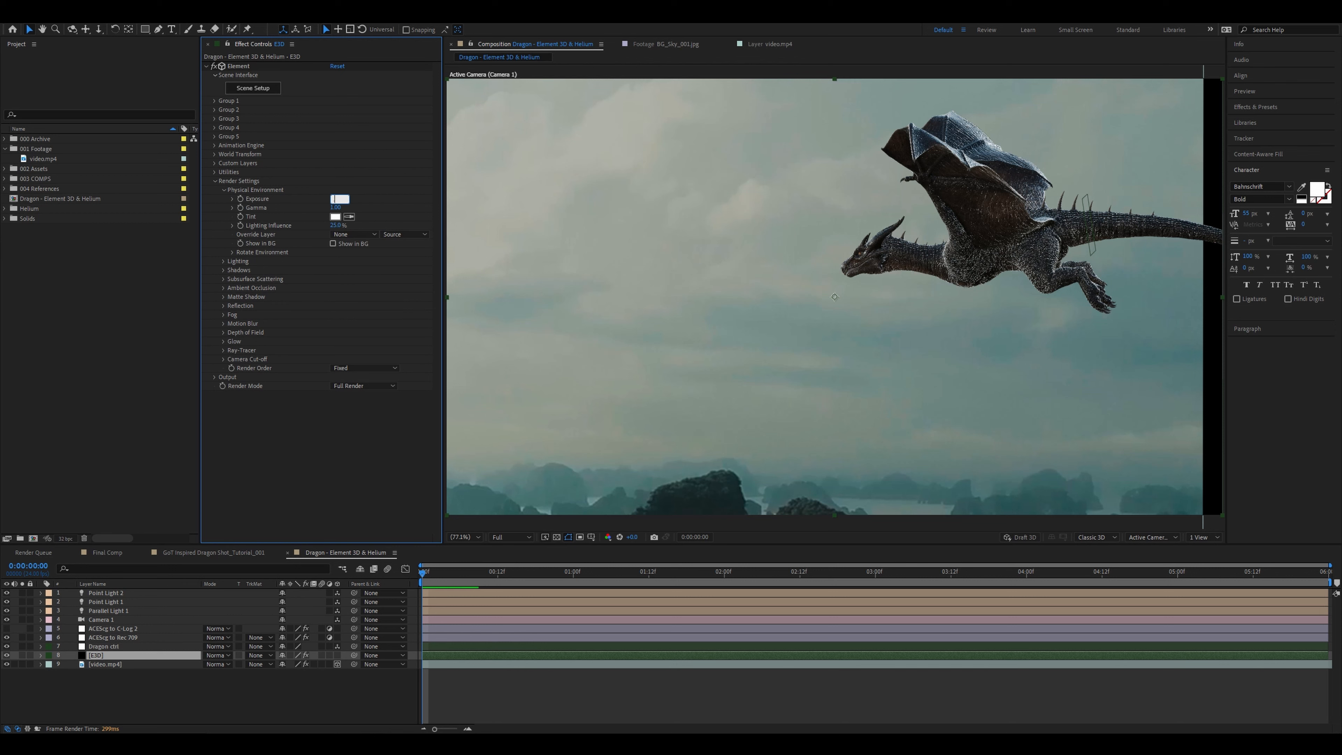
{"action": "left_click", "coordinate": [337, 199]}
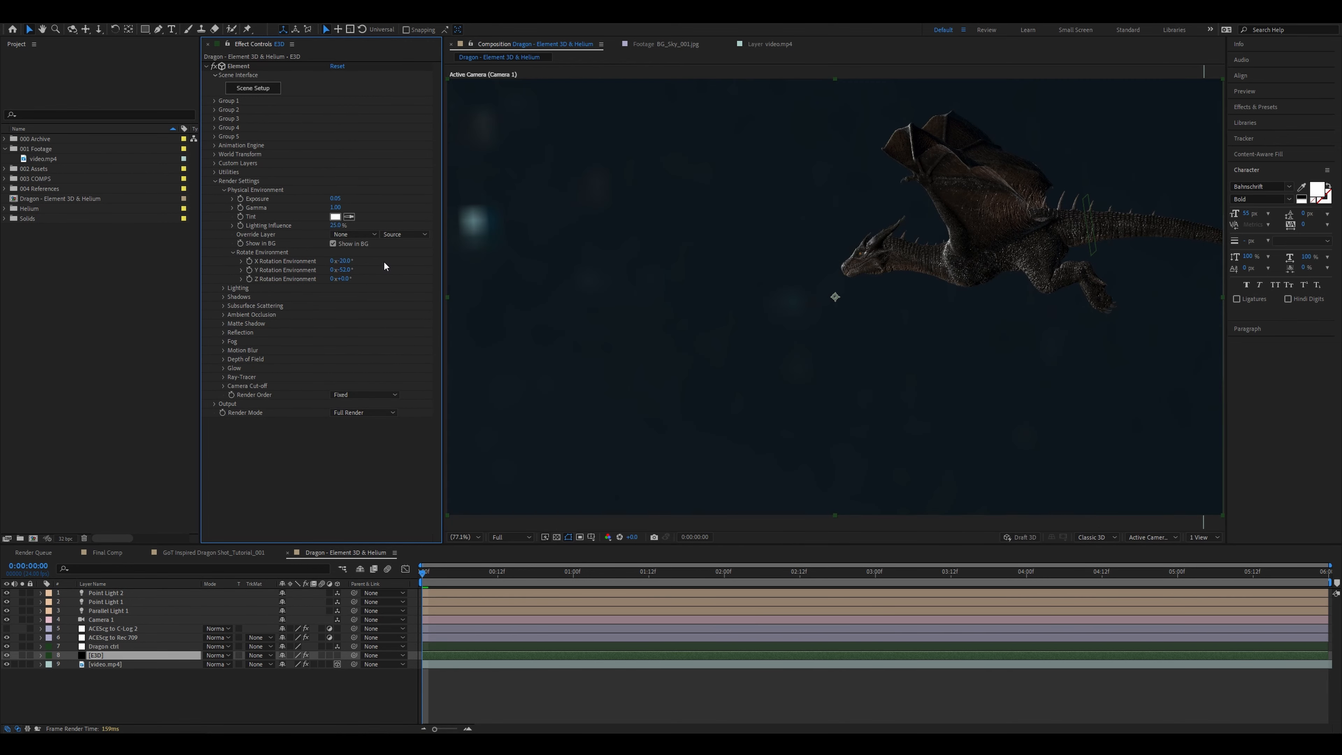
{"action": "left_click", "coordinate": [334, 244]}
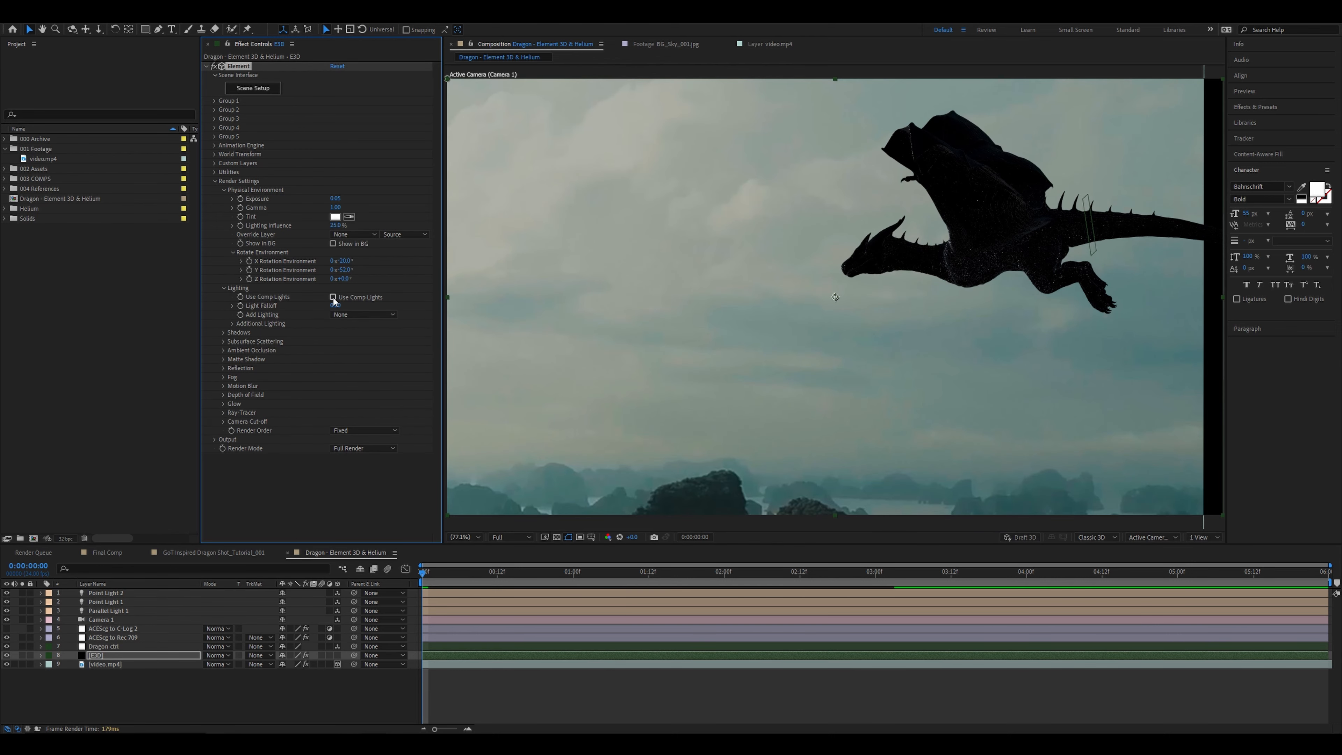
Enable Use Comp Lights and Shadows in Element's Render Settings.
{"action": "left_click", "coordinate": [333, 298]}
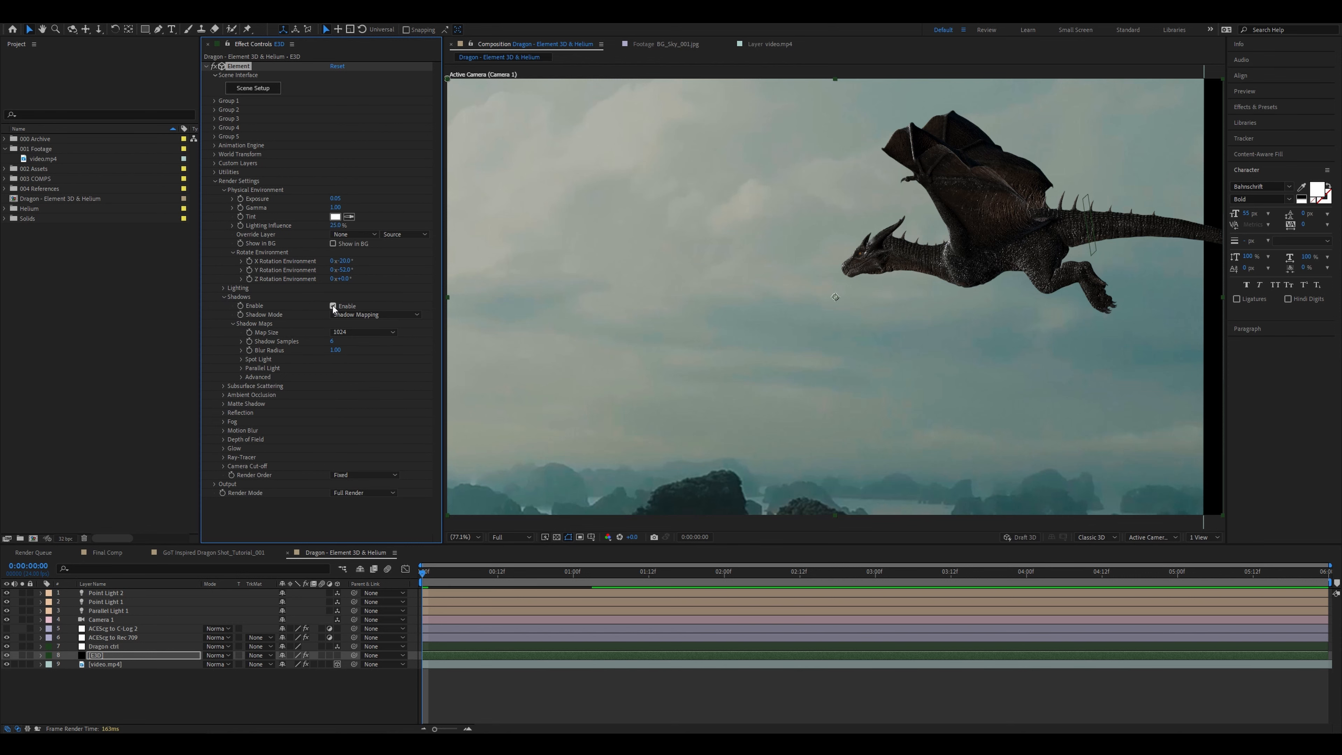
{"action": "left_click", "coordinate": [374, 314]}
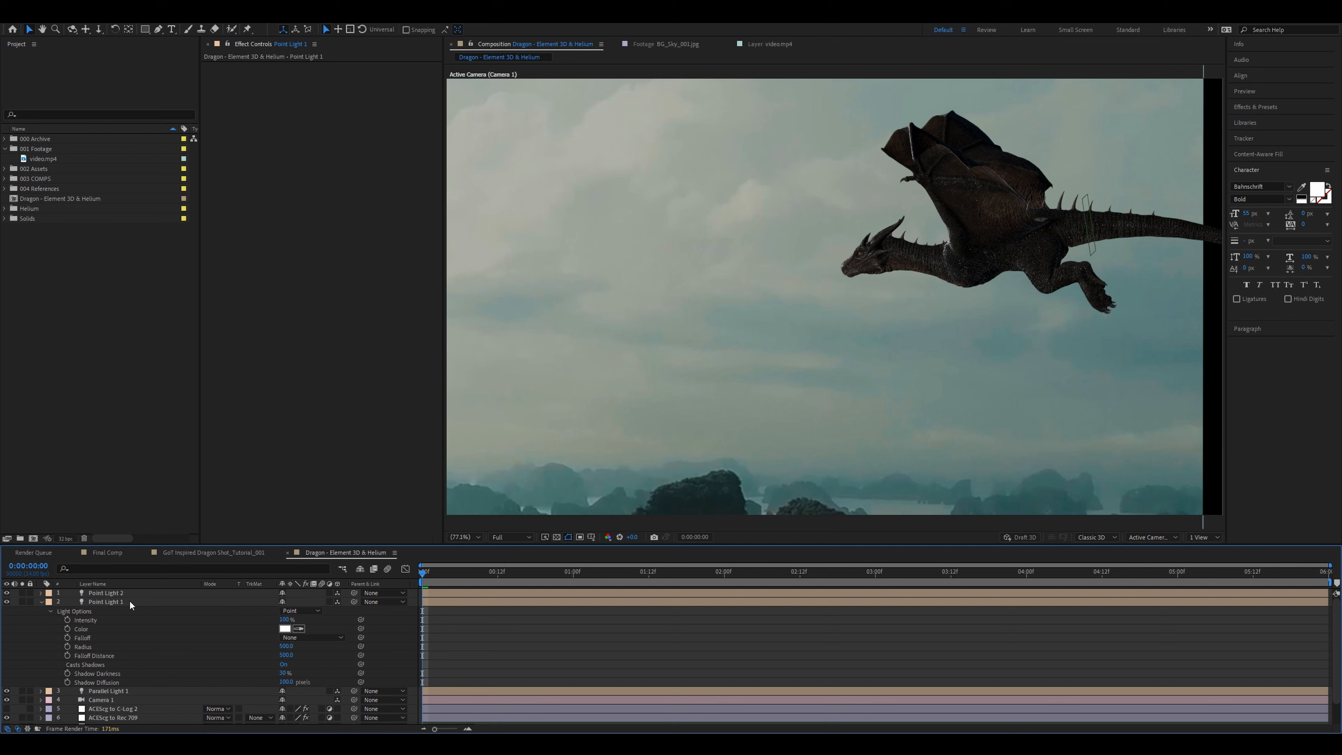
Review Light Options and Shadow Darkness for Point Light 1 and Point Light 2.
{"action": "left_click", "coordinate": [106, 593]}
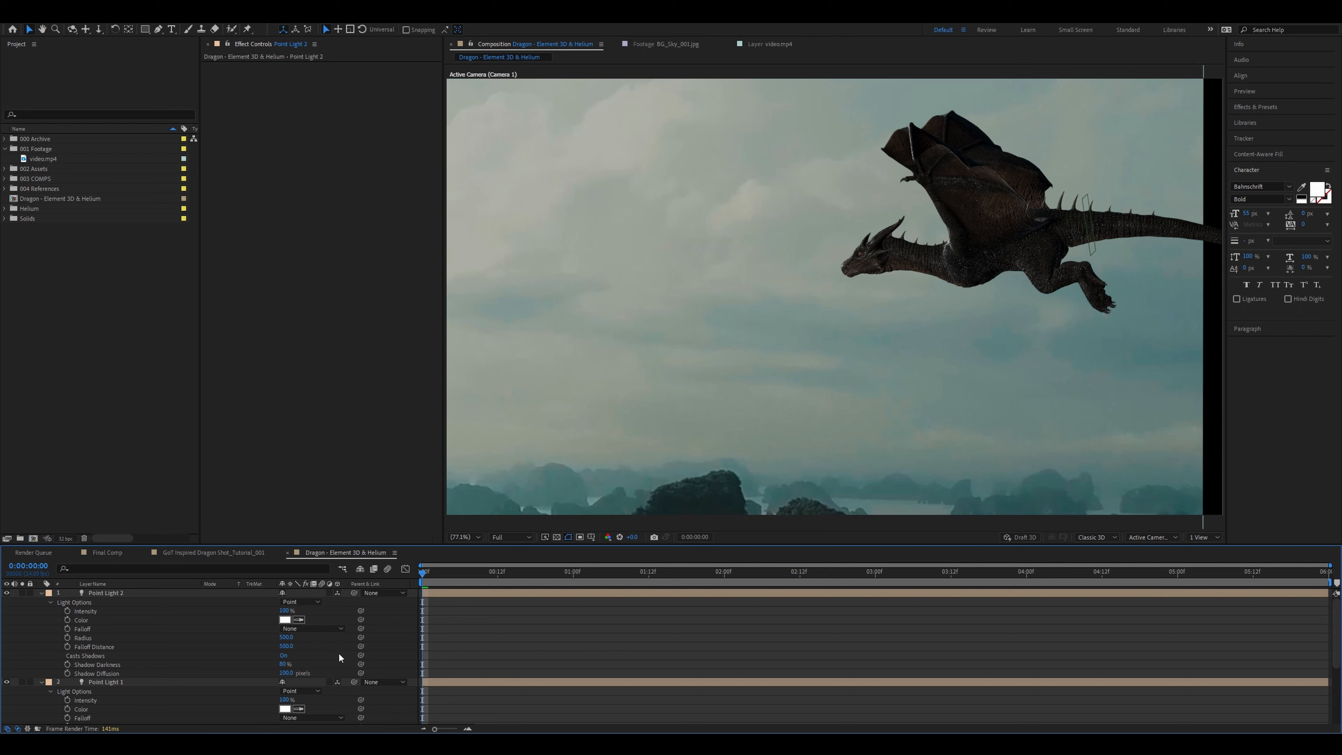
{"action": "left_click", "coordinate": [94, 655]}
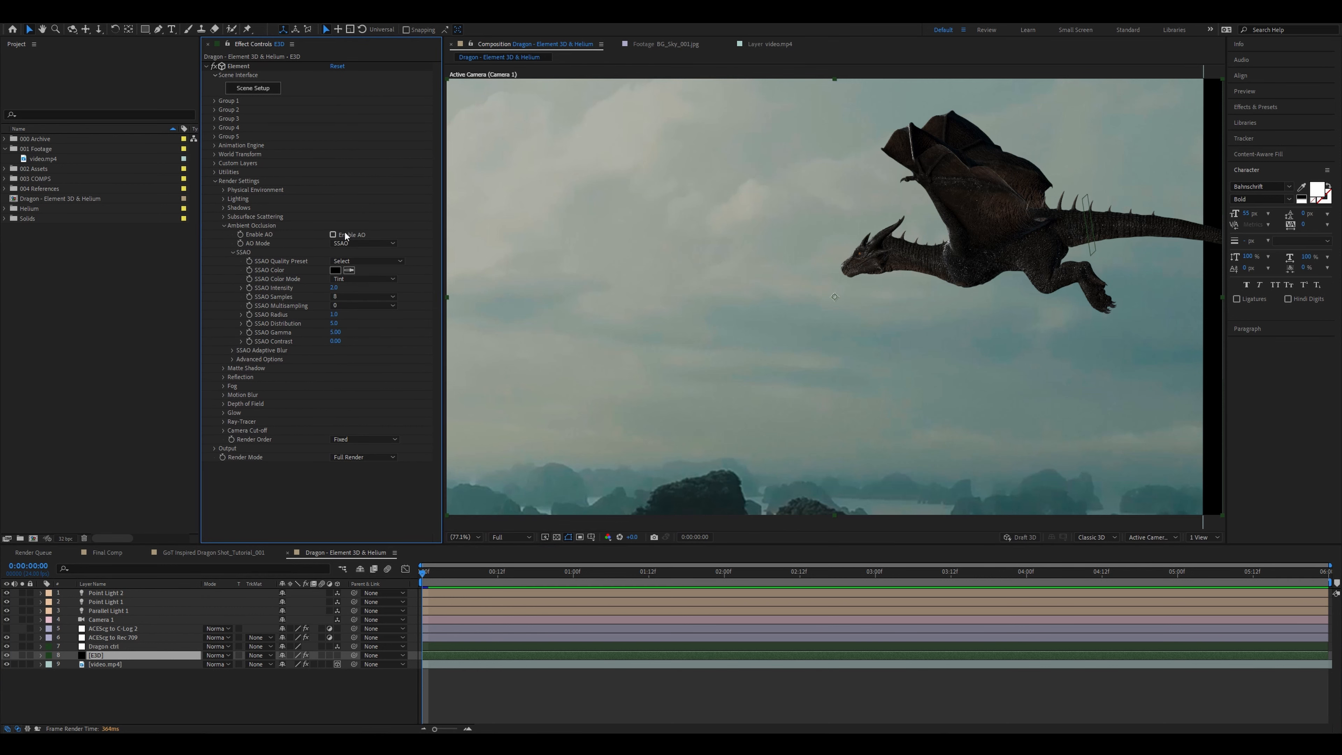
Enable Element ambient occlusion, preview, and switch AO Mode to SSAO.
{"action": "left_click", "coordinate": [333, 235]}
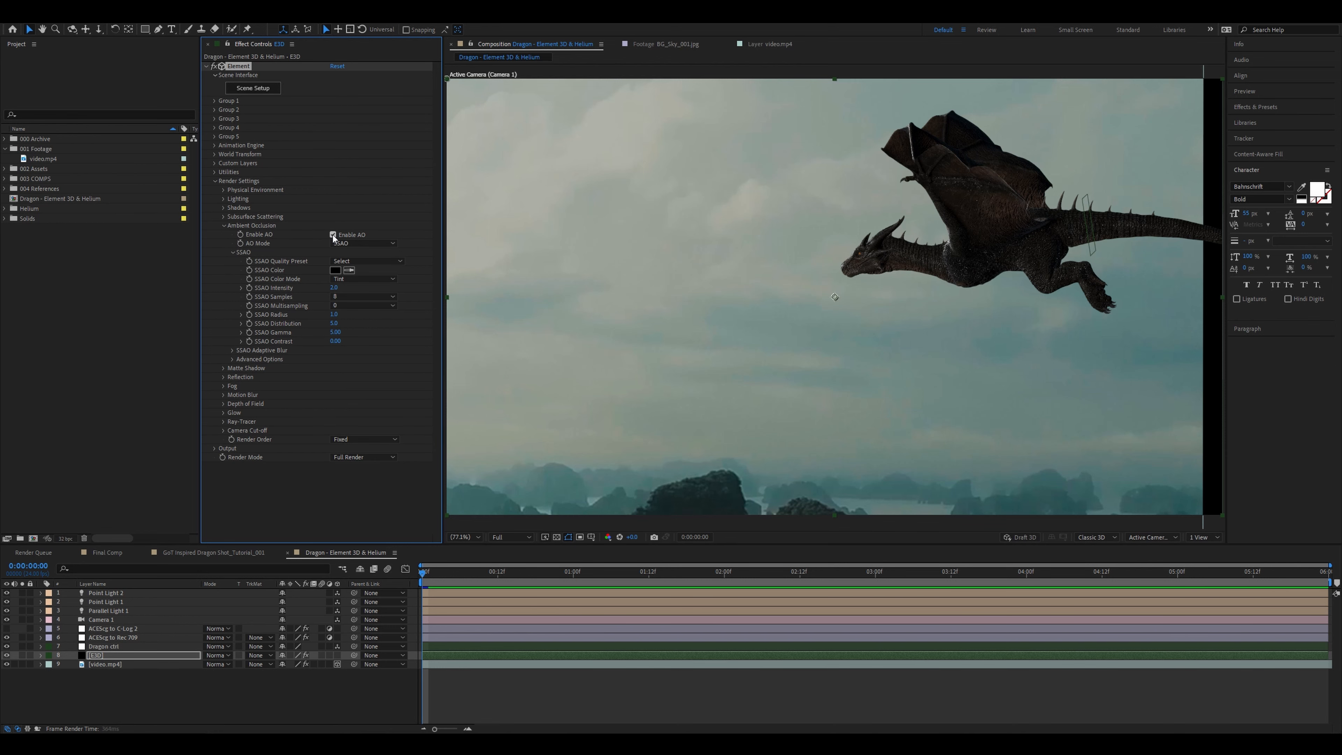
{"action": "key", "text": "`"}
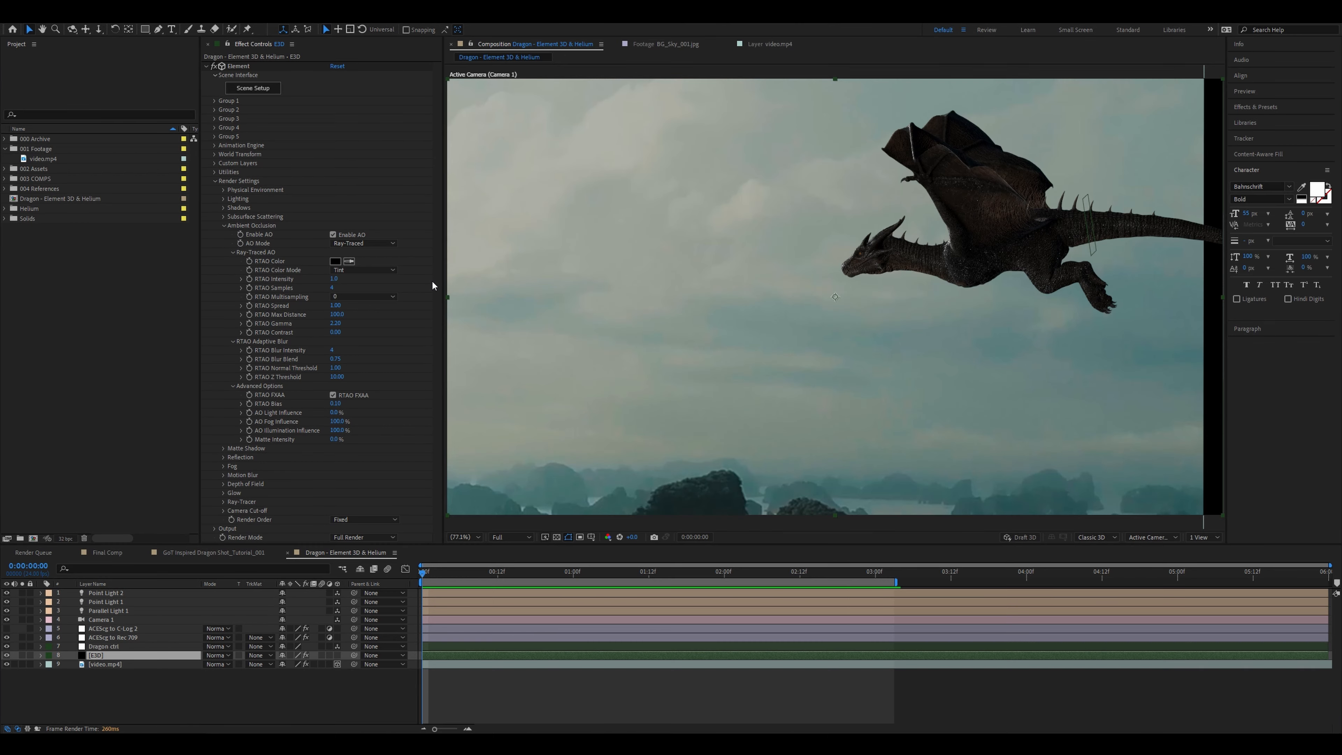
{"action": "left_click", "coordinate": [363, 244]}
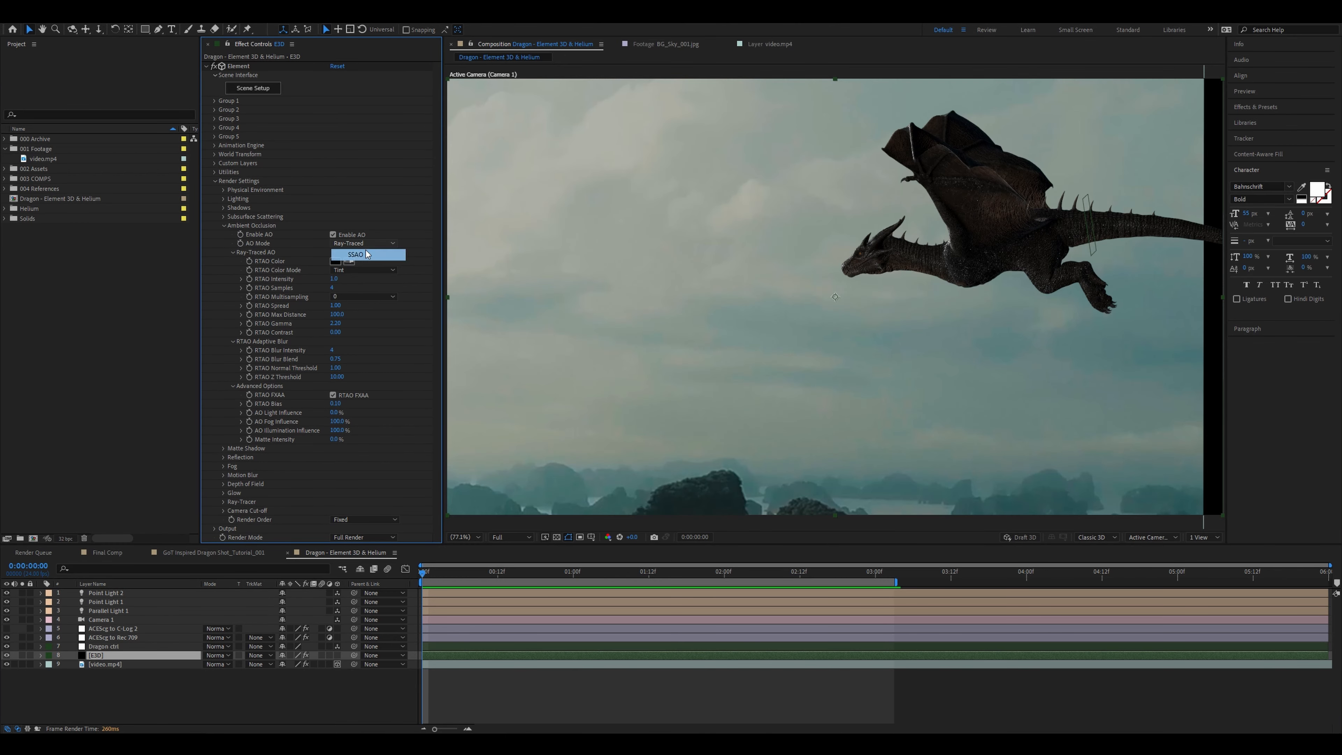
{"action": "left_click", "coordinate": [355, 255]}
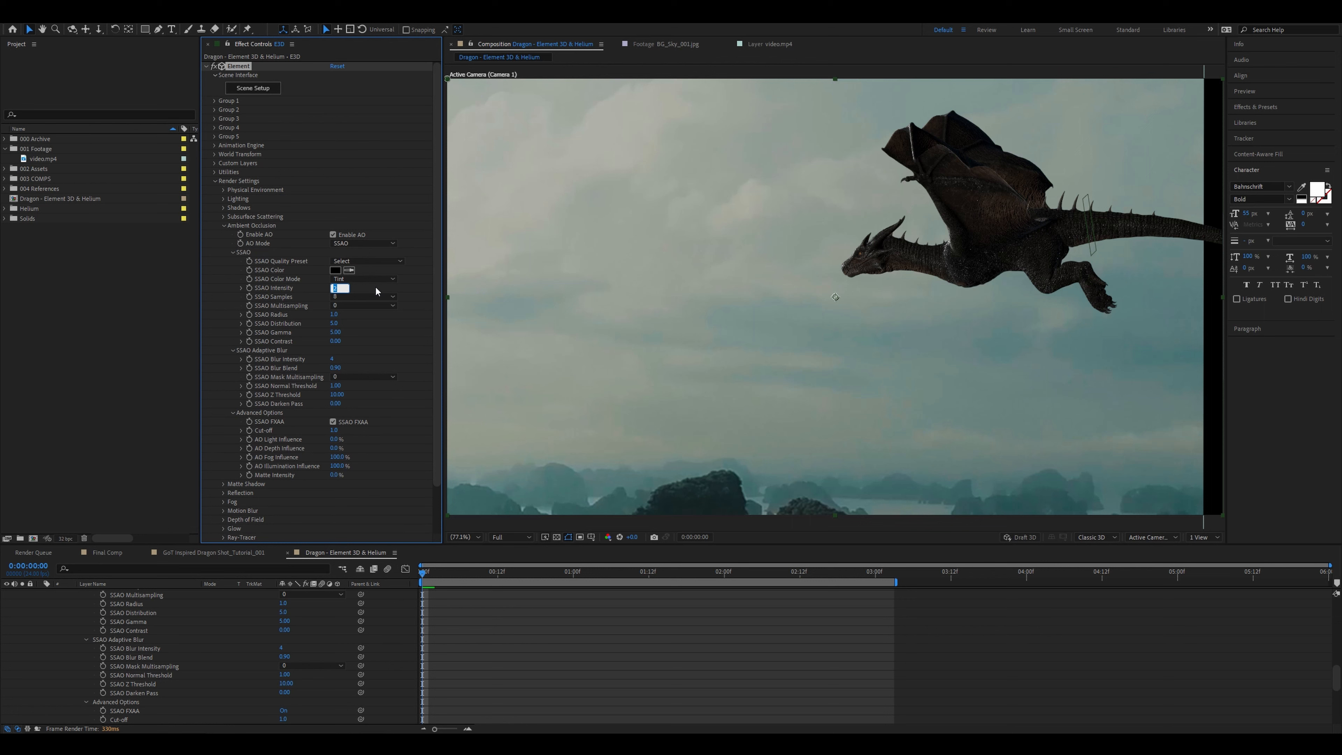
Set SSAO Samples to 32, Multisampling 4 and Mask Multisampling 4.
{"action": "left_click", "coordinate": [363, 297]}
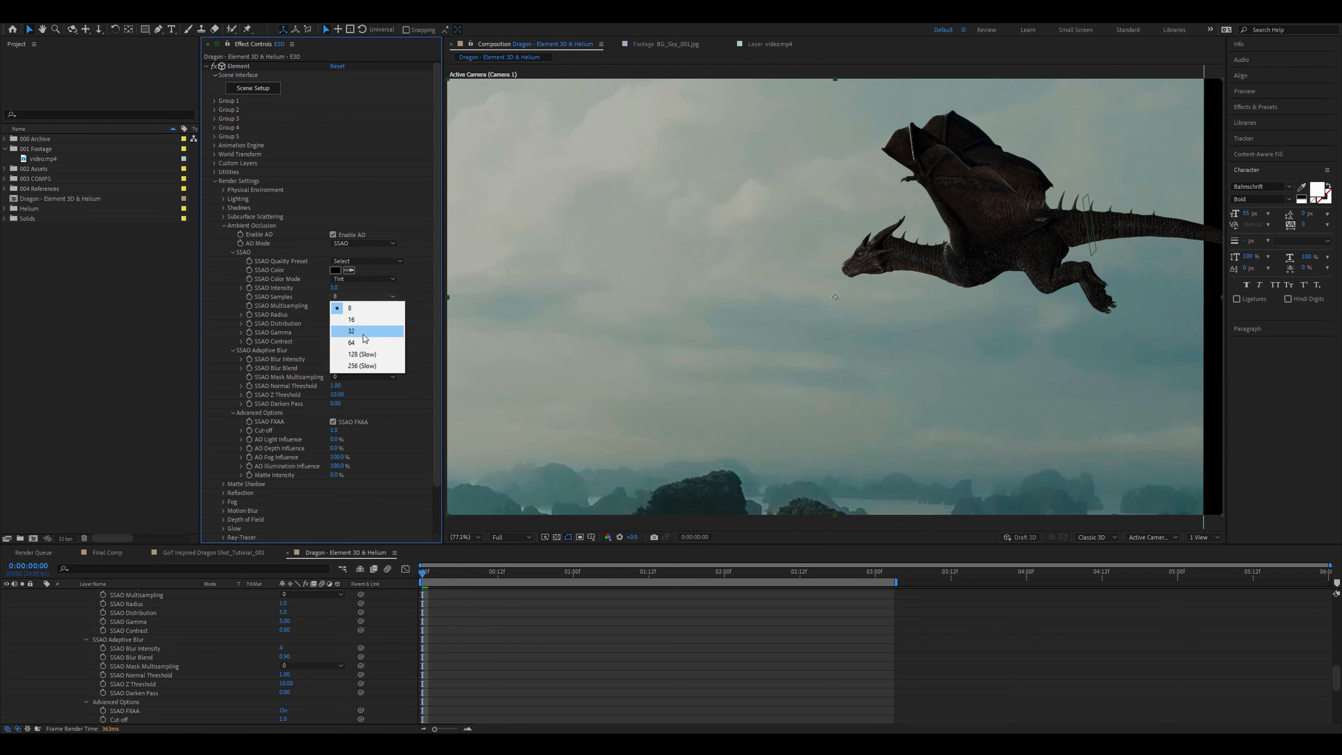
{"action": "left_click", "coordinate": [350, 331]}
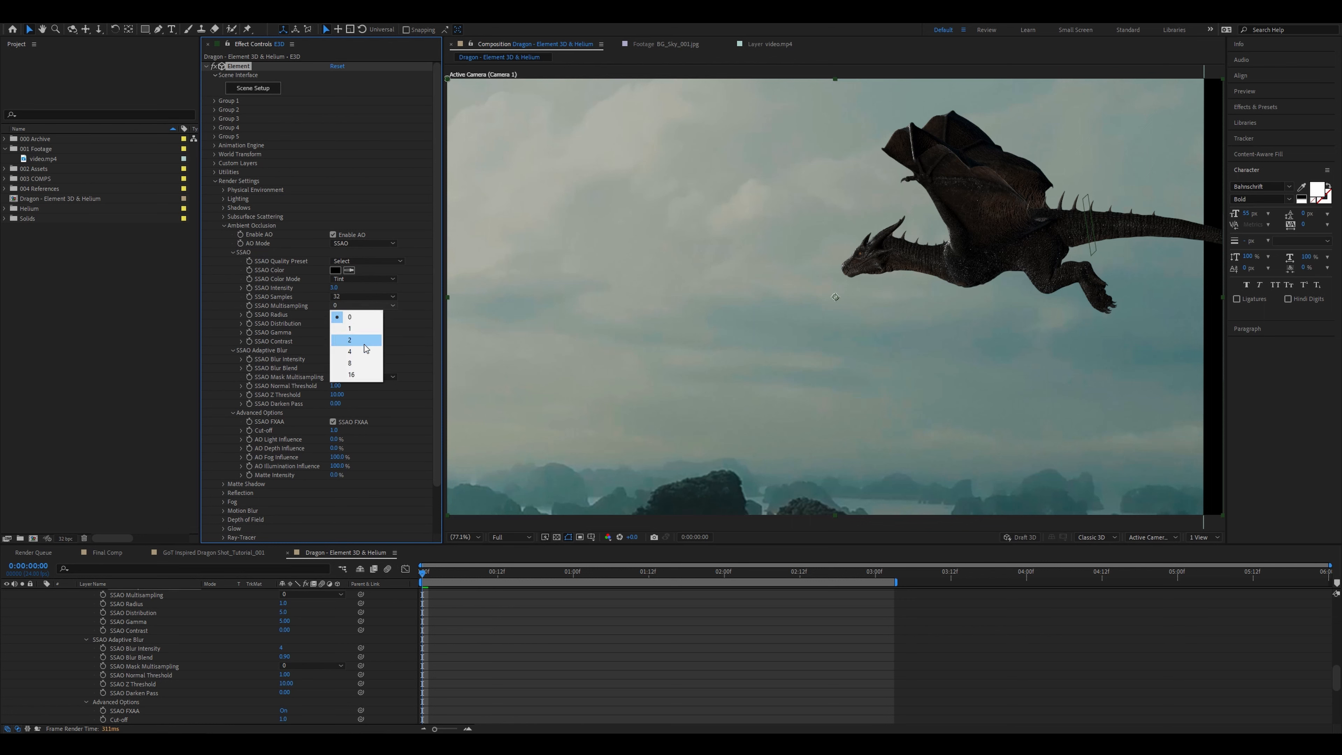
{"action": "left_click", "coordinate": [350, 351]}
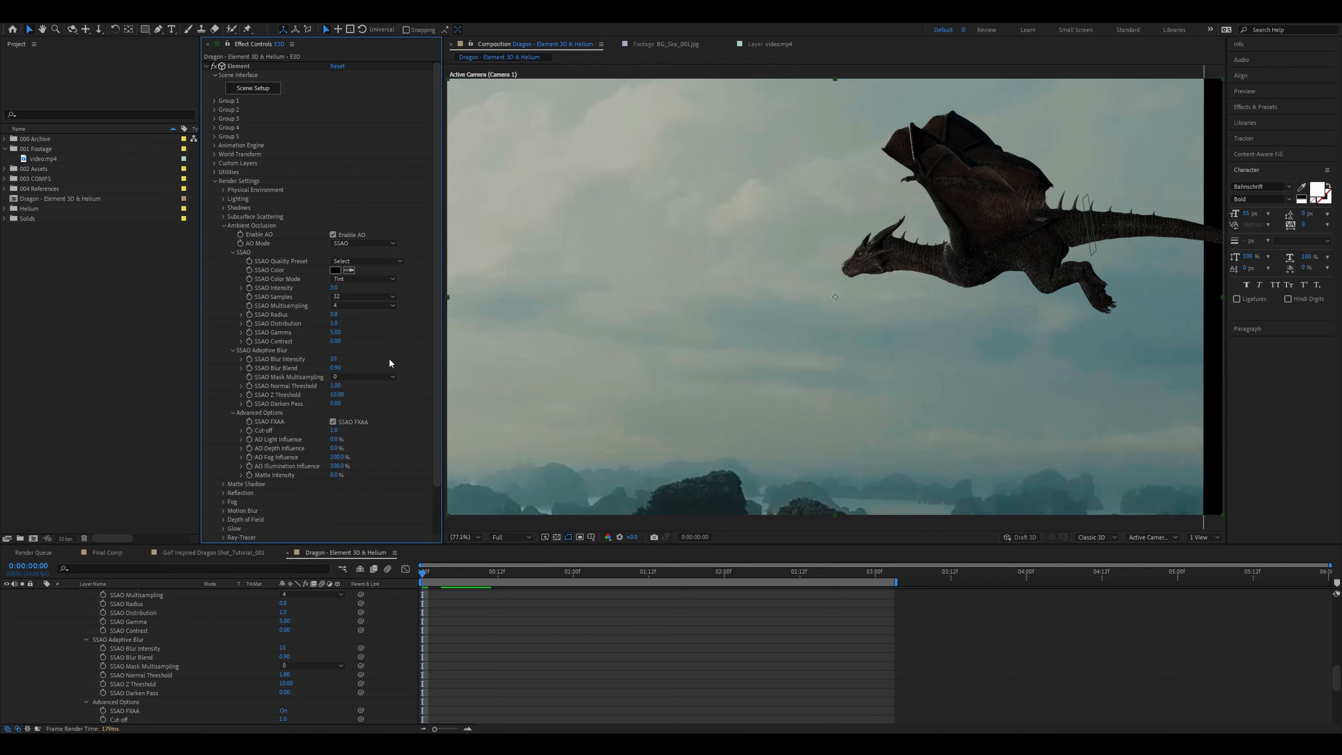
{"action": "left_click", "coordinate": [359, 377]}
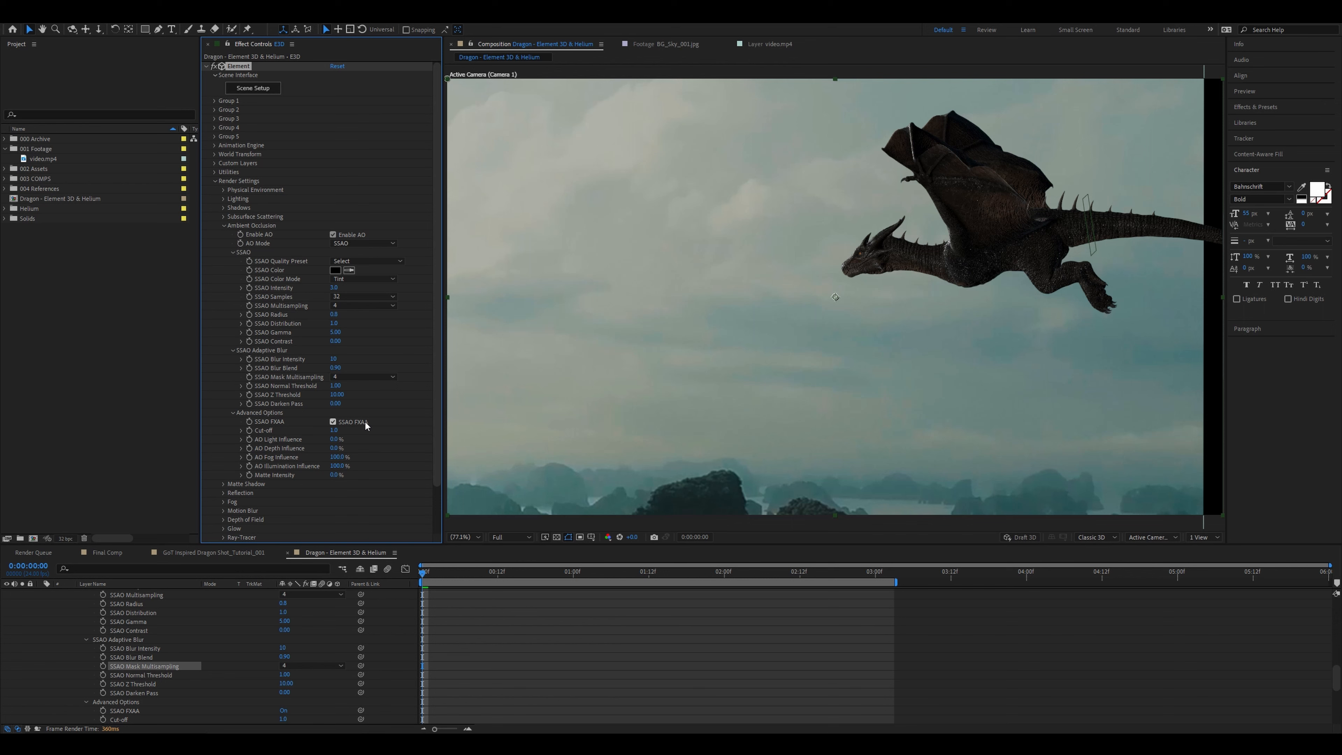
{"action": "left_click", "coordinate": [218, 225]}
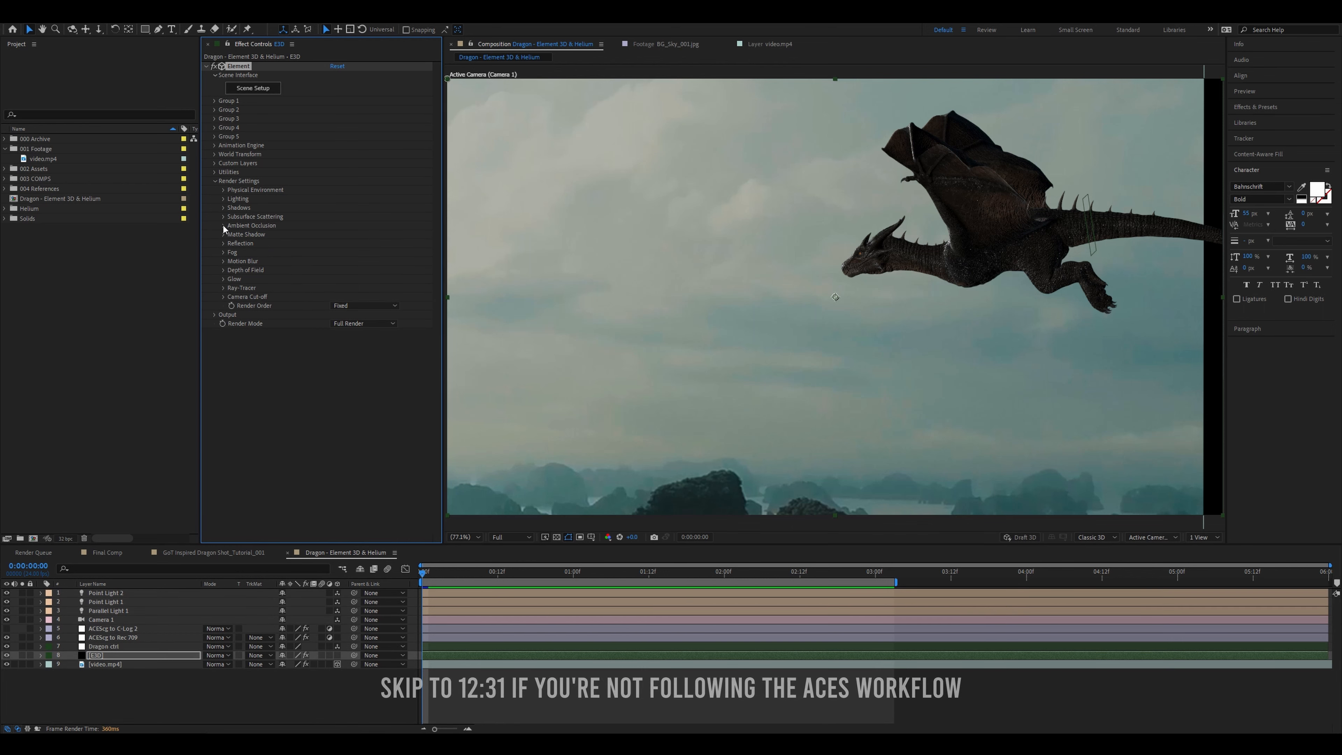
Enable Element Fog with a pale grey colour and adjusted opacity, start distance and range.
{"action": "left_click", "coordinate": [231, 252]}
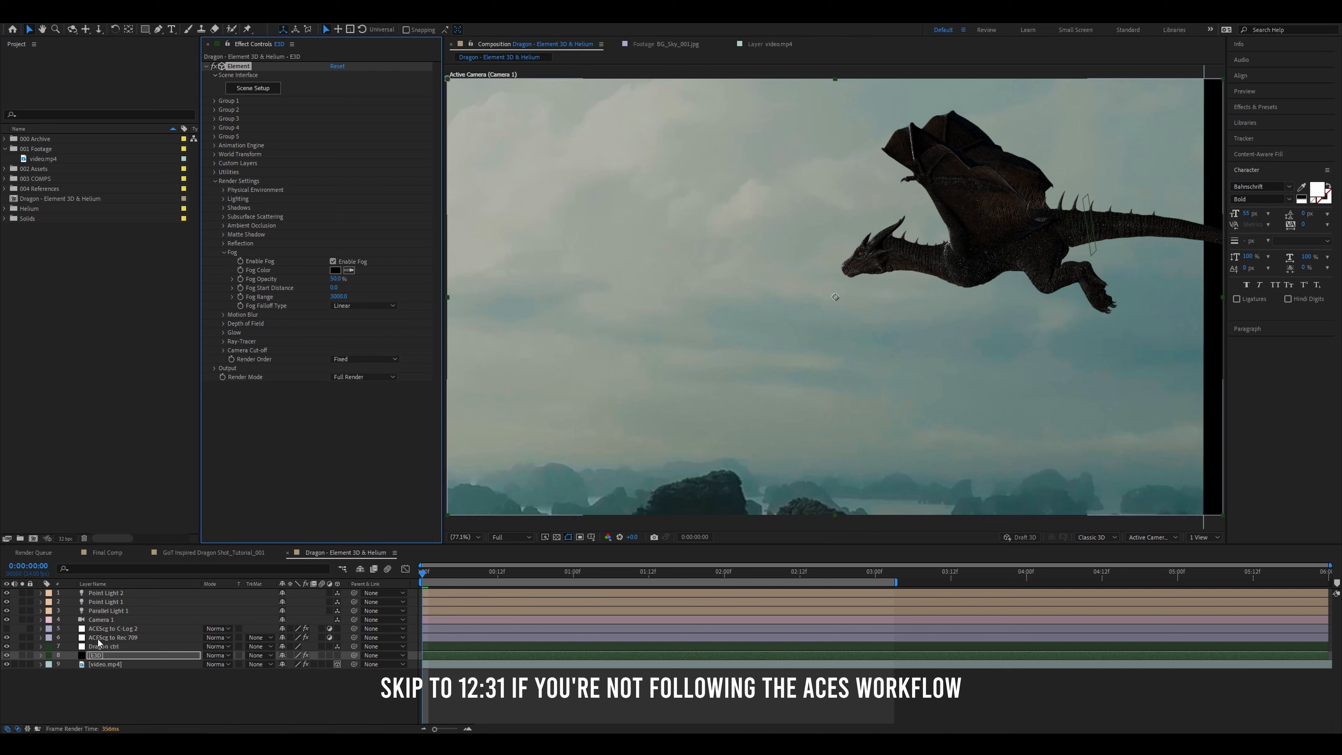
{"action": "left_click", "coordinate": [111, 637]}
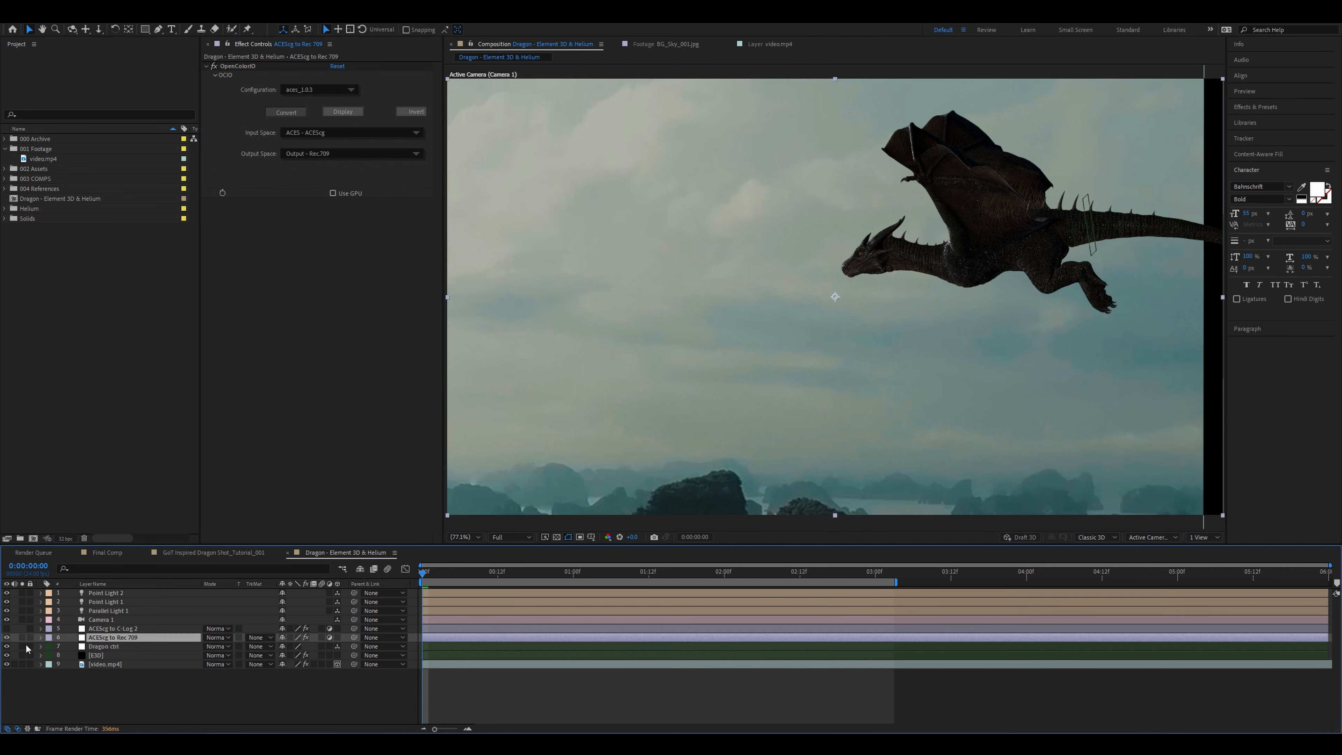
{"action": "left_click", "coordinate": [96, 655]}
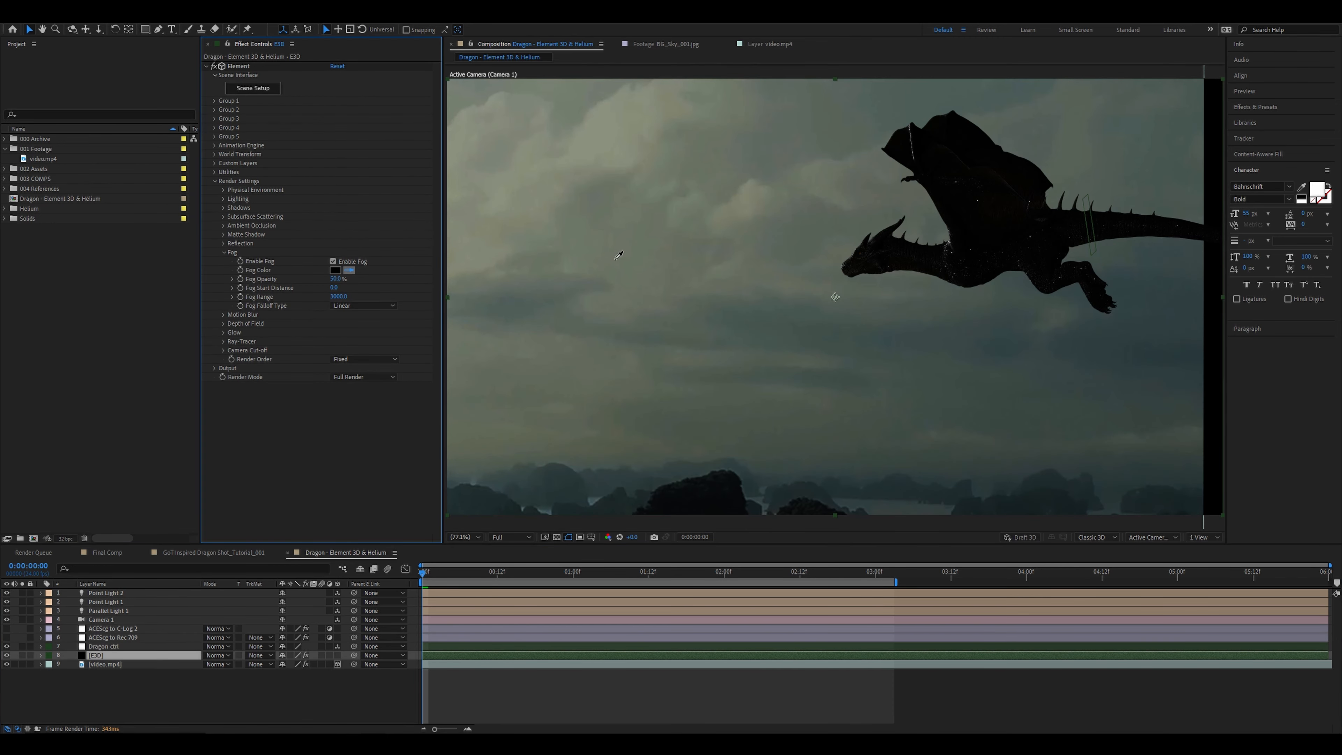
{"action": "left_click", "coordinate": [335, 270]}
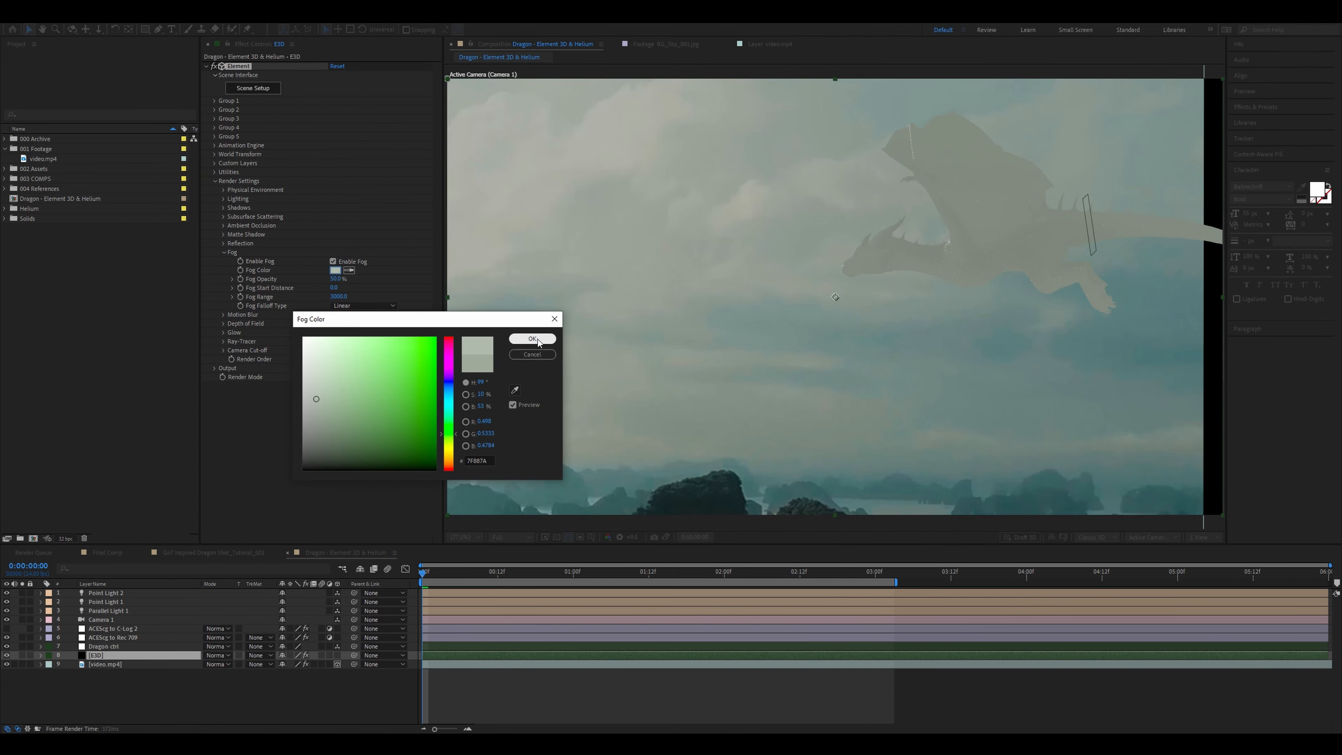
{"action": "left_click", "coordinate": [531, 338]}
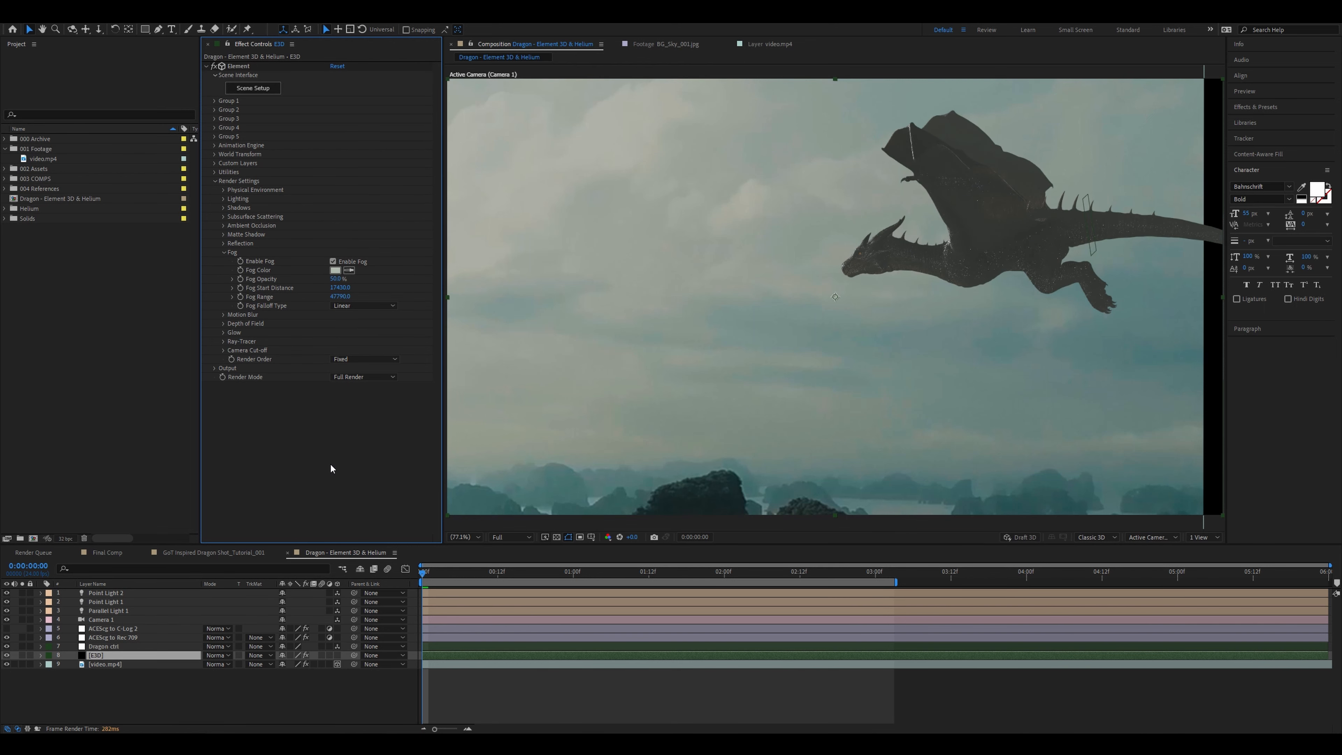
{"action": "left_click", "coordinate": [107, 619]}
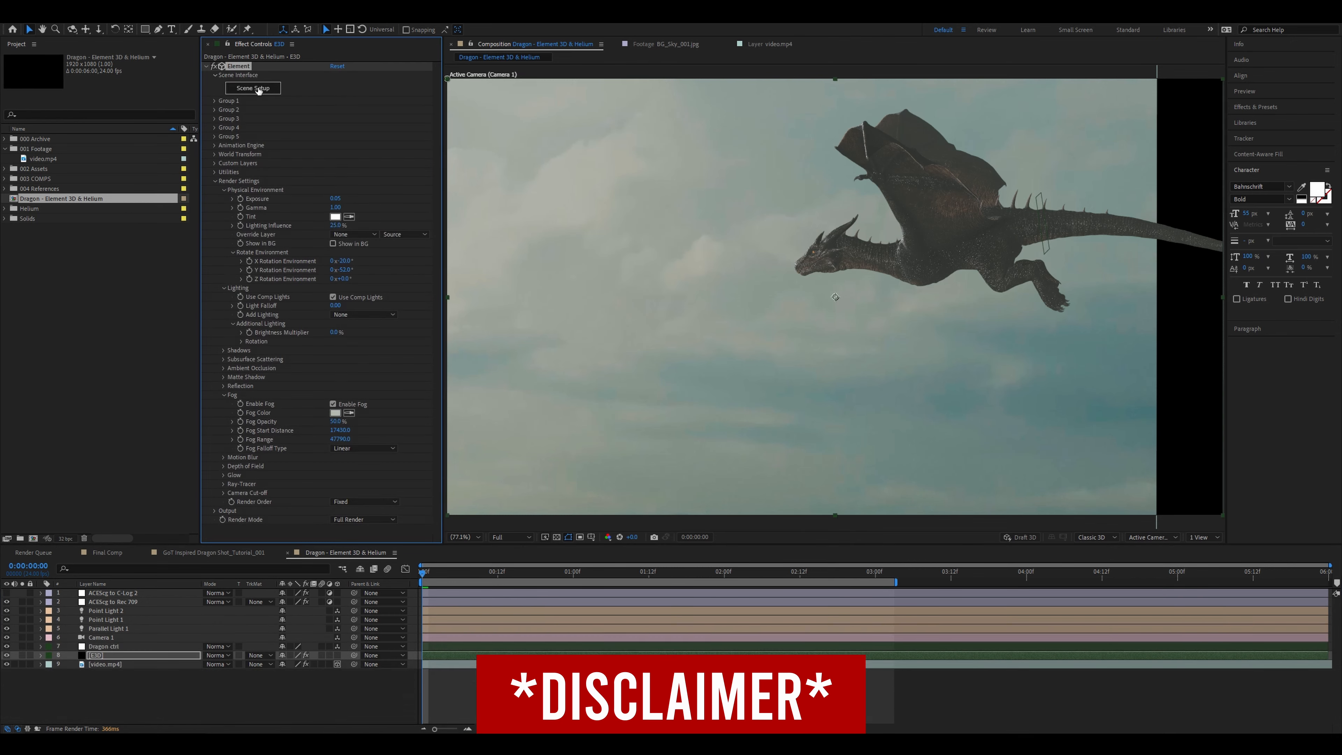
Move the ACEScg to C-Log 2 and ACEScg to Rec 709 layers to the top of the stack.
{"action": "left_click", "coordinate": [253, 88]}
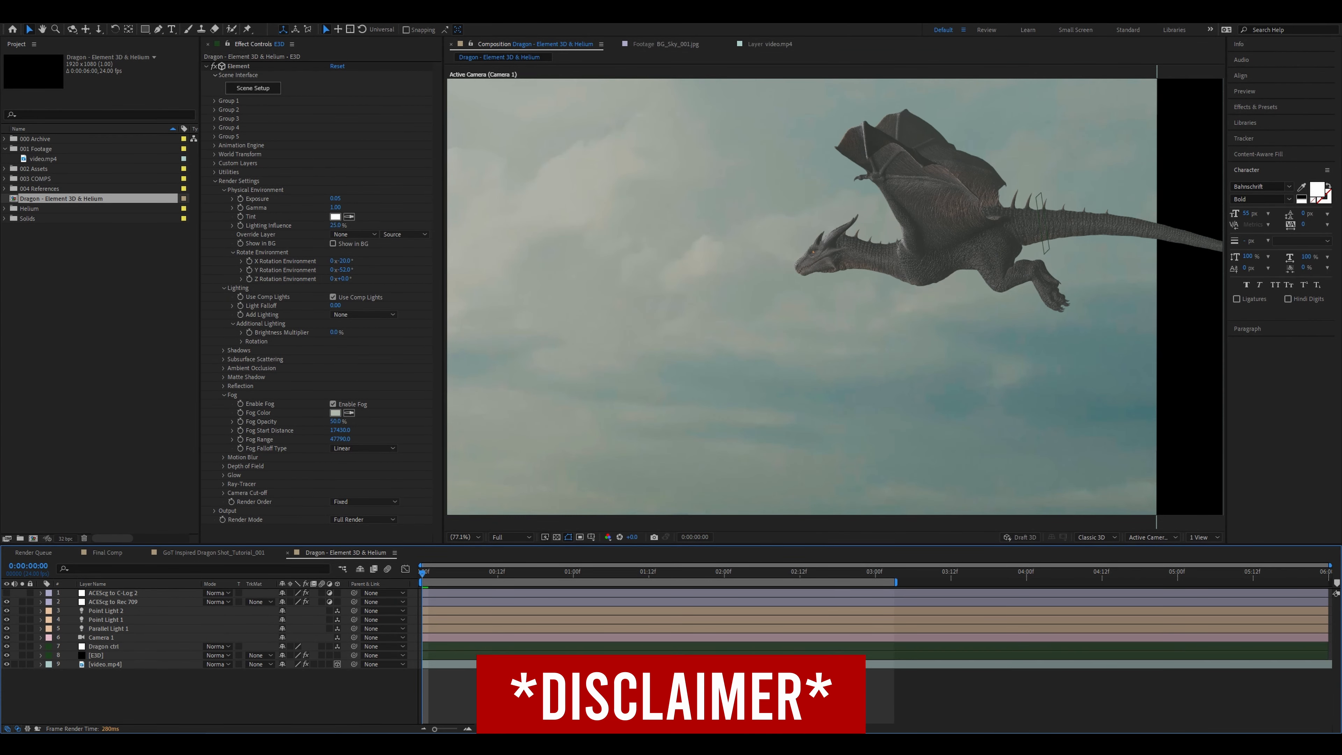
{"action": "left_click", "coordinate": [617, 572]}
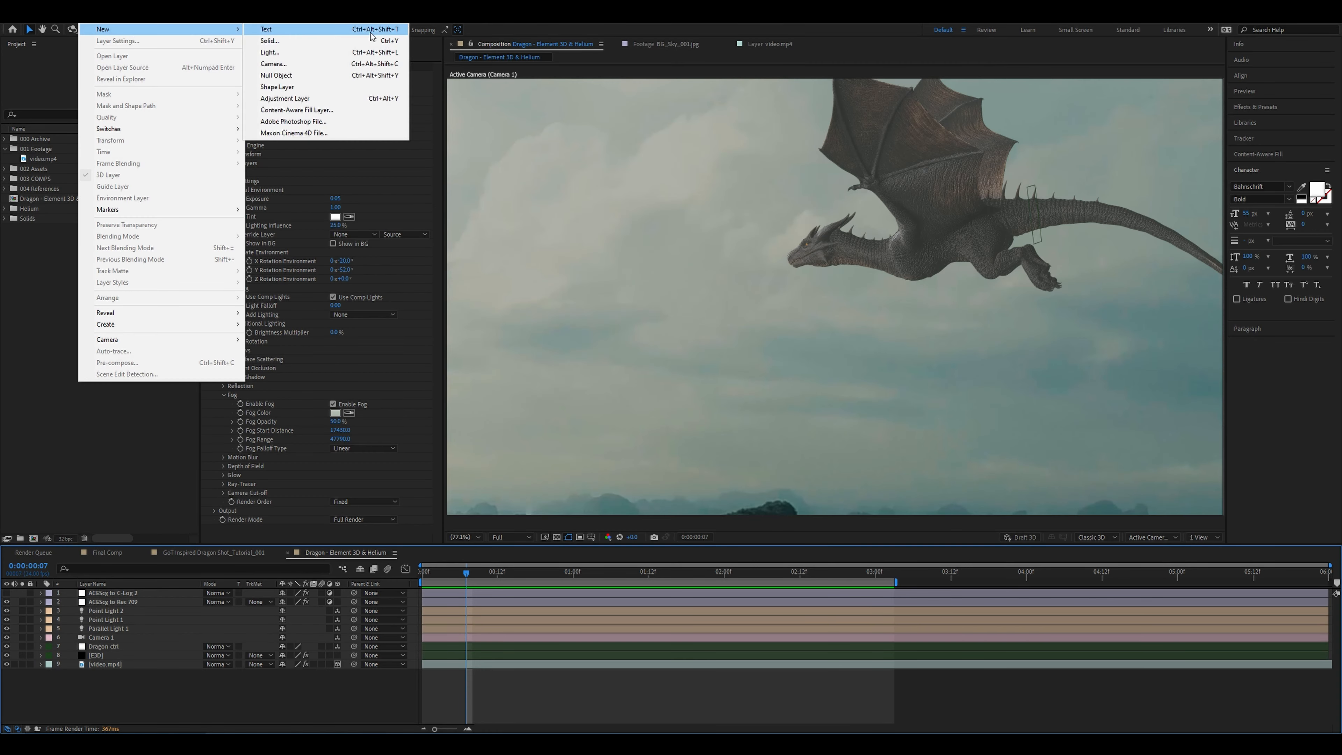
Create a new solid named Cloud_01 and search the effects for 'helium'.
{"action": "left_click", "coordinate": [269, 40]}
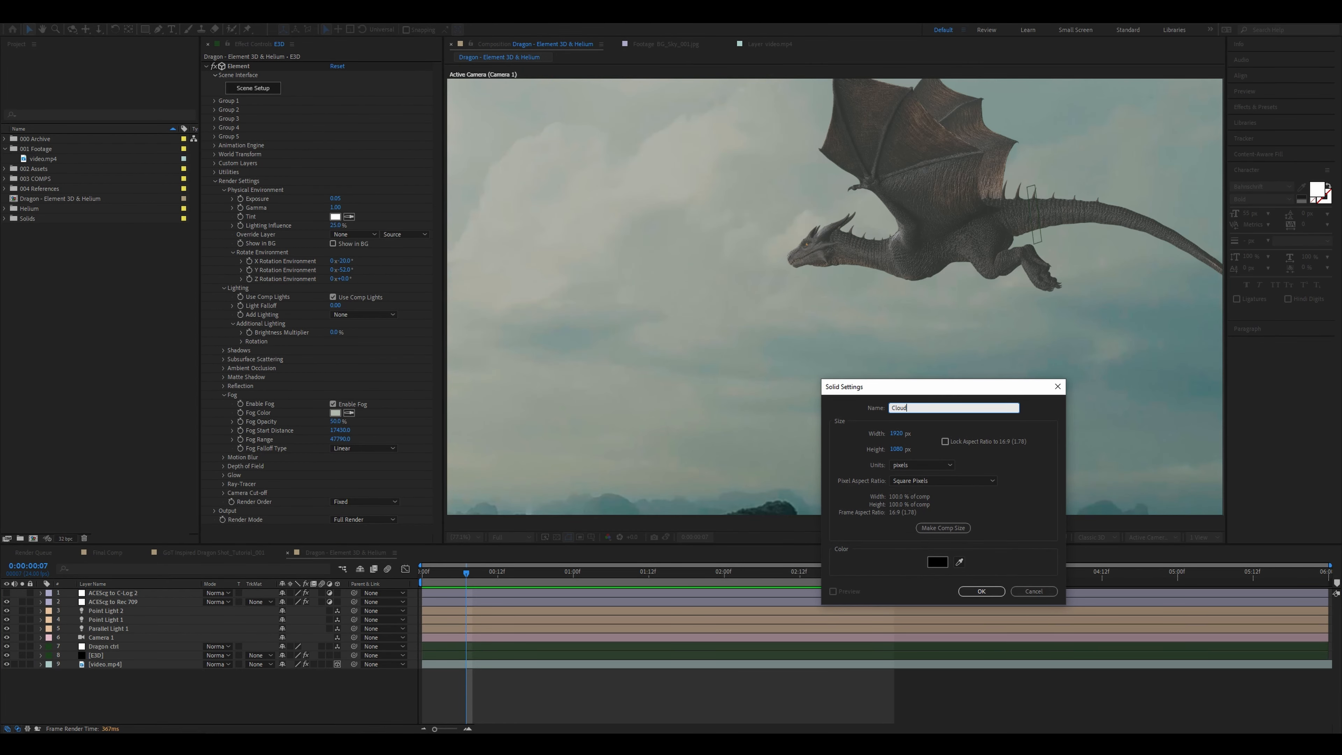
{"action": "left_click", "coordinate": [981, 591]}
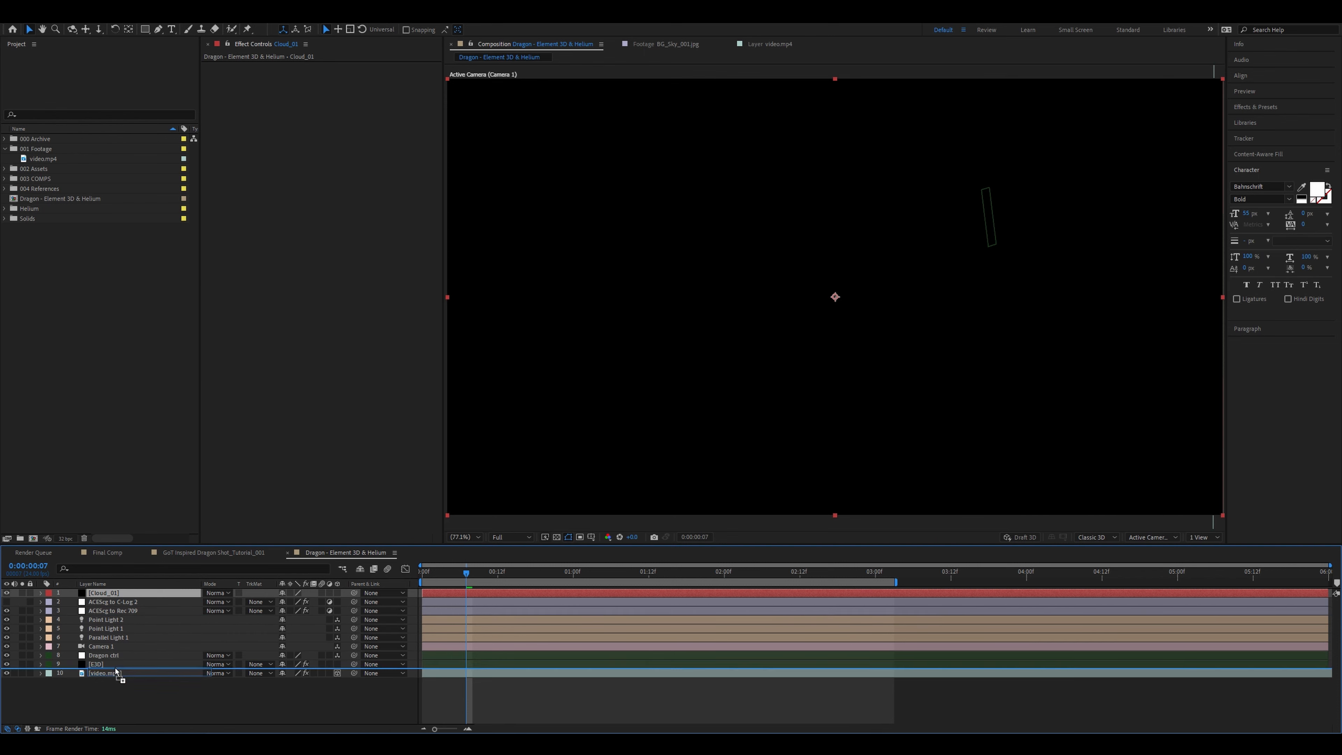
{"action": "type", "text": "helium"}
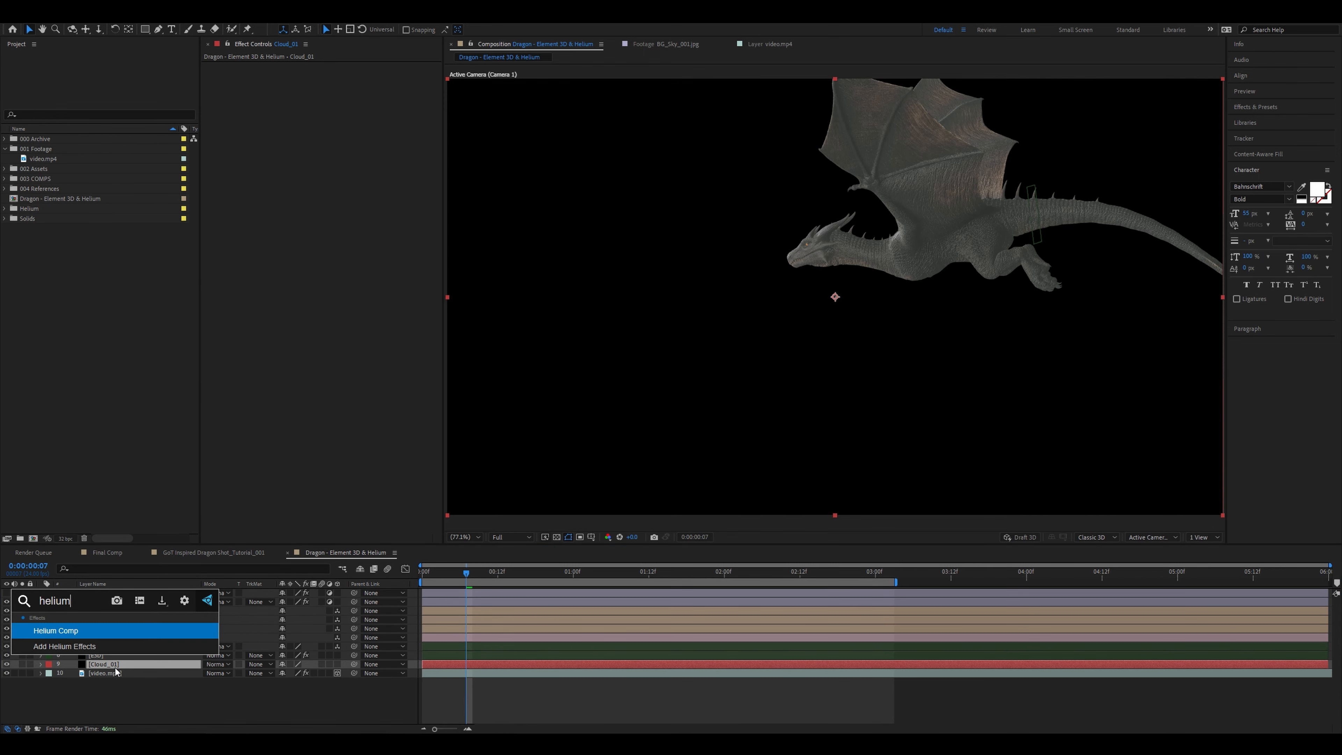
Apply Add Helium Effects to Cloud_01 with the plain grey Smoke preset.
{"action": "left_click", "coordinate": [64, 646]}
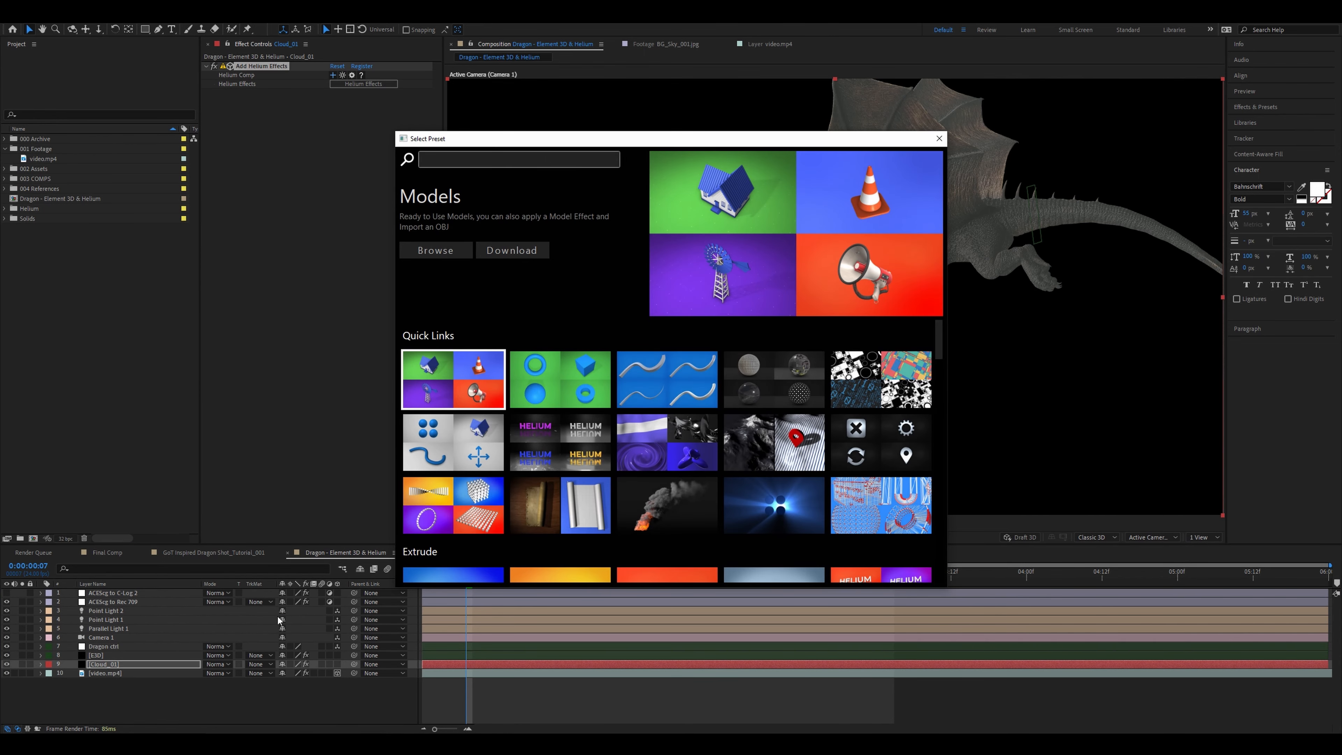
{"action": "left_click", "coordinate": [667, 504]}
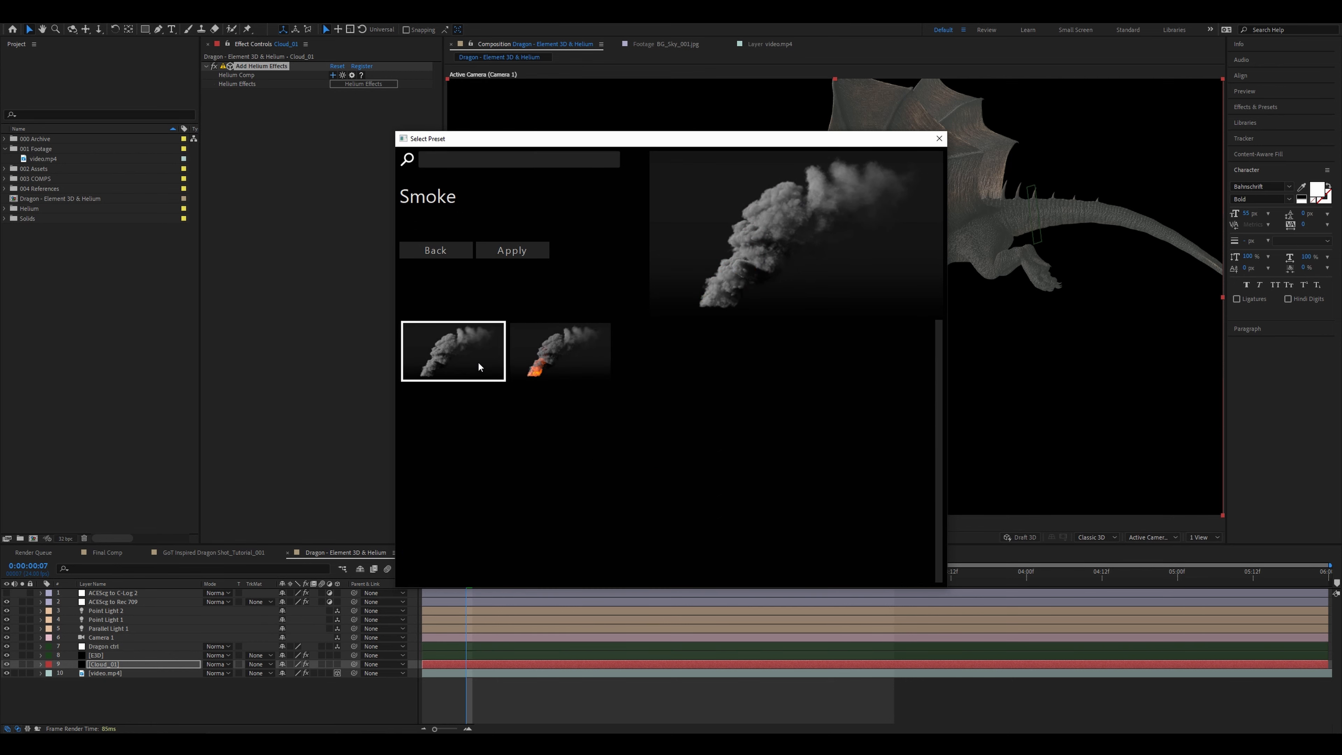
{"action": "left_click", "coordinate": [512, 251]}
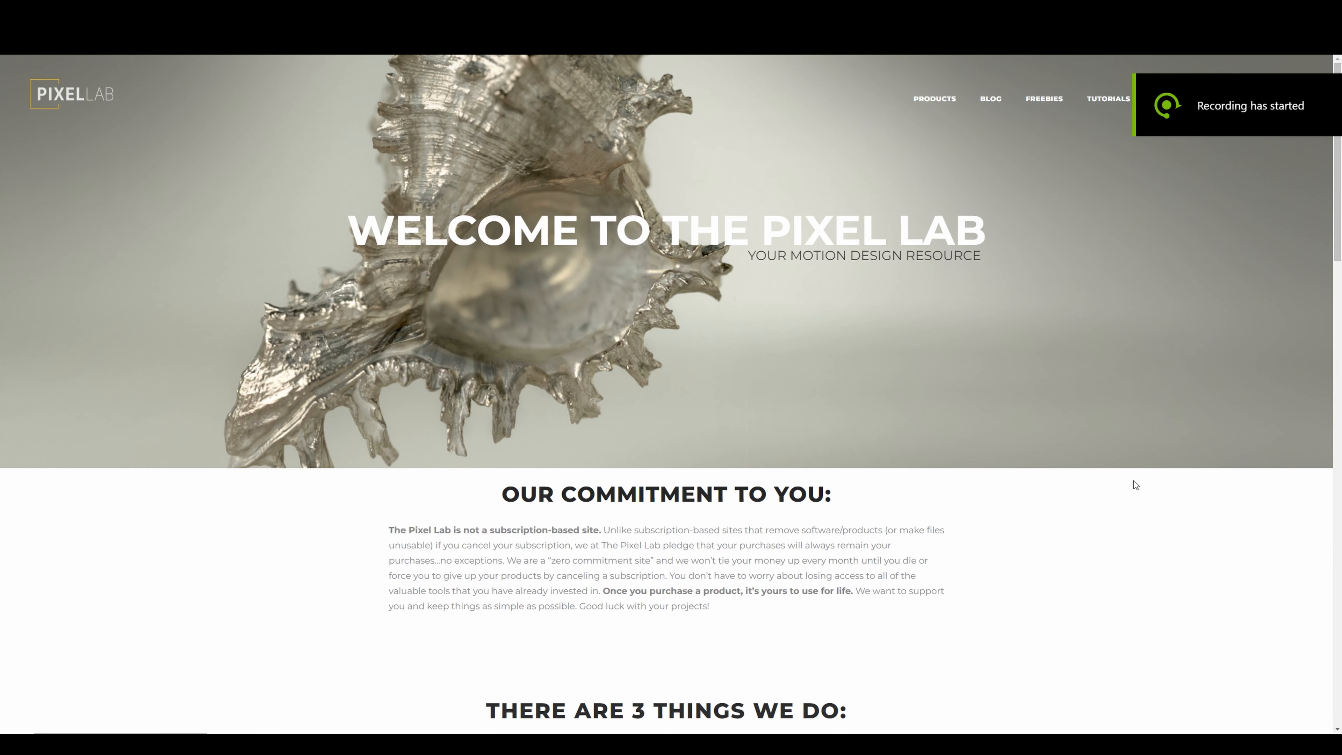
Browse Products to the VDB Clouds Pack Volume 4 – Animated page and its included clouds.
{"action": "left_click", "coordinate": [934, 98]}
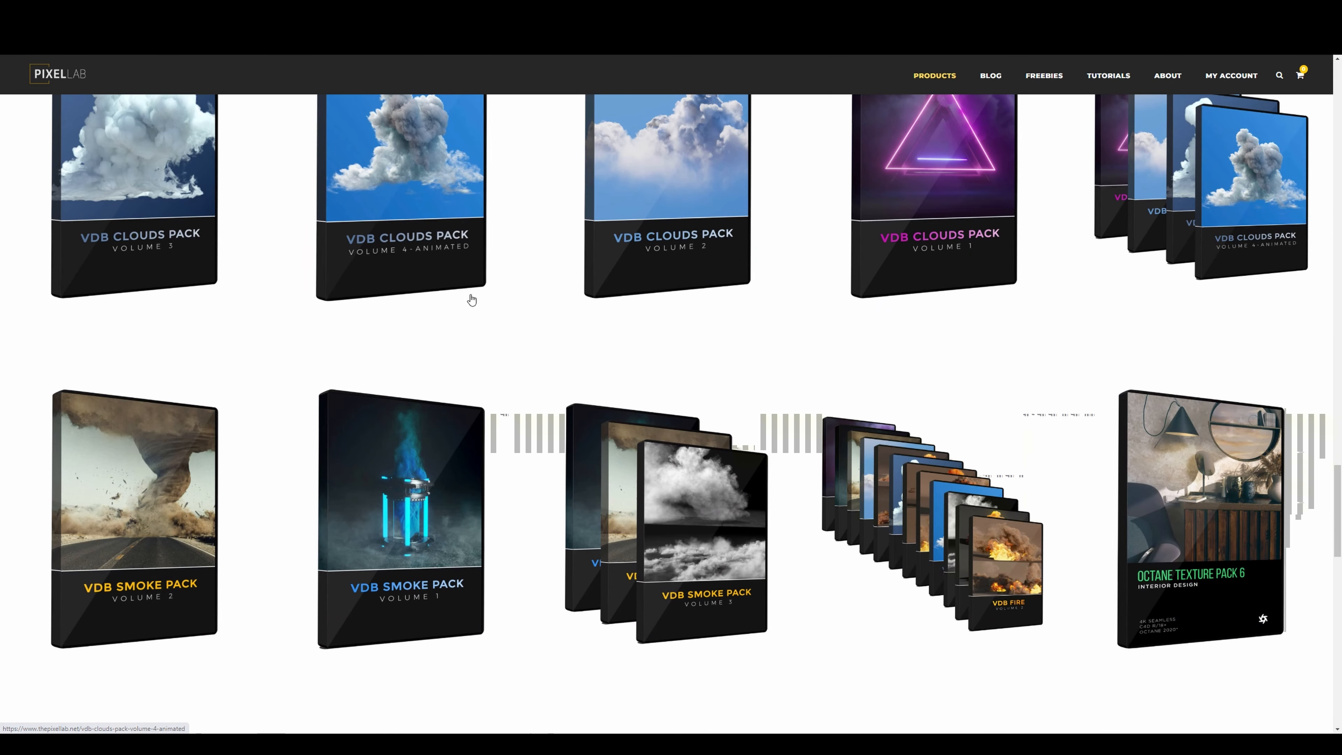
{"action": "left_click", "coordinate": [400, 188]}
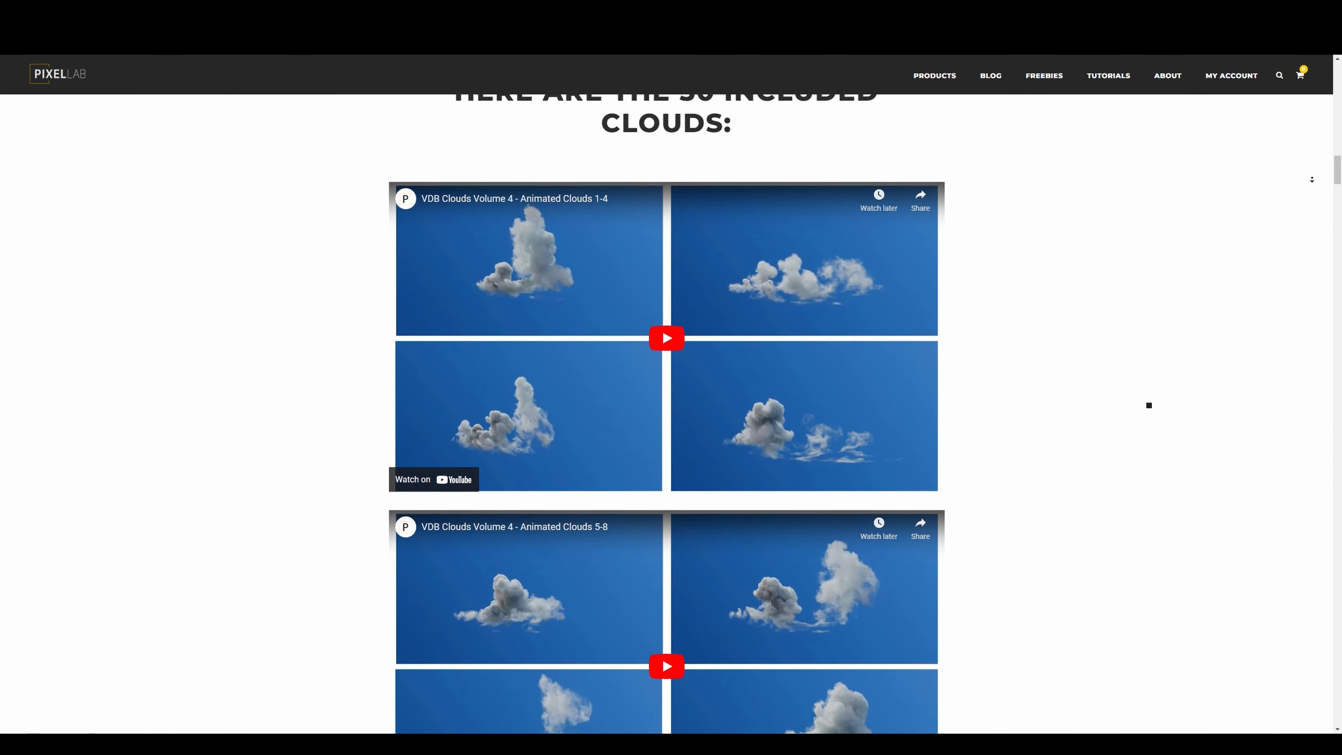
{"action": "scroll", "scroll_direction": "down", "scroll_amount": 3}
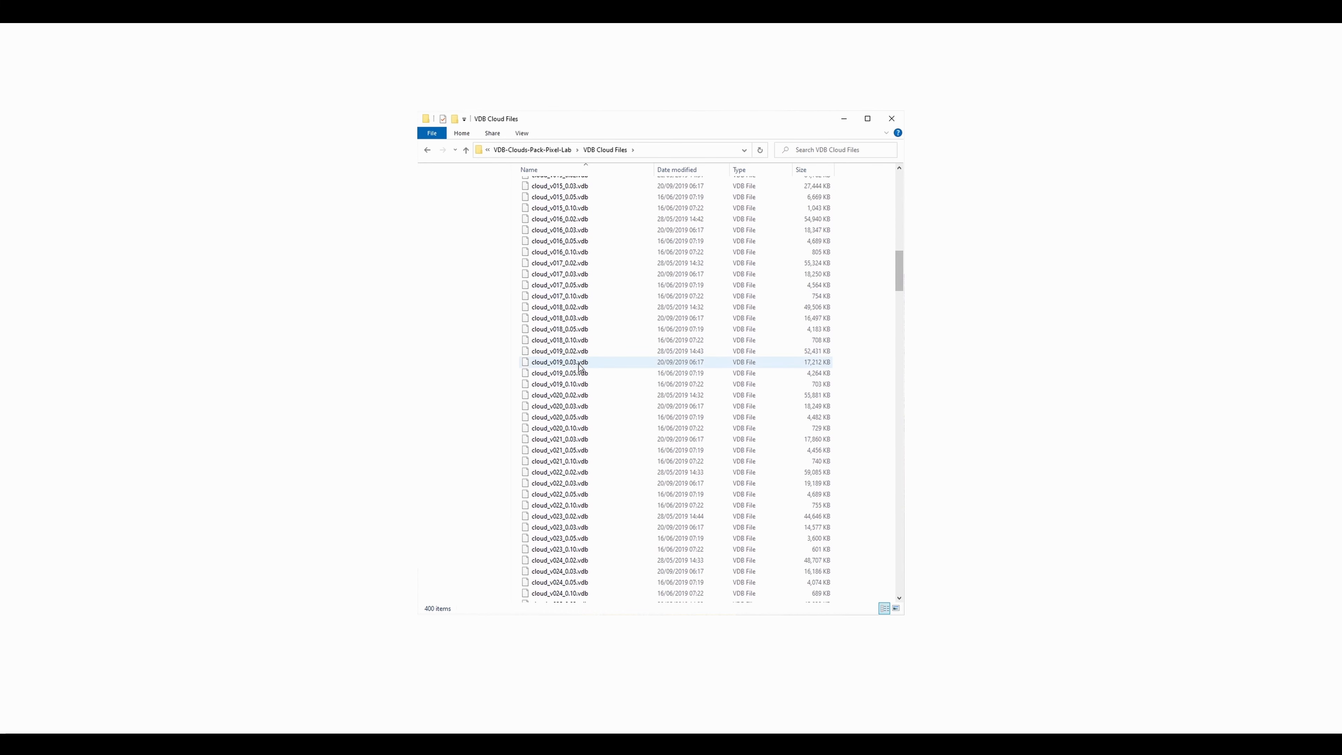
Create a new folder in the VDB Cloud Files folder via New > Folder.
{"action": "left_click", "coordinate": [560, 394]}
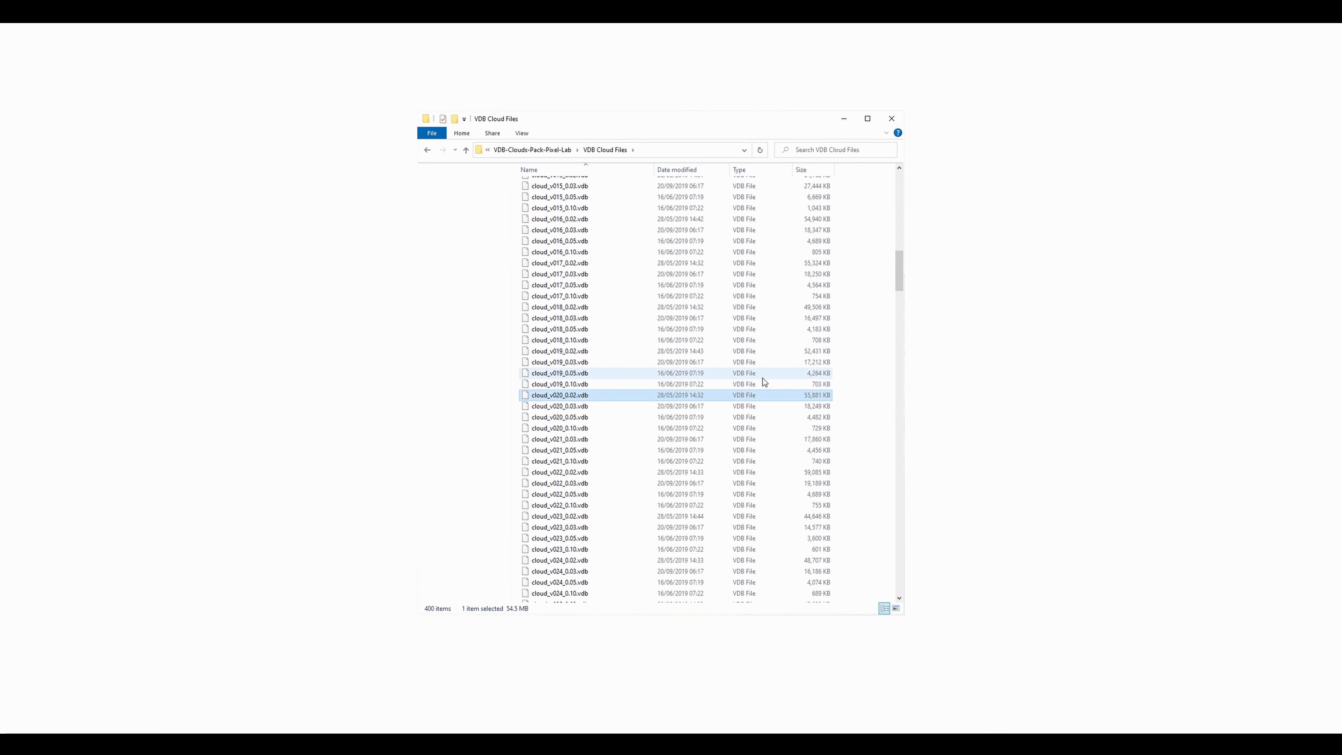
{"action": "right_click", "coordinate": [763, 382]}
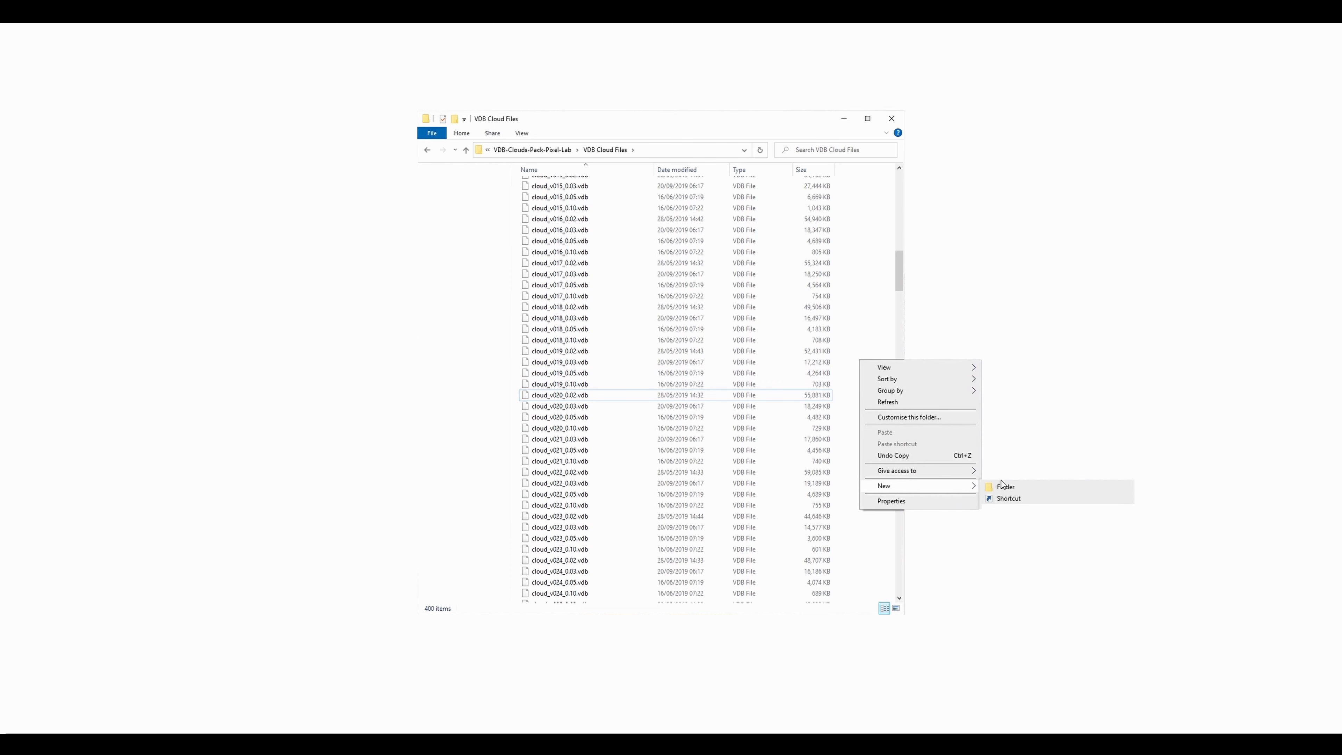
{"action": "left_click", "coordinate": [1005, 486]}
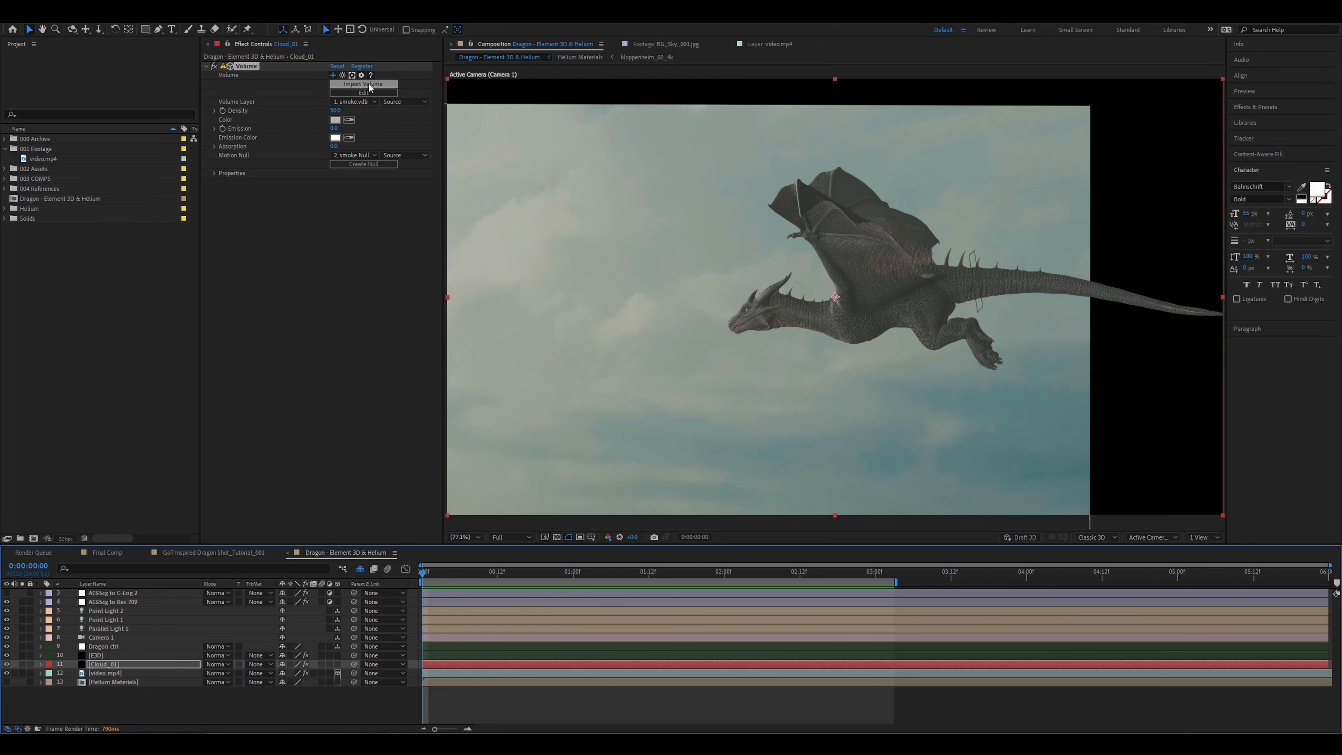
Import the cloud_v067 VDB volume and move its layers down beside the Cloud_01 Helium layer.
{"action": "left_click", "coordinate": [362, 84]}
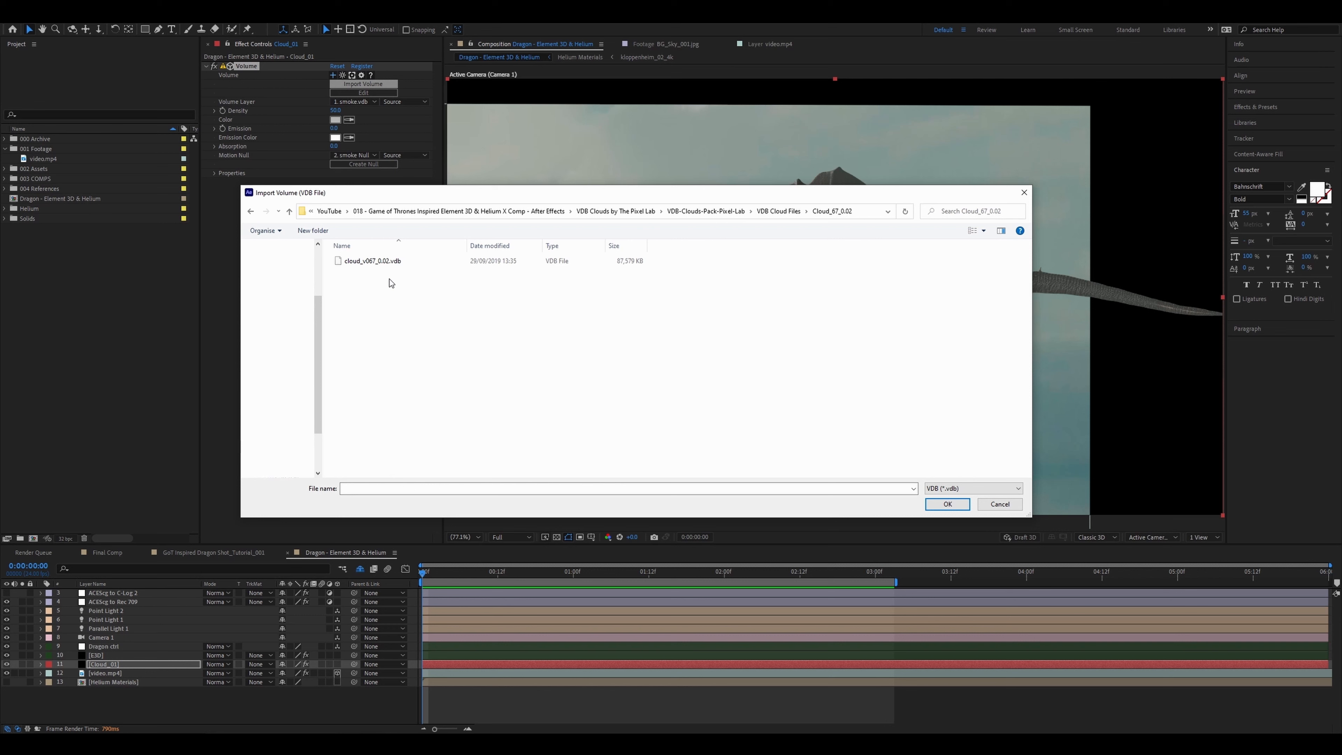
{"action": "left_click", "coordinate": [947, 503]}
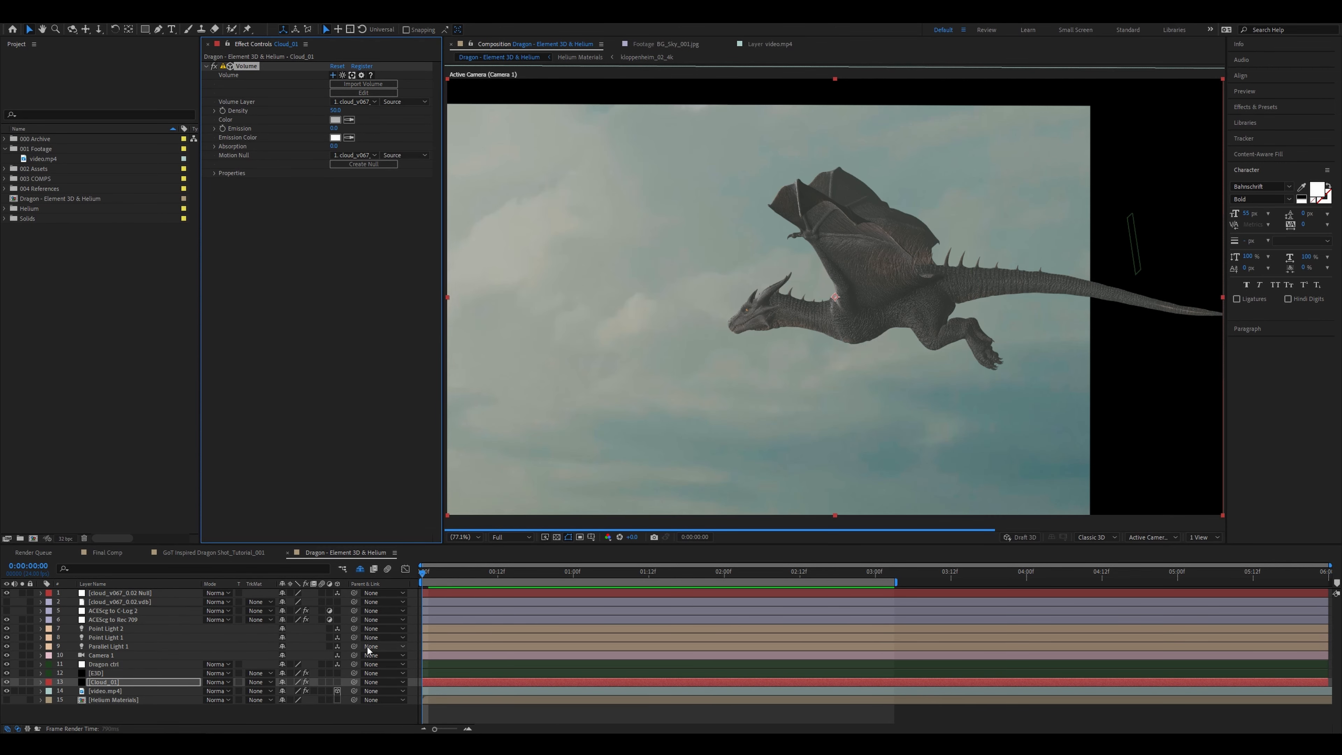
{"action": "left_click", "coordinate": [120, 592]}
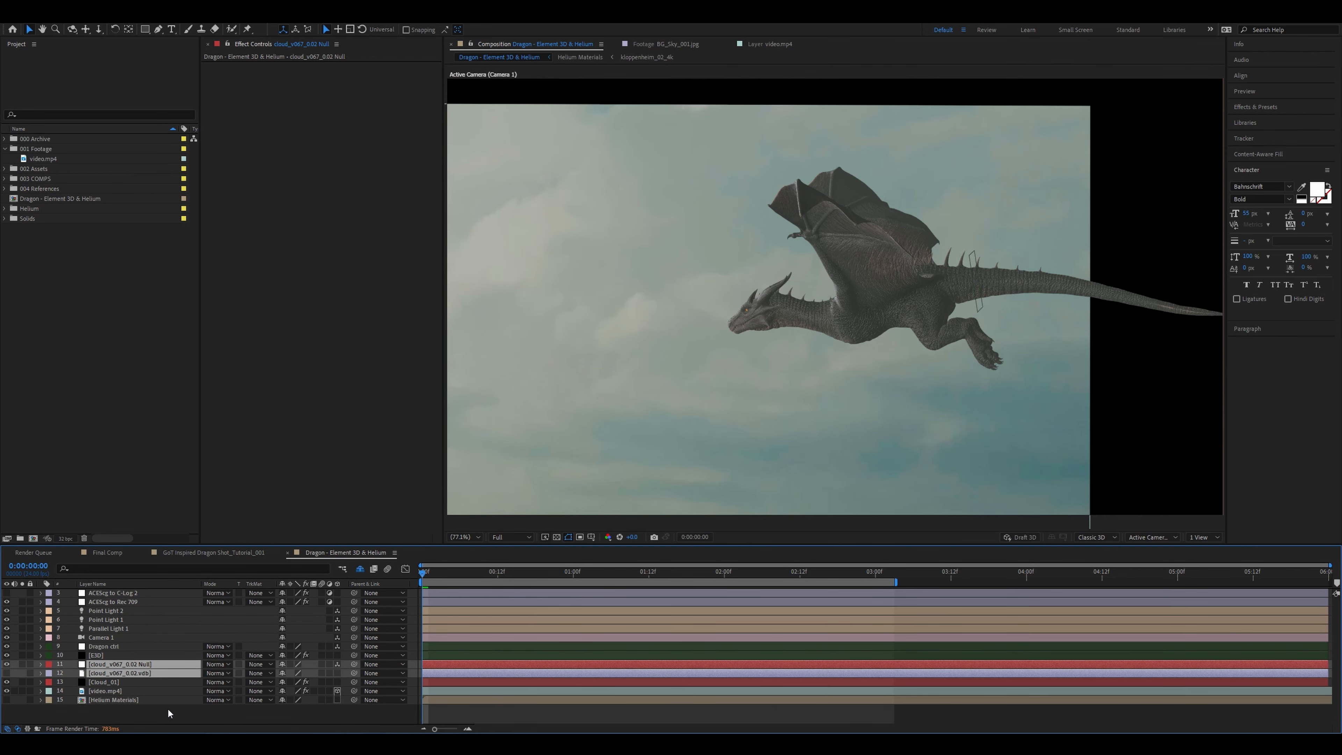
Reposition the cloud null in Top view so the smoky cloud sits left of the dragon.
{"action": "left_click", "coordinate": [462, 537]}
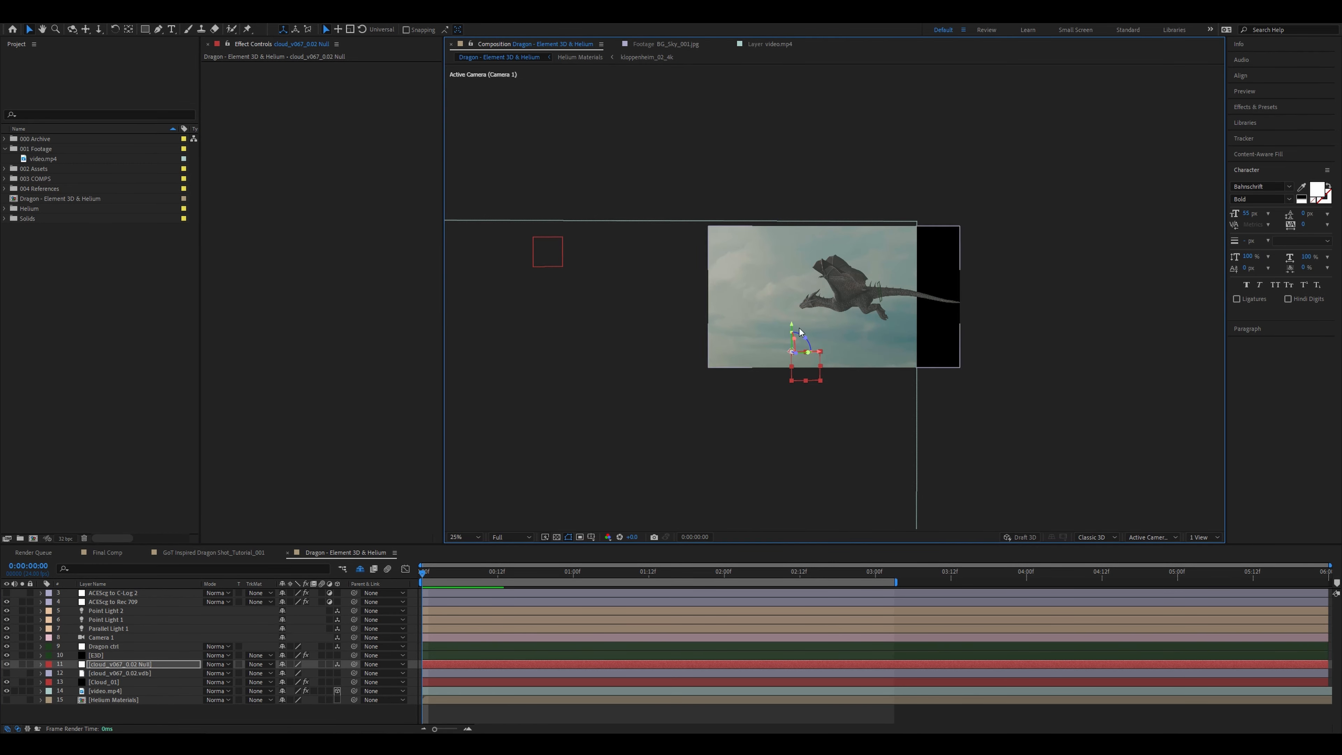
{"action": "left_click", "coordinate": [103, 682]}
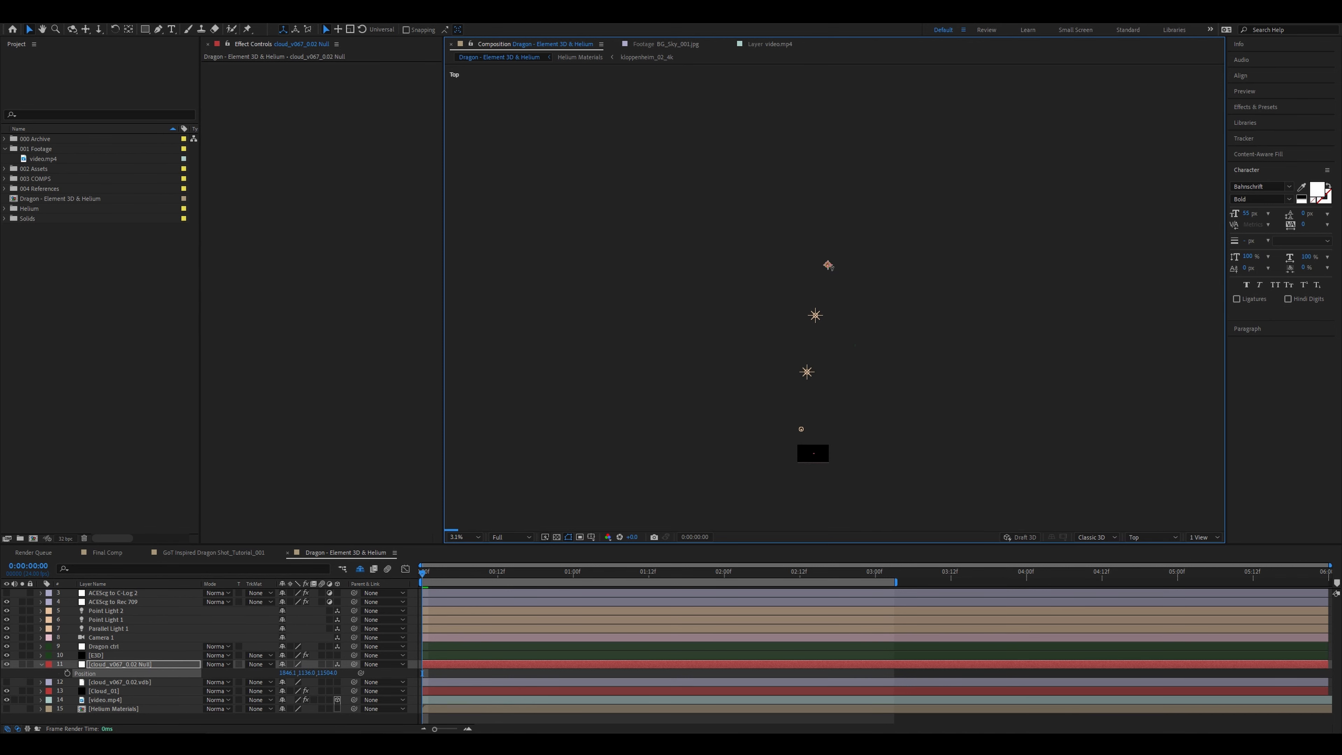
{"action": "left_click", "coordinate": [1151, 537]}
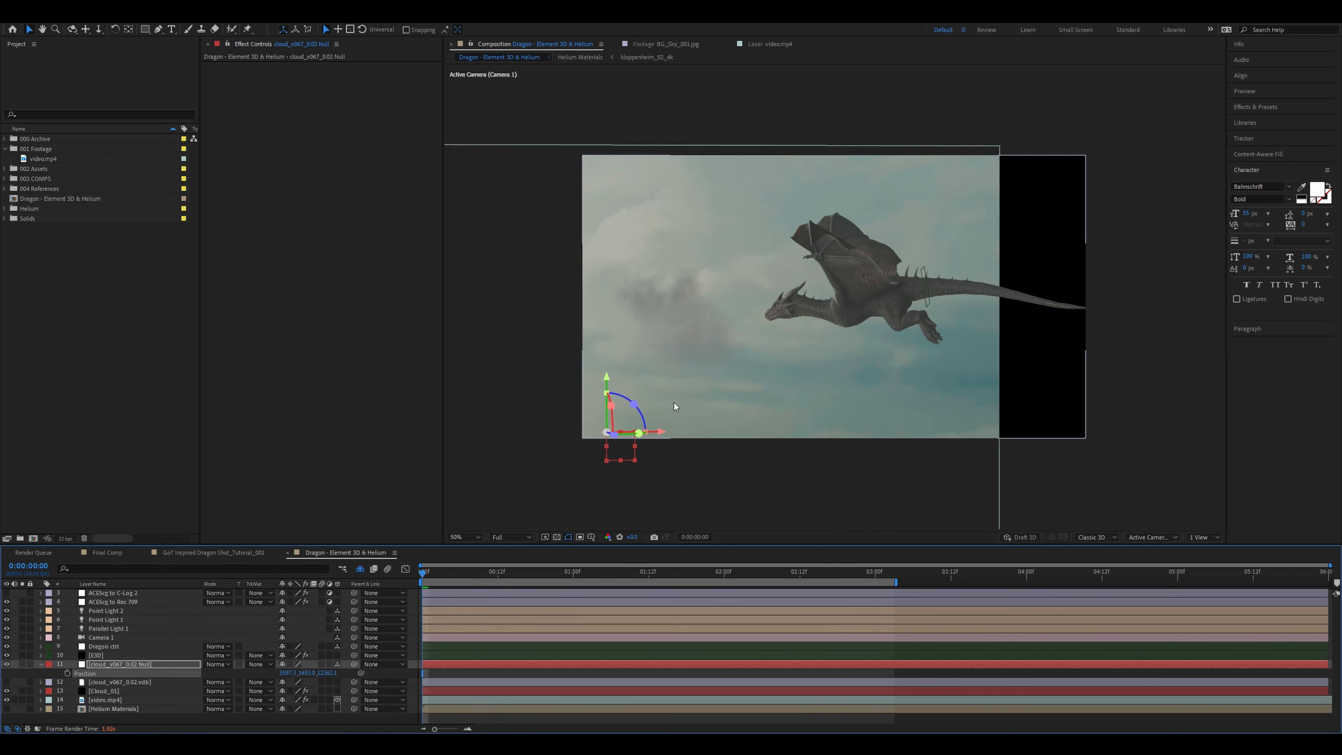
{"action": "mouse_move", "coordinate": [687, 256]}
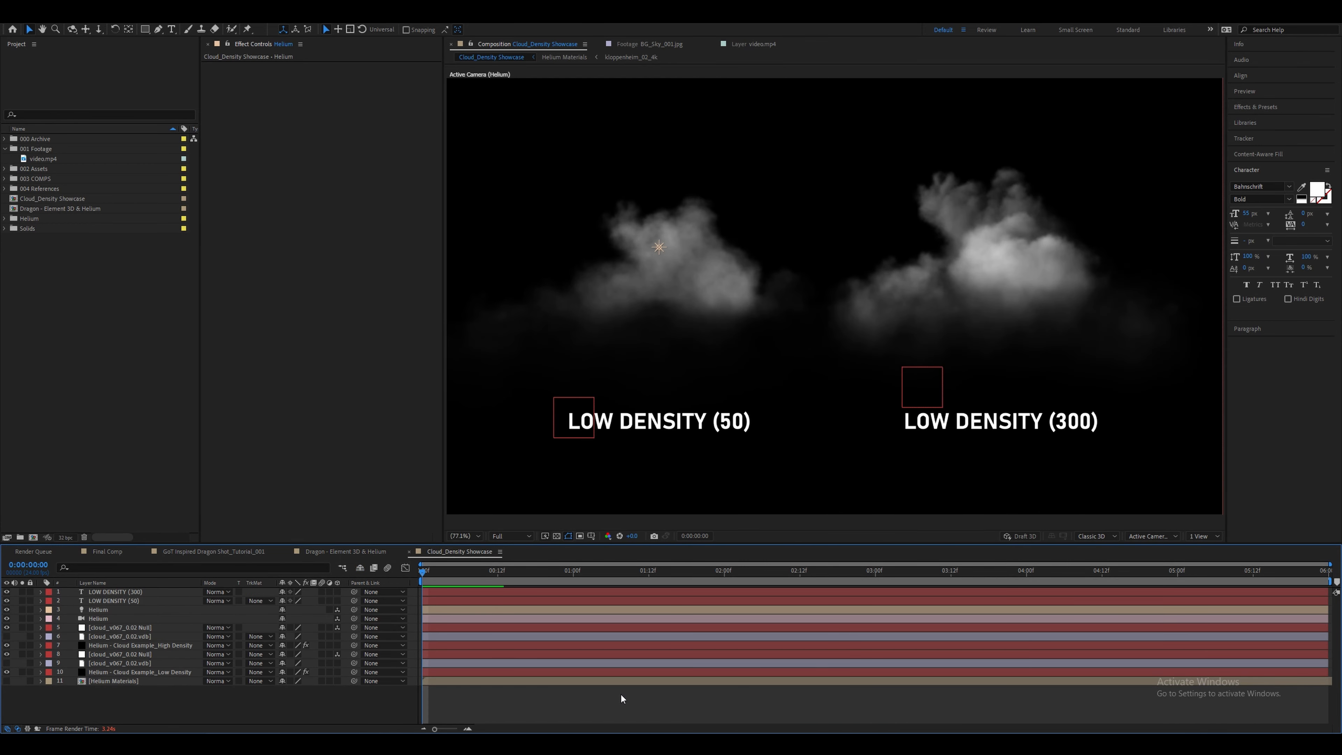
Back in the dragon comp, pick a grey Helium cloud colour and accept it.
{"action": "left_click", "coordinate": [346, 552]}
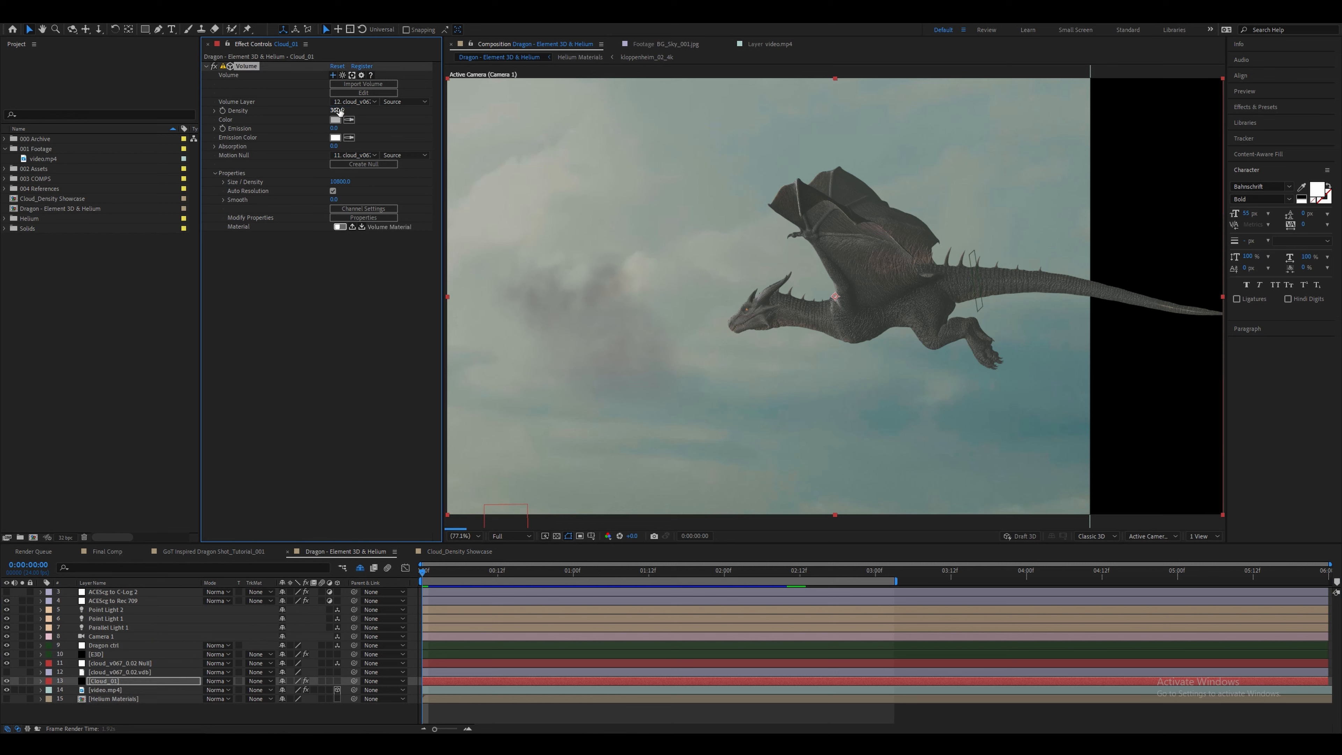
{"action": "left_click", "coordinate": [336, 119]}
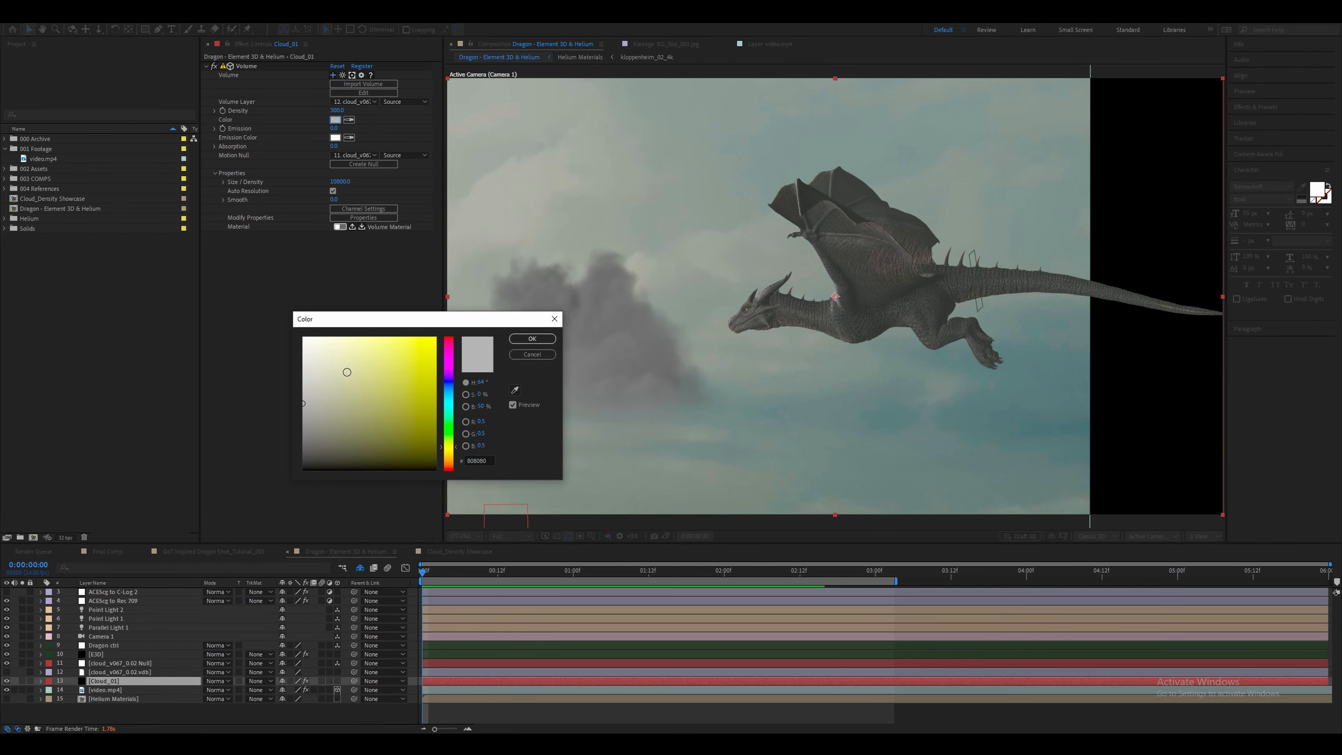
{"action": "left_click", "coordinate": [322, 340]}
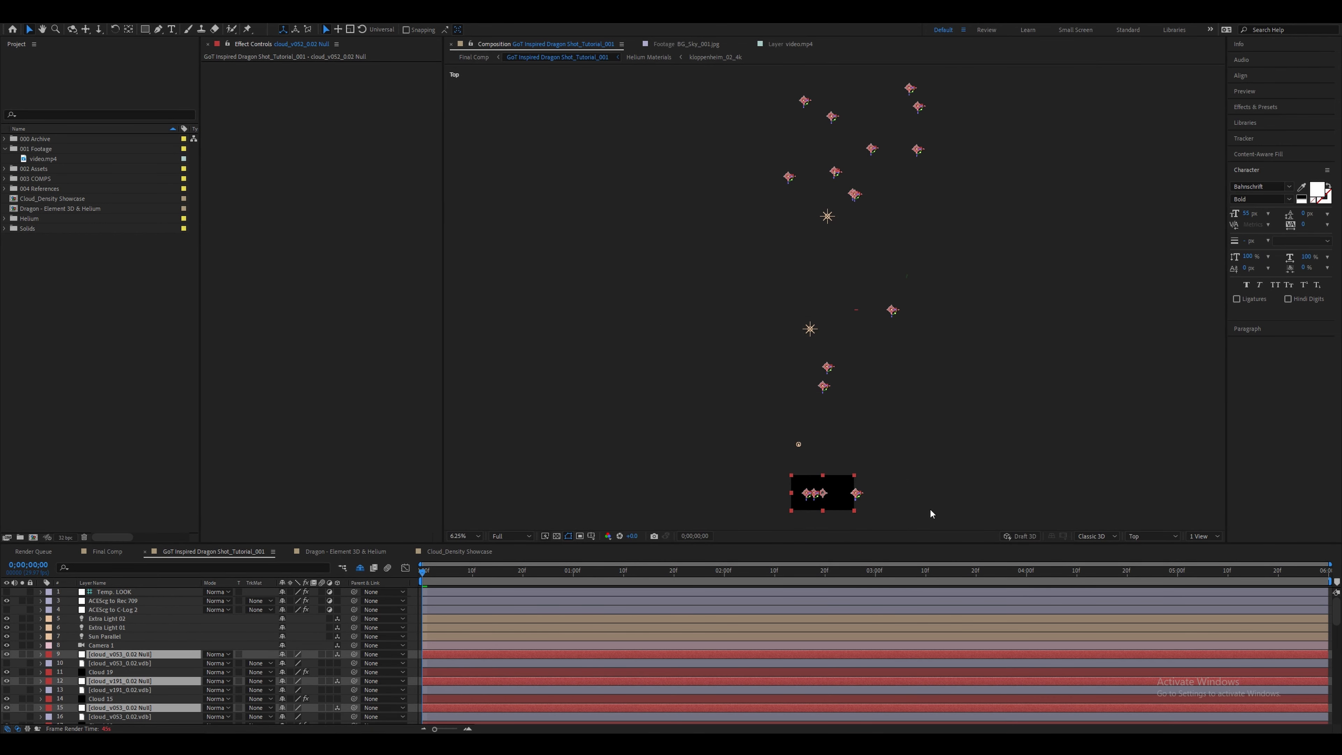
View the shot through the Active Camera and reveal video.mp4's OpenColorIO and Motion Tile effects.
{"action": "left_click", "coordinate": [1151, 532]}
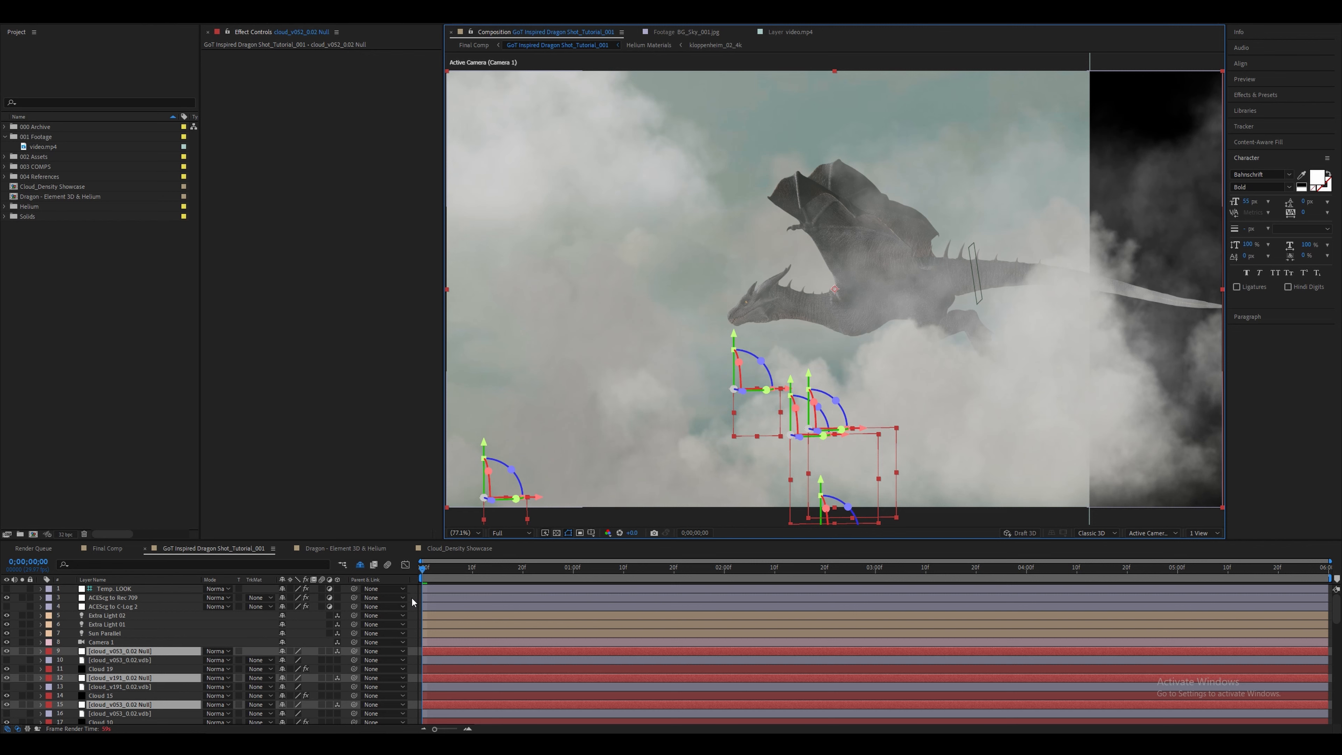
{"action": "mouse_move", "coordinate": [680, 443]}
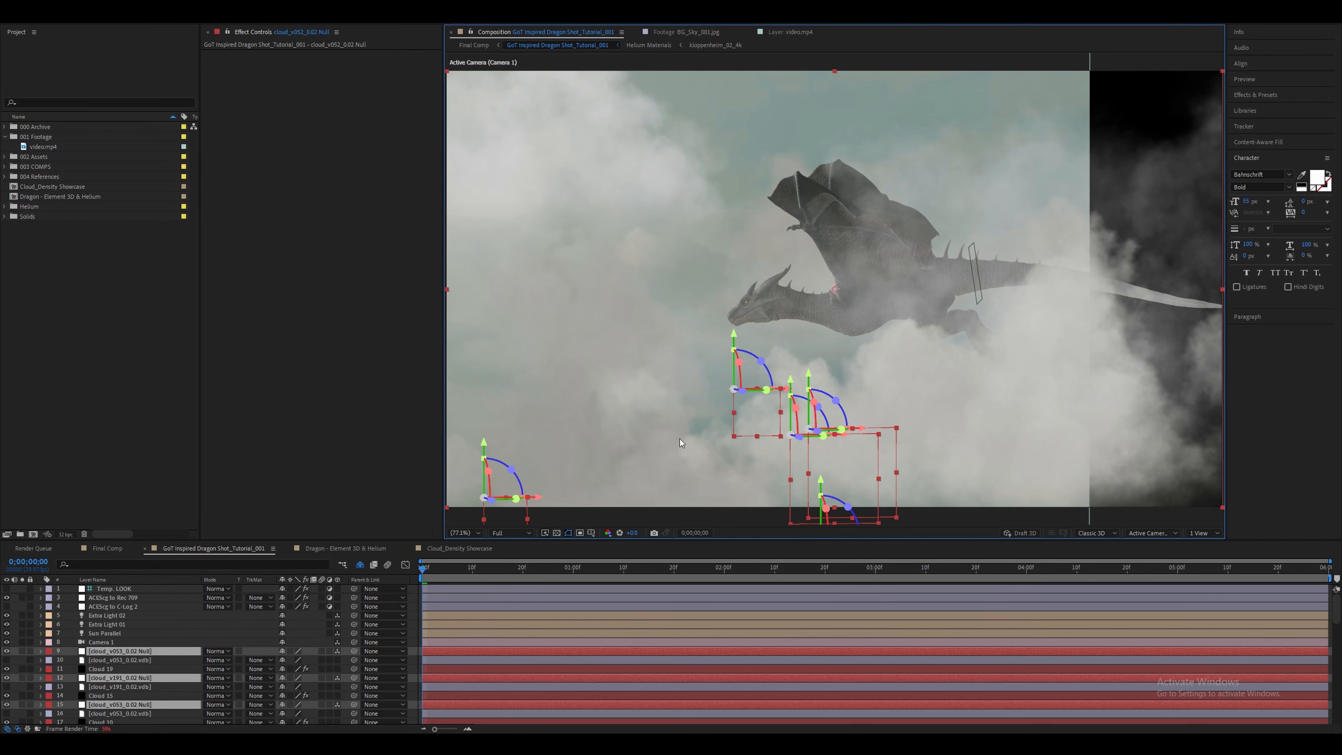
{"action": "mouse_move", "coordinate": [935, 489]}
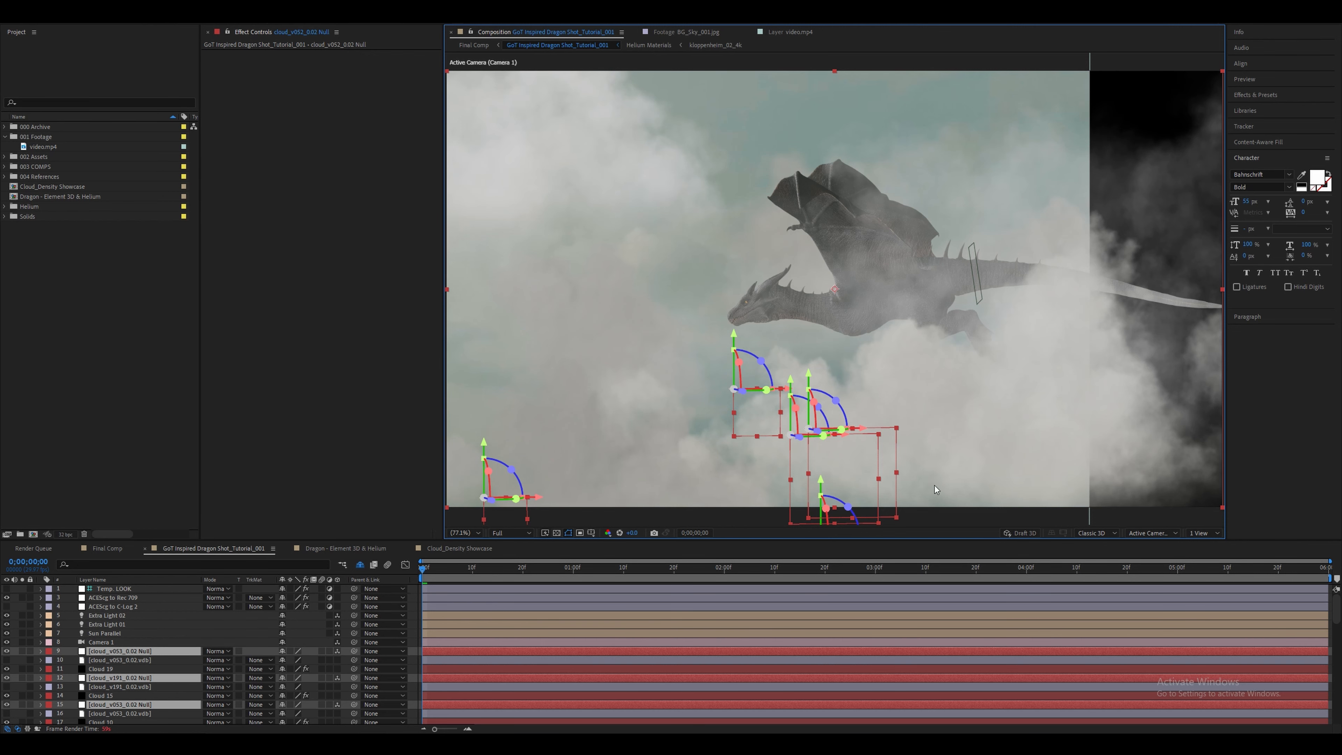
{"action": "left_click", "coordinate": [100, 642]}
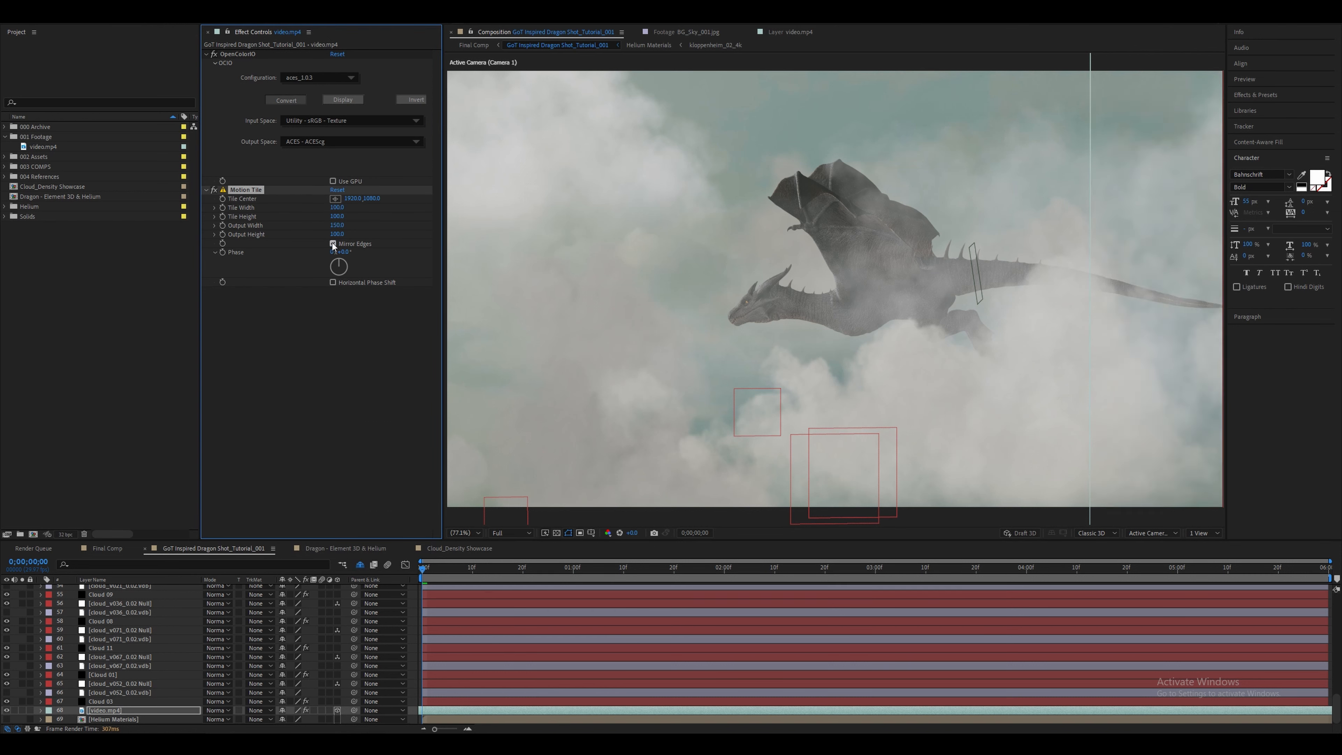
Add a Curves grade to video.mp4 and nest the dragon shot in a new 'Final Comp'.
{"action": "type", "text": "curve"}
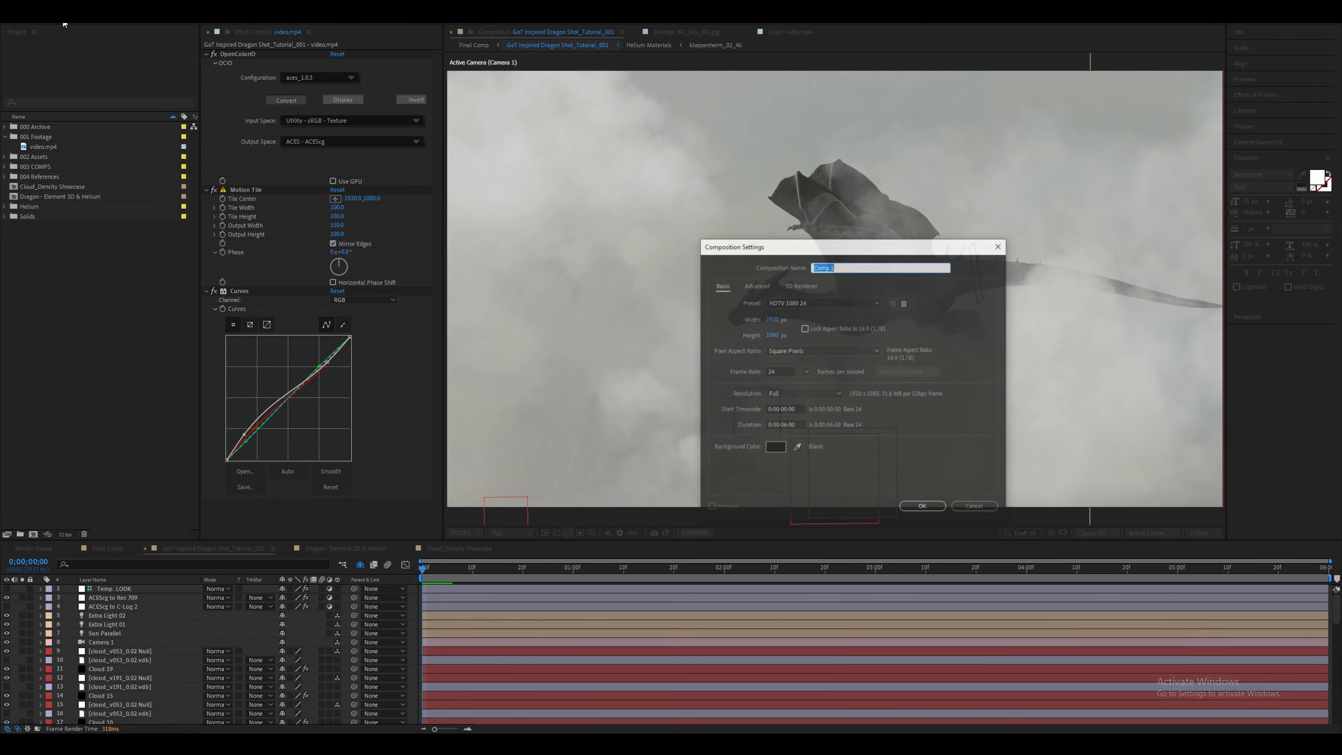
{"action": "type", "text": "Final Comp"}
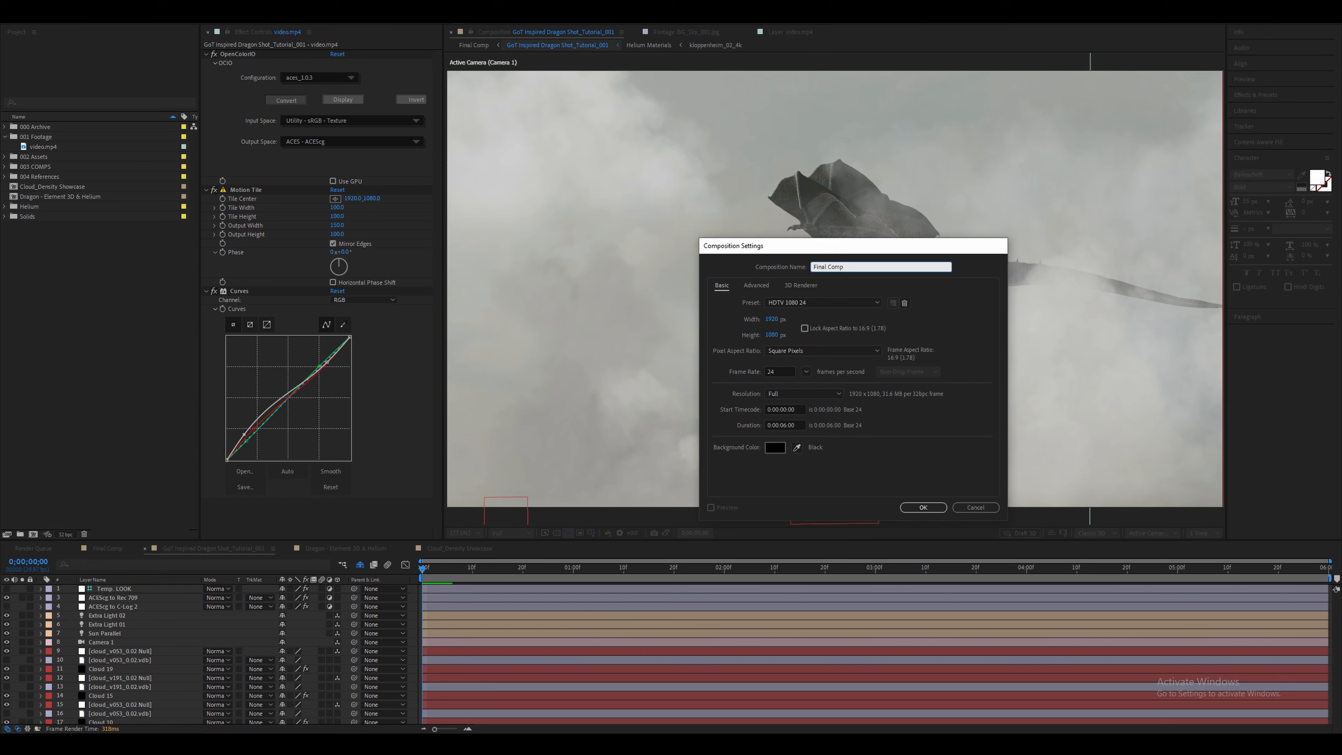
{"action": "left_click", "coordinate": [923, 507]}
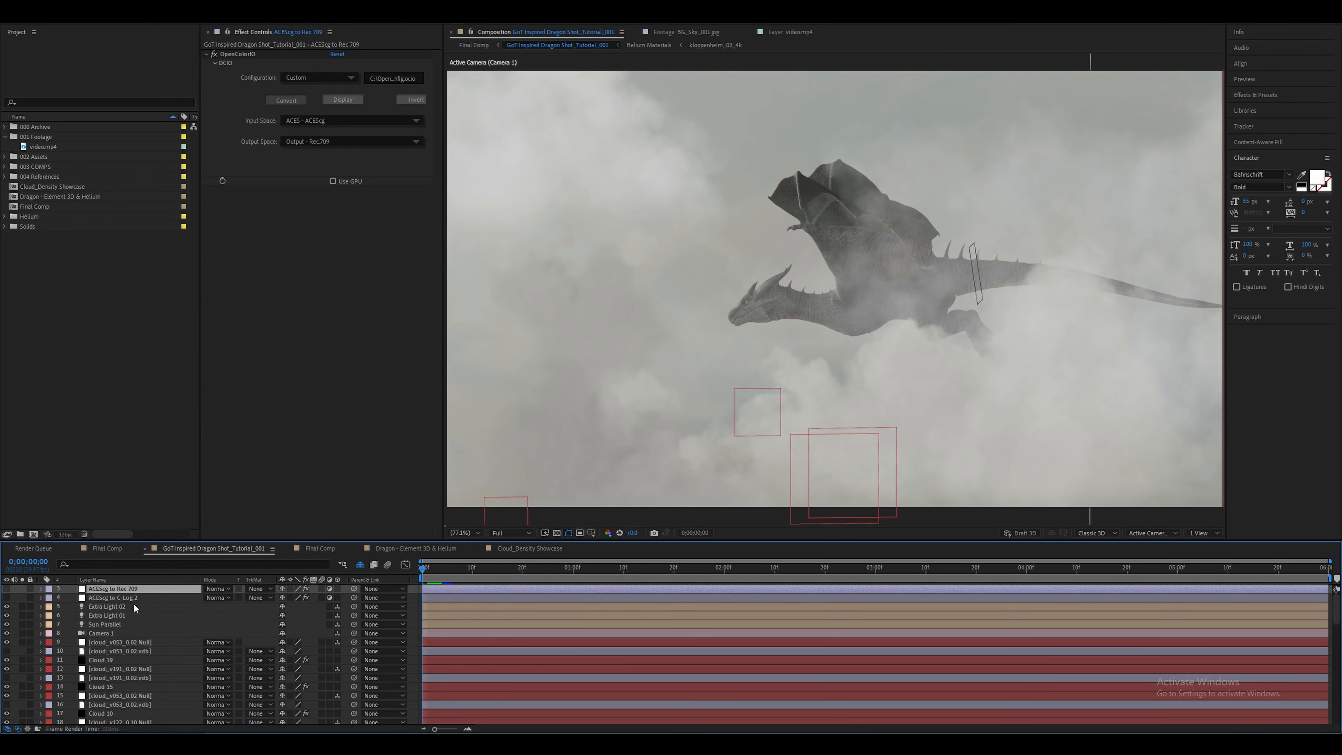
{"action": "left_click", "coordinate": [112, 597]}
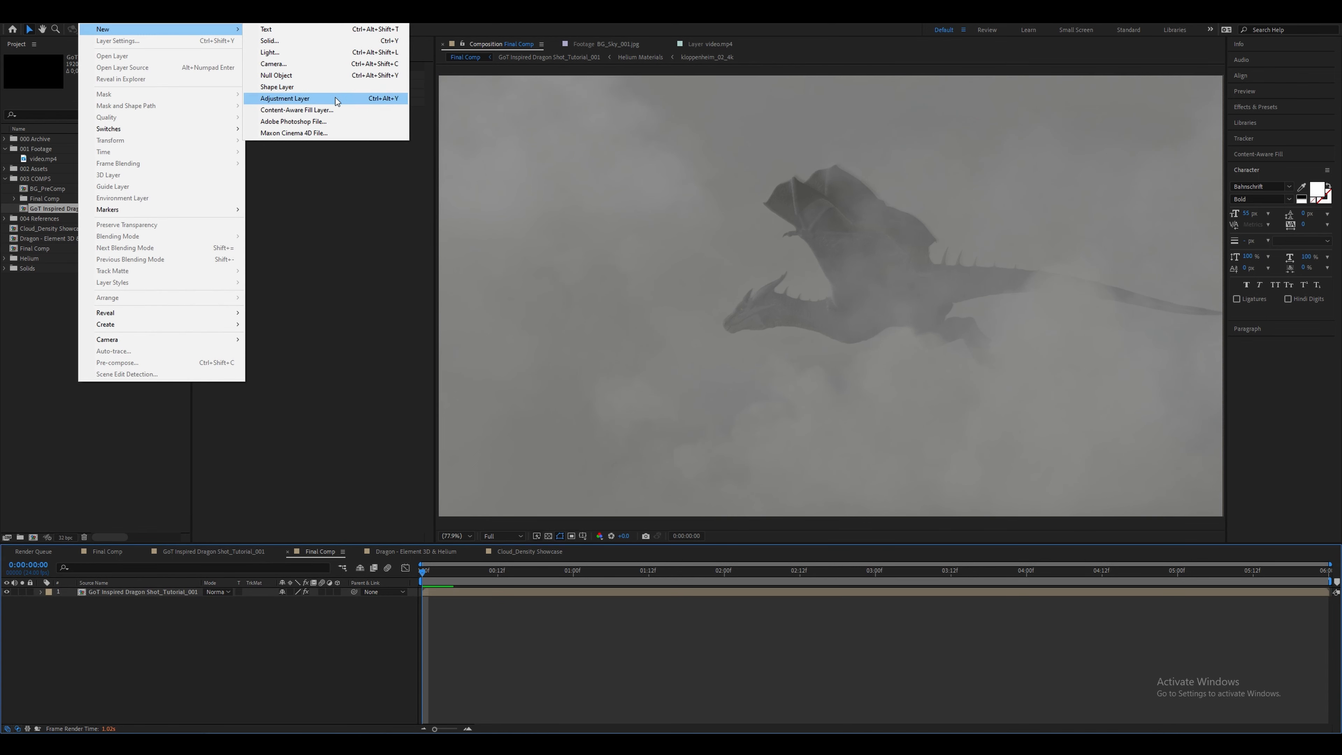
Add a FilmConvert adjustment layer set to Canon C300 mkII Log 2 with exposure about -0.10.
{"action": "left_click", "coordinate": [285, 98]}
{"action": "type", "text": "TEMP_Look"}
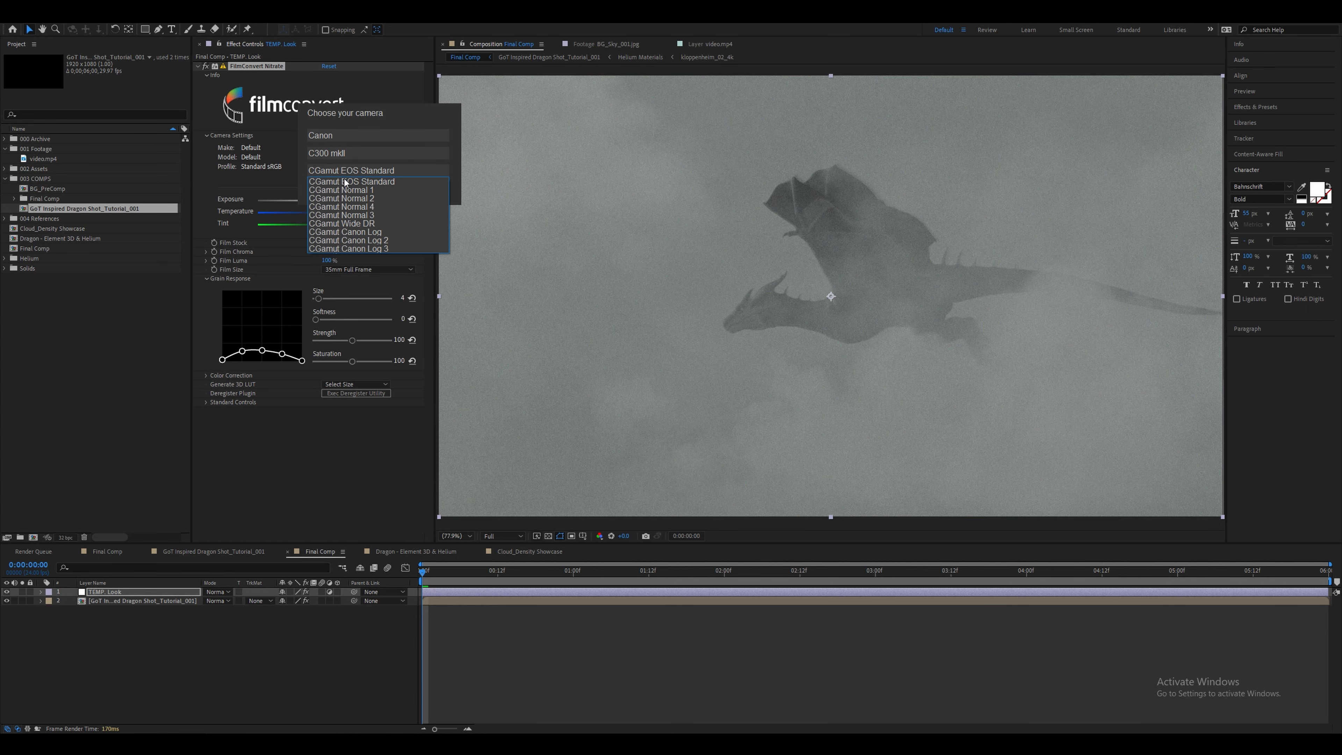
{"action": "left_click", "coordinate": [347, 240]}
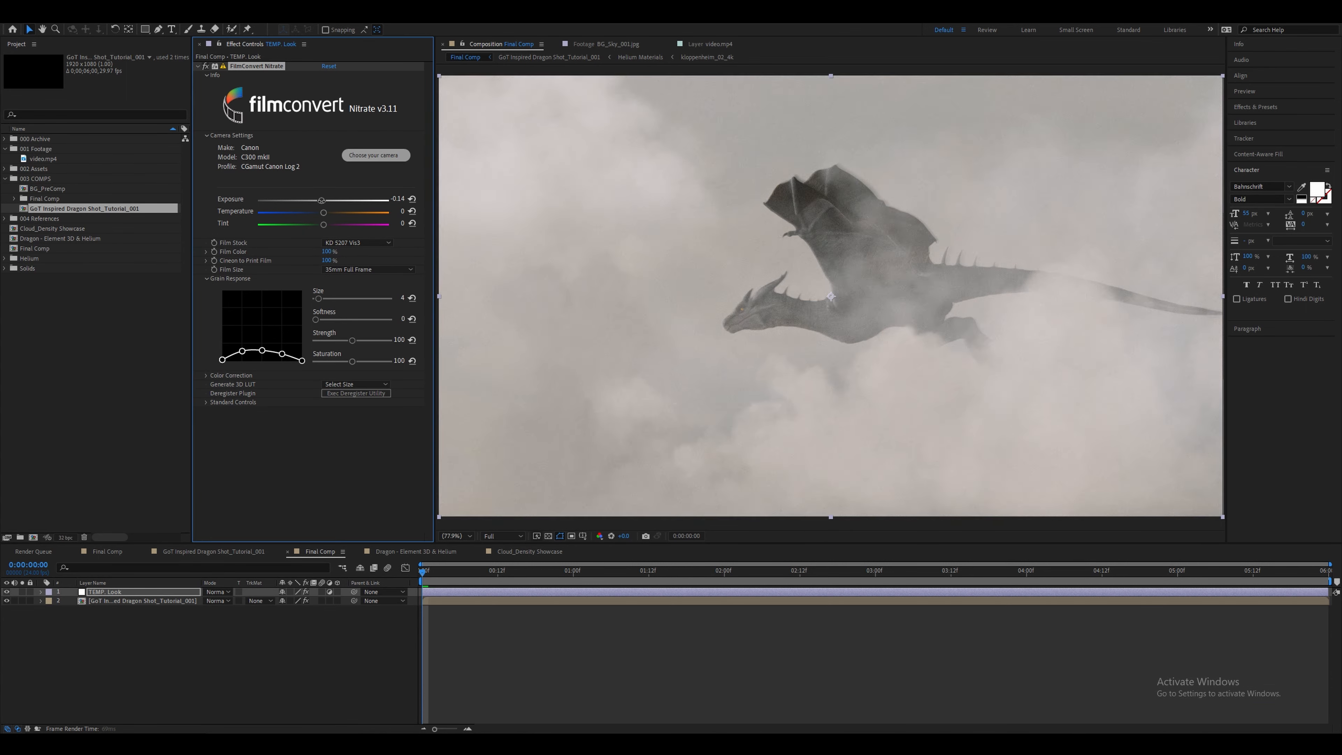
{"action": "left_click_drag", "start_coordinate": [321, 199], "coordinate": [323, 198]}
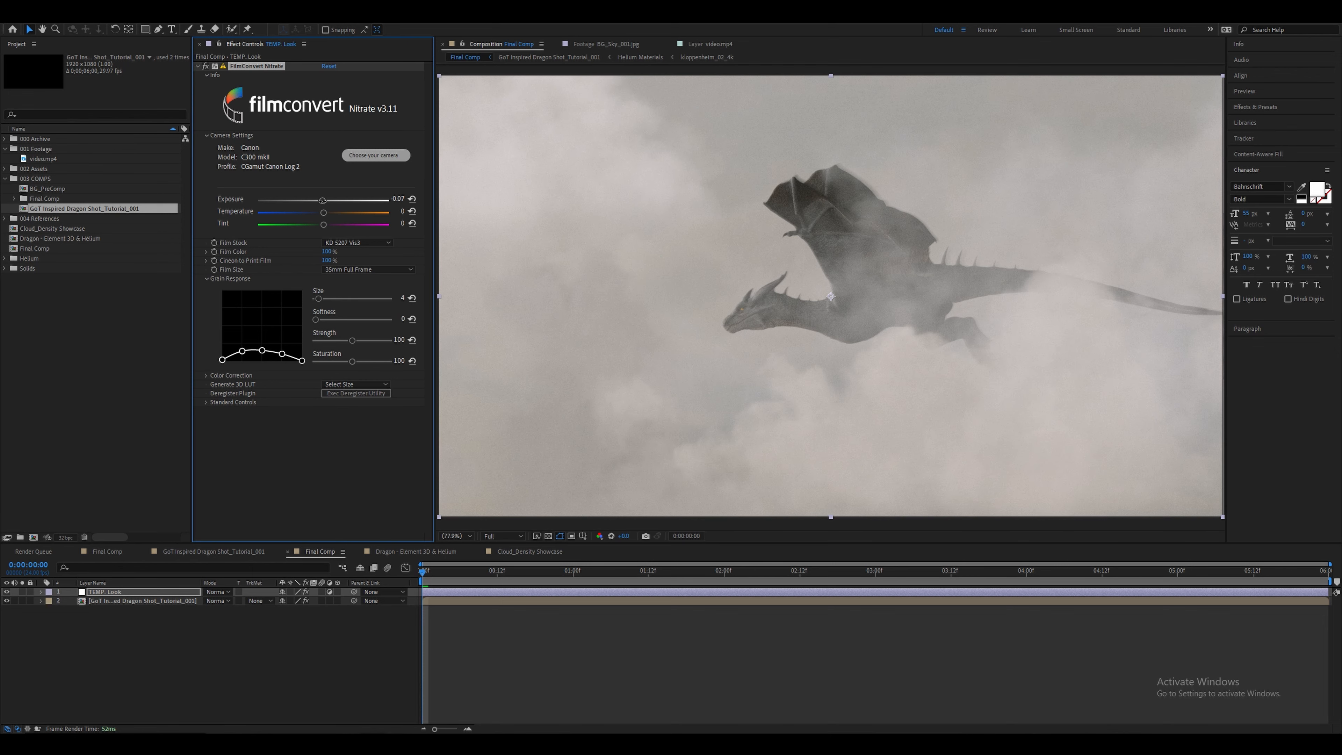
{"action": "left_click_drag", "start_coordinate": [323, 199], "coordinate": [322, 198]}
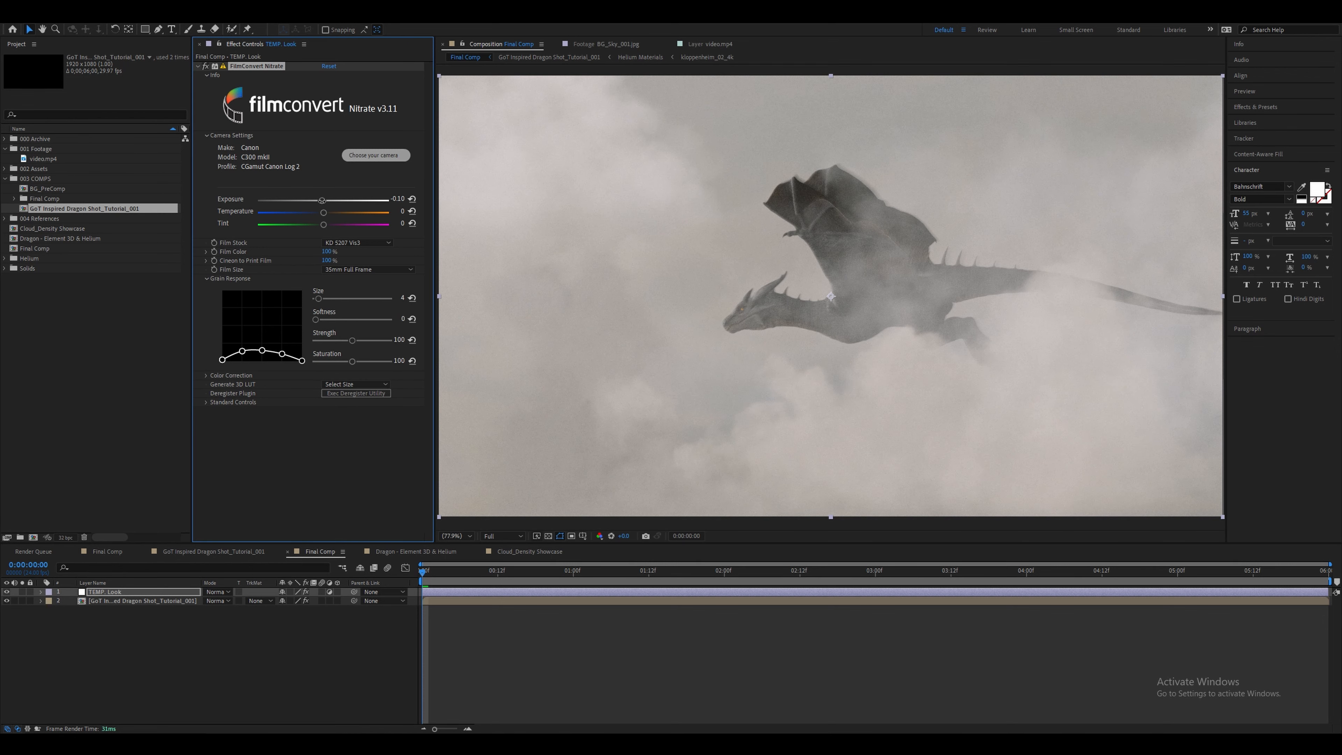
{"action": "left_click_drag", "start_coordinate": [324, 212], "coordinate": [279, 211]}
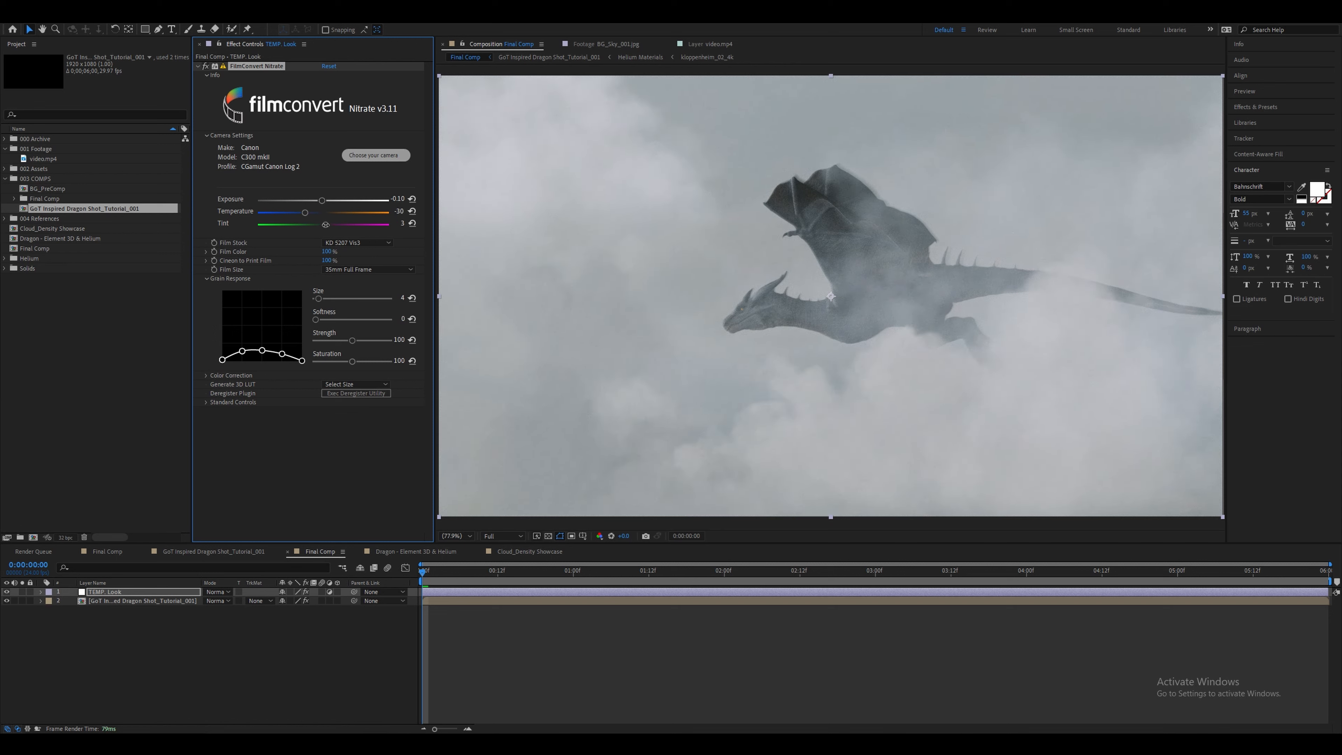
Choose a different film stock and review the grain and saturation settings.
{"action": "left_click", "coordinate": [358, 242]}
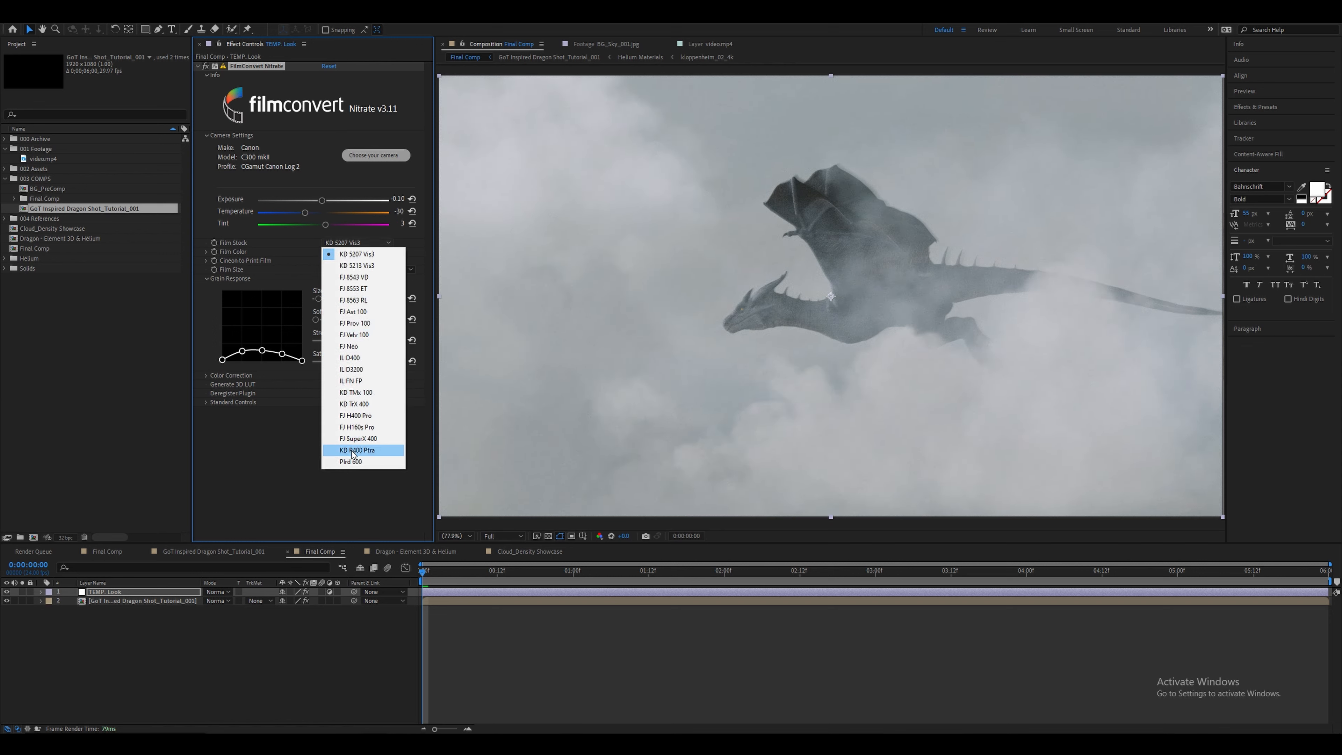
{"action": "left_click", "coordinate": [357, 449]}
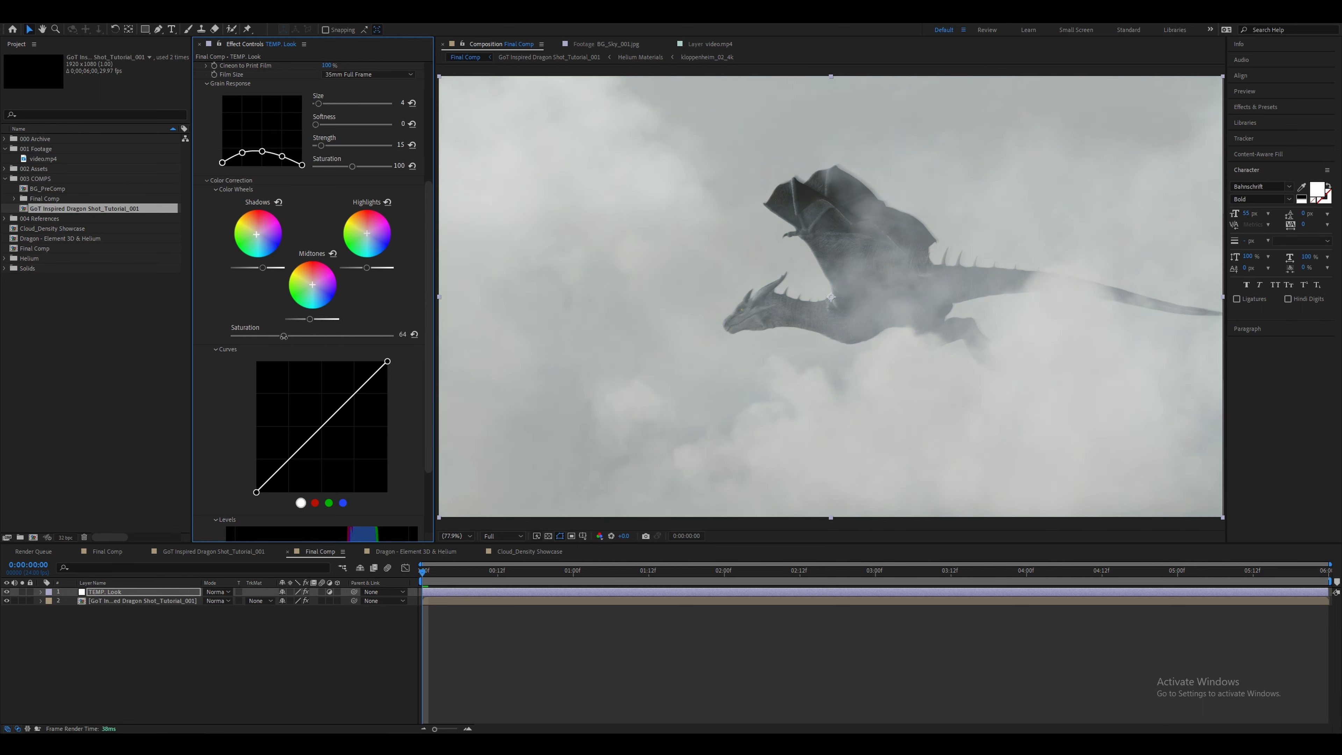
{"action": "scroll", "scroll_direction": "down", "scroll_amount": 3}
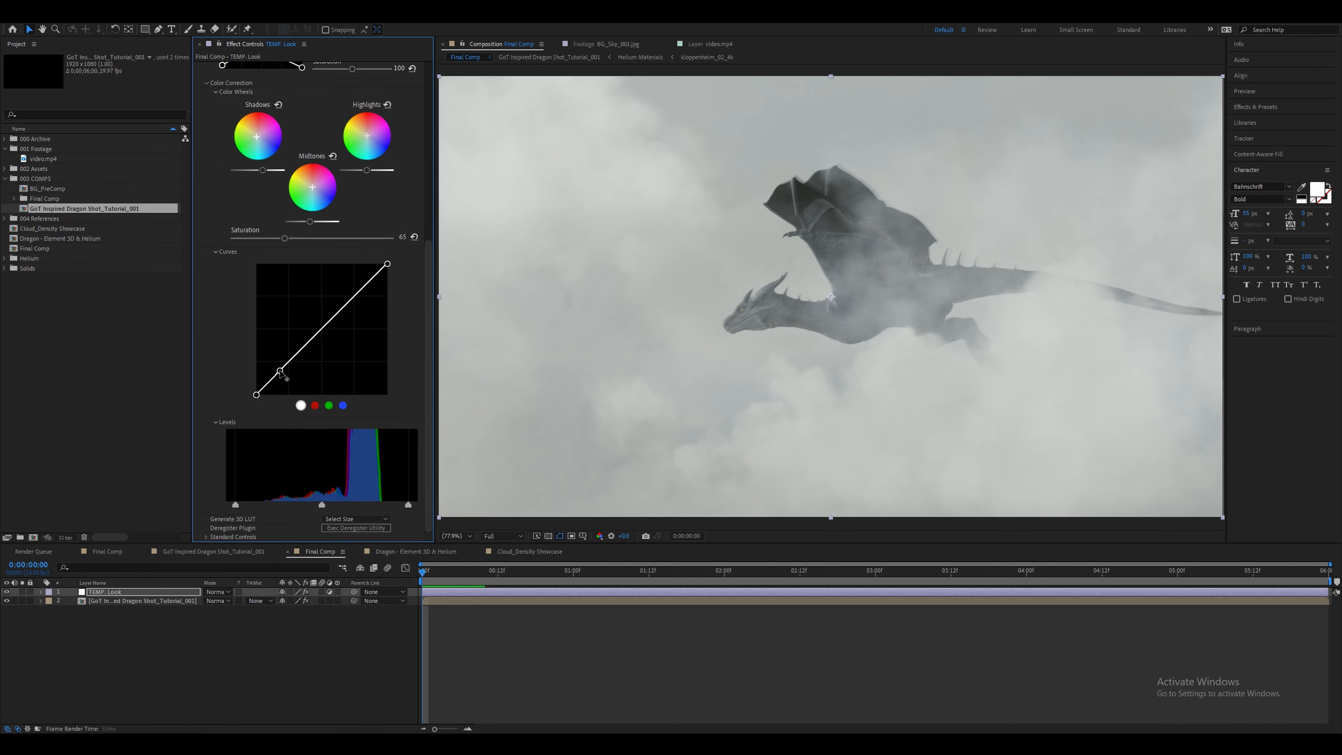